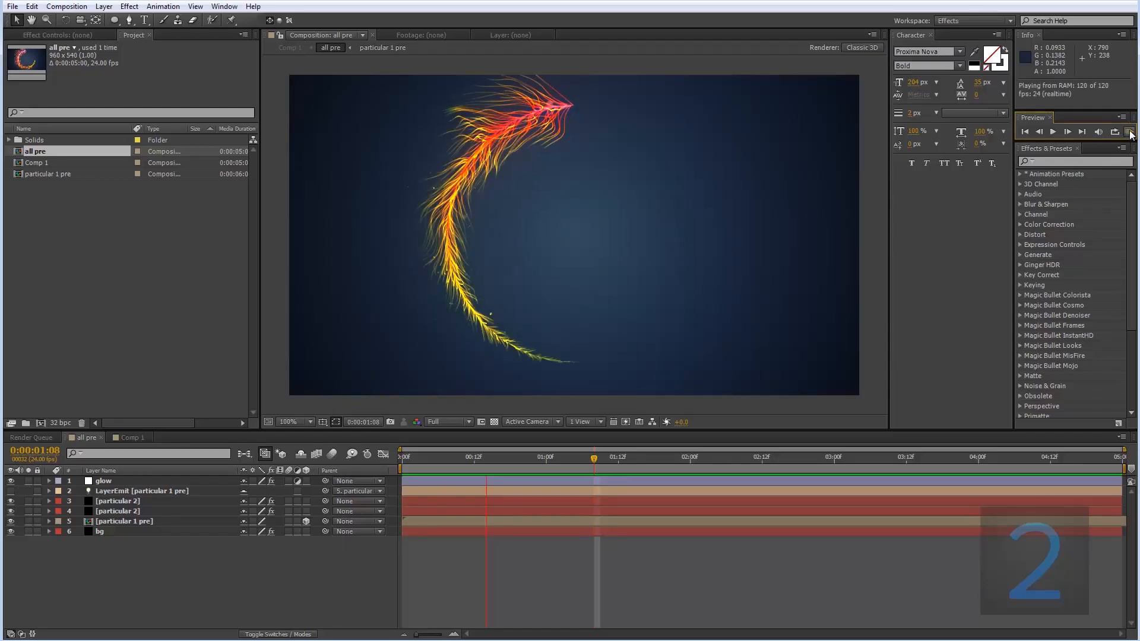
Create a new composition with a solid named 'particles' that carries Trapcode Particular.
{"action": "left_click", "coordinate": [1052, 132]}
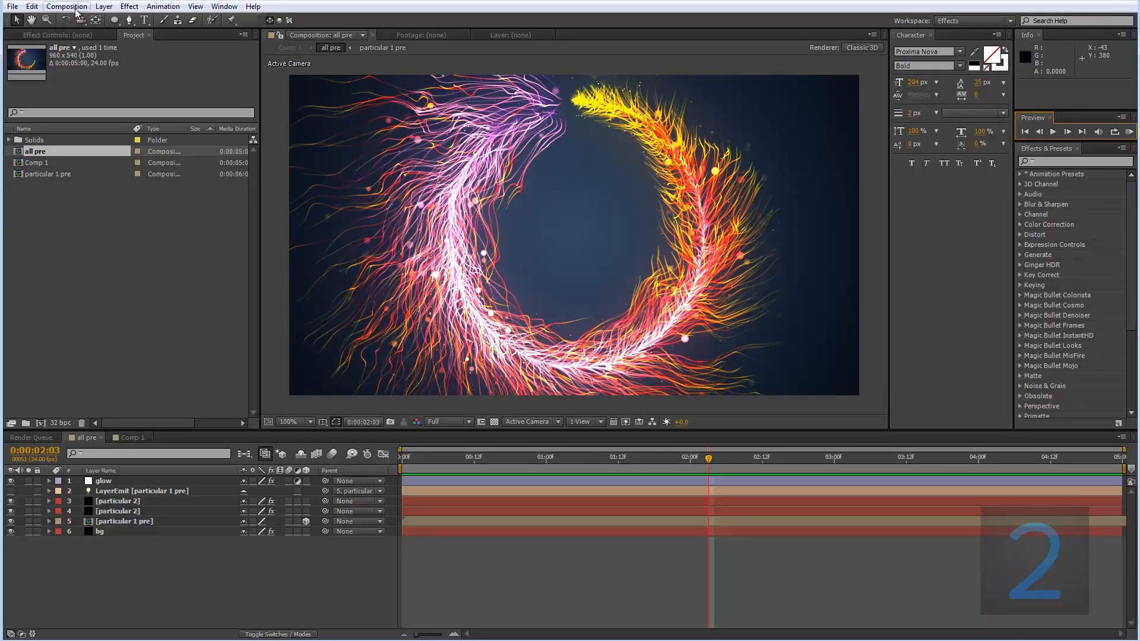
{"action": "left_click", "coordinate": [67, 7]}
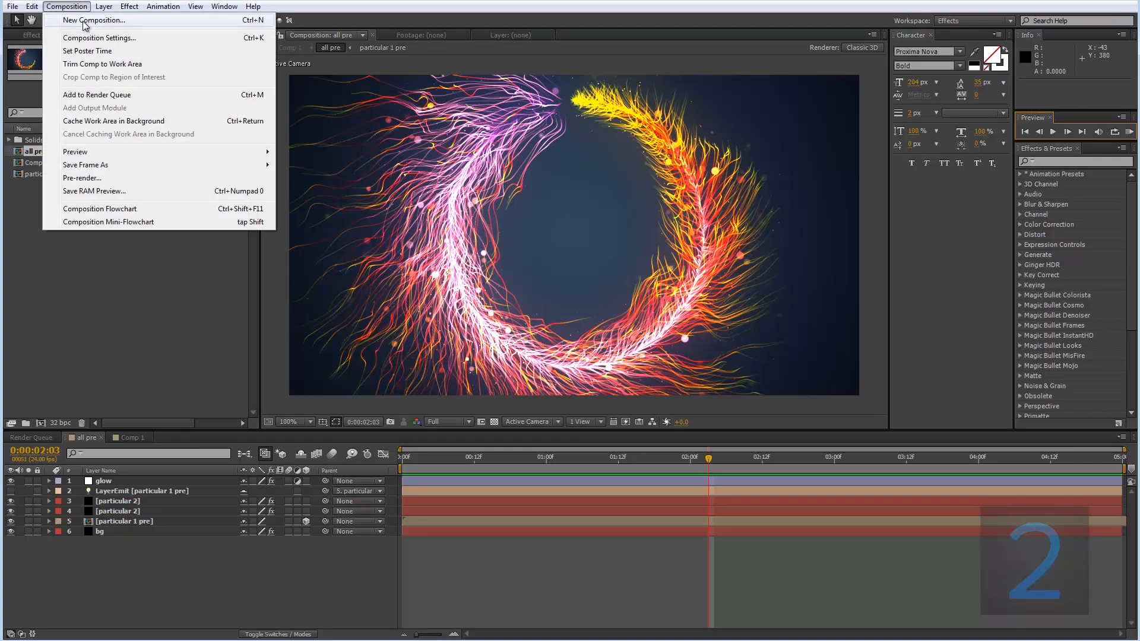
{"action": "left_click", "coordinate": [93, 20]}
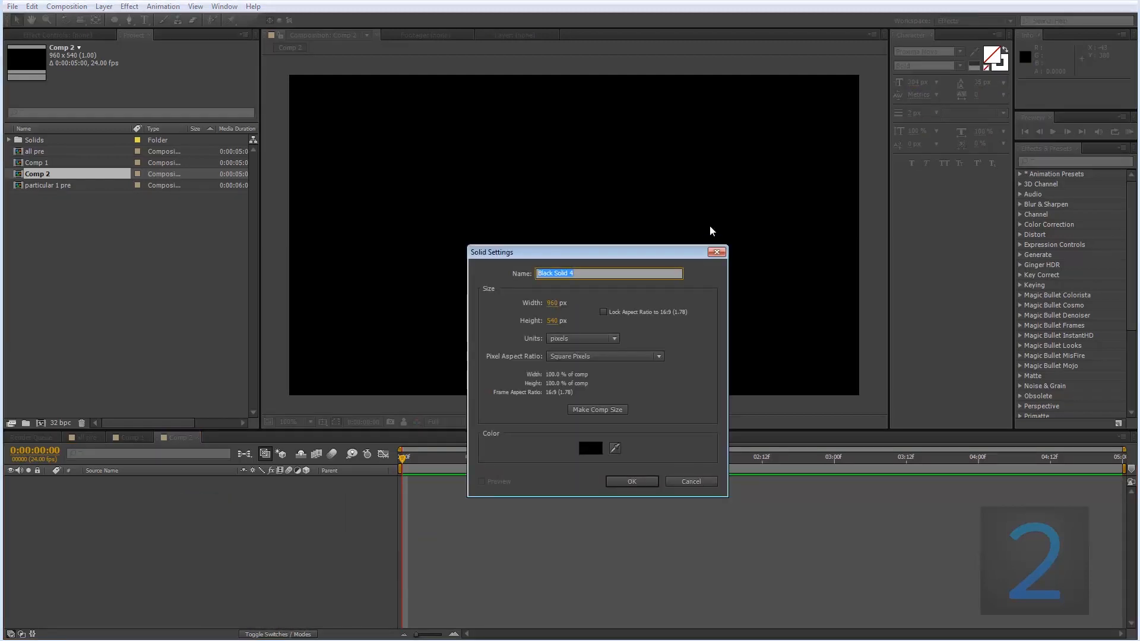
{"action": "type", "text": "particles"}
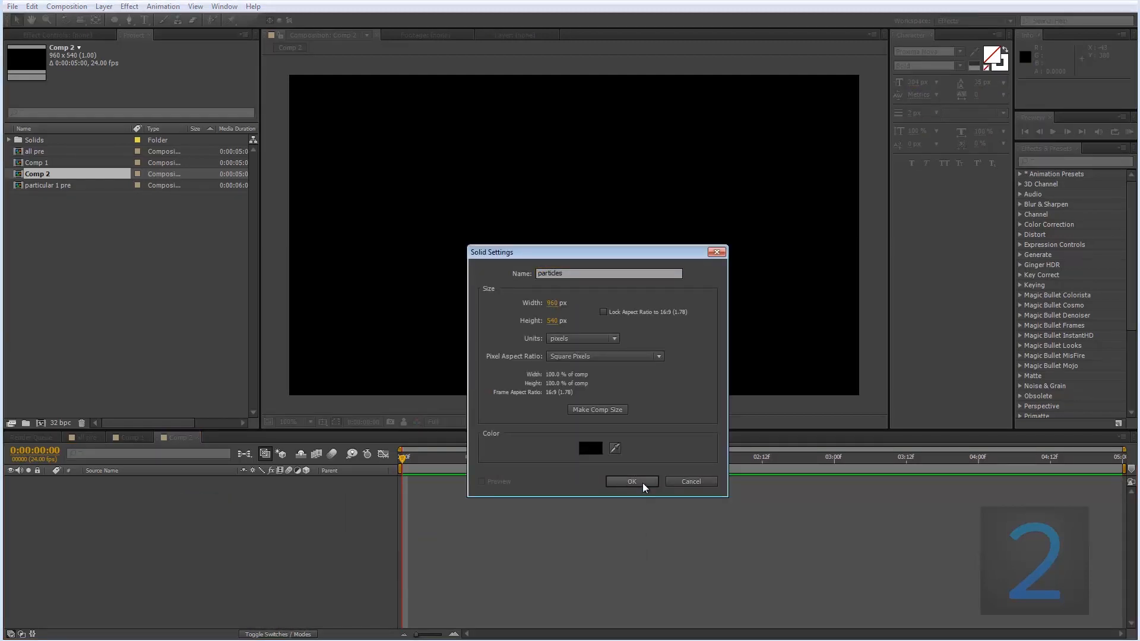
{"action": "left_click", "coordinate": [631, 482]}
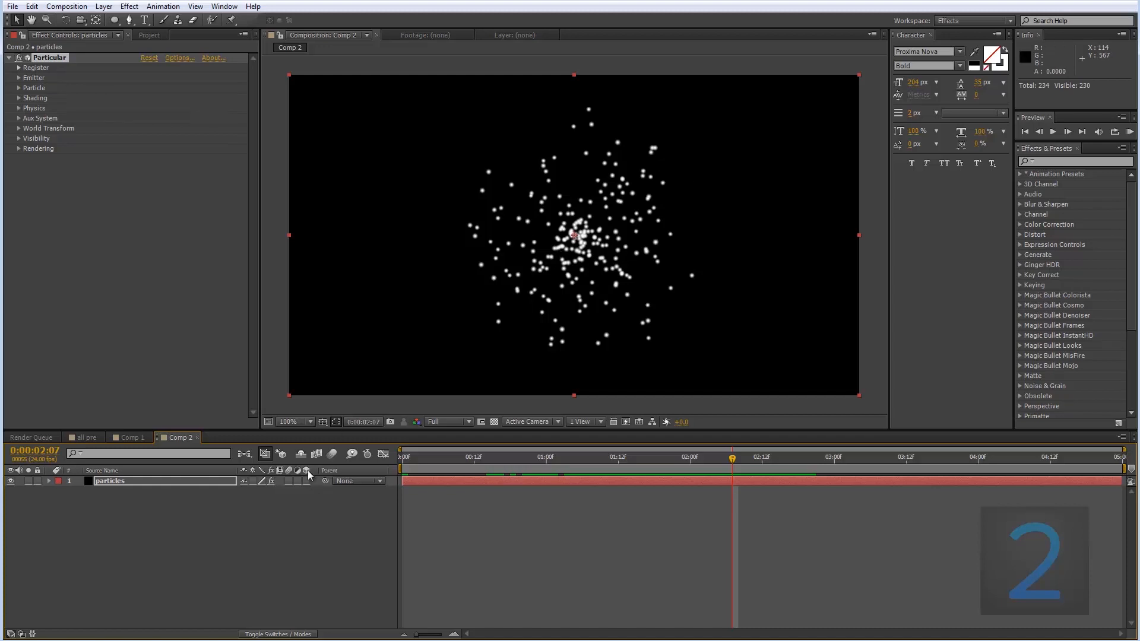
{"action": "mouse_move", "coordinate": [198, 500]}
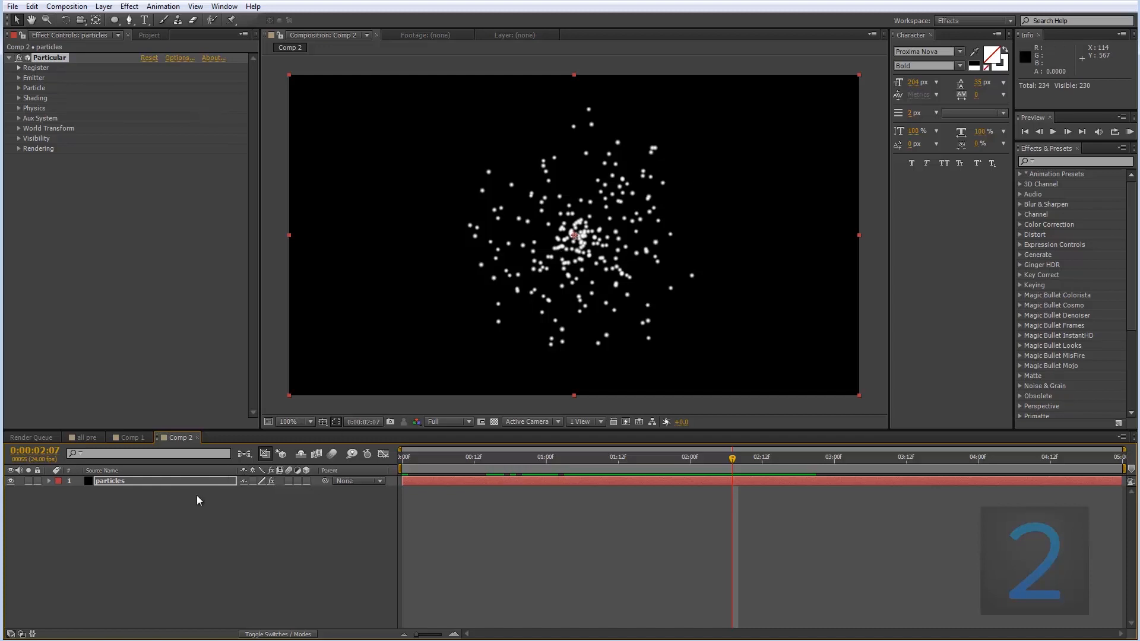
{"action": "mouse_move", "coordinate": [180, 493]}
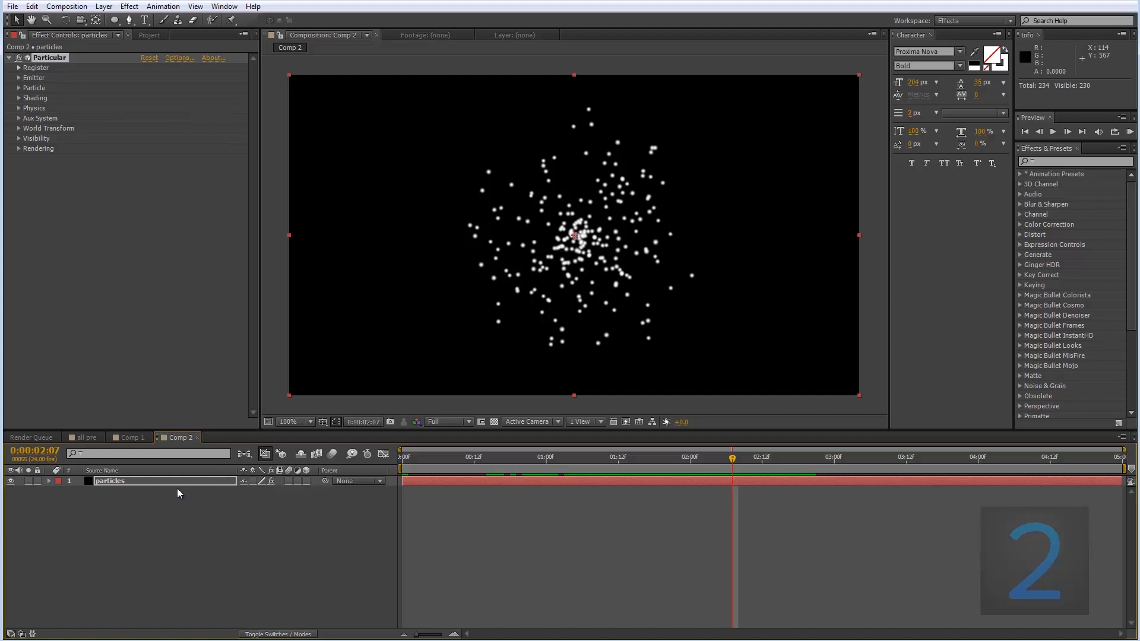
{"action": "mouse_move", "coordinate": [647, 173]}
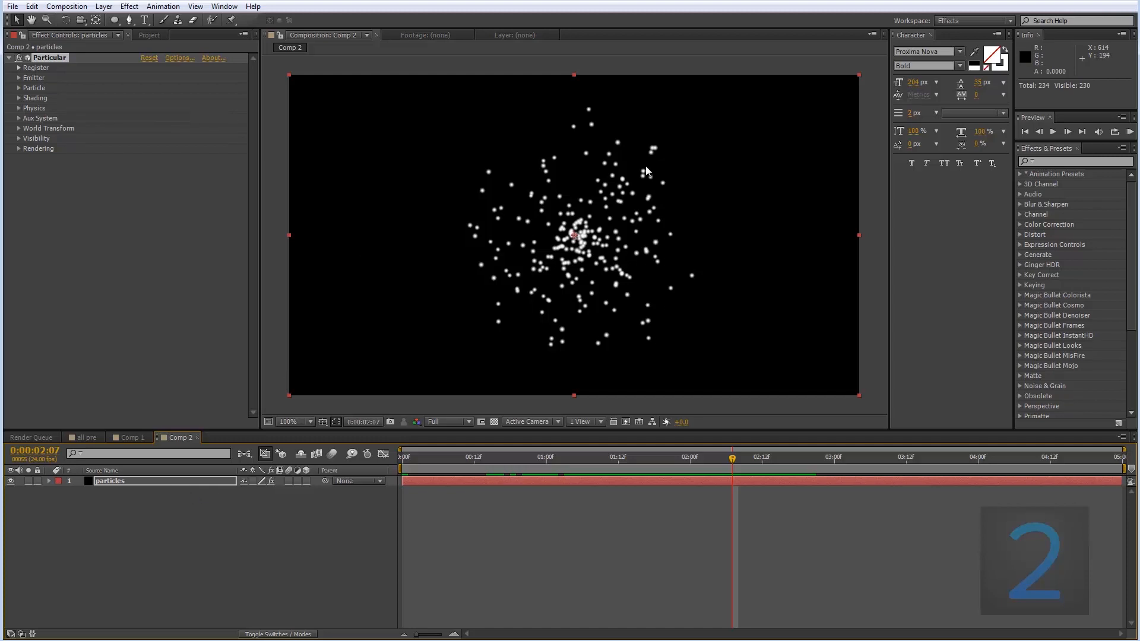
{"action": "mouse_move", "coordinate": [624, 182]}
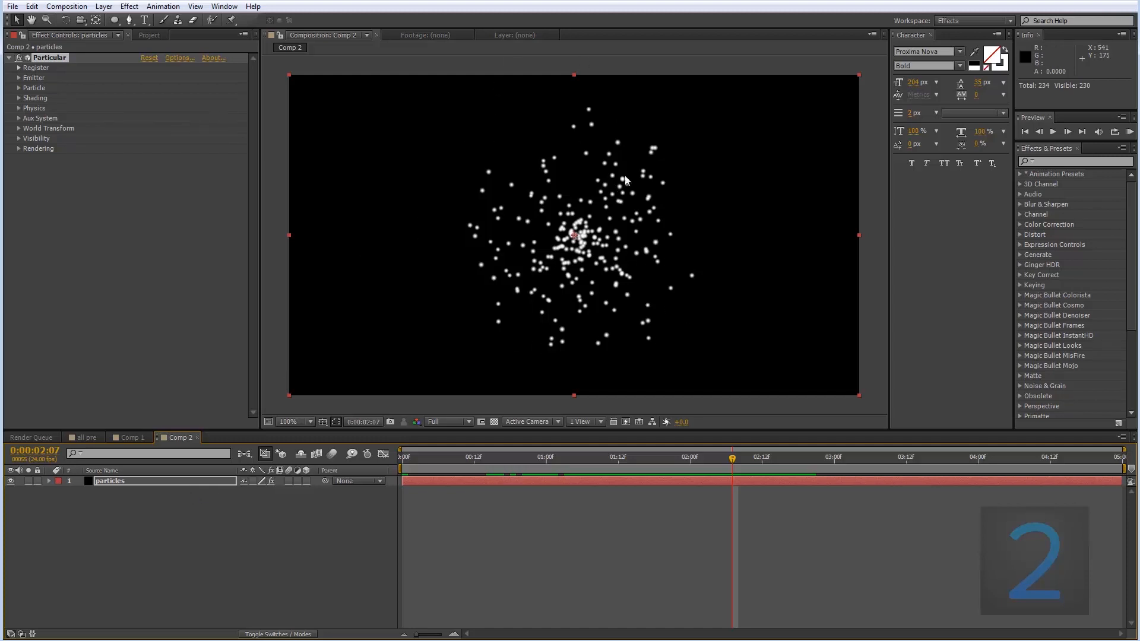
Add a new light layer named 'Emitter' from the comp panel's context menu.
{"action": "right_click", "coordinate": [167, 413]}
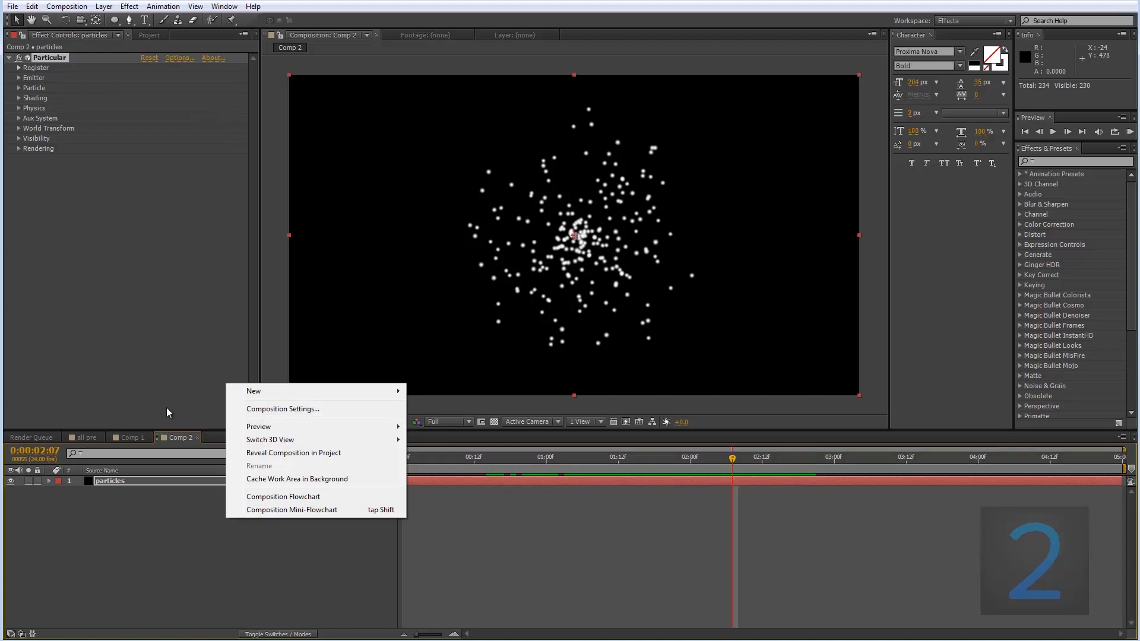
{"action": "mouse_move", "coordinate": [253, 392]}
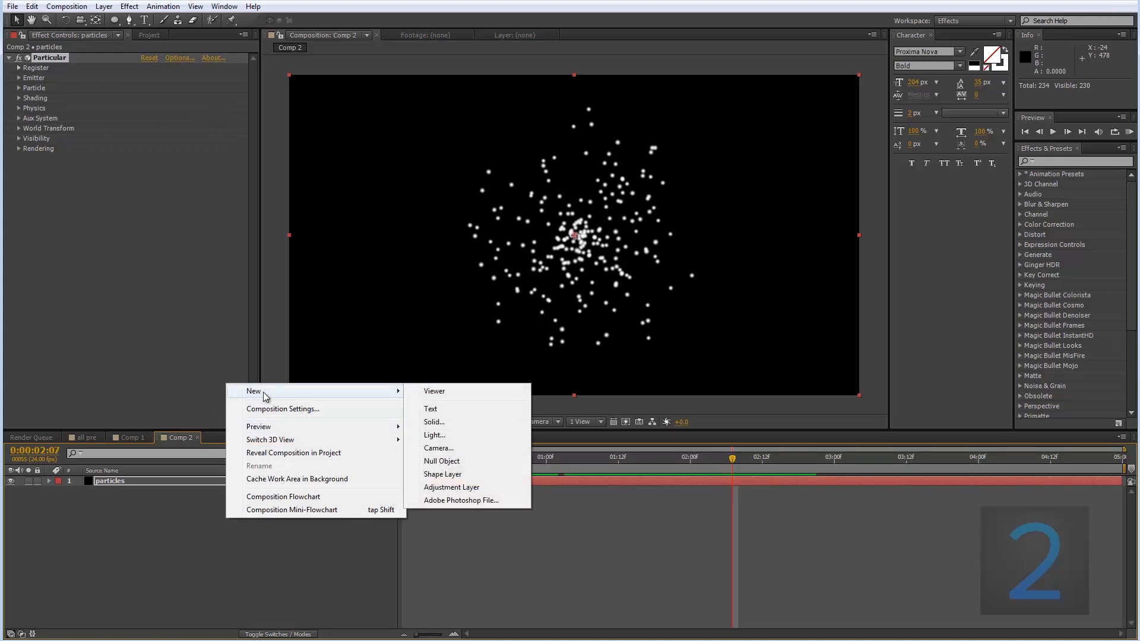
{"action": "left_click", "coordinate": [434, 435]}
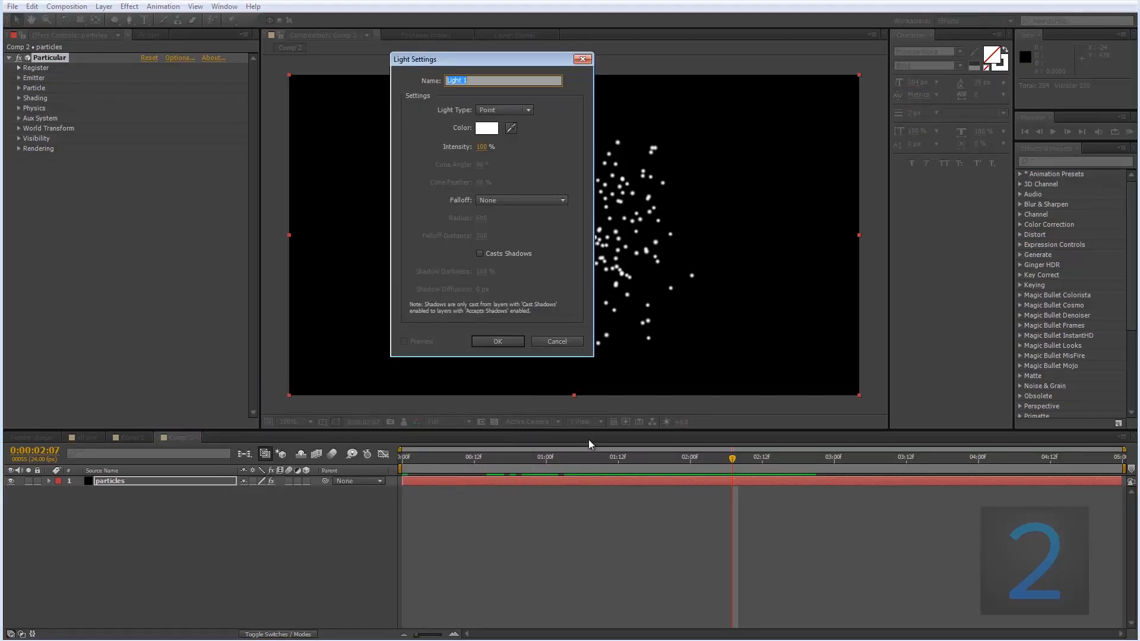
{"action": "type", "text": "Emitter"}
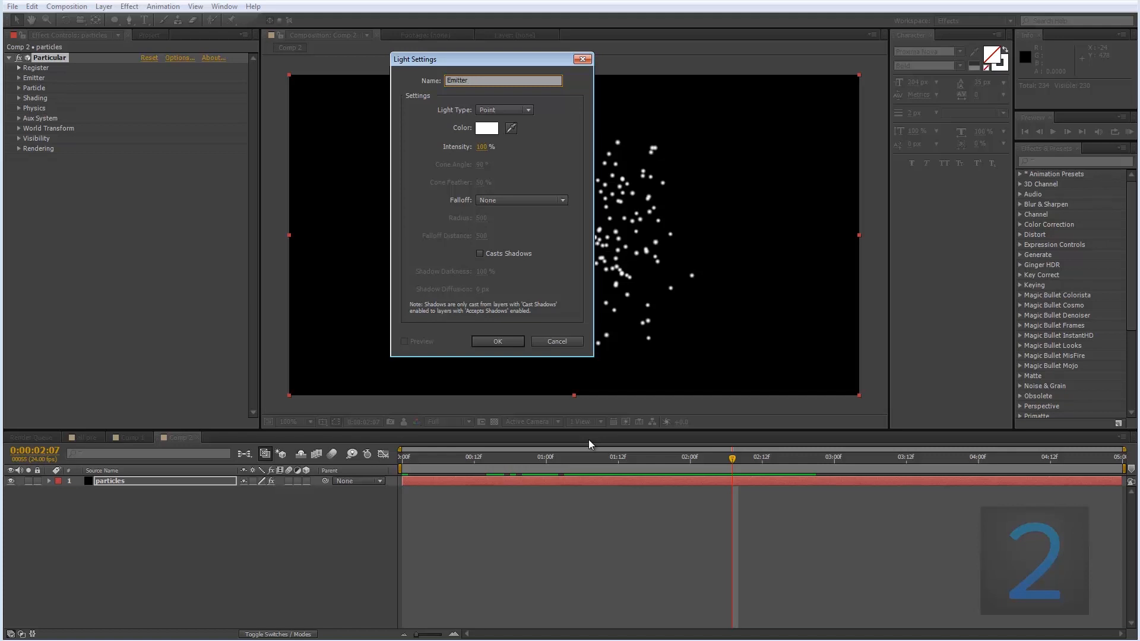
{"action": "left_click", "coordinate": [498, 341]}
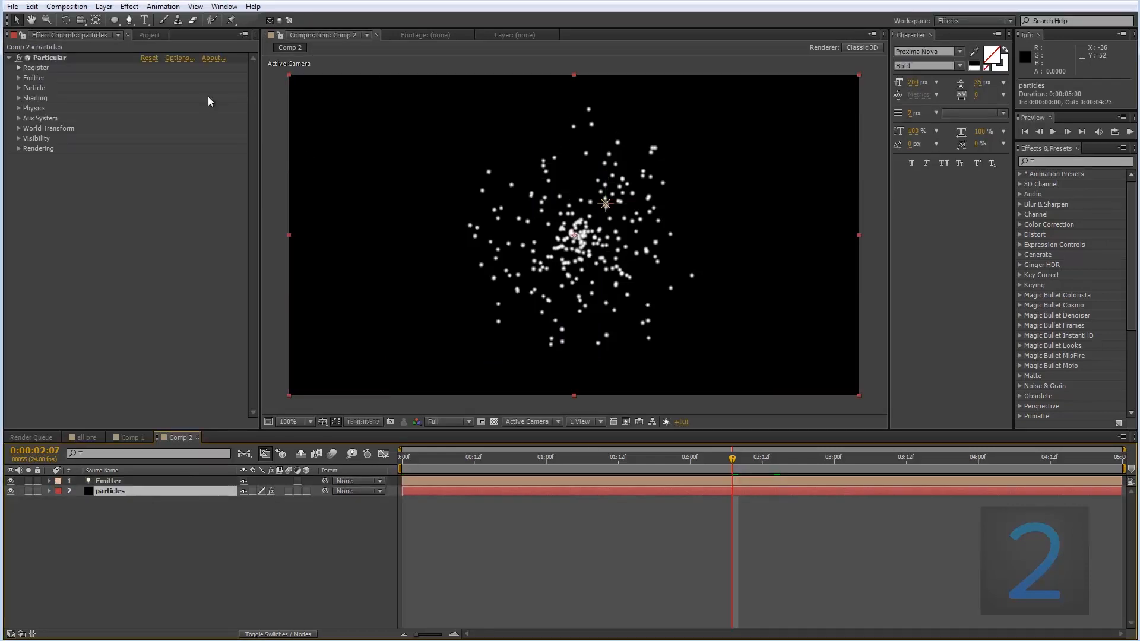
{"action": "left_click", "coordinate": [115, 20]}
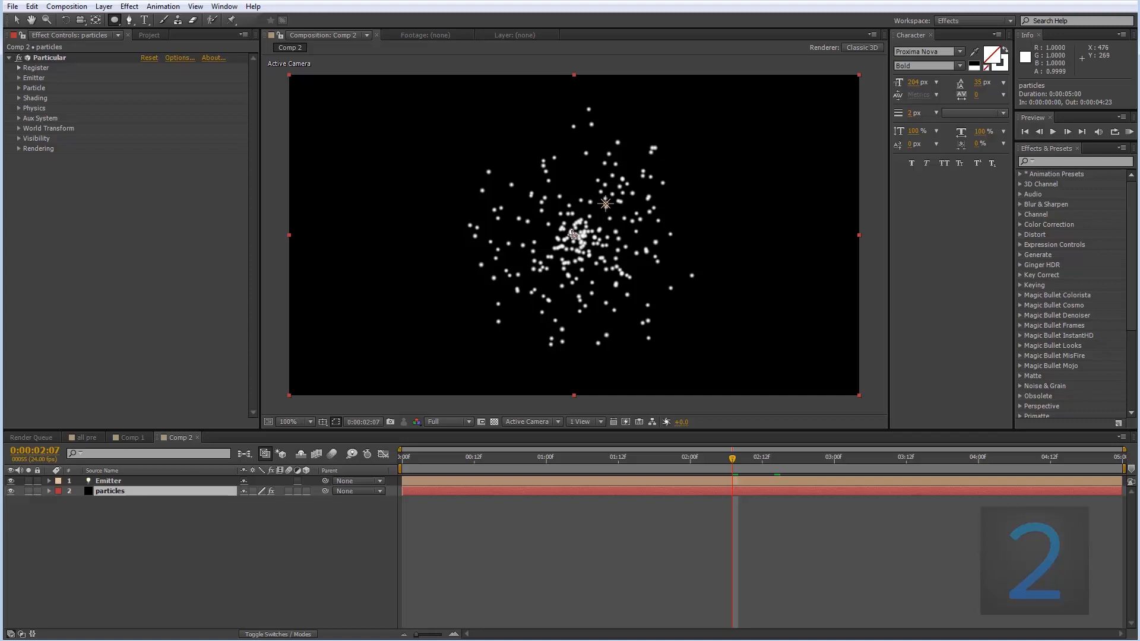
Draw an ellipse mask on particles and paste its Mask Path into Emitter's Position.
{"action": "left_click_drag", "start_coordinate": [574, 233], "coordinate": [651, 316]}
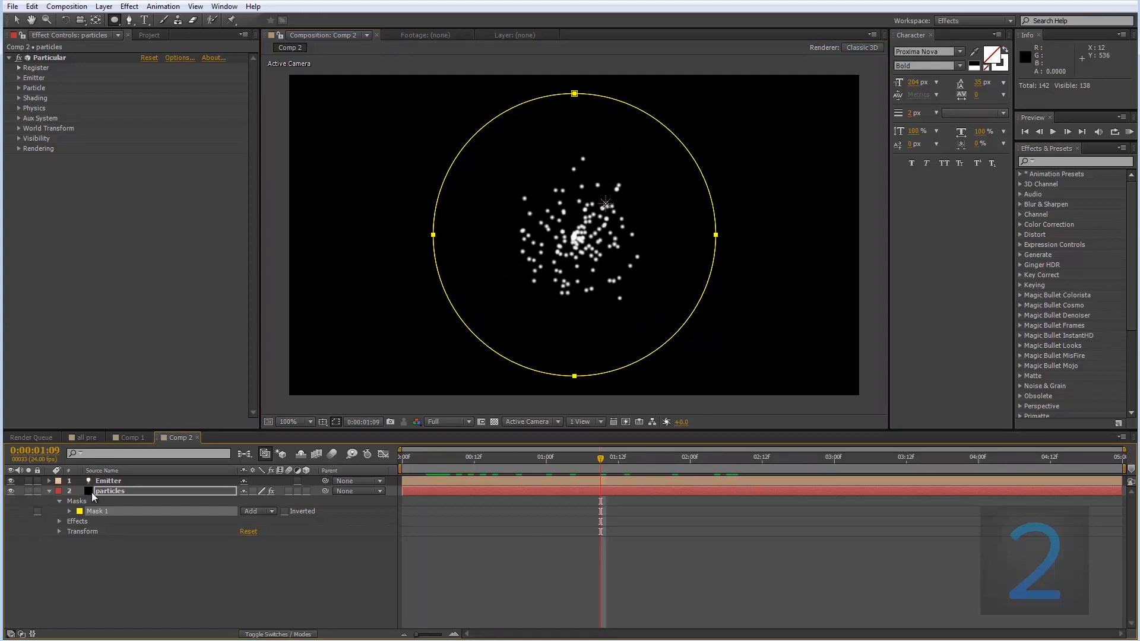
{"action": "left_click", "coordinate": [68, 511]}
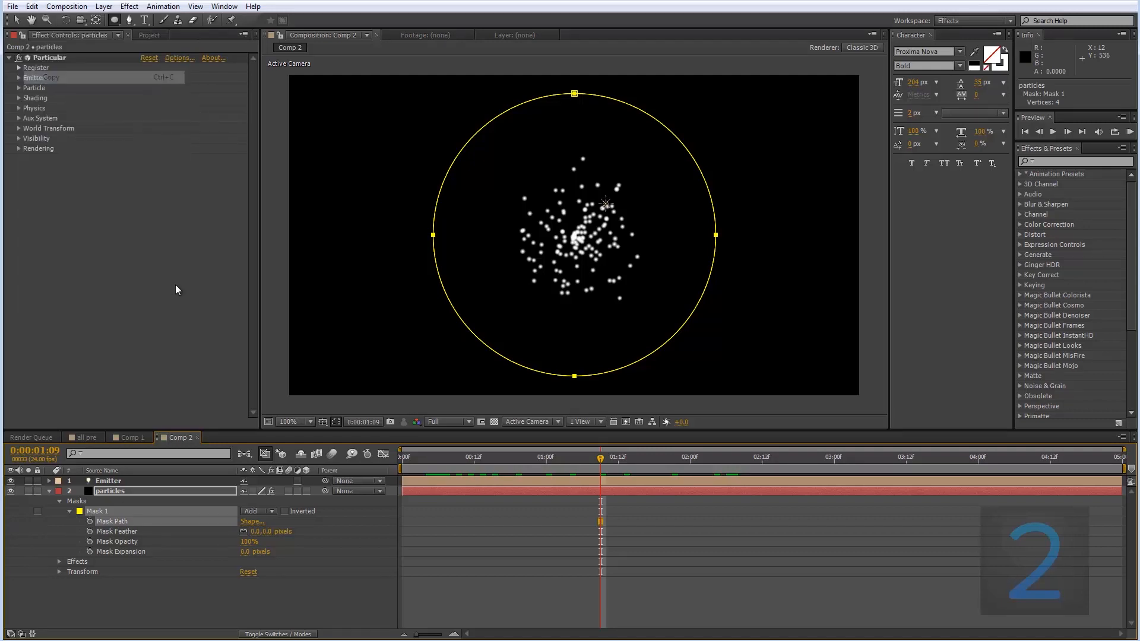
{"action": "left_click", "coordinate": [107, 480]}
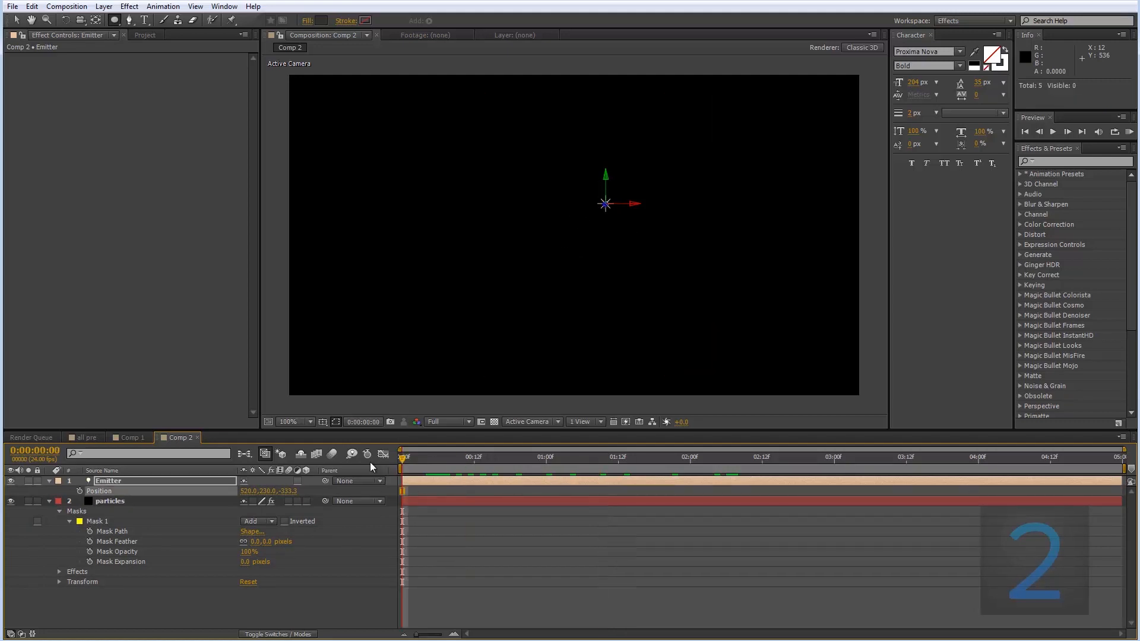
{"action": "left_click", "coordinate": [31, 5]}
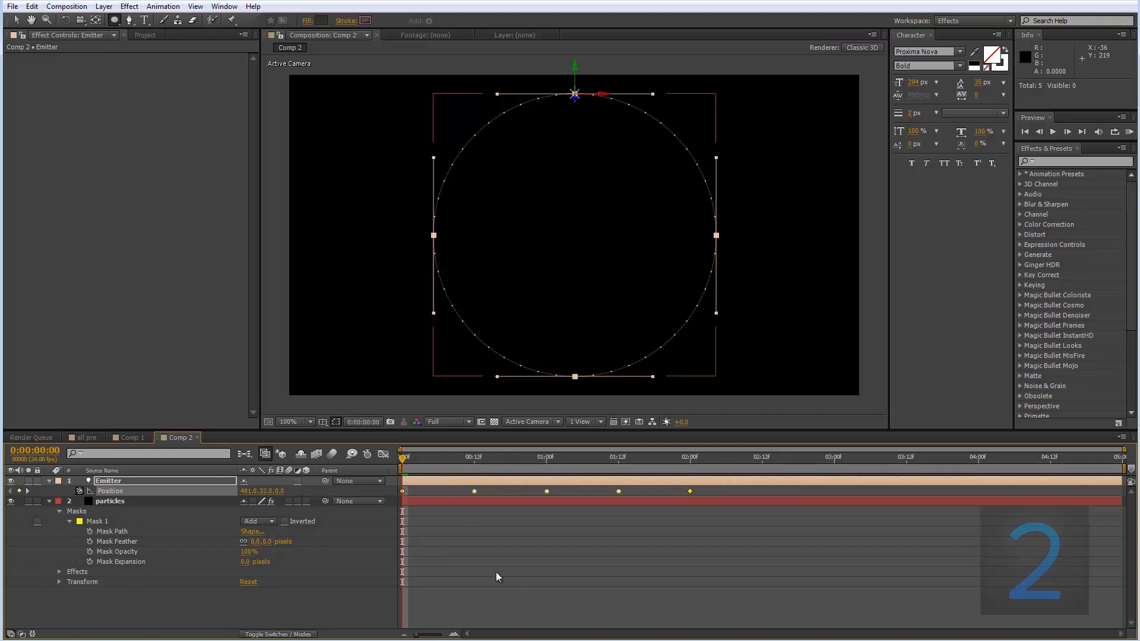
{"action": "left_click", "coordinate": [456, 457]}
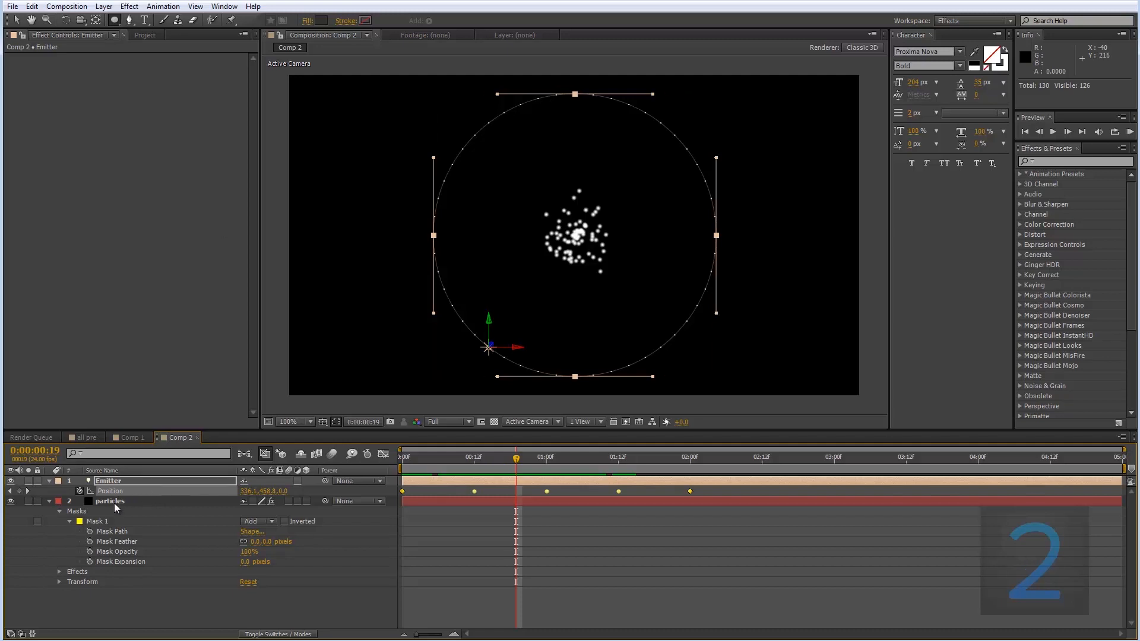
Set Particular's Emitter Type to Light(s), then check a later frame.
{"action": "left_click", "coordinate": [110, 501]}
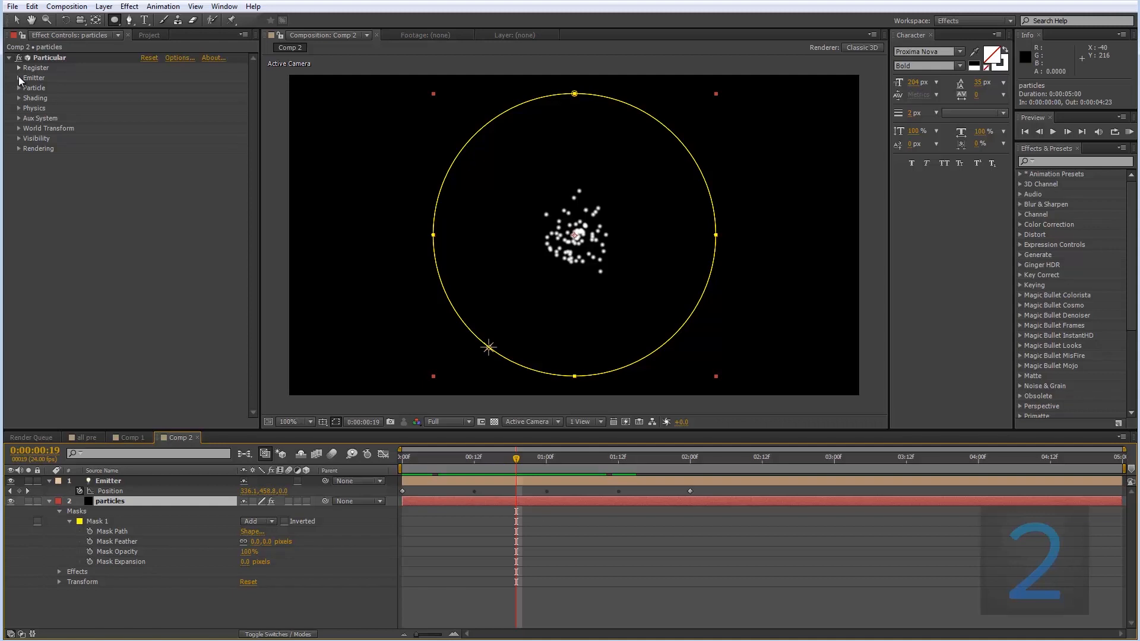
{"action": "left_click", "coordinate": [18, 78]}
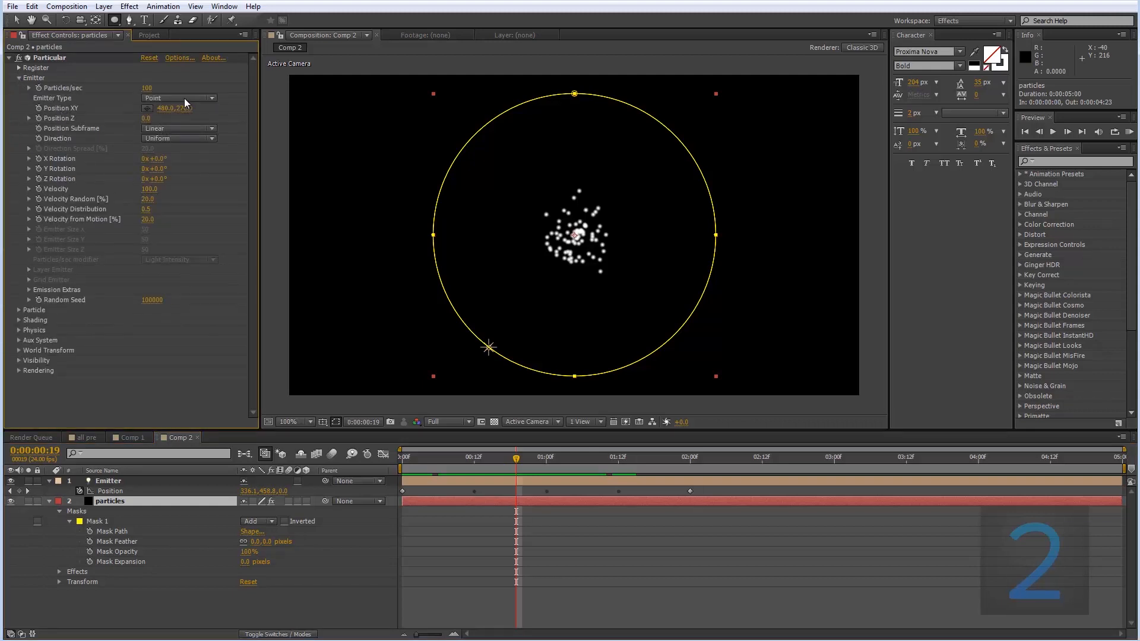
{"action": "left_click", "coordinate": [178, 98]}
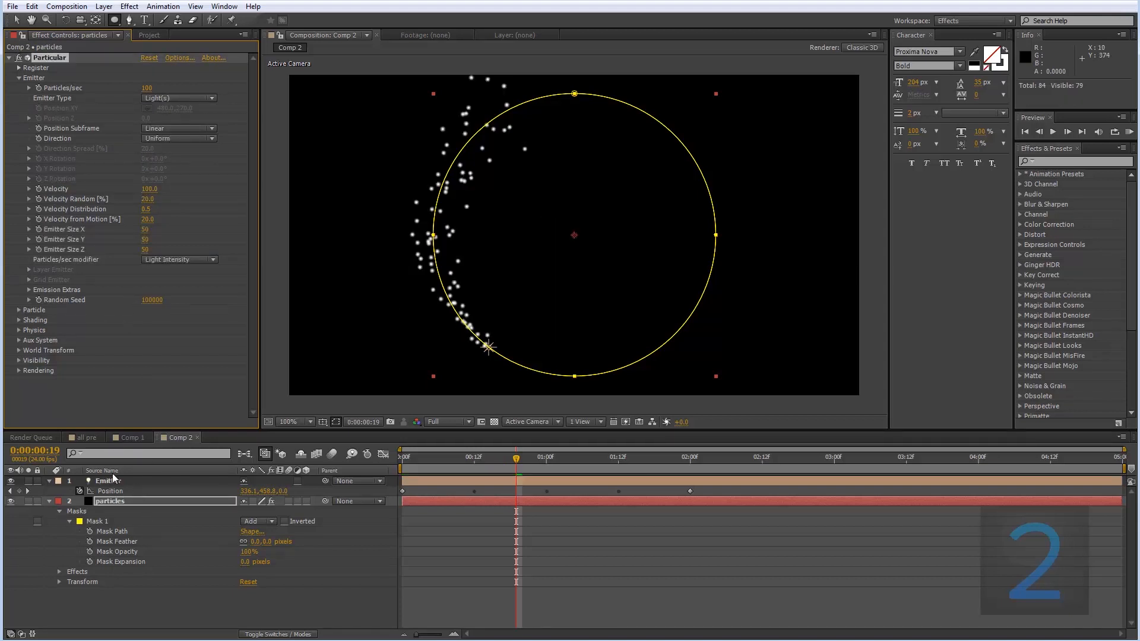
{"action": "mouse_move", "coordinate": [147, 82]}
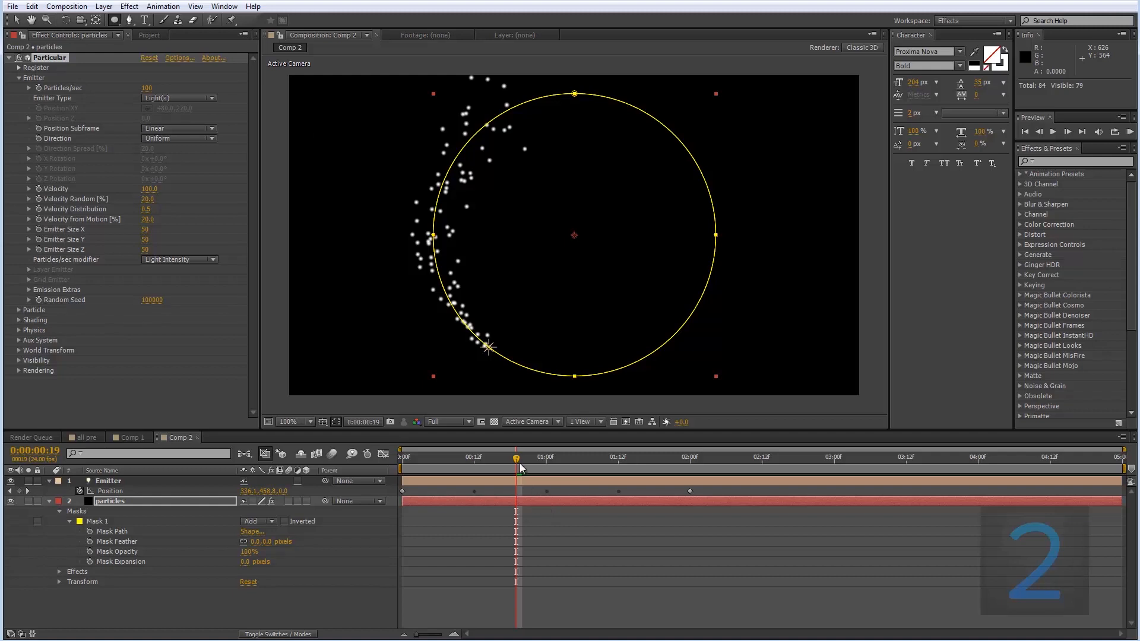
{"action": "left_click", "coordinate": [683, 457]}
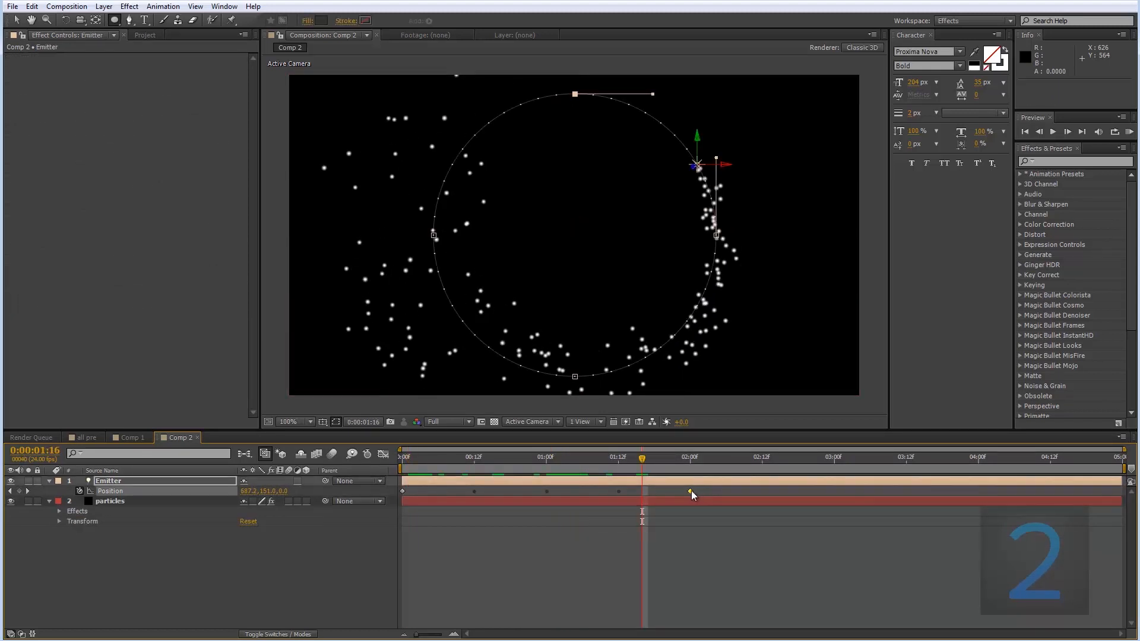
Apply an ease-in to the Emitter light's last position keyframe.
{"action": "right_click", "coordinate": [680, 491]}
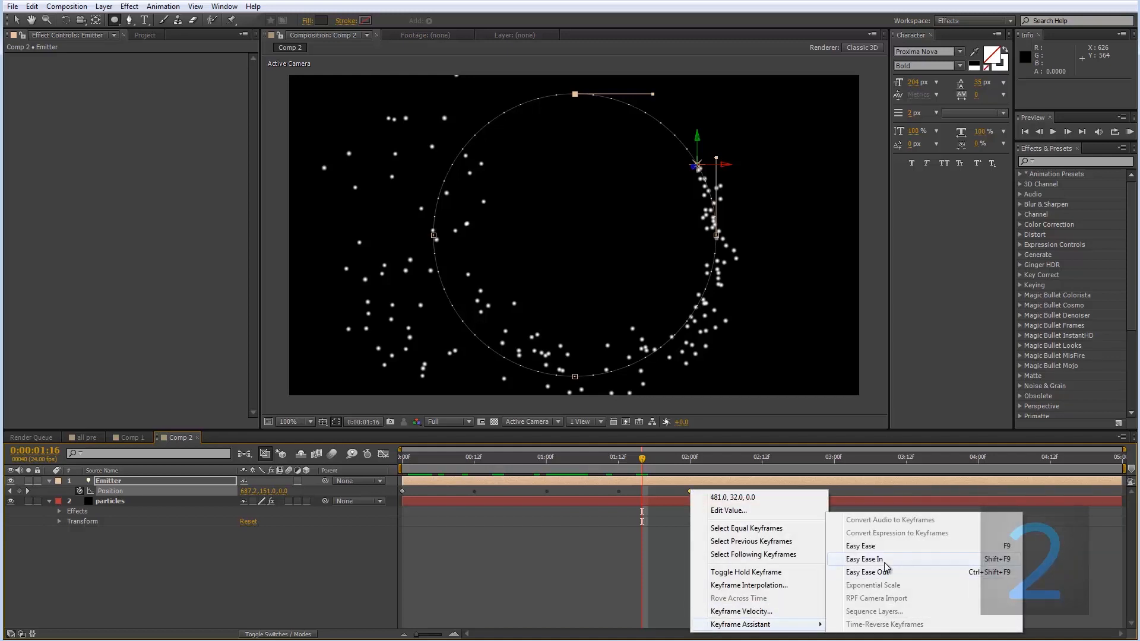
{"action": "left_click", "coordinate": [864, 559]}
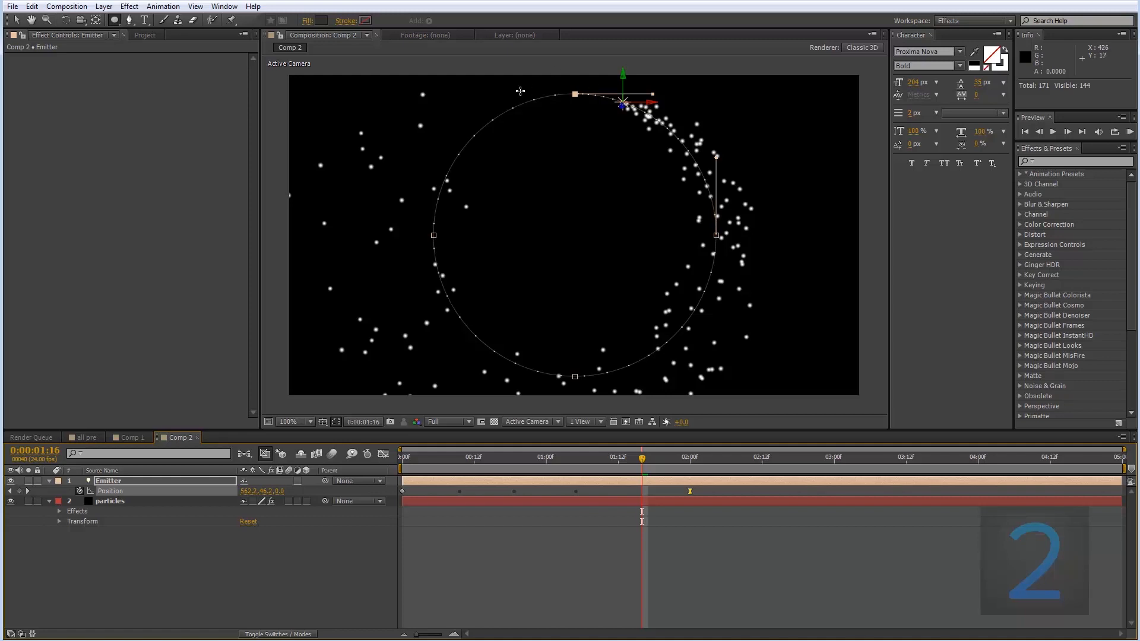
{"action": "mouse_move", "coordinate": [580, 87]}
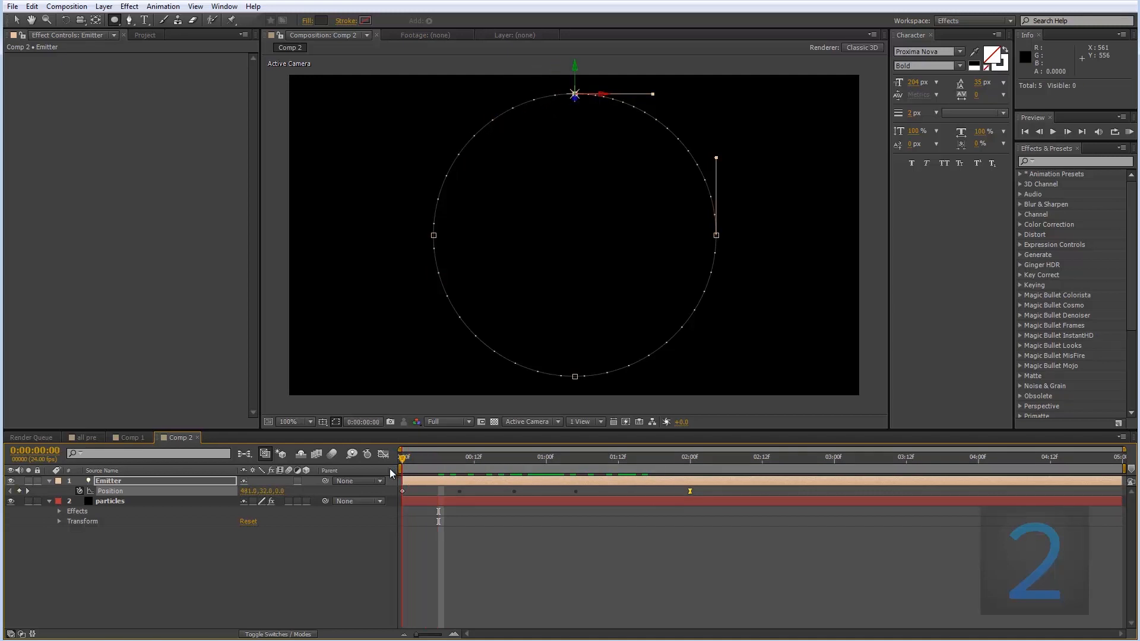
{"action": "left_click", "coordinate": [545, 456]}
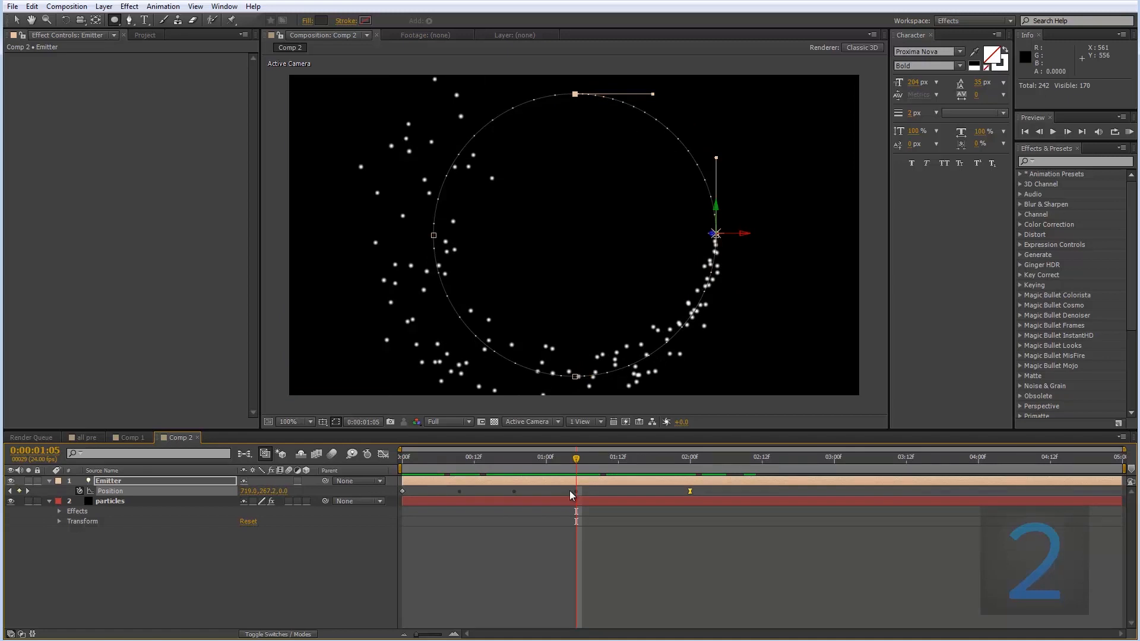
{"action": "mouse_move", "coordinate": [460, 438]}
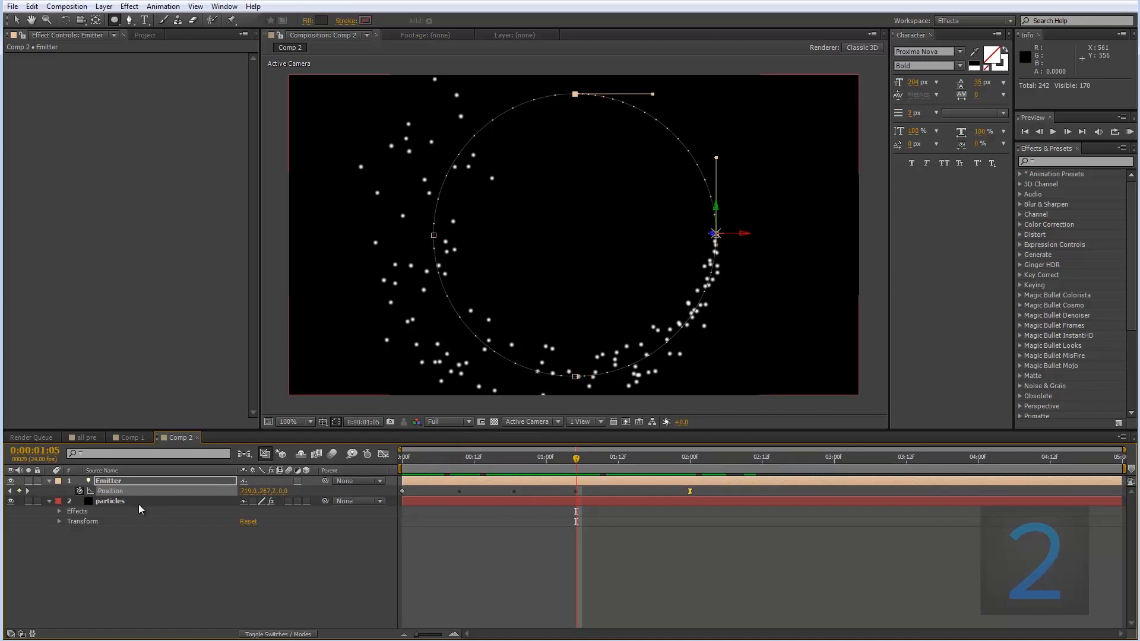
Set Particular's emitter Velocity to 65 and Emitter Size to 0.
{"action": "left_click", "coordinate": [109, 502]}
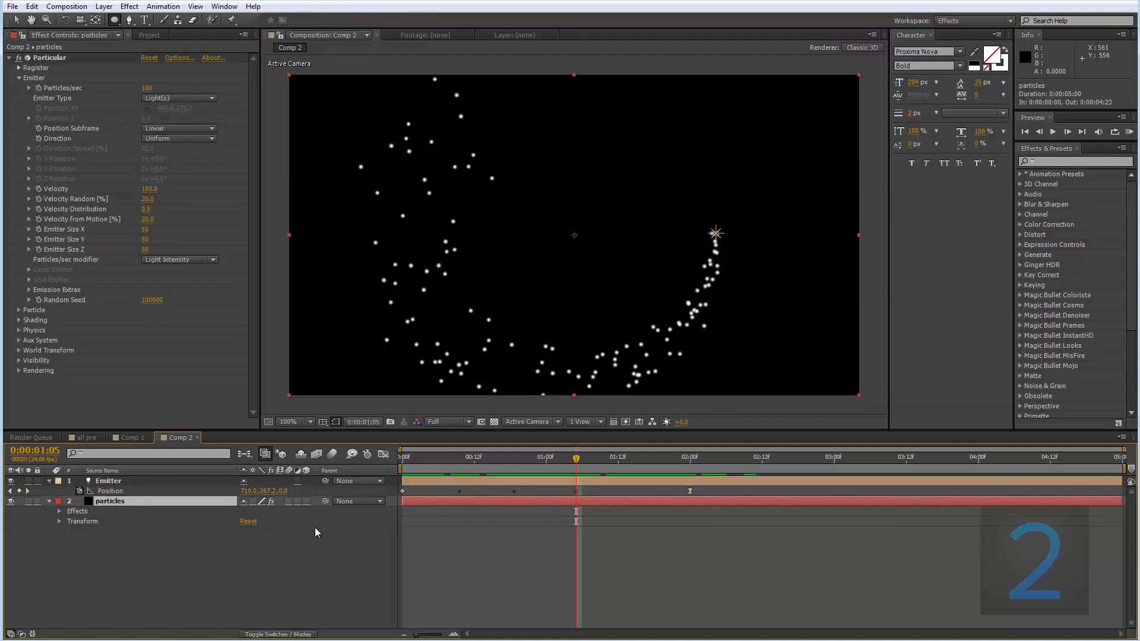
{"action": "mouse_move", "coordinate": [119, 284]}
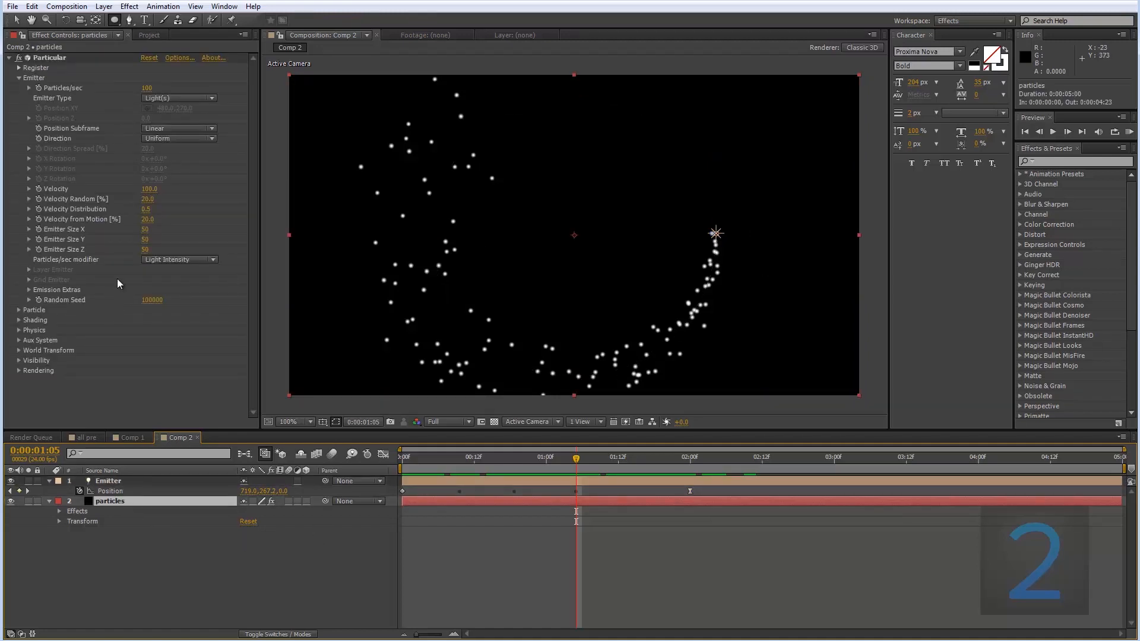
{"action": "mouse_move", "coordinate": [149, 198]}
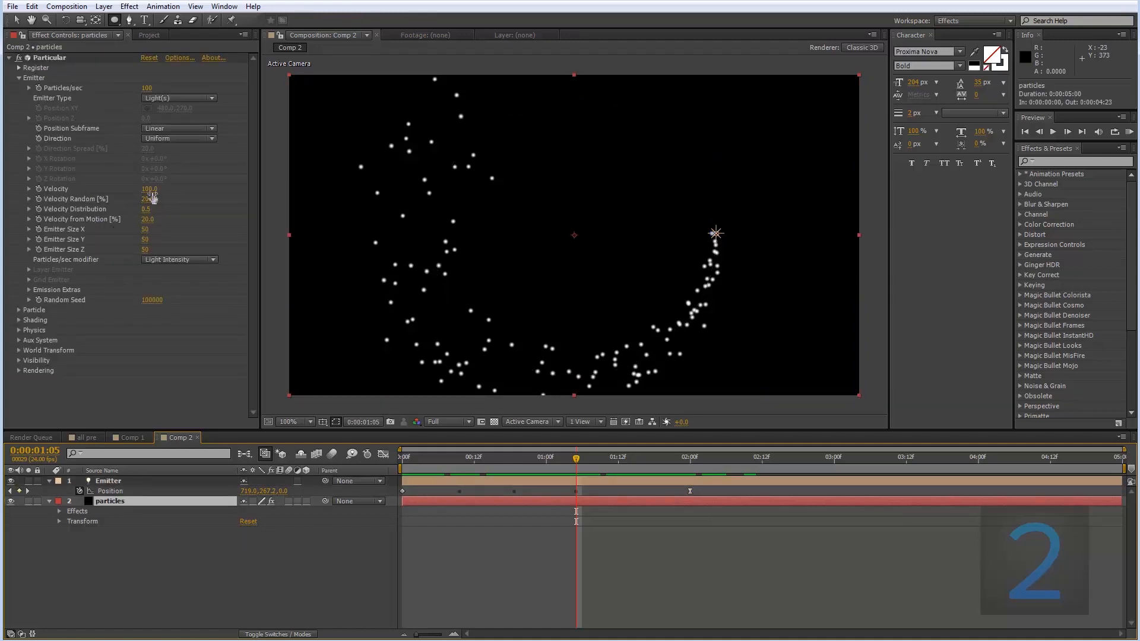
{"action": "left_click", "coordinate": [150, 189]}
{"action": "type", "text": "65"}
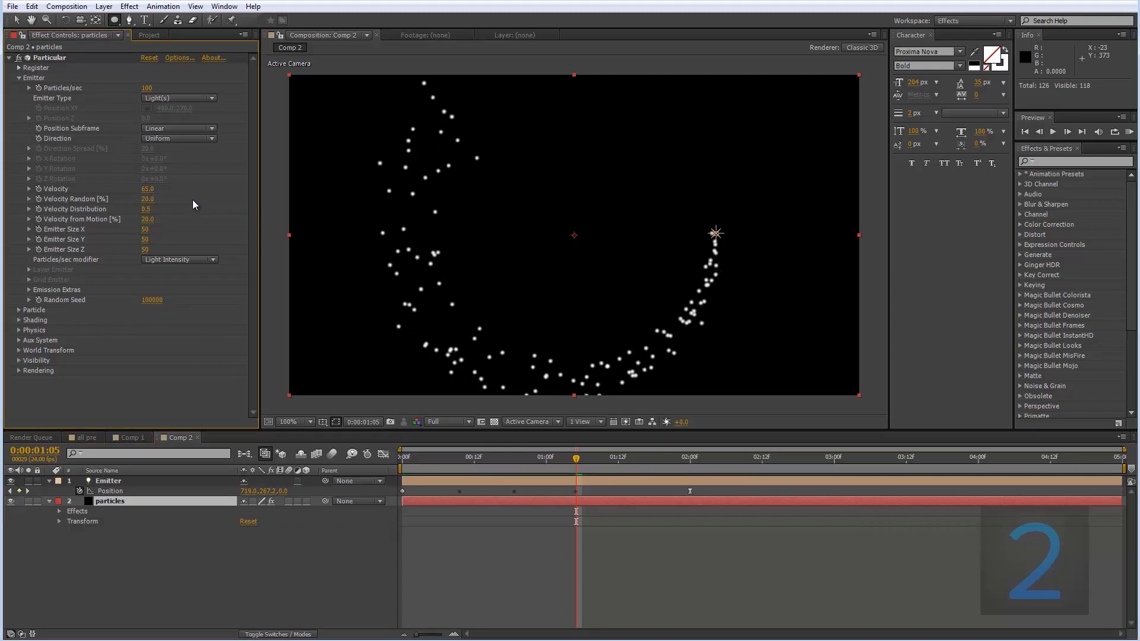
{"action": "left_click", "coordinate": [588, 457]}
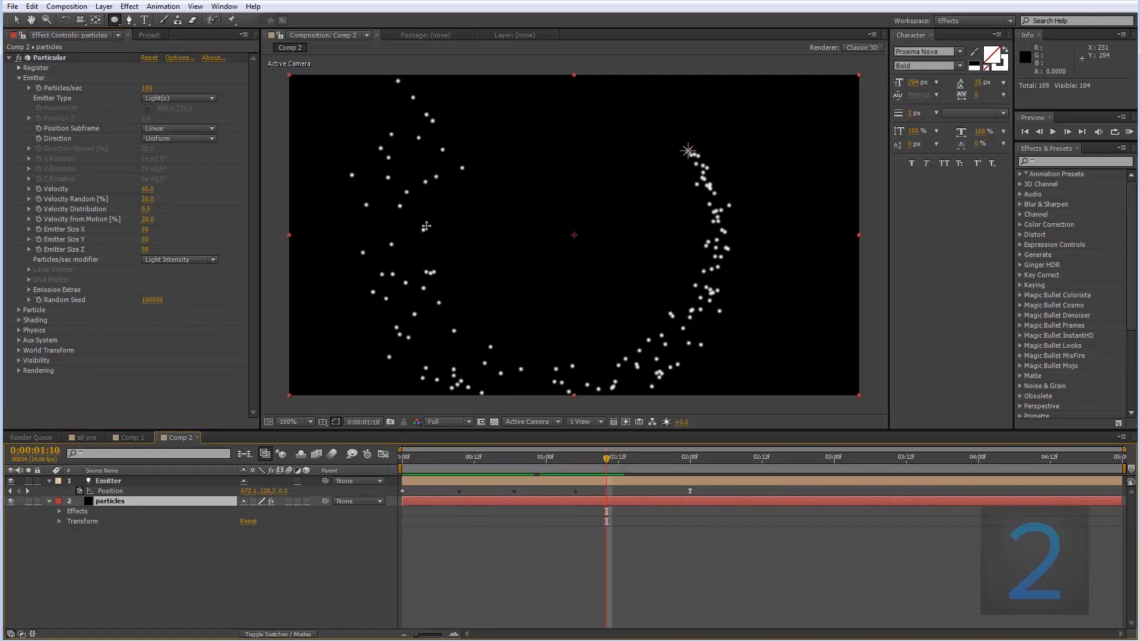
{"action": "mouse_move", "coordinate": [162, 316]}
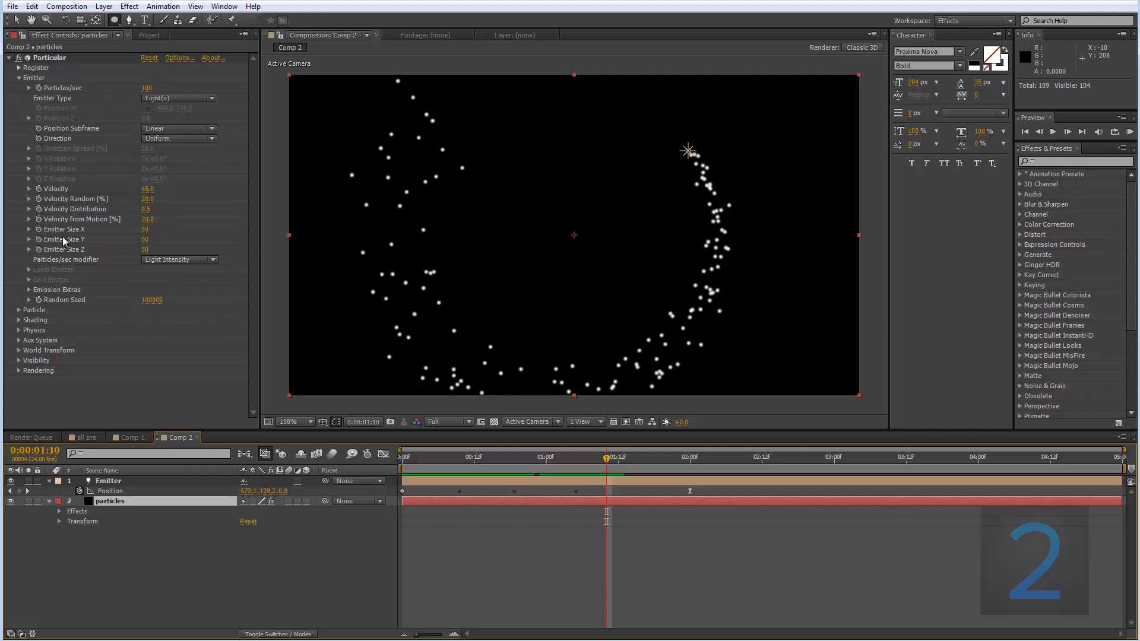
{"action": "mouse_move", "coordinate": [55, 265]}
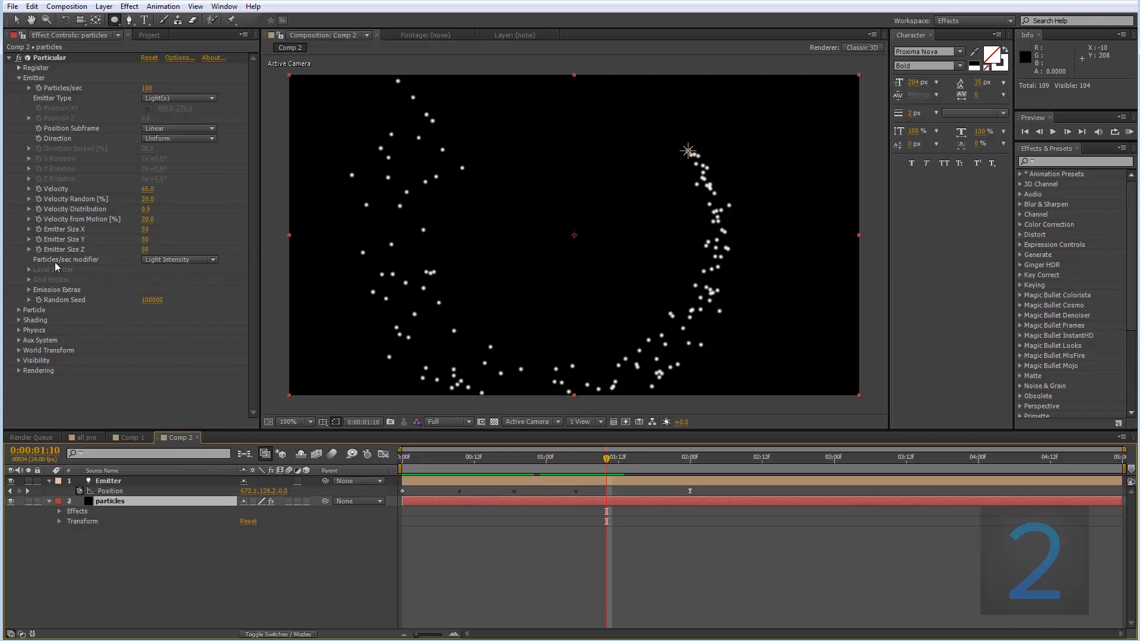
{"action": "double_click", "coordinate": [147, 229]}
{"action": "type", "text": "0"}
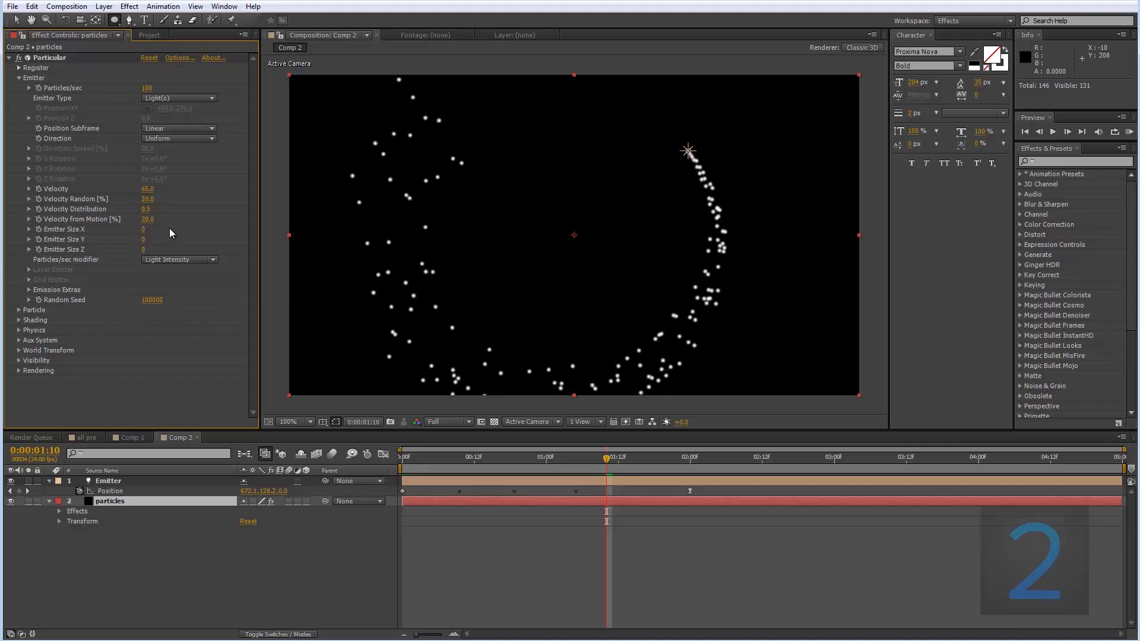
{"action": "mouse_move", "coordinate": [690, 150]}
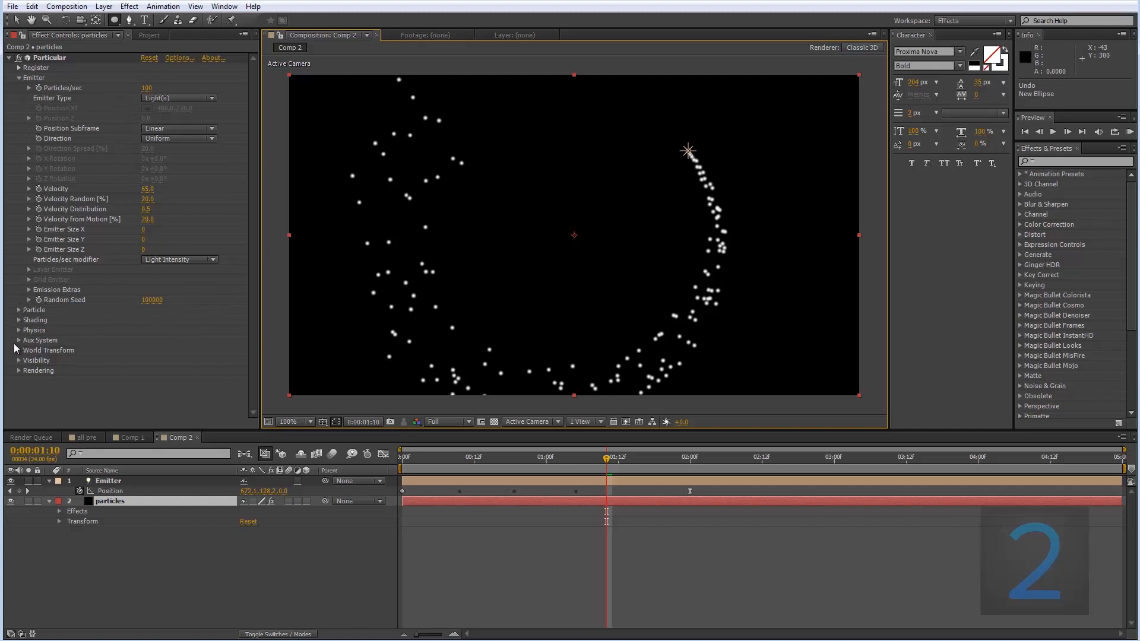
{"action": "mouse_move", "coordinate": [13, 330]}
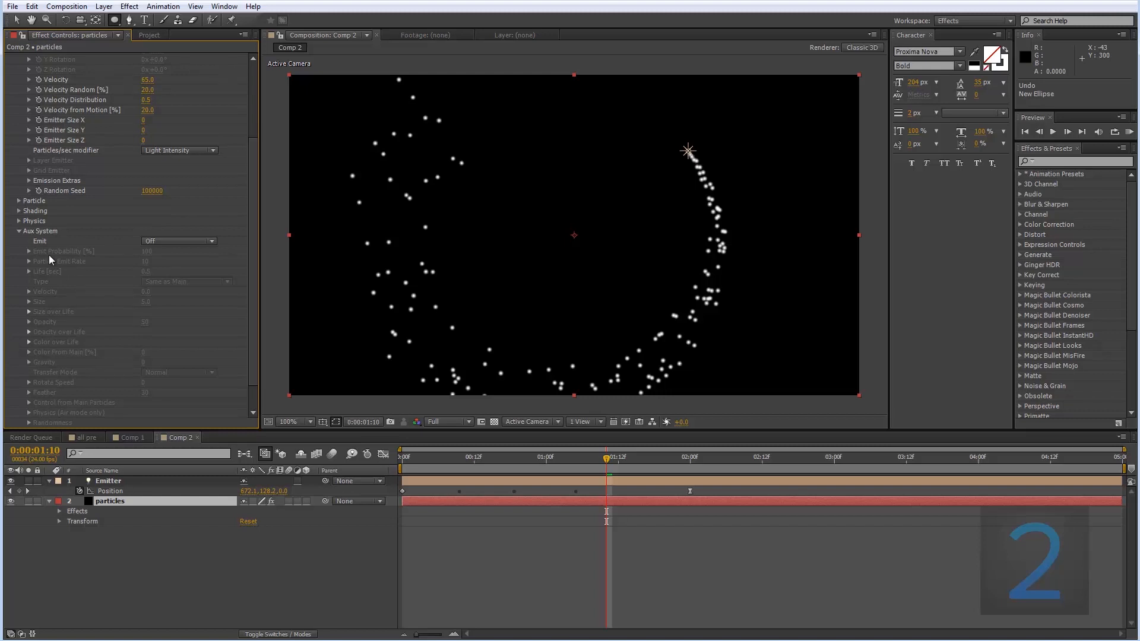
{"action": "mouse_move", "coordinate": [49, 259]}
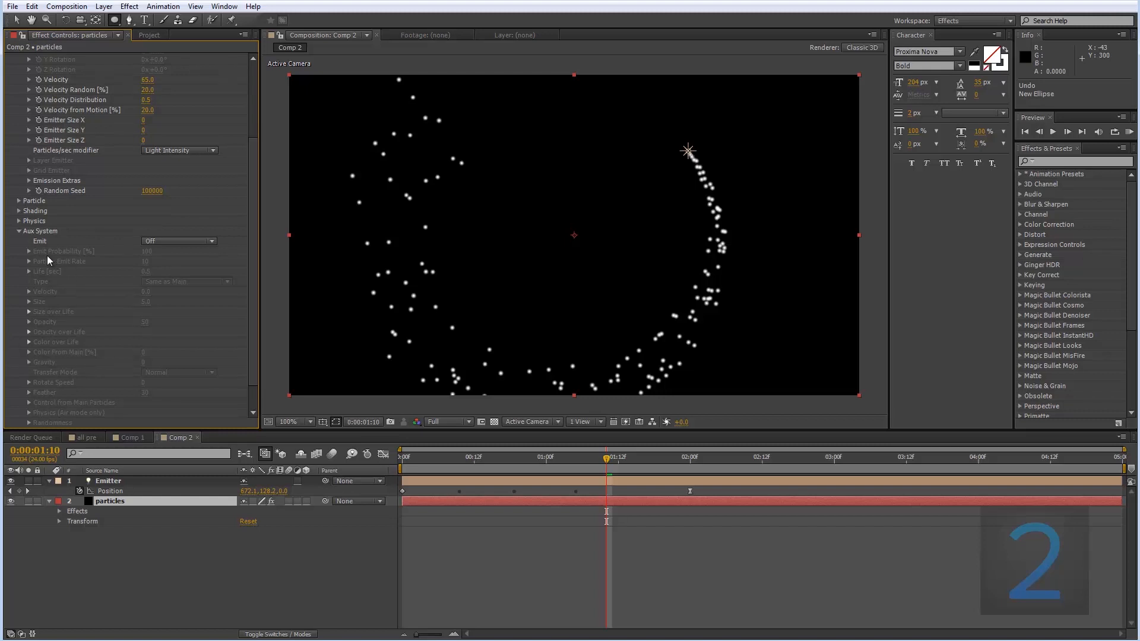
{"action": "mouse_move", "coordinate": [102, 257]}
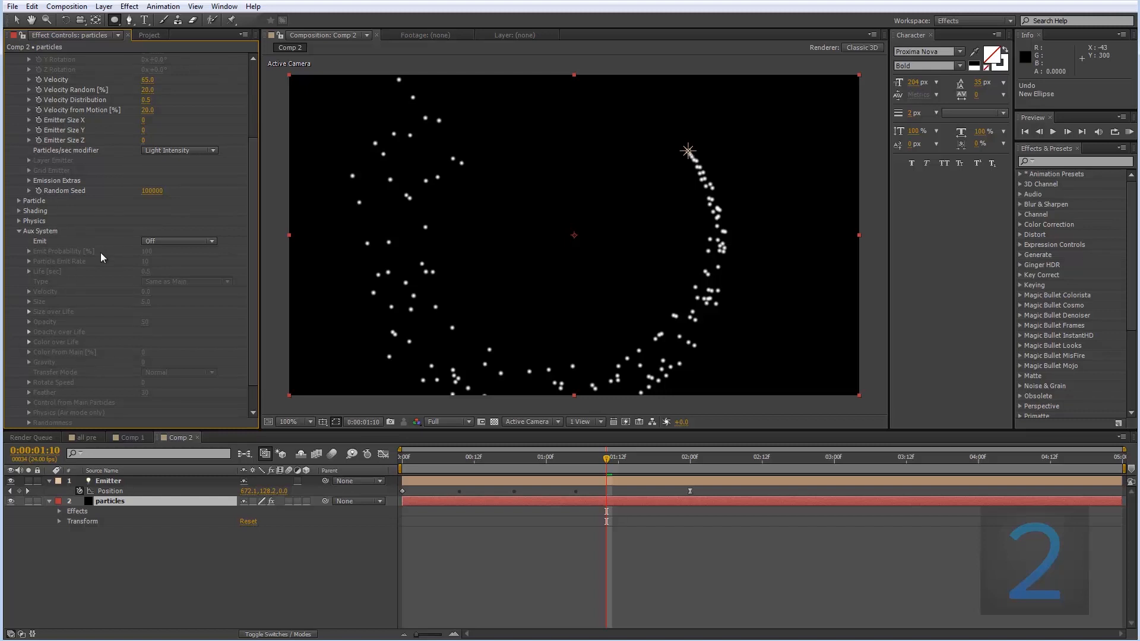
{"action": "mouse_move", "coordinate": [35, 245]}
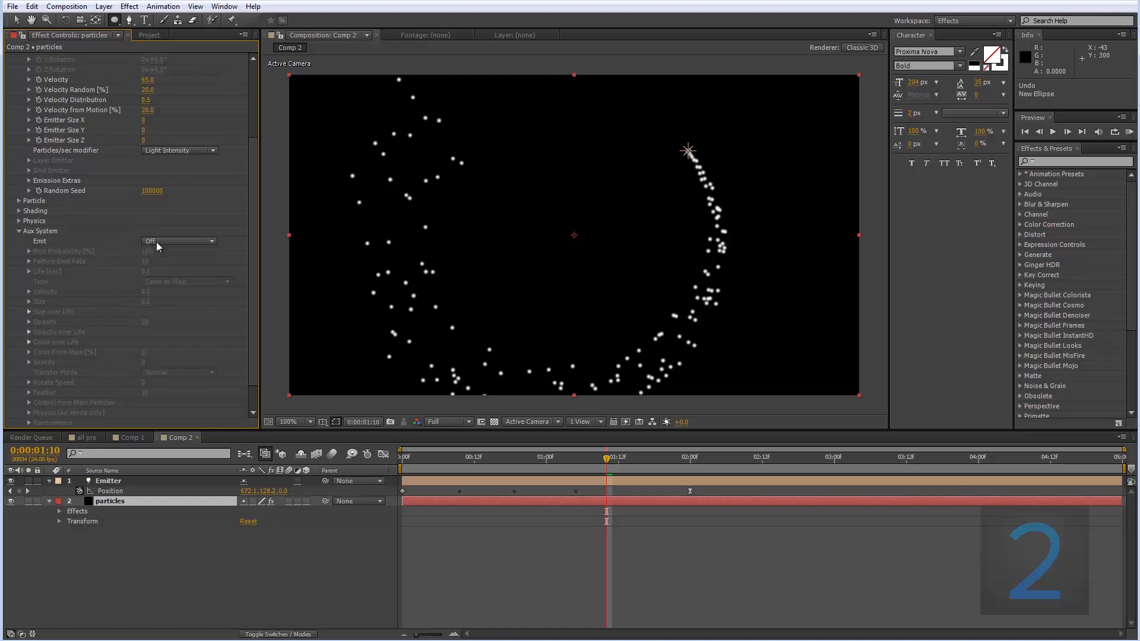
Set Aux System to emit continuously: size 1.0, 250 per second, feather 30, life 2.
{"action": "left_click", "coordinate": [178, 241]}
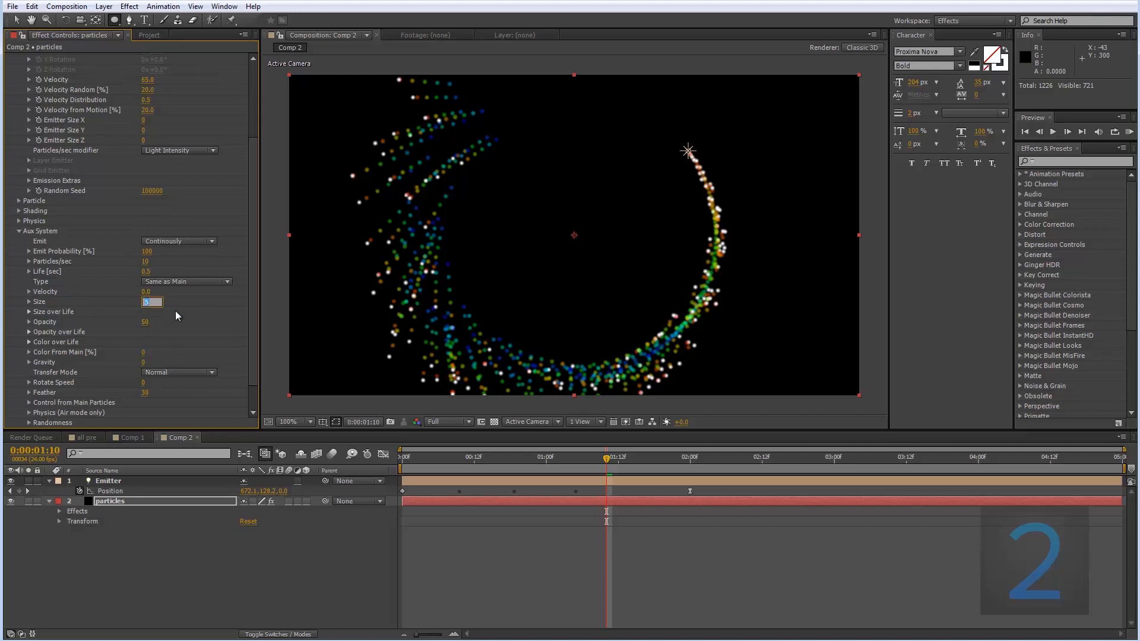
{"action": "type", "text": "1.0"}
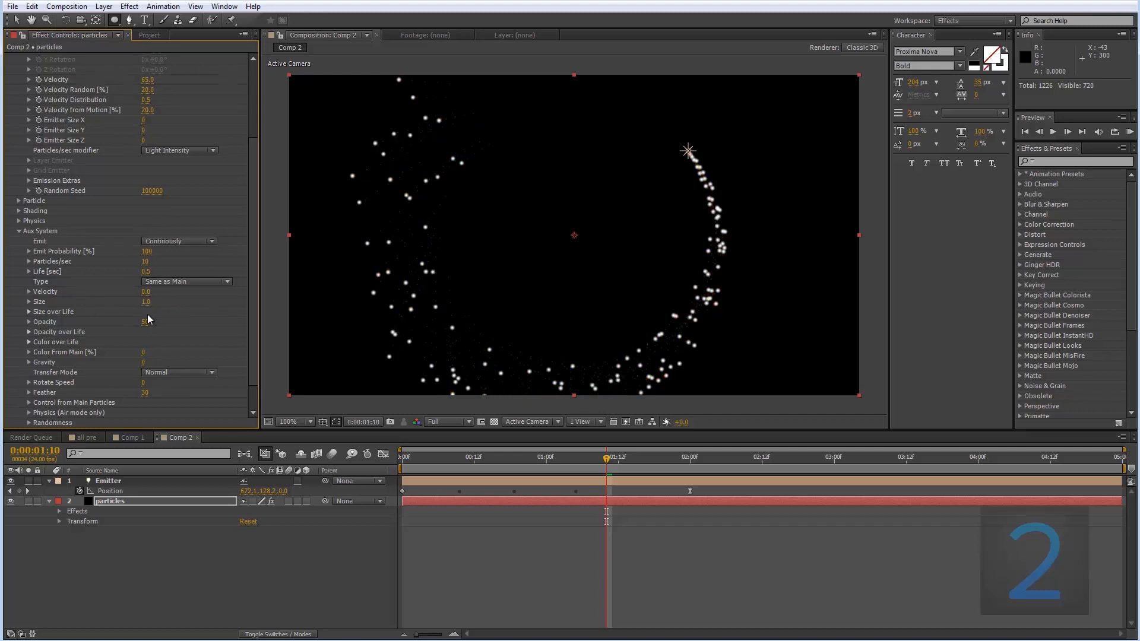
{"action": "left_click", "coordinate": [148, 322]}
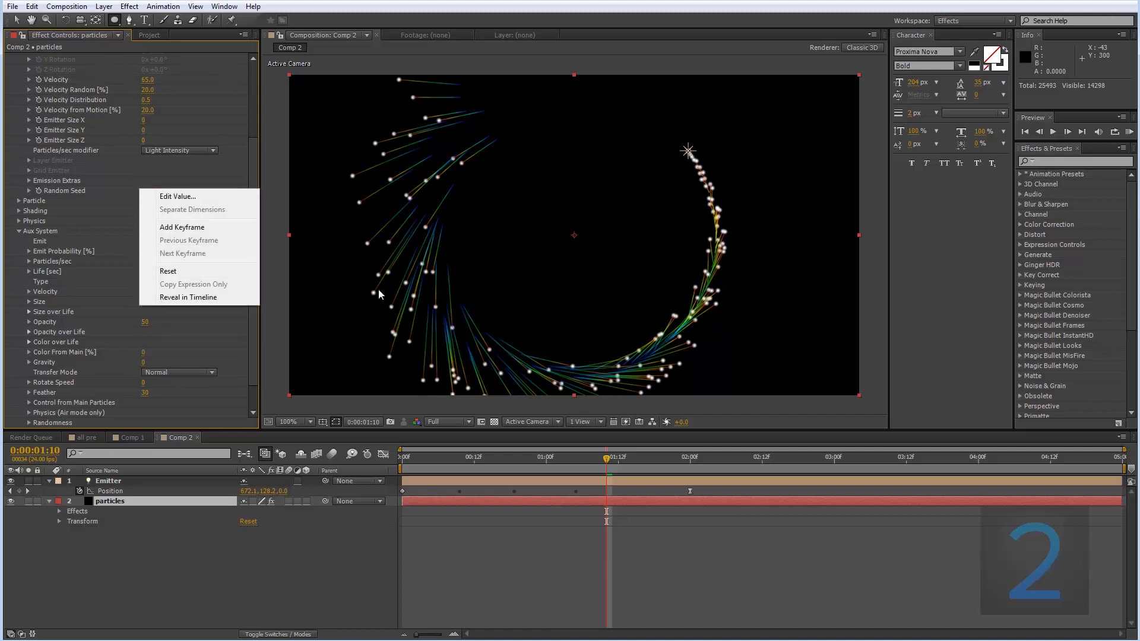
{"action": "mouse_move", "coordinate": [405, 133]}
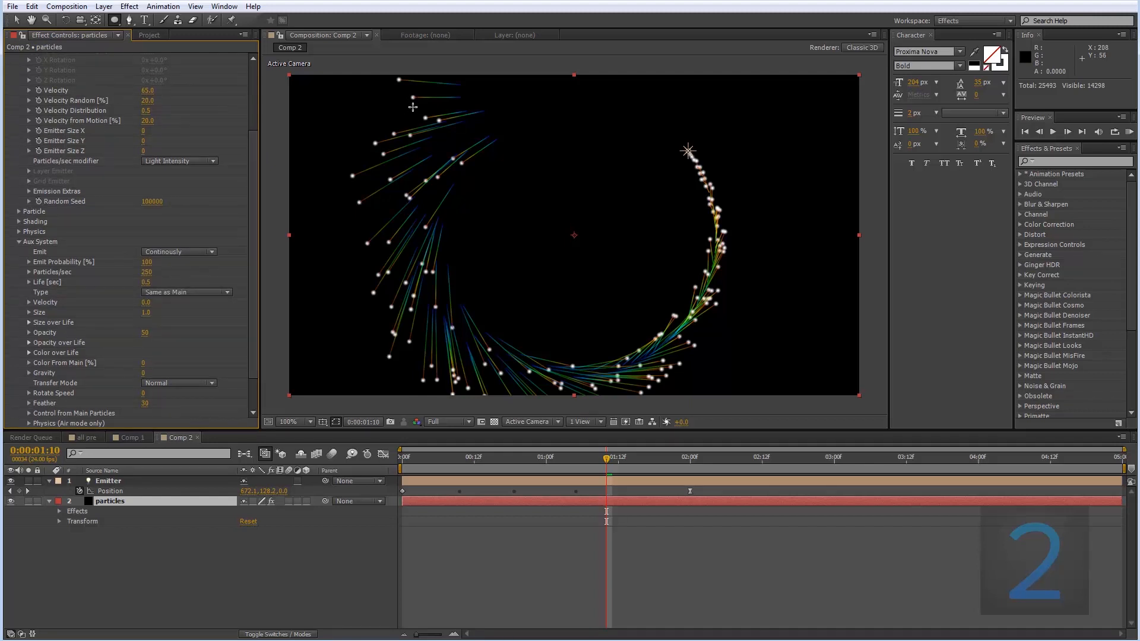
{"action": "mouse_move", "coordinate": [335, 164]}
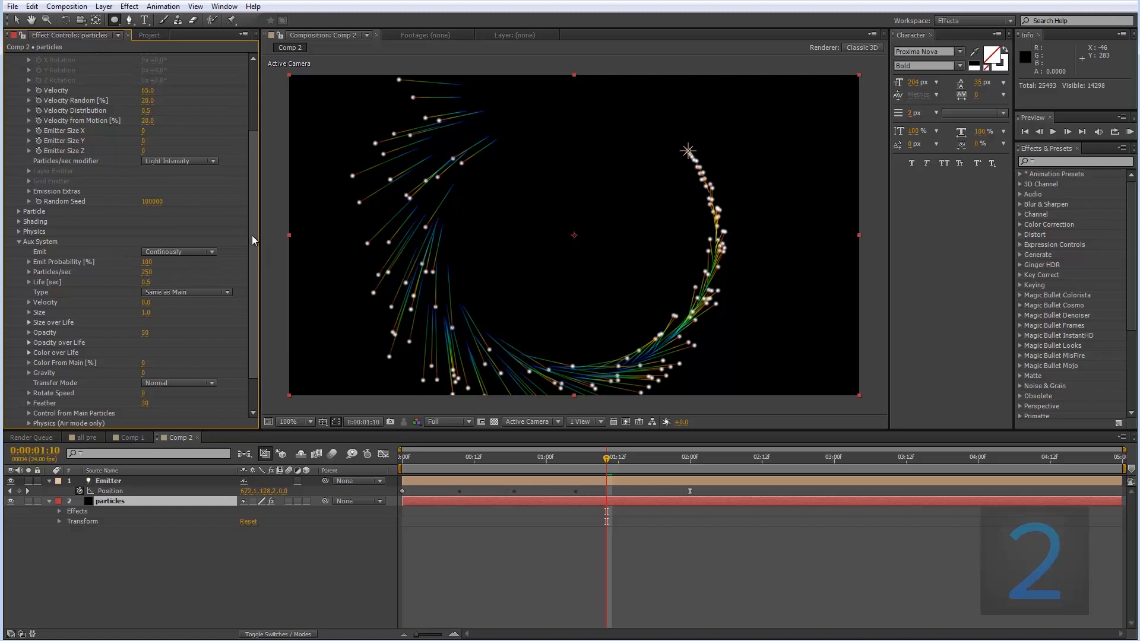
{"action": "scroll", "scroll_direction": "down", "scroll_amount": 3}
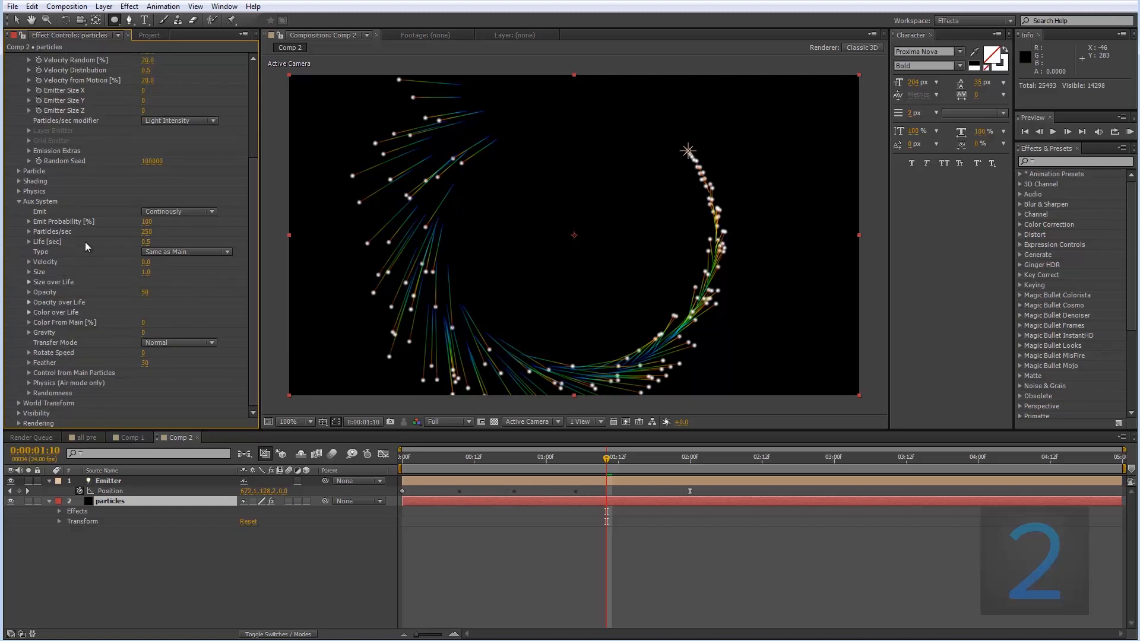
{"action": "mouse_move", "coordinate": [132, 340]}
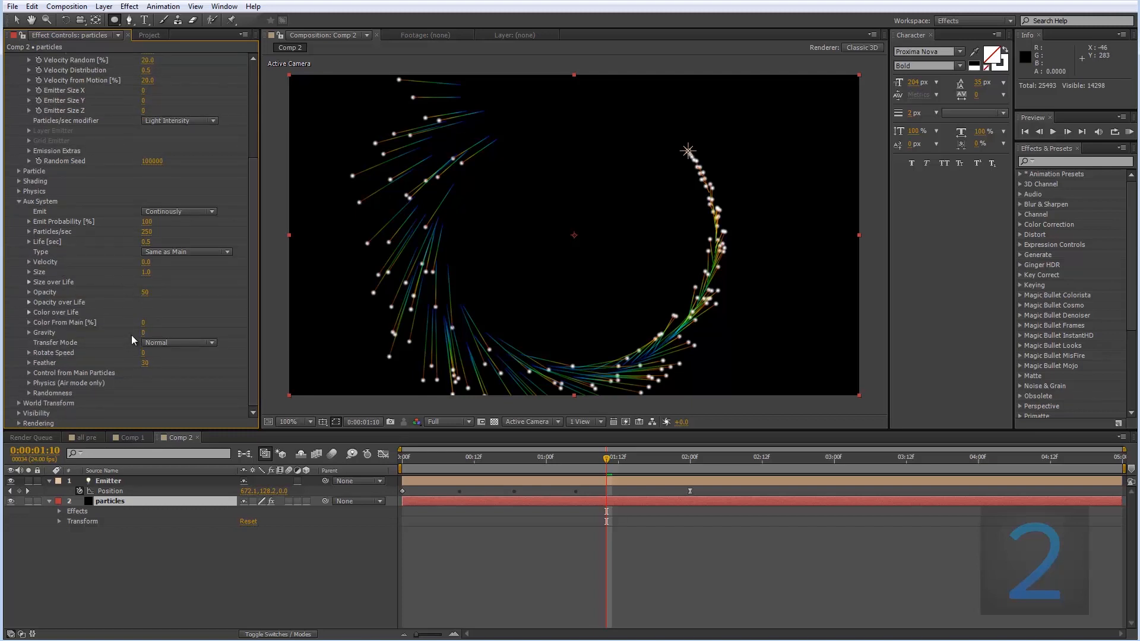
{"action": "mouse_move", "coordinate": [52, 249]}
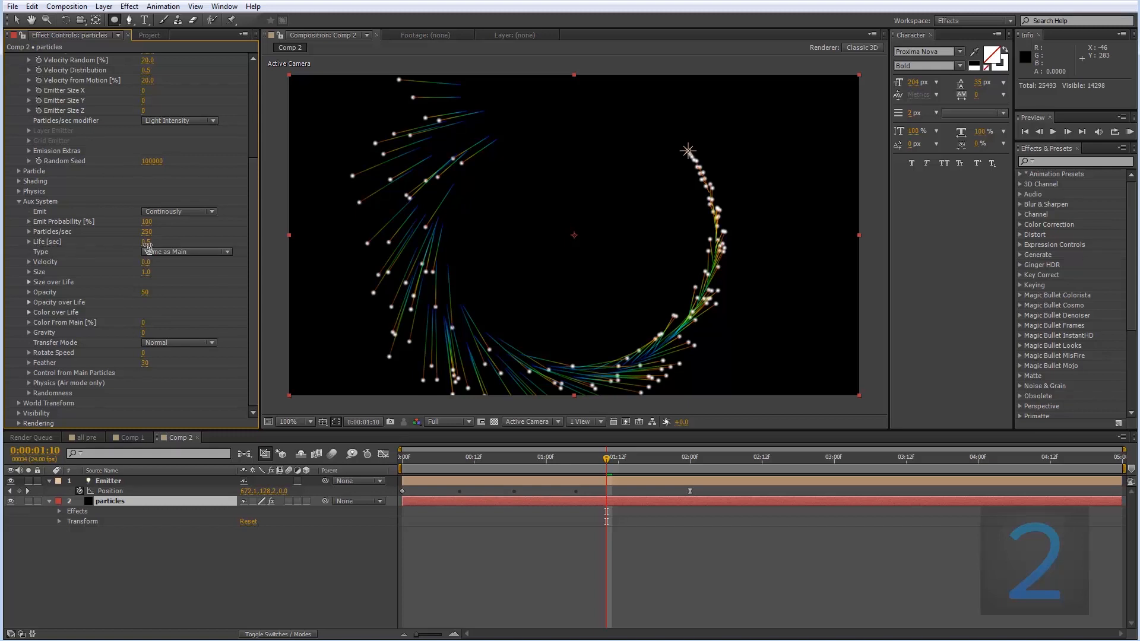
{"action": "left_click", "coordinate": [152, 242]}
{"action": "type", "text": "2"}
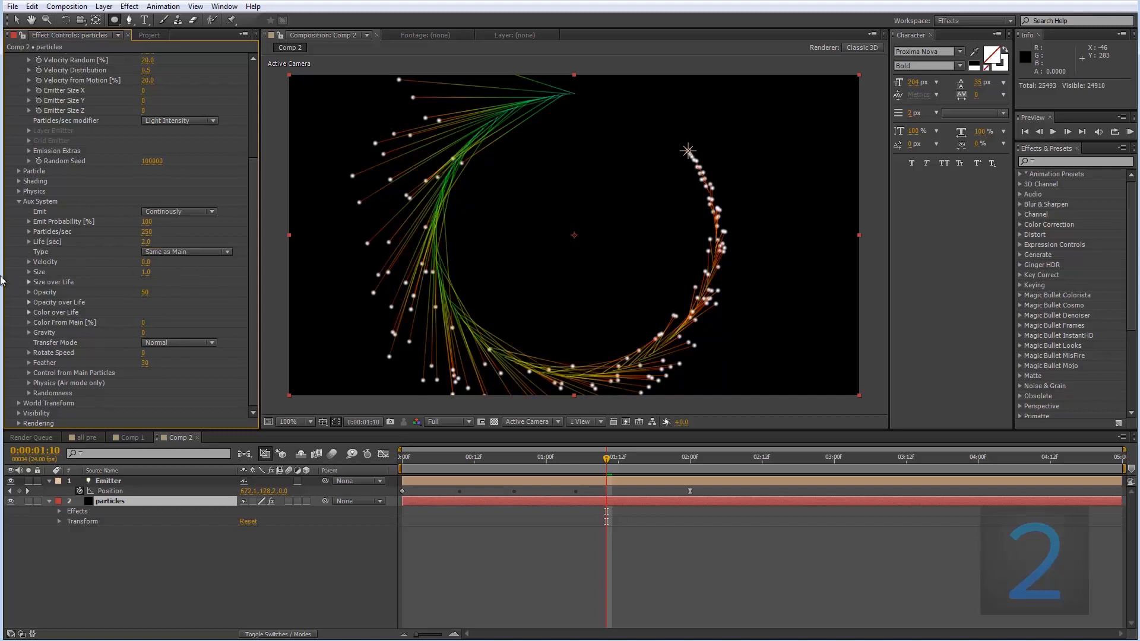
Open the Aux System Color over Life gradient for an orange-to-purple preset.
{"action": "left_click", "coordinate": [28, 312]}
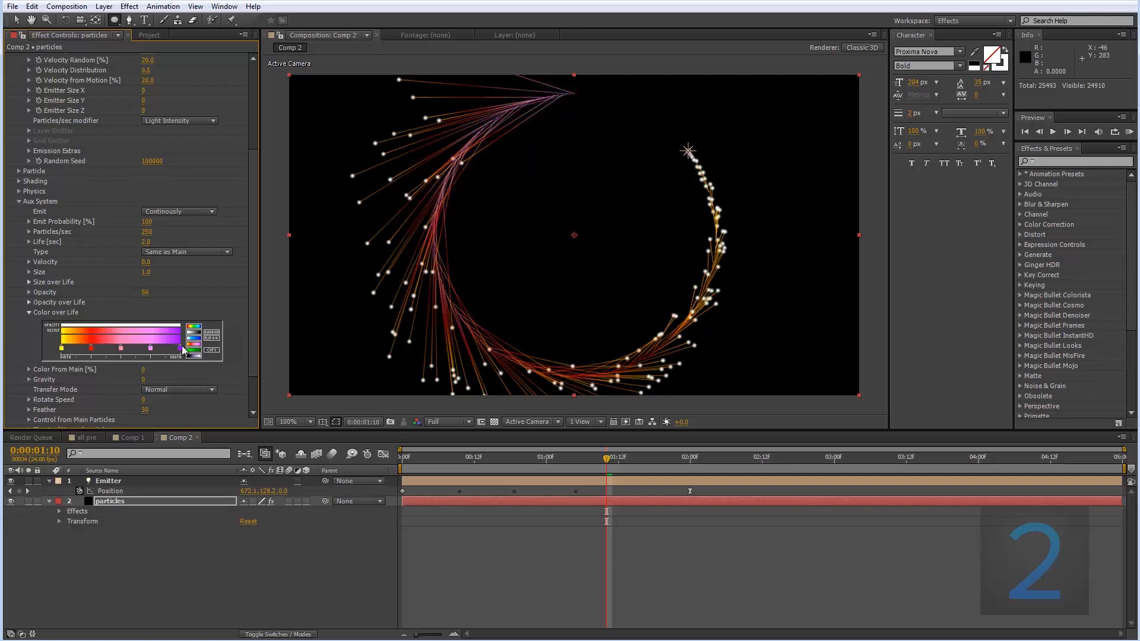
{"action": "mouse_move", "coordinate": [114, 412]}
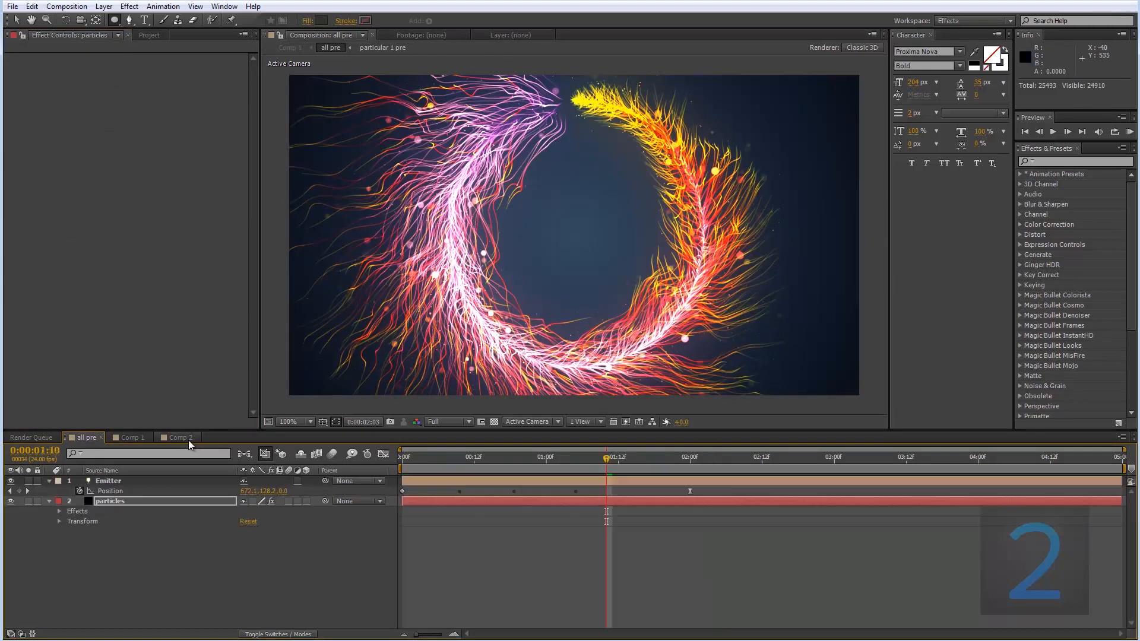
Back in the particle comp, enter 250 and 2.0 in Particular and zero the particle size.
{"action": "left_click", "coordinate": [177, 437]}
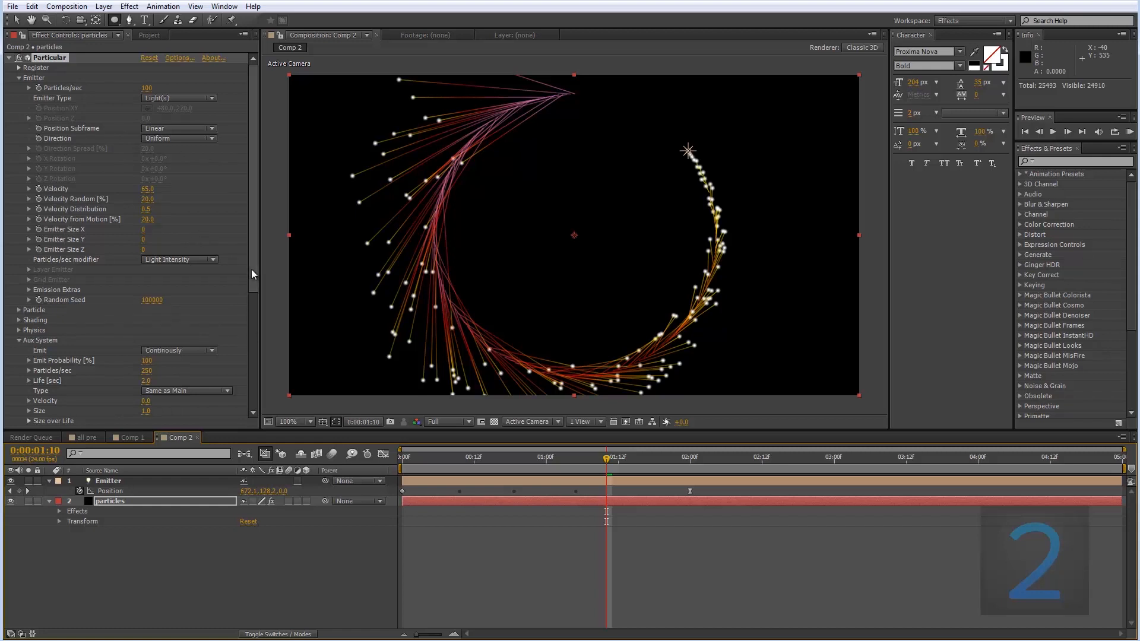
{"action": "mouse_move", "coordinate": [33, 94]}
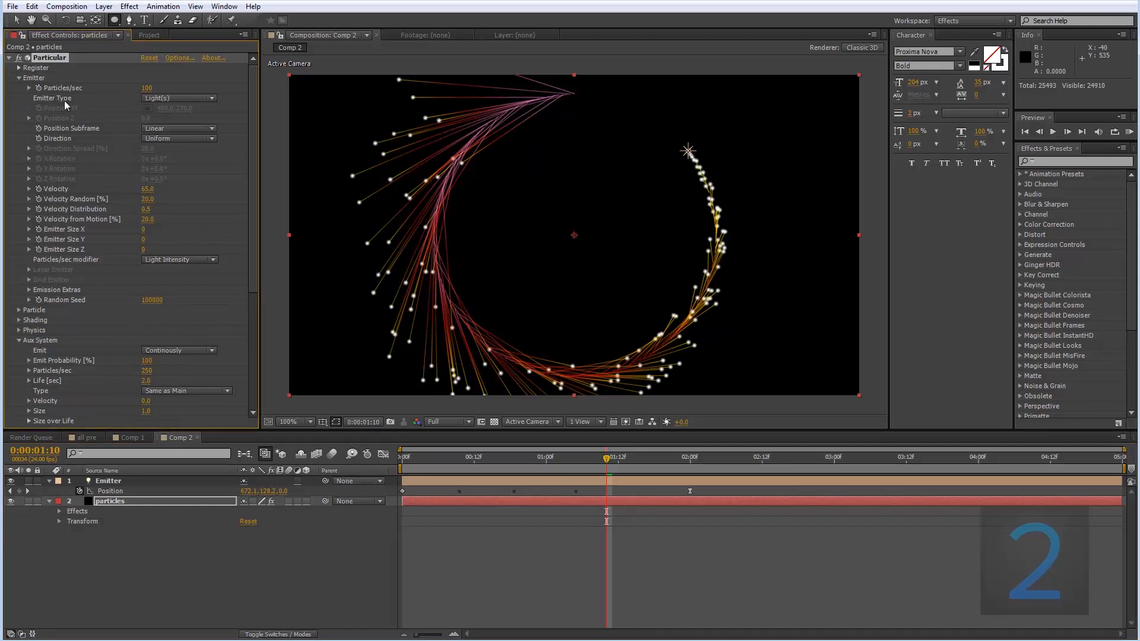
{"action": "mouse_move", "coordinate": [132, 143]}
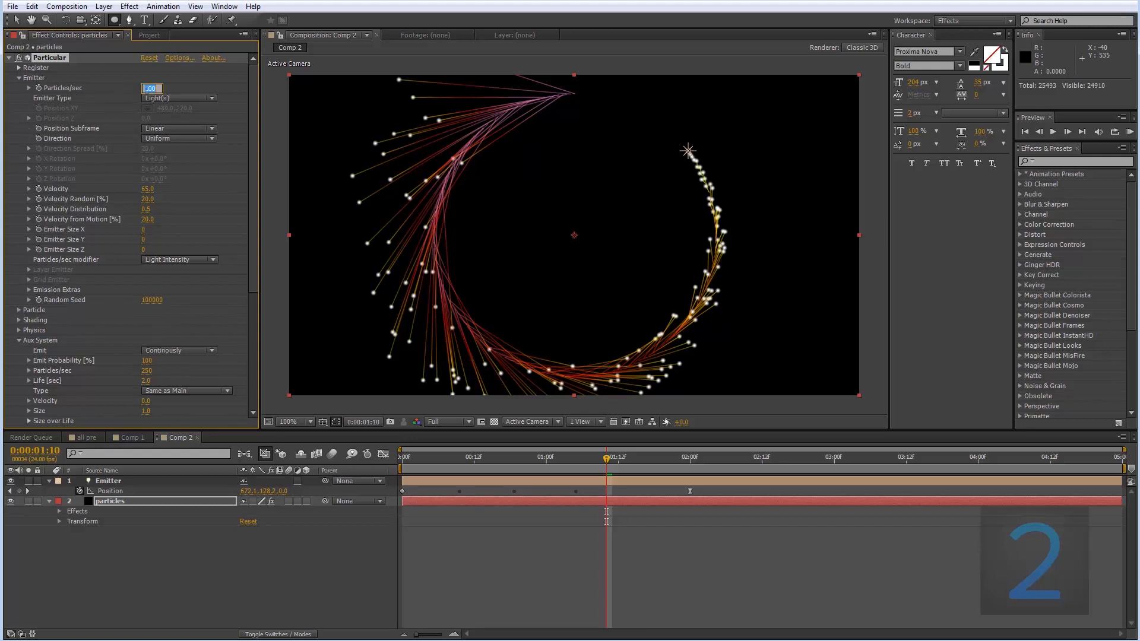
{"action": "type", "text": "250"}
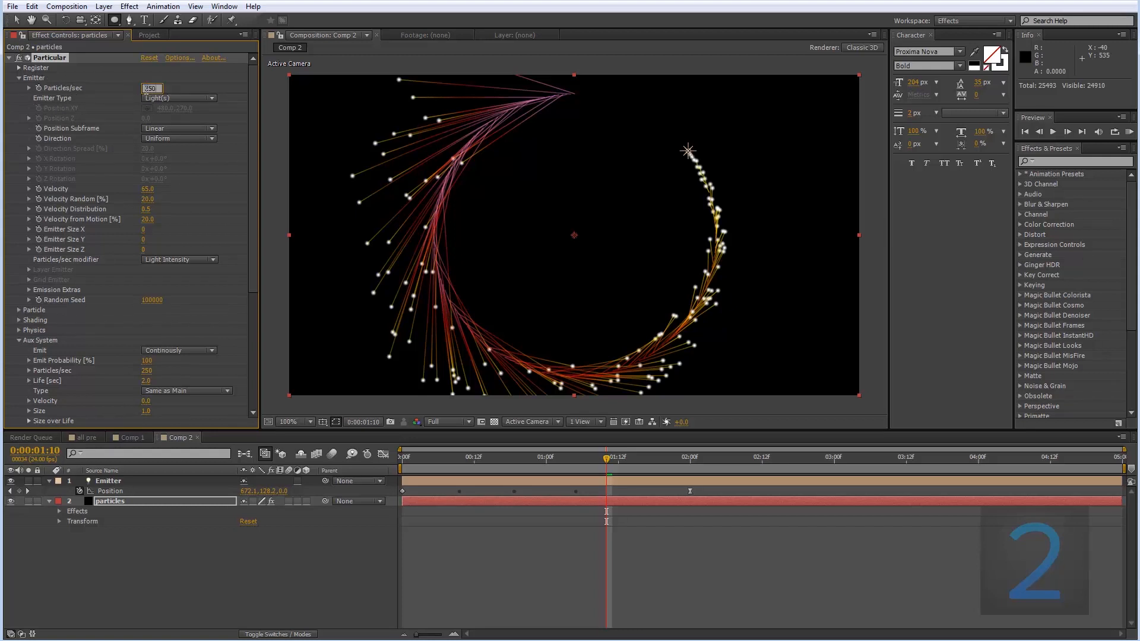
{"action": "type", "text": "2.0"}
{"action": "type", "text": "500"}
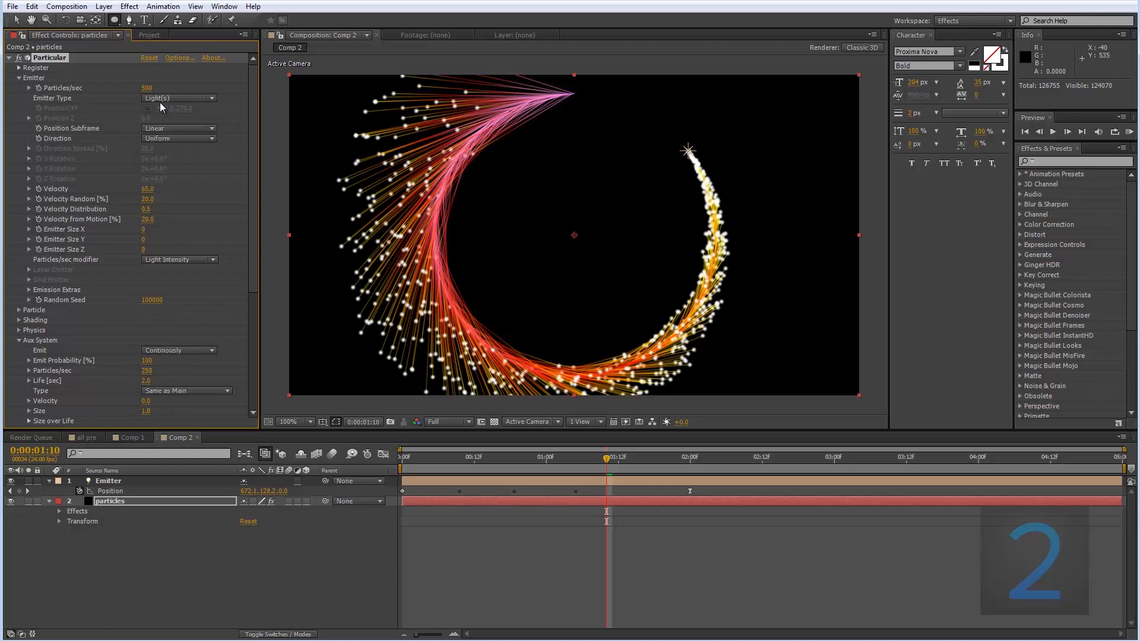
{"action": "mouse_move", "coordinate": [133, 100]}
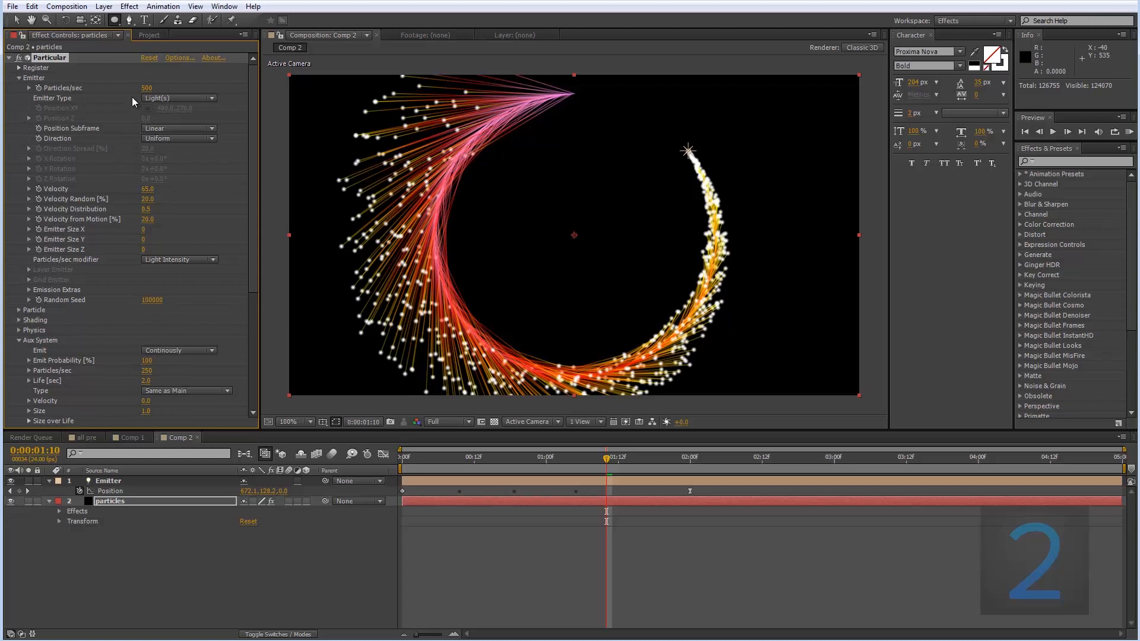
{"action": "mouse_move", "coordinate": [133, 100]}
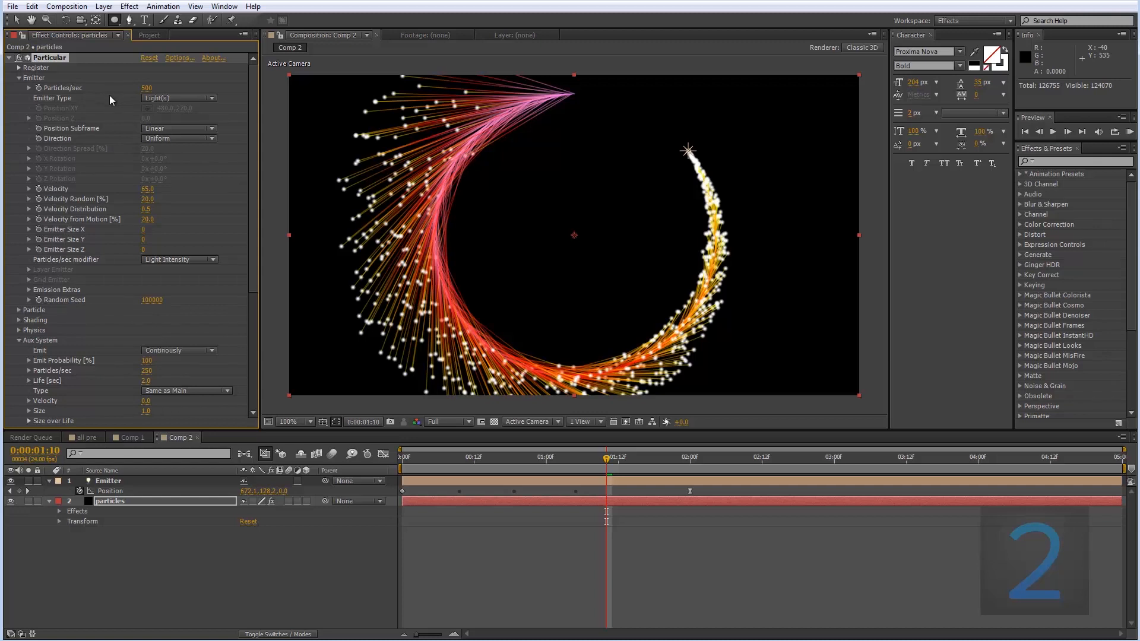
{"action": "mouse_move", "coordinate": [178, 95]}
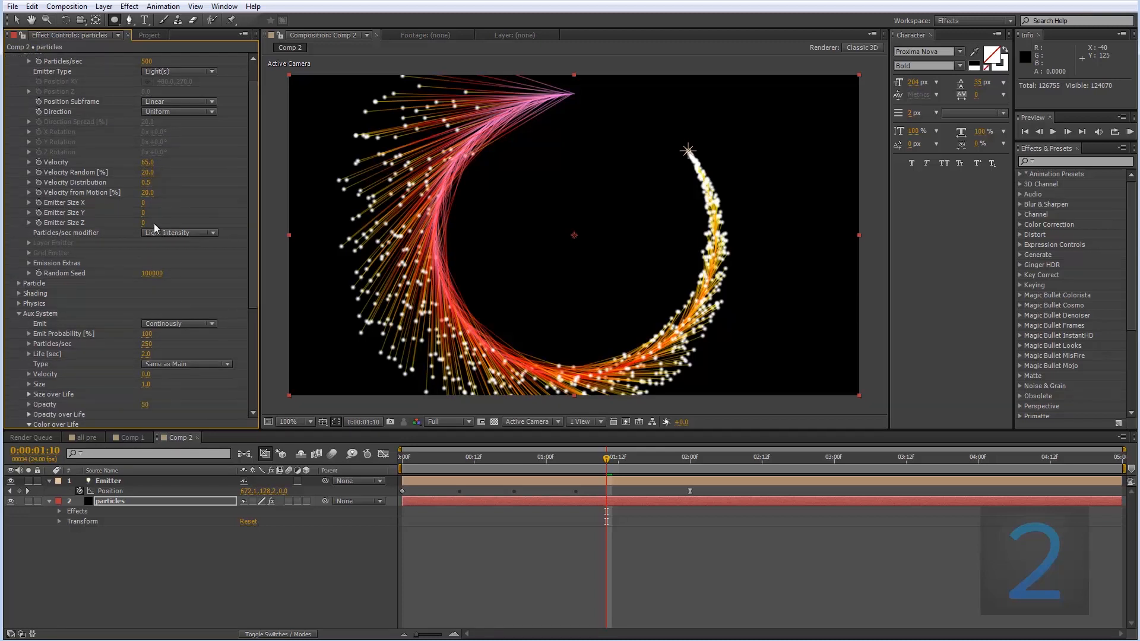
{"action": "scroll", "scroll_direction": "down", "scroll_amount": 3}
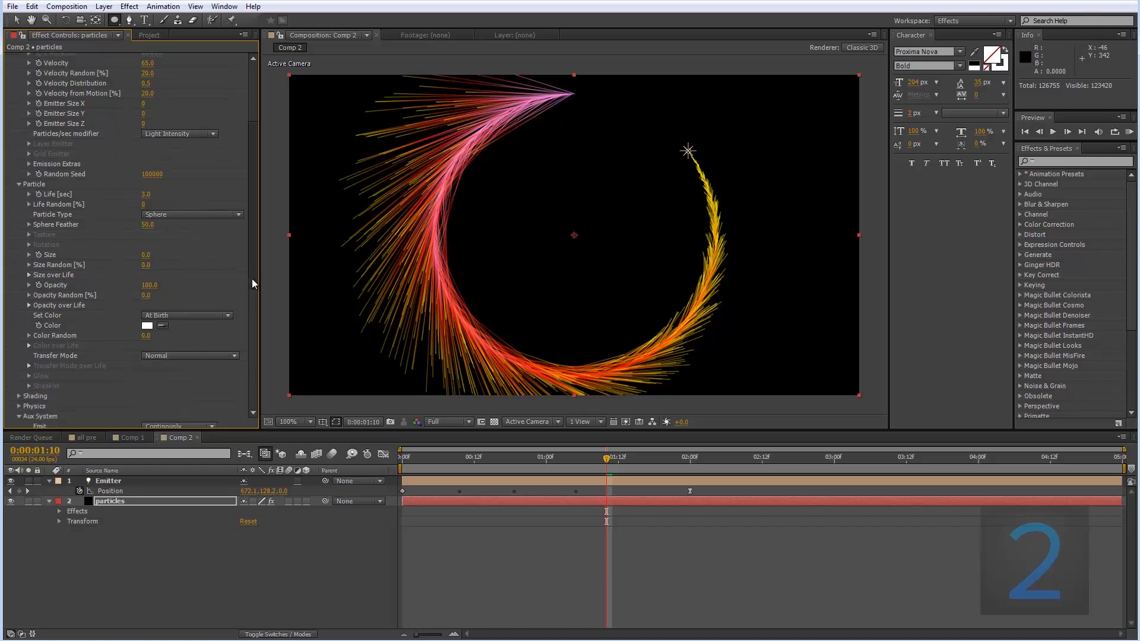
{"action": "scroll", "scroll_direction": "down", "scroll_amount": 3}
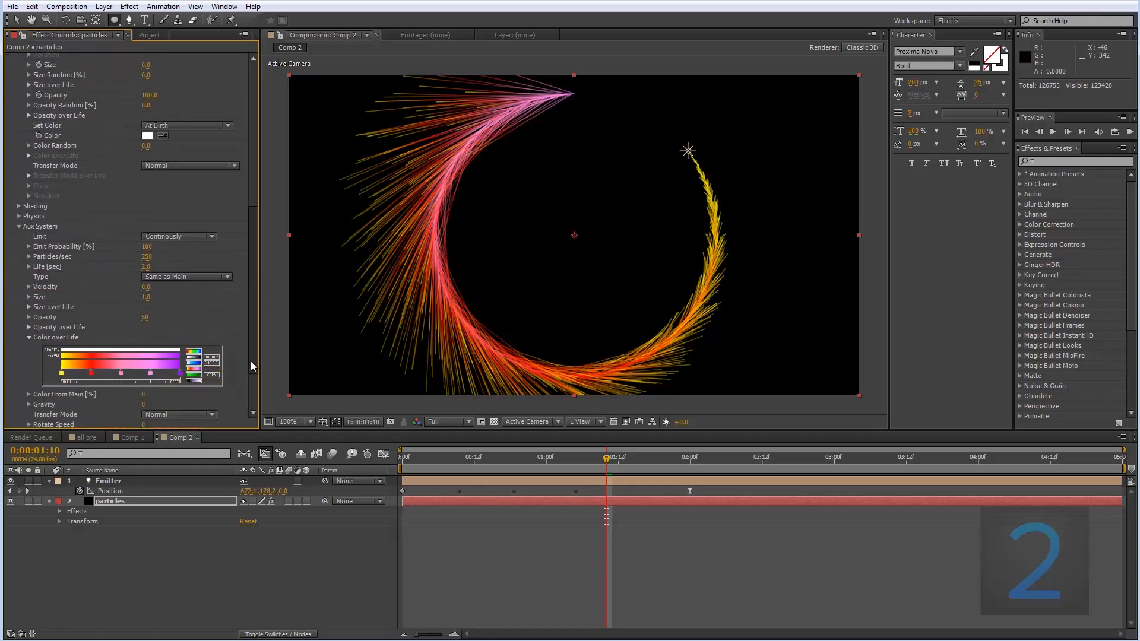
Expand Physics > Air > Turbulence Field and set Affect Position to 100.
{"action": "scroll", "scroll_direction": "down", "scroll_amount": 3}
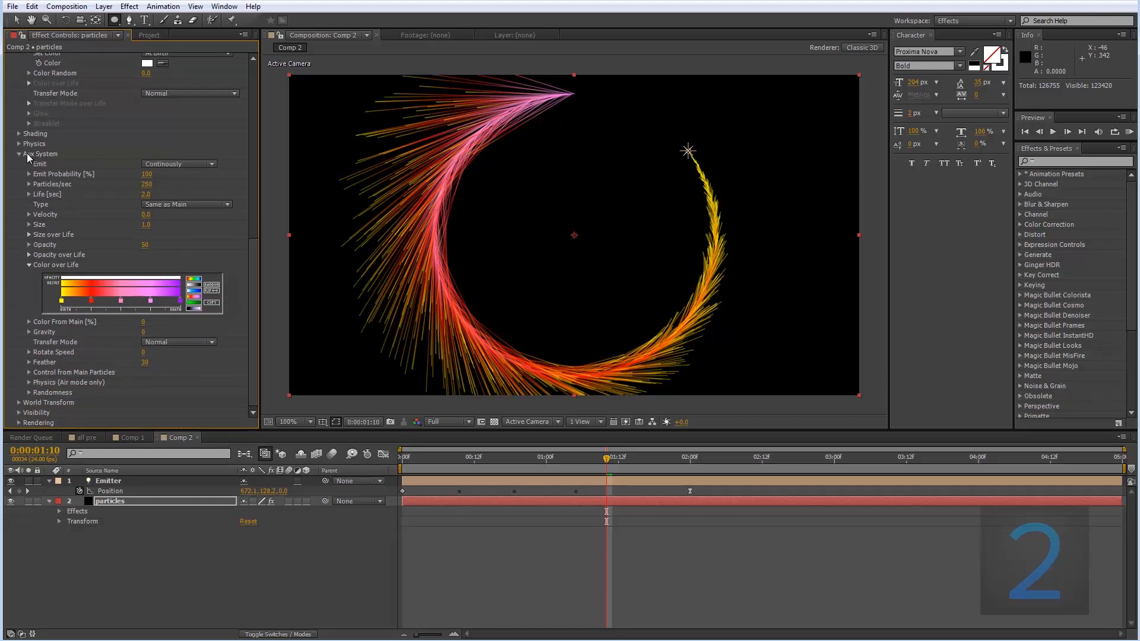
{"action": "left_click", "coordinate": [19, 143]}
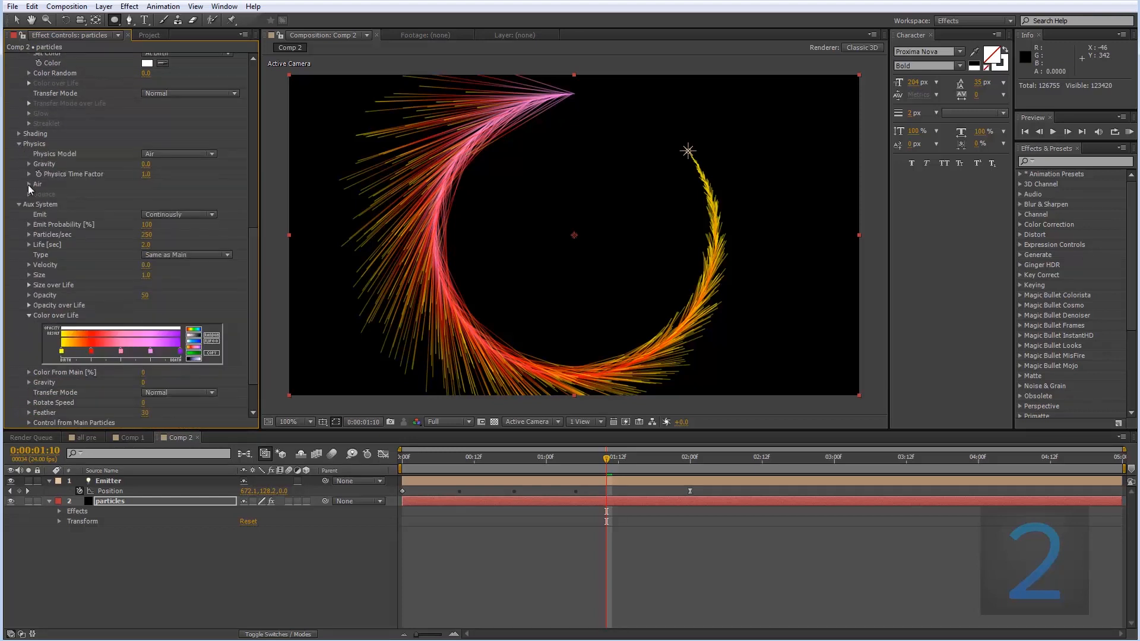
{"action": "left_click", "coordinate": [28, 184]}
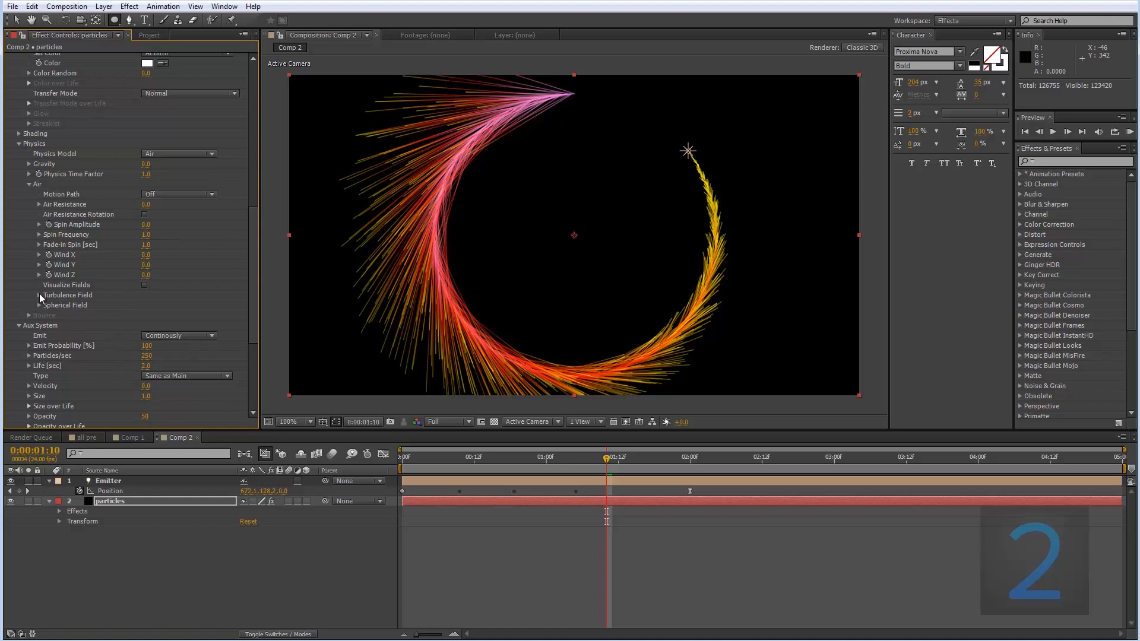
{"action": "left_click", "coordinate": [41, 281]}
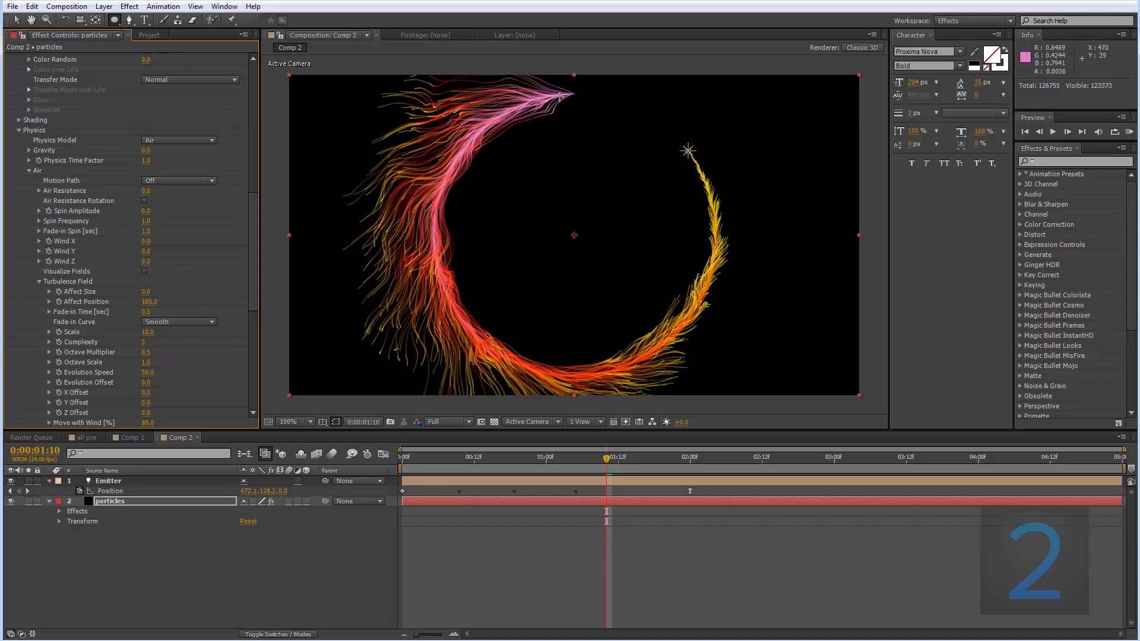
{"action": "mouse_move", "coordinate": [373, 239]}
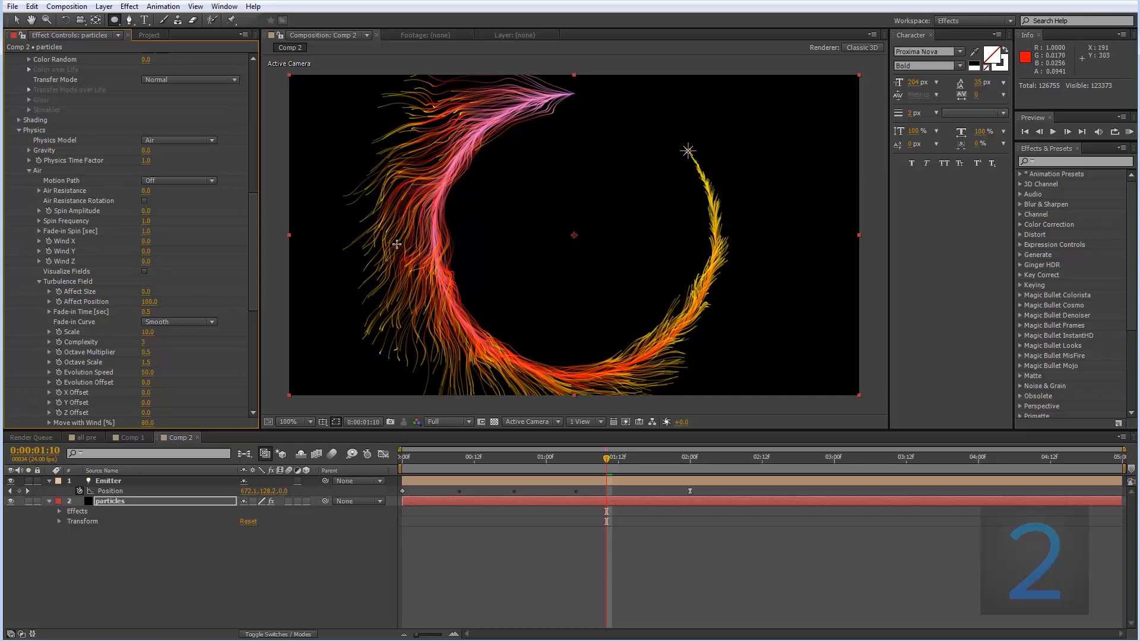
{"action": "left_click", "coordinate": [491, 456]}
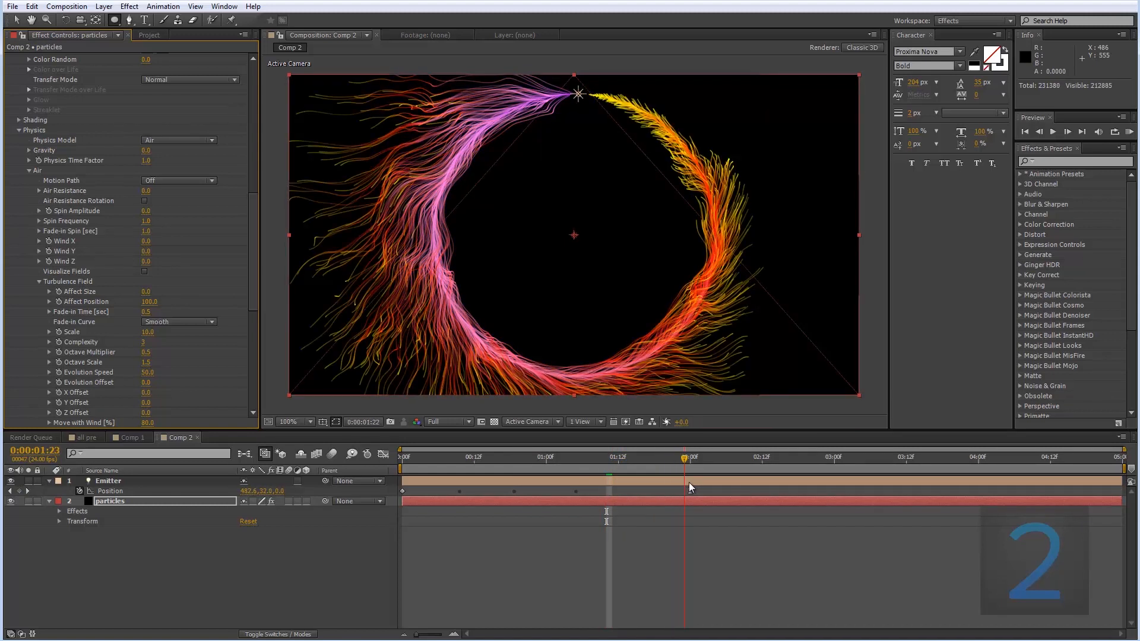
Scrub the timeline to 0:00:02:00, where the turbulent trails nearly close the ring.
{"action": "left_click", "coordinate": [687, 456]}
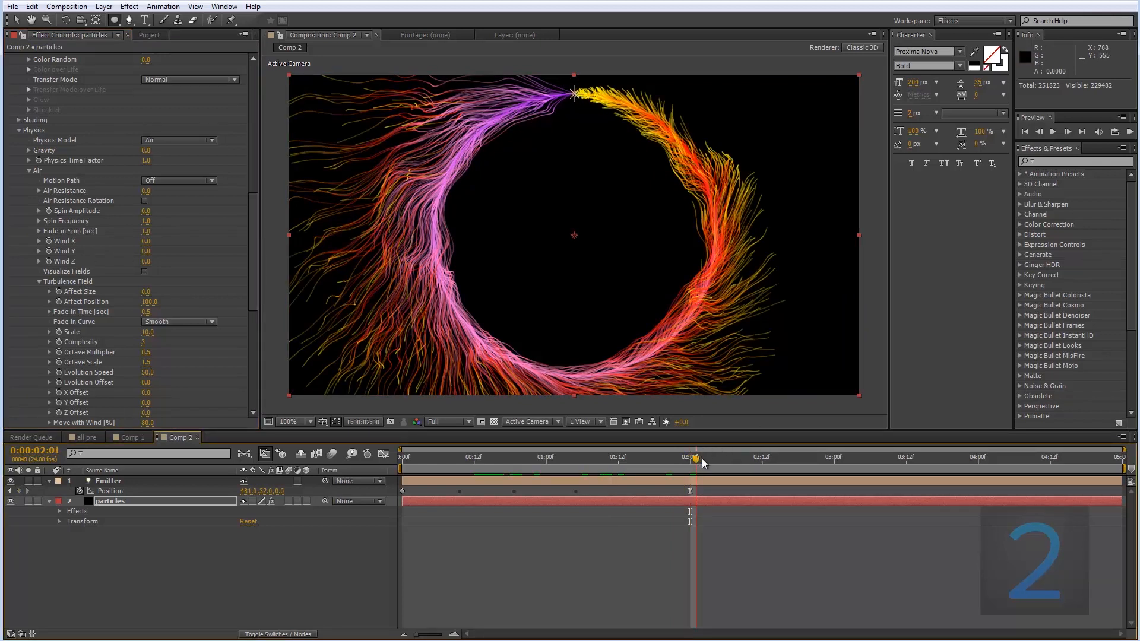
{"action": "left_click_drag", "start_coordinate": [694, 457], "coordinate": [744, 457]}
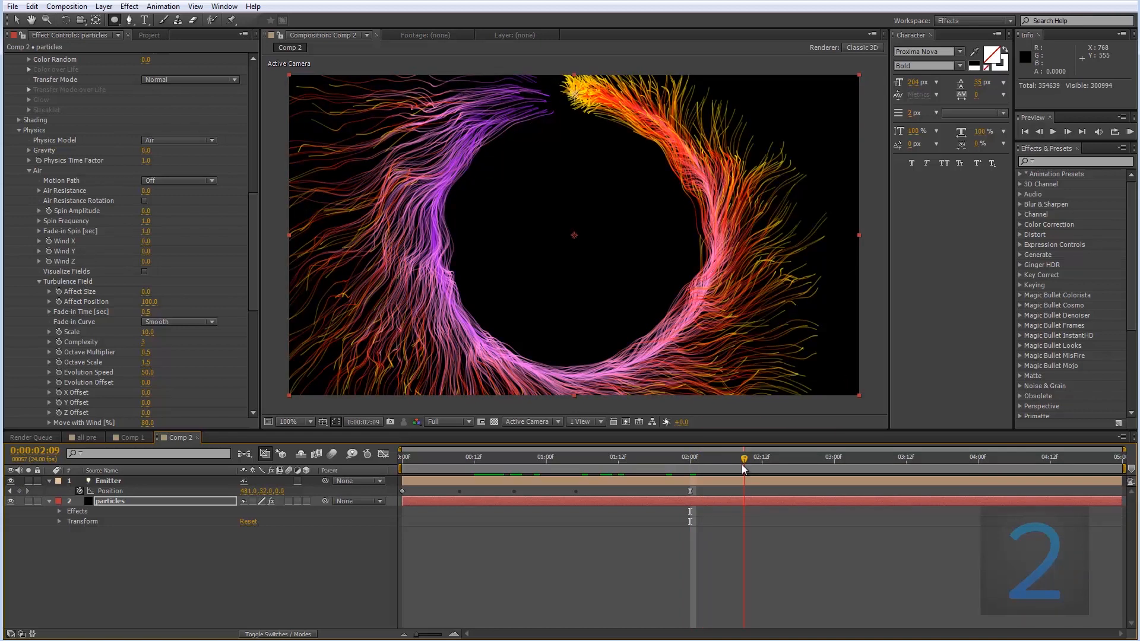
{"action": "left_click_drag", "start_coordinate": [743, 458], "coordinate": [718, 458]}
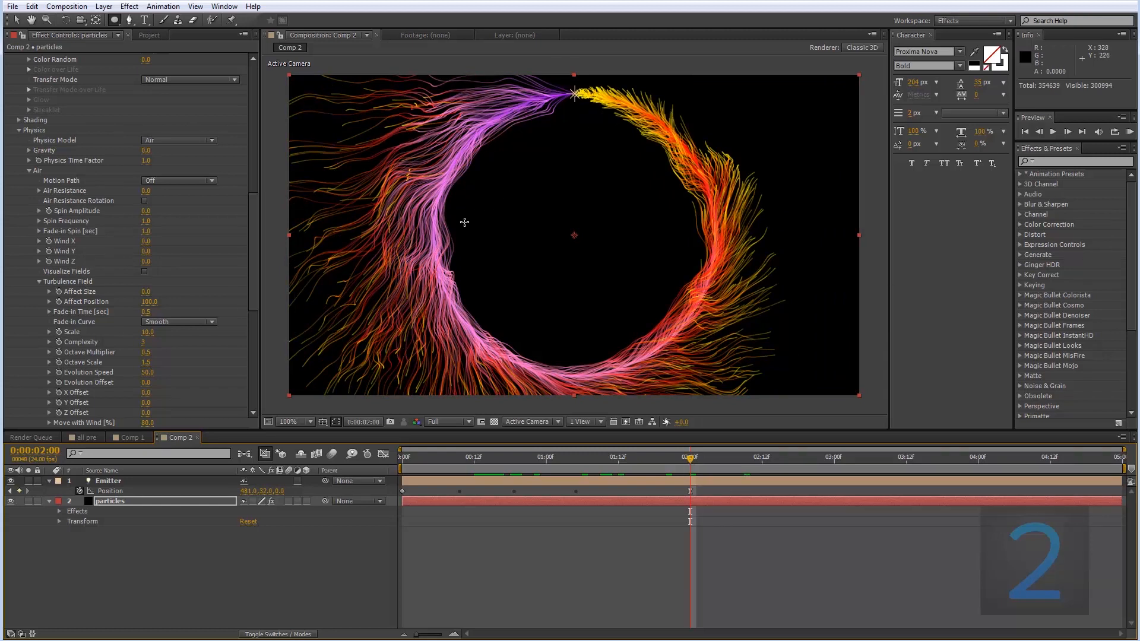
{"action": "mouse_move", "coordinate": [263, 286]}
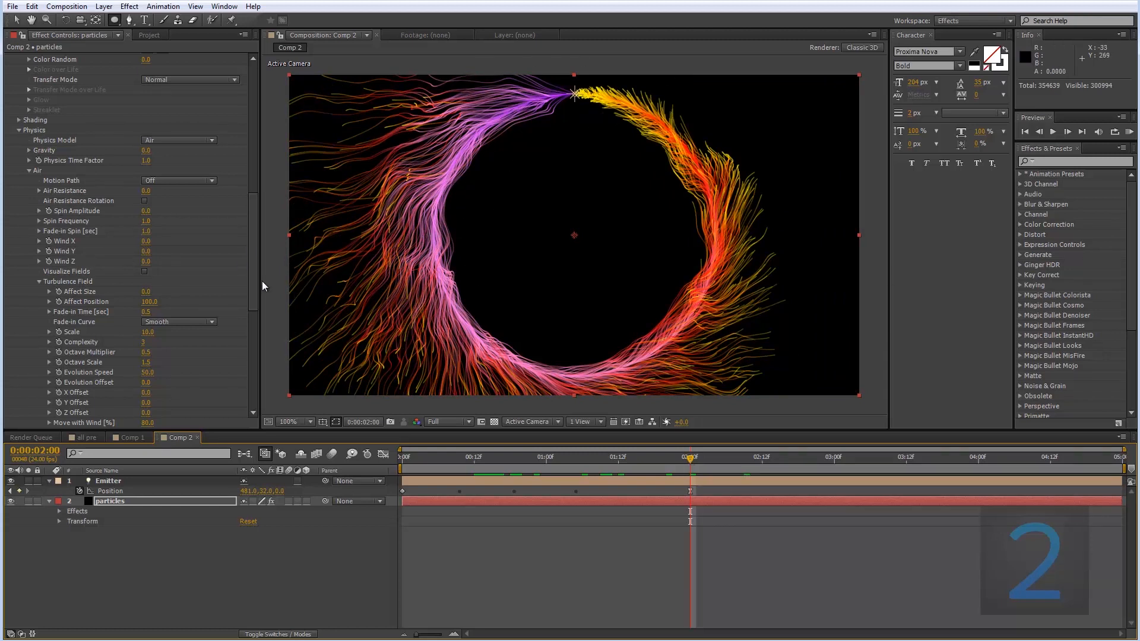
{"action": "scroll", "scroll_direction": "down", "scroll_amount": 3}
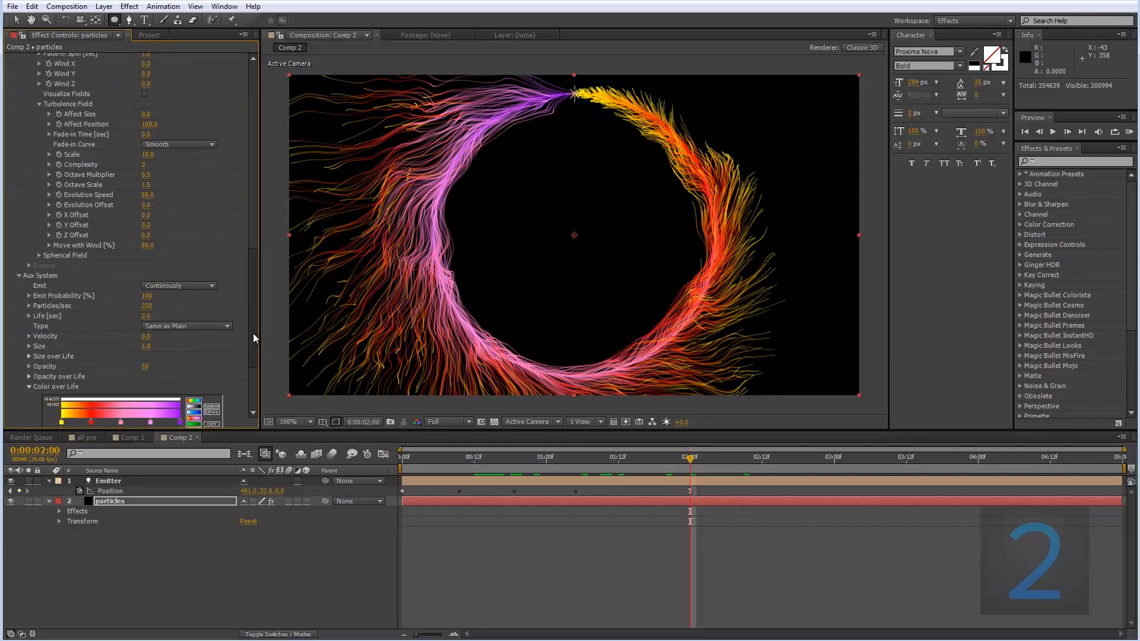
{"action": "scroll", "scroll_direction": "down", "scroll_amount": 3}
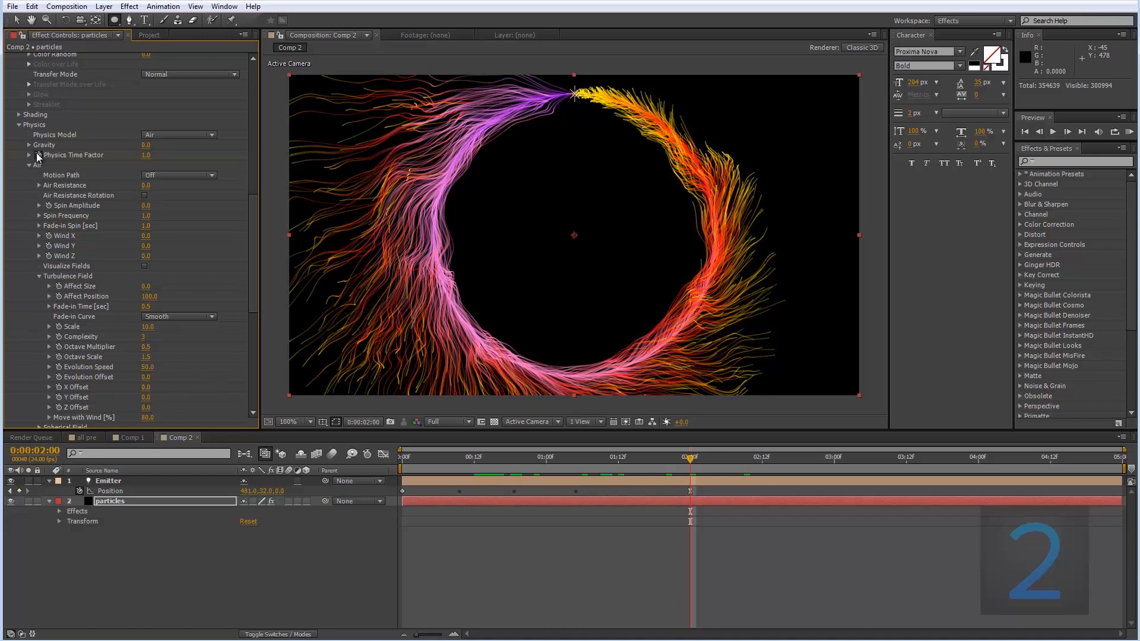
{"action": "mouse_move", "coordinate": [420, 402]}
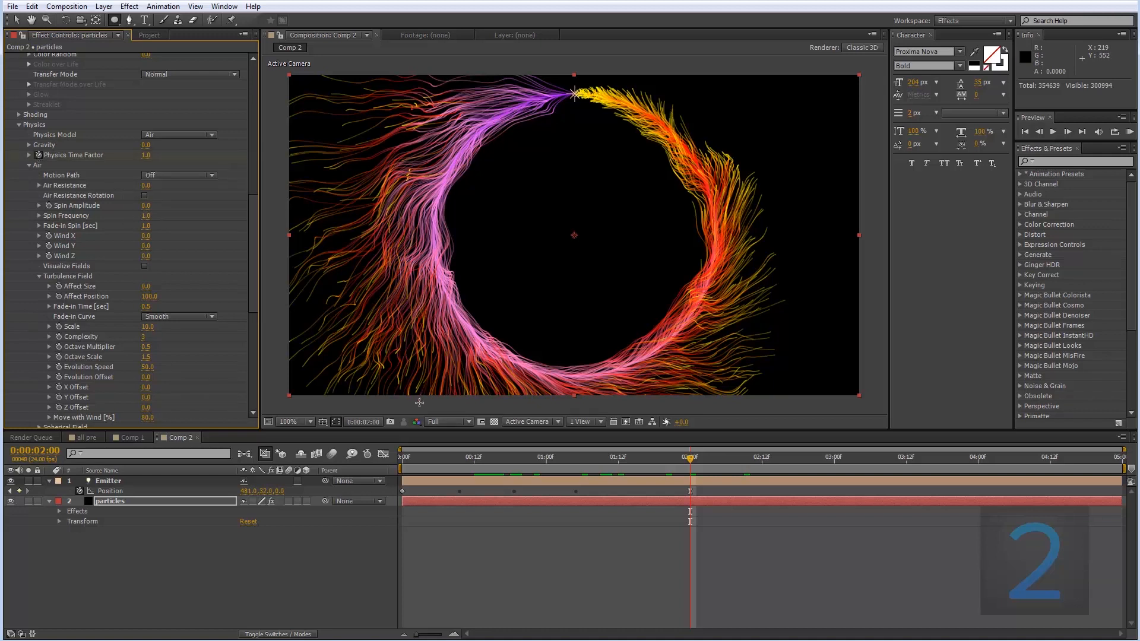
{"action": "mouse_move", "coordinate": [452, 436]}
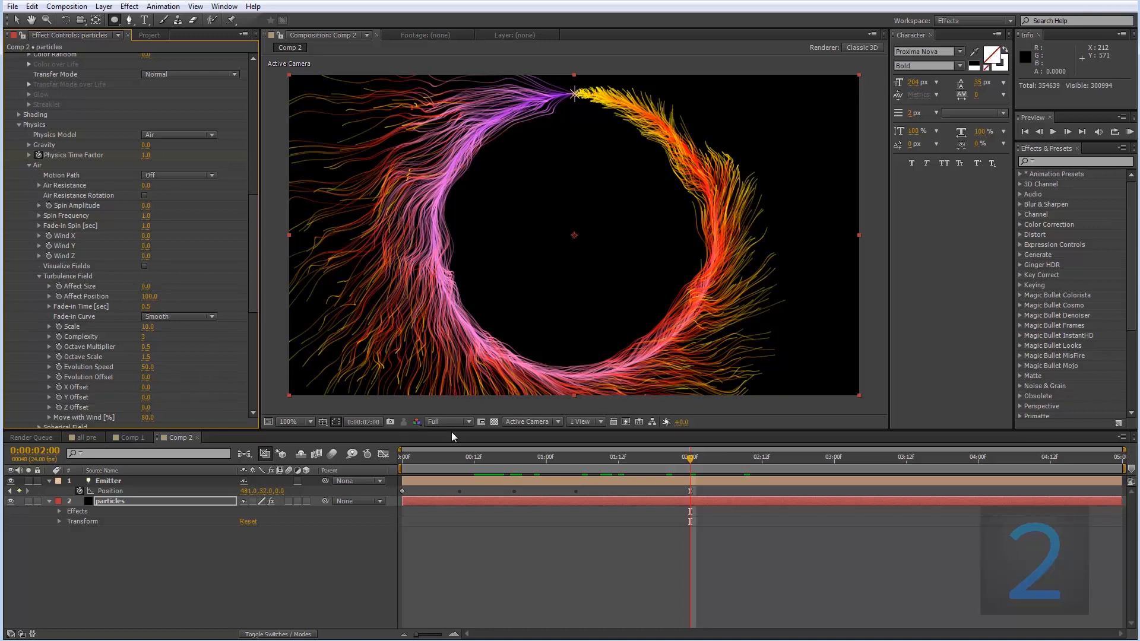
{"action": "left_click", "coordinate": [153, 155]}
{"action": "type", "text": "0"}
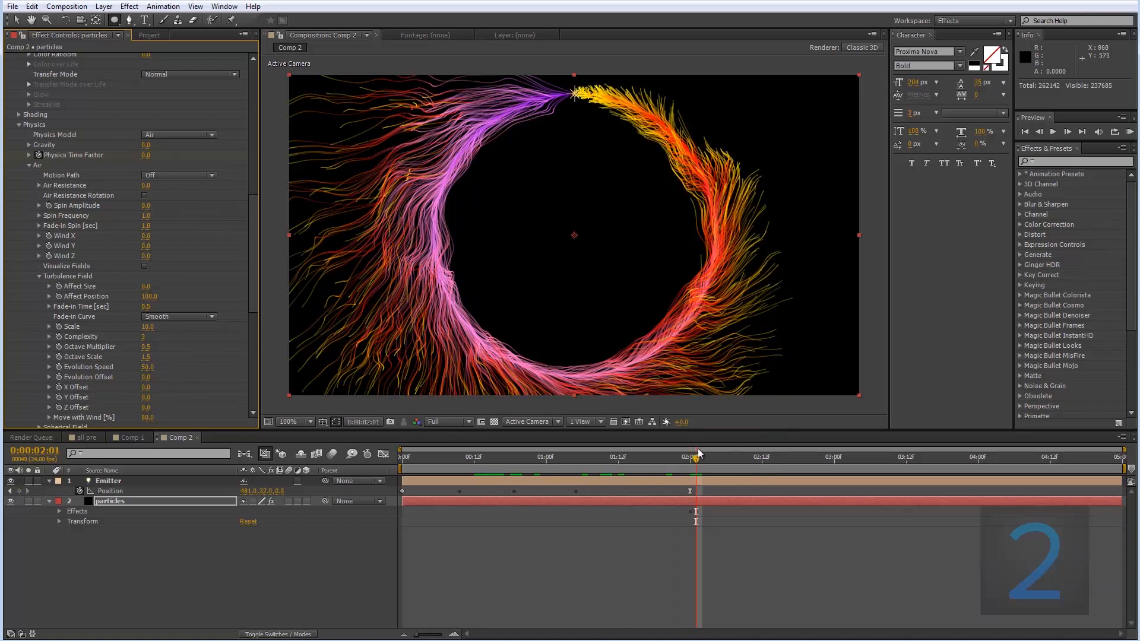
{"action": "left_click", "coordinate": [756, 456]}
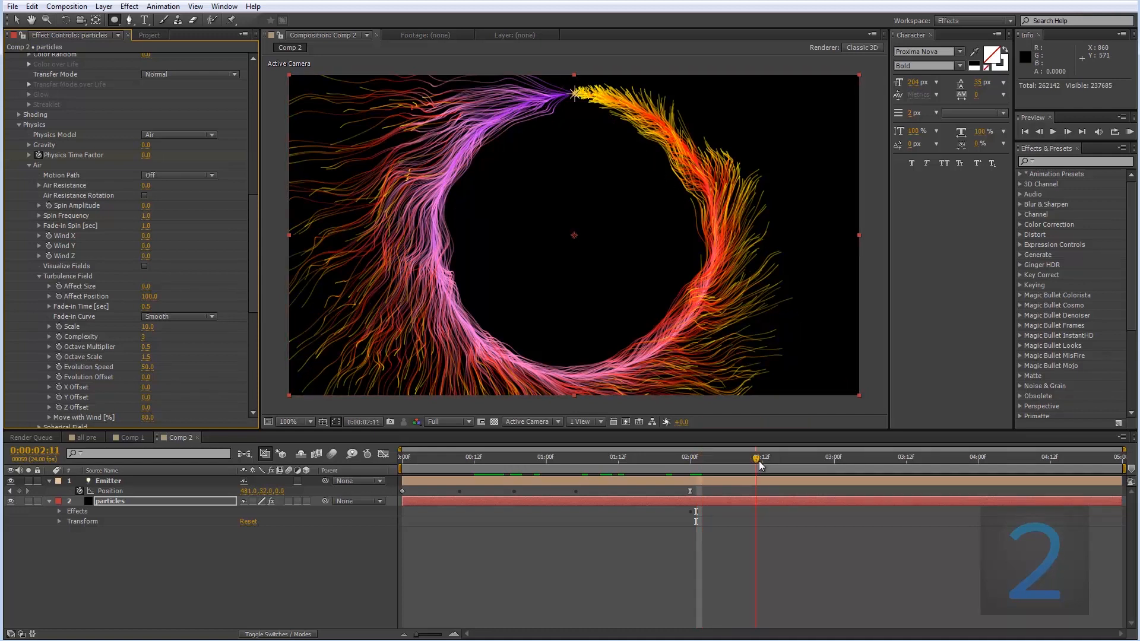
{"action": "left_click_drag", "start_coordinate": [759, 458], "coordinate": [786, 457]}
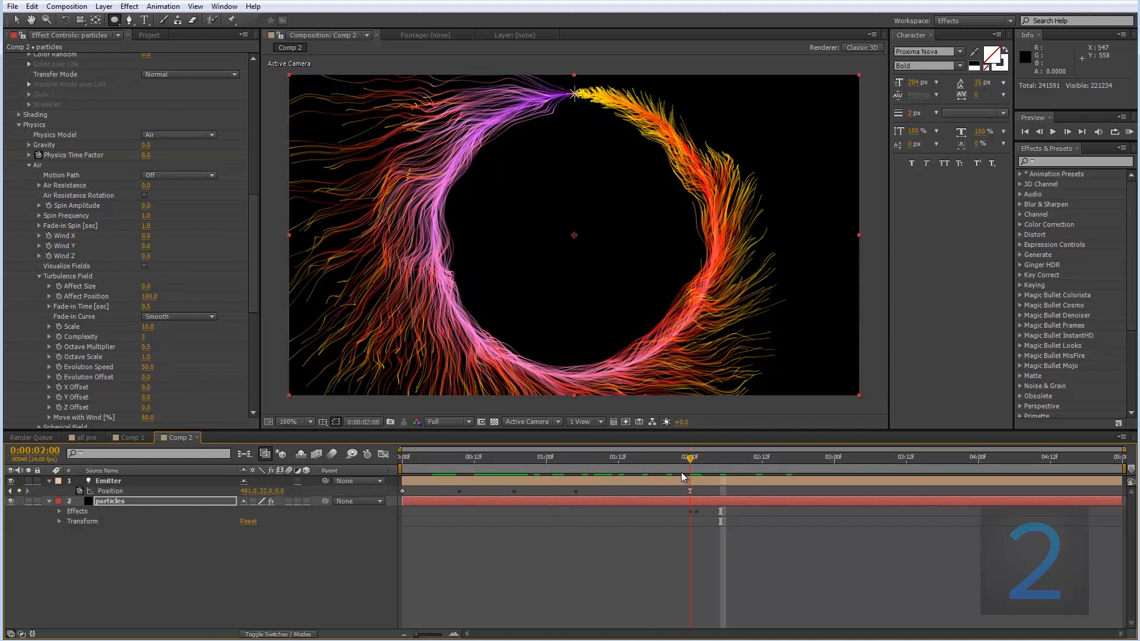
{"action": "right_click", "coordinate": [684, 477]}
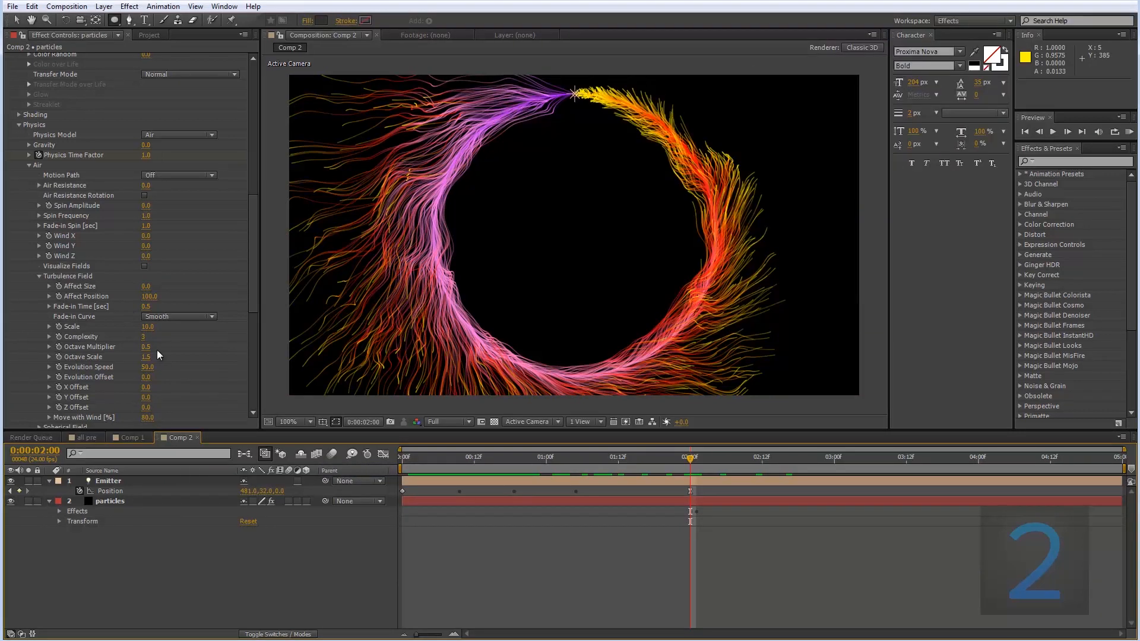
Scroll Particular's effect controls down to the Aux System trail settings.
{"action": "scroll", "scroll_direction": "down", "scroll_amount": 3}
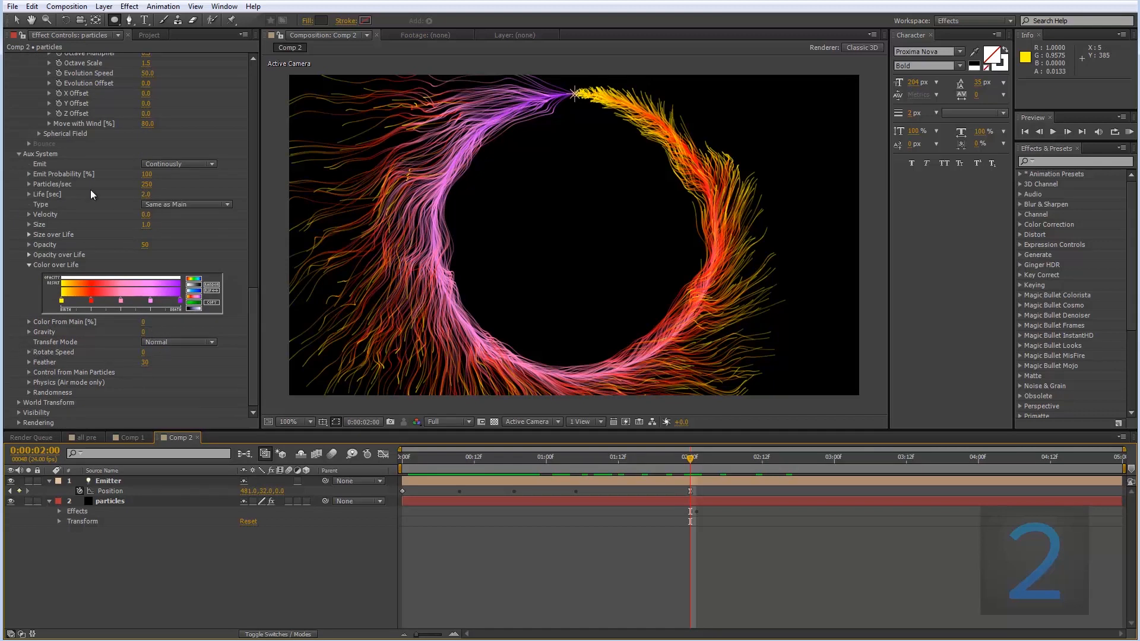
{"action": "mouse_move", "coordinate": [82, 325]}
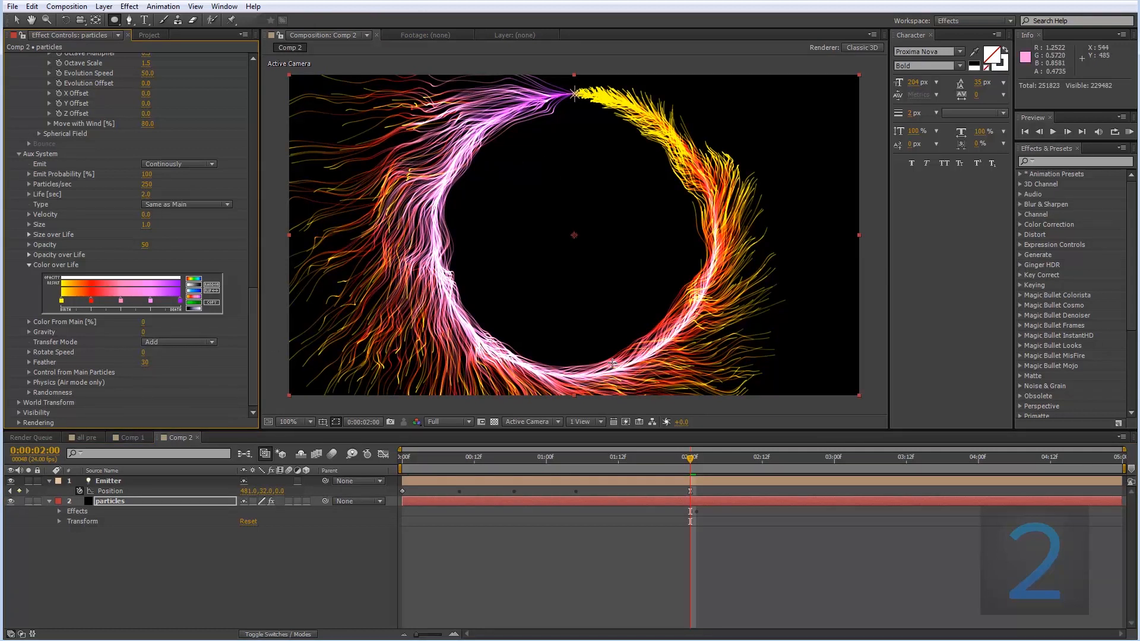
Add a camera named cam 1 and a null object named cam 1 jib.
{"action": "right_click", "coordinate": [218, 495]}
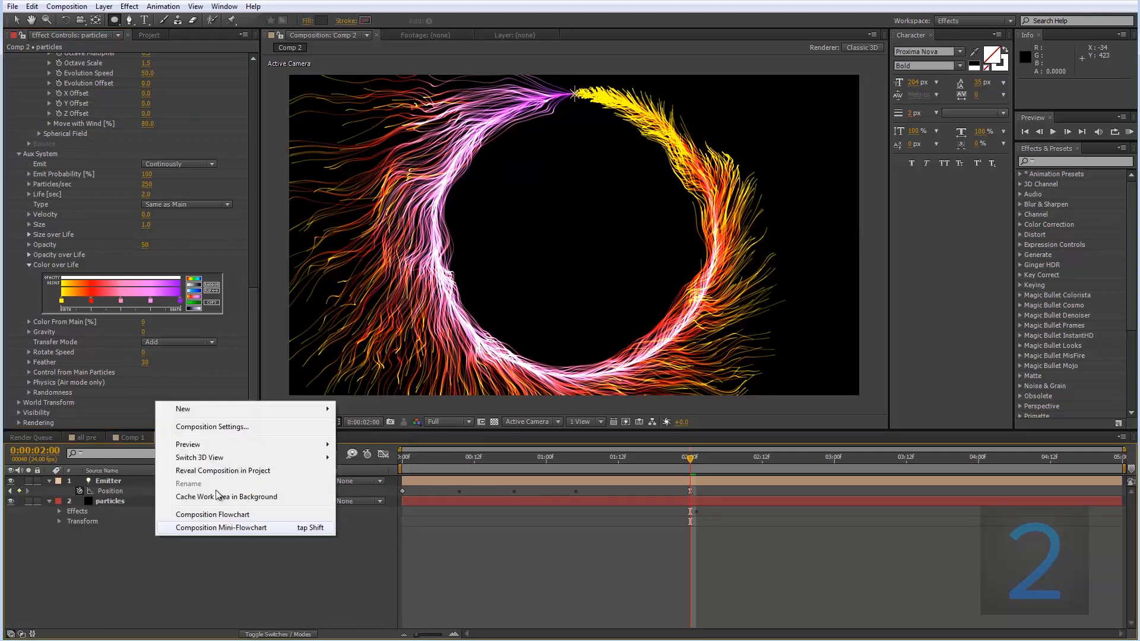
{"action": "left_click", "coordinate": [367, 466]}
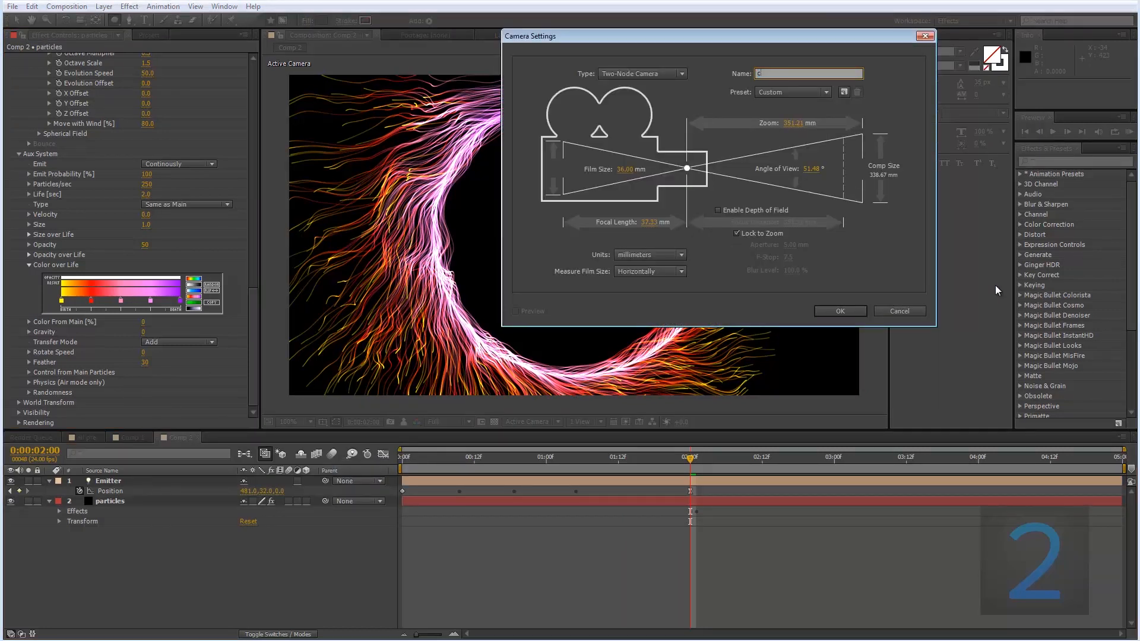
{"action": "type", "text": "am 1"}
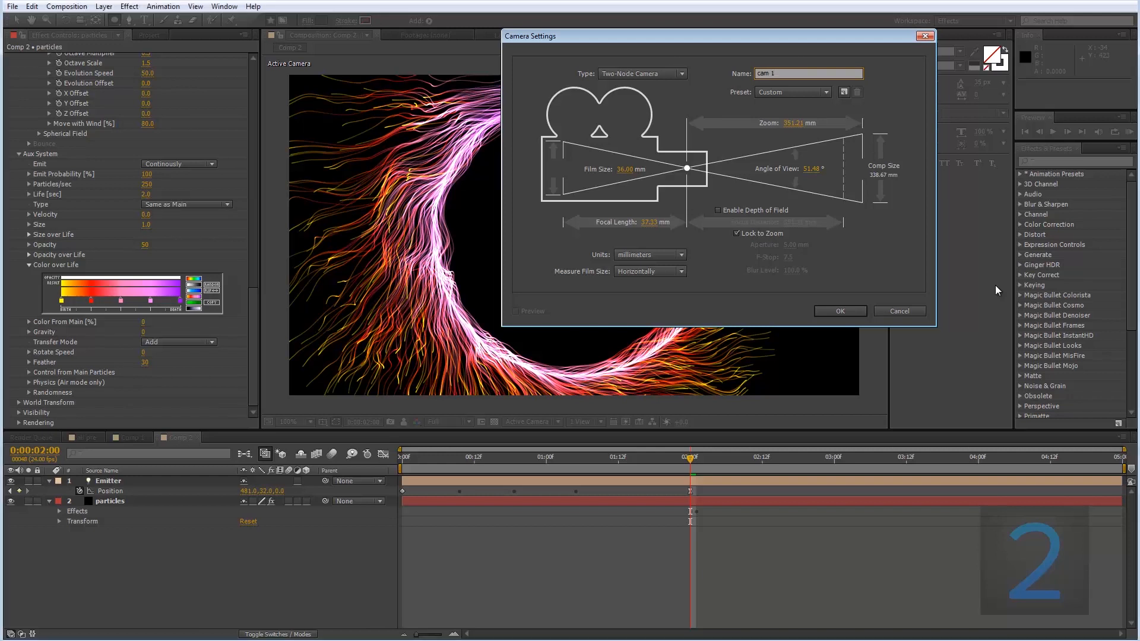
{"action": "left_click", "coordinate": [839, 311]}
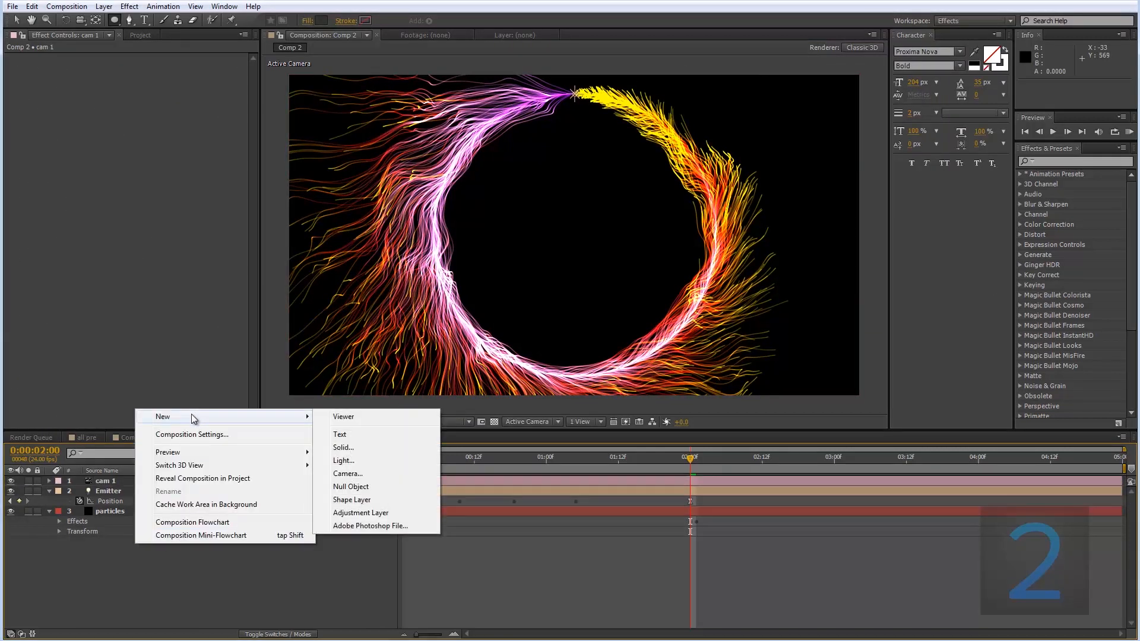
{"action": "left_click", "coordinate": [350, 486]}
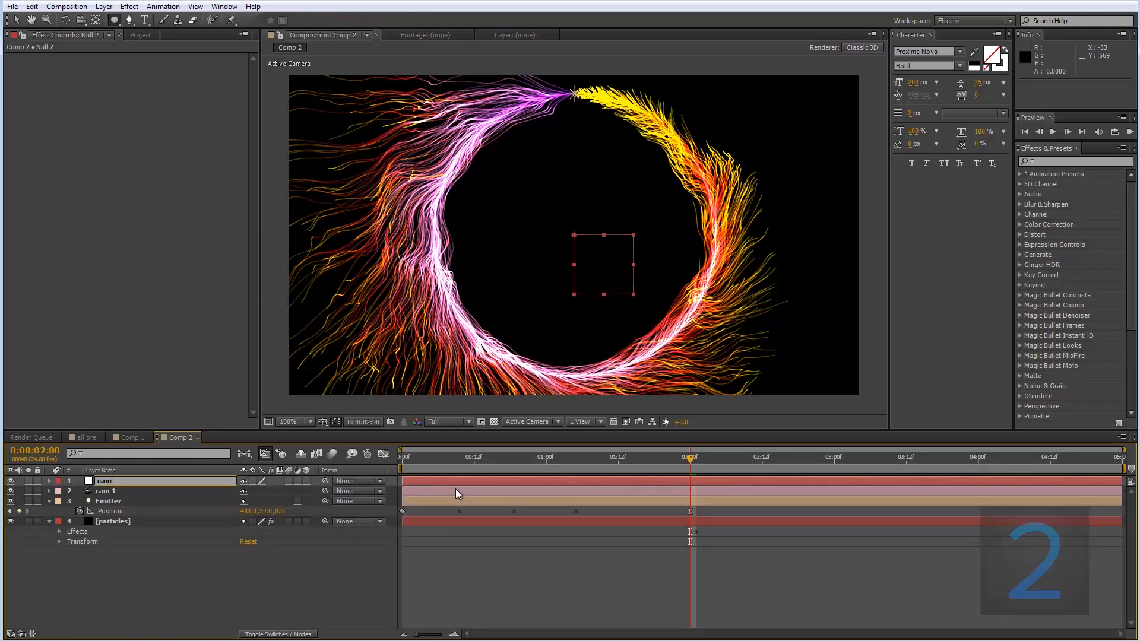
{"action": "type", "text": "cam 1 jib"}
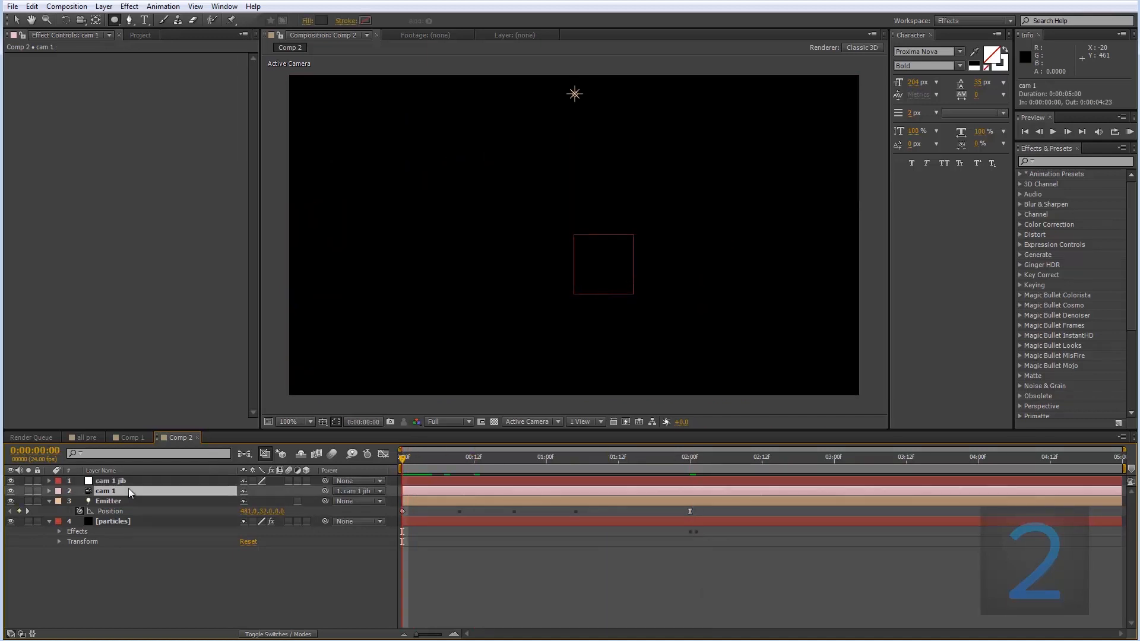
Keyframe cam 1 jib Y Rotation from 0° at the start to about -49° at the end.
{"action": "left_click", "coordinate": [110, 481]}
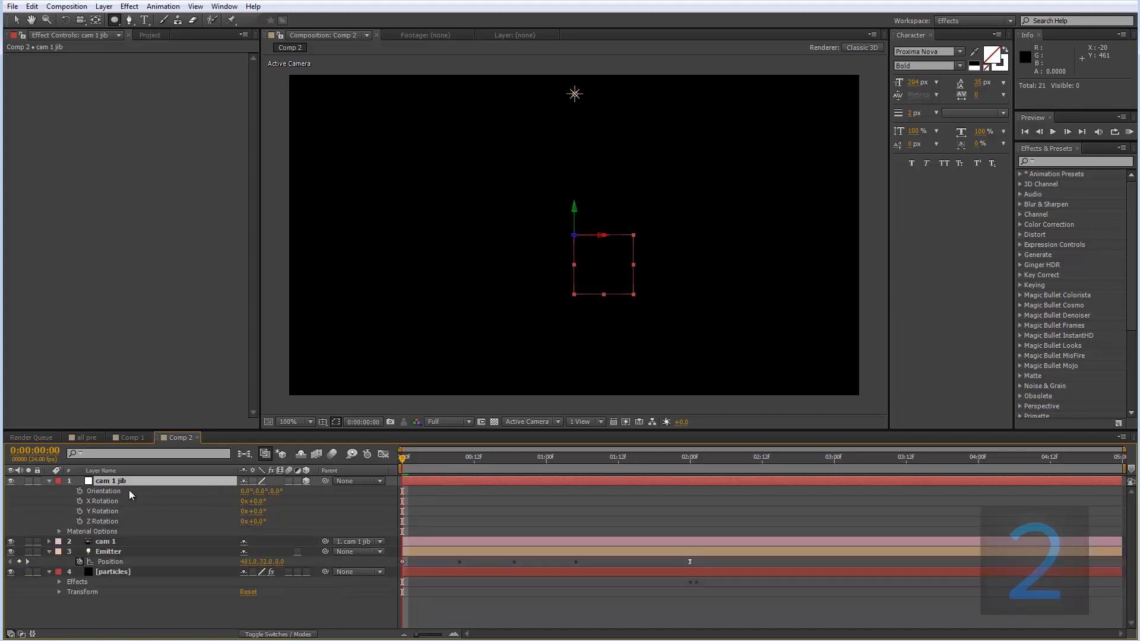
{"action": "mouse_move", "coordinate": [79, 514]}
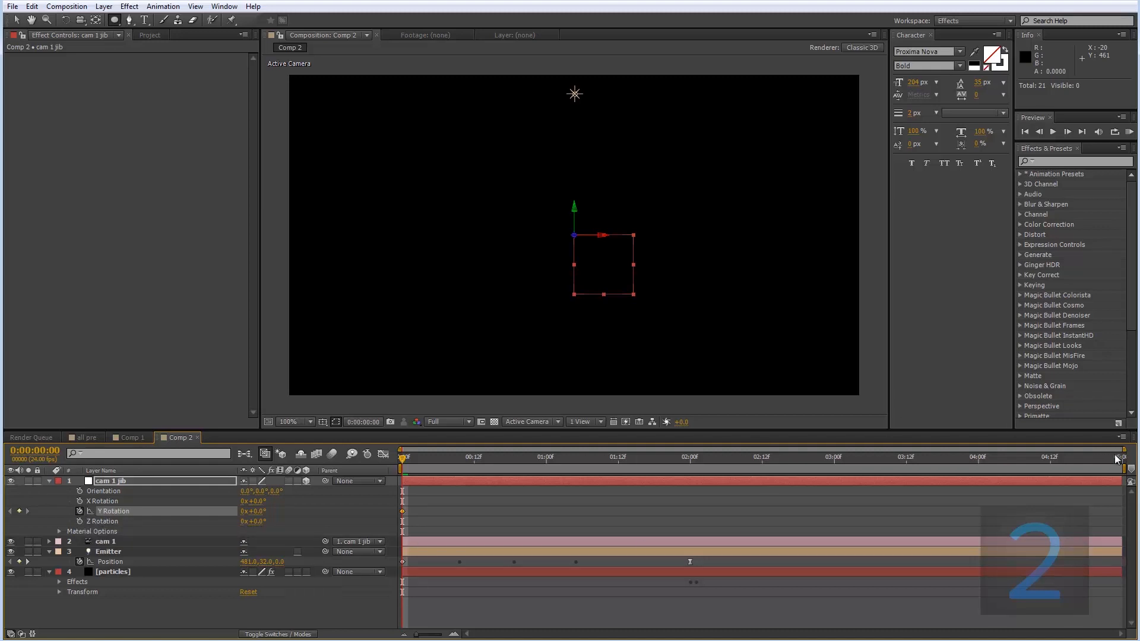
{"action": "left_click_drag", "start_coordinate": [406, 457], "coordinate": [1126, 456]}
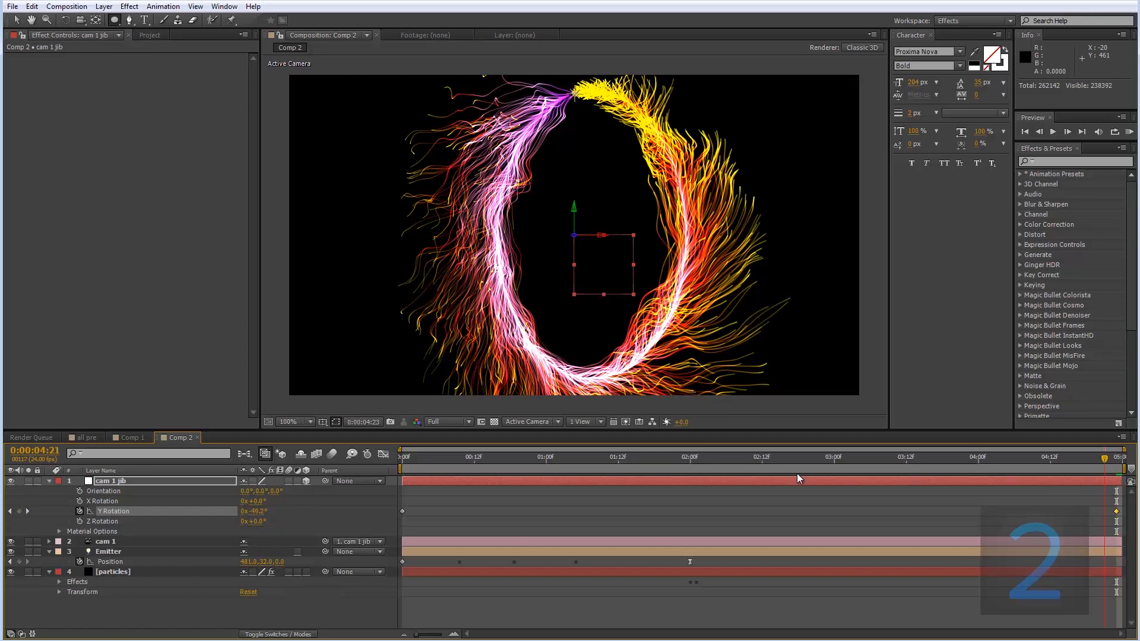
{"action": "left_click", "coordinate": [486, 456]}
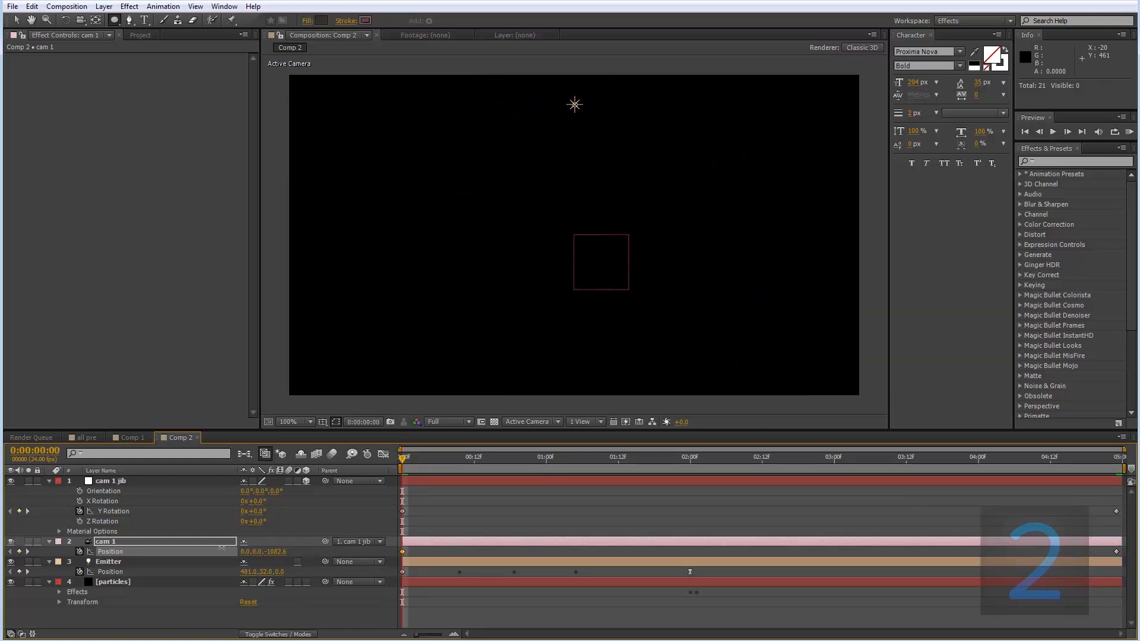
Enter cam 1 Position values 0, 0, -1082.6.
{"action": "left_click", "coordinate": [433, 456]}
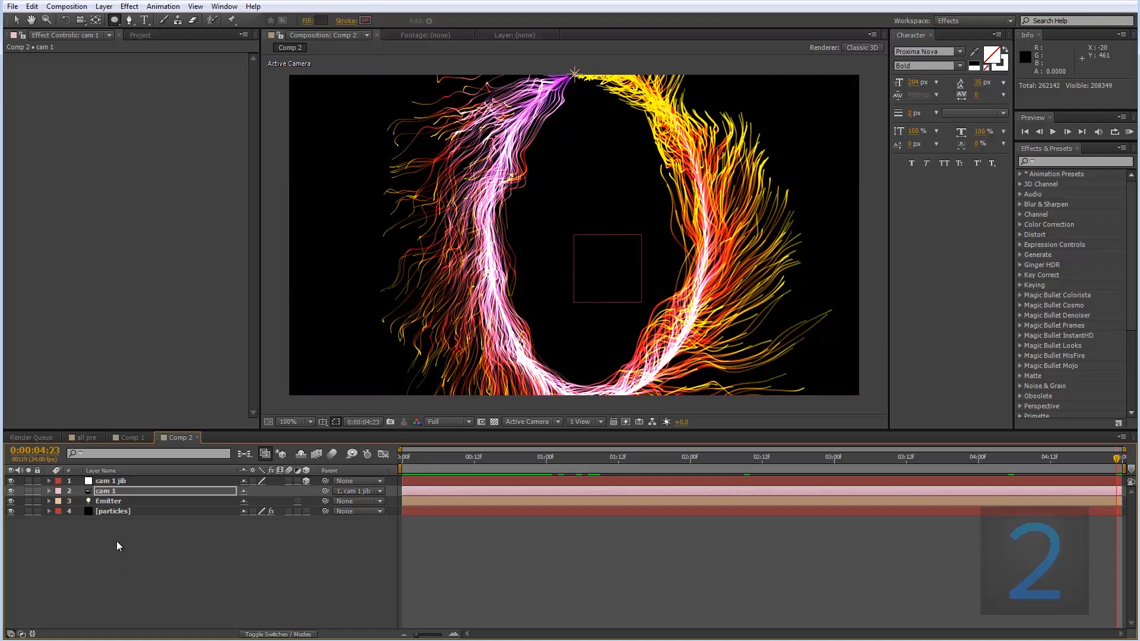
{"action": "mouse_move", "coordinate": [103, 420]}
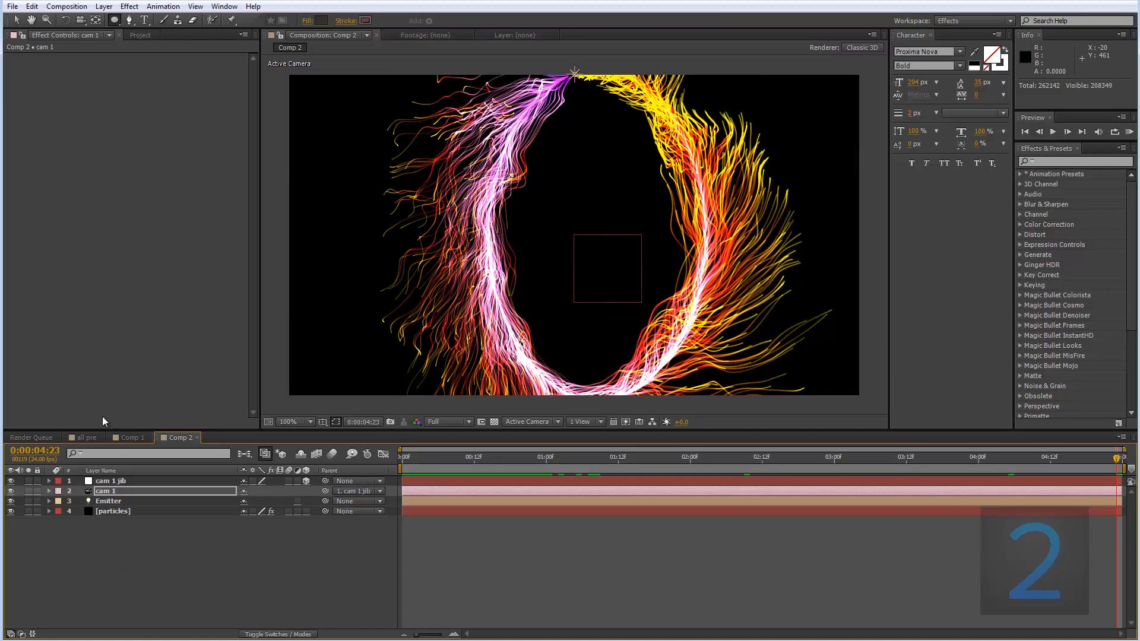
{"action": "mouse_move", "coordinate": [82, 427]}
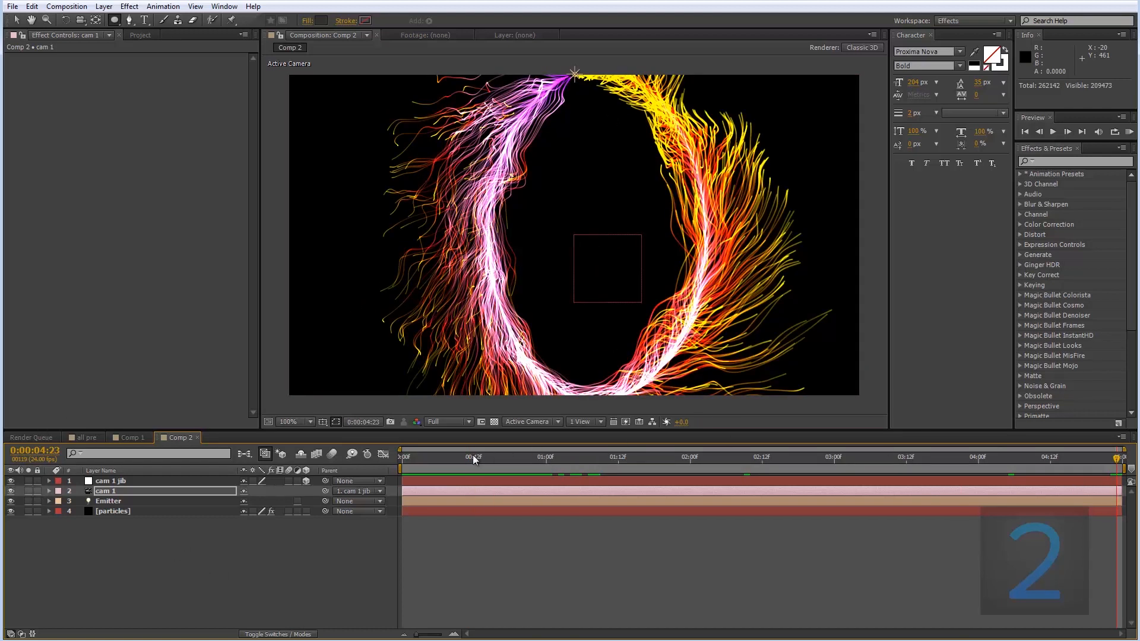
Create a black solid named bg beneath the particles and apply Ramp to it.
{"action": "right_click", "coordinate": [192, 386]}
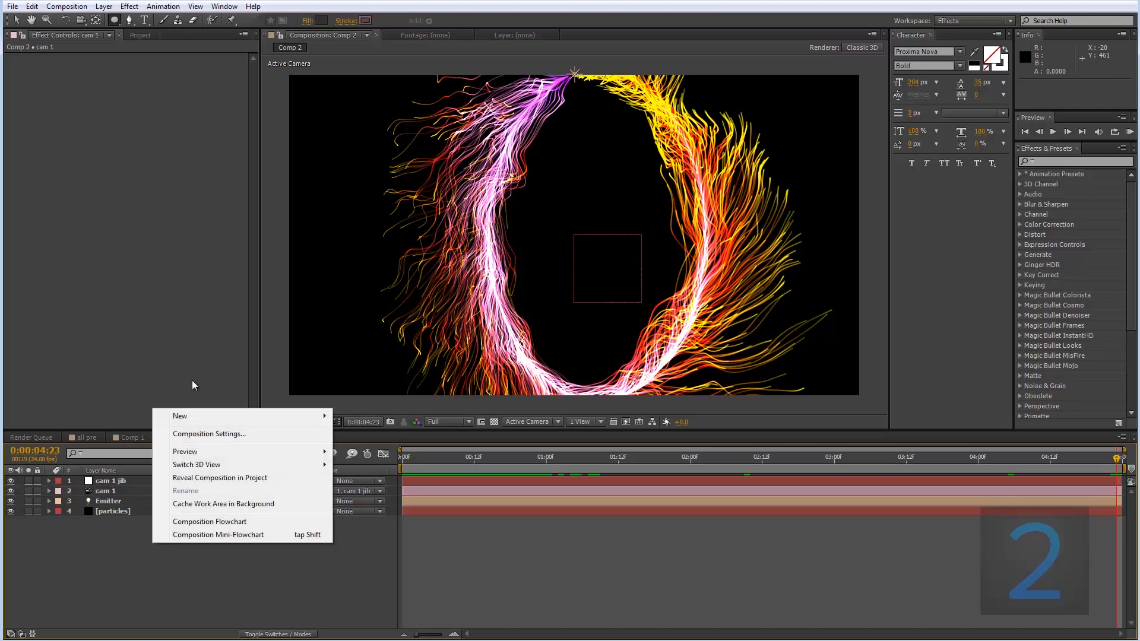
{"action": "left_click", "coordinate": [179, 416]}
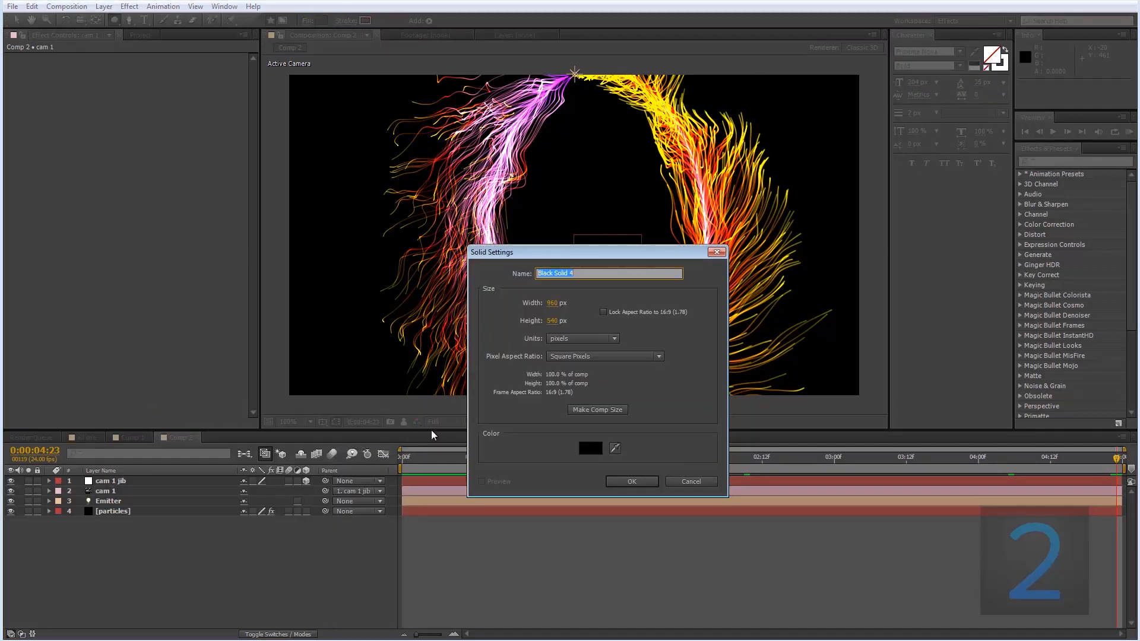
{"action": "type", "text": "bg"}
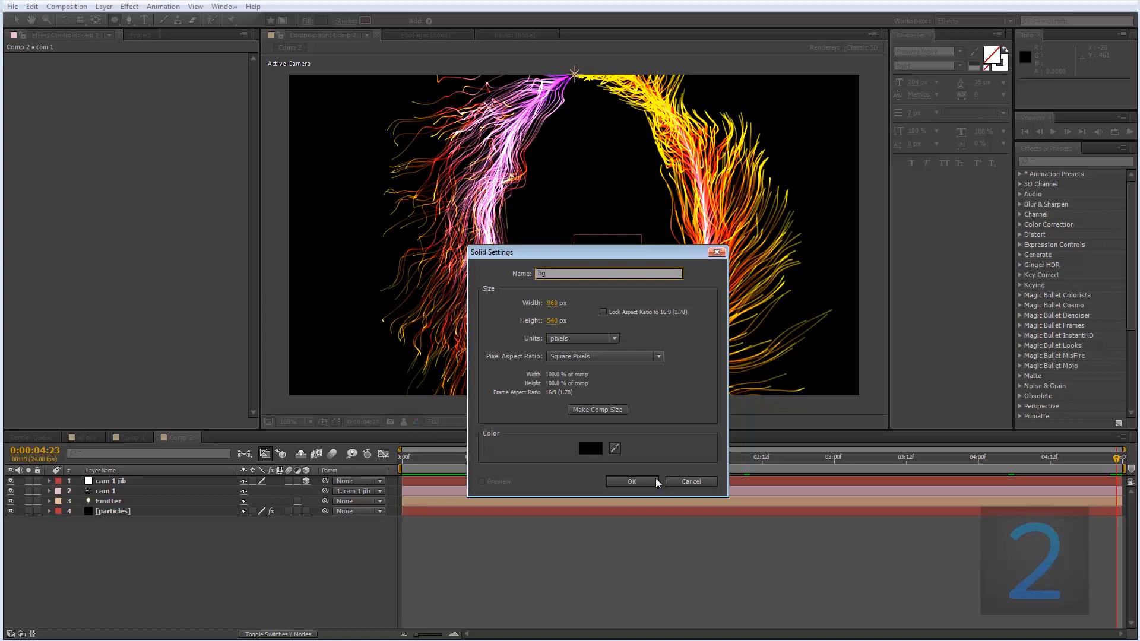
{"action": "left_click", "coordinate": [631, 482]}
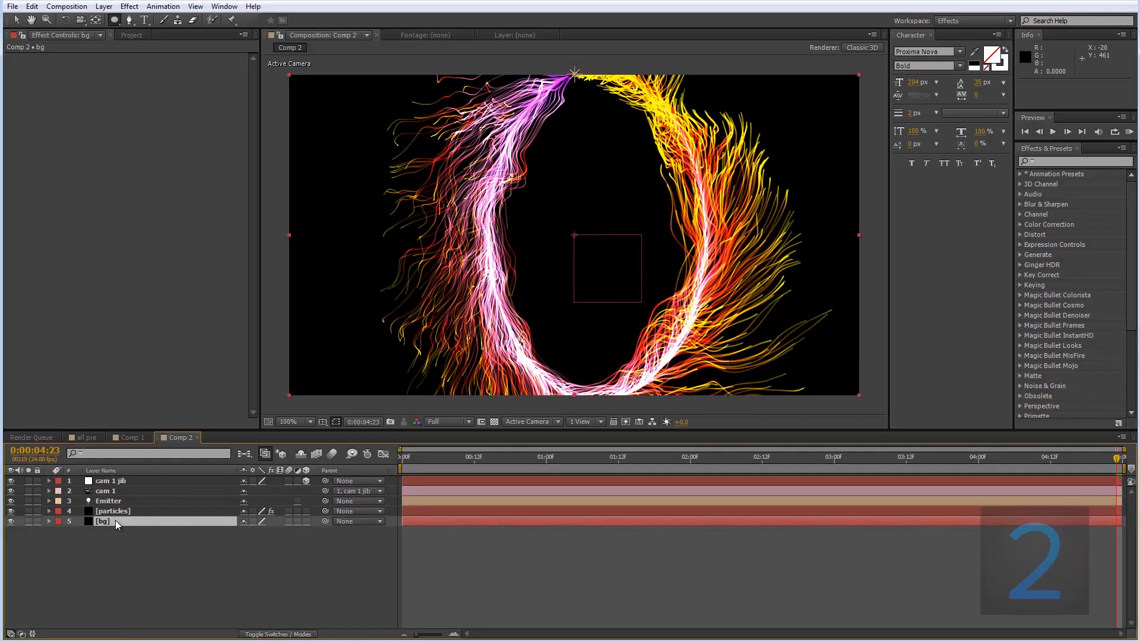
{"action": "right_click", "coordinate": [115, 521]}
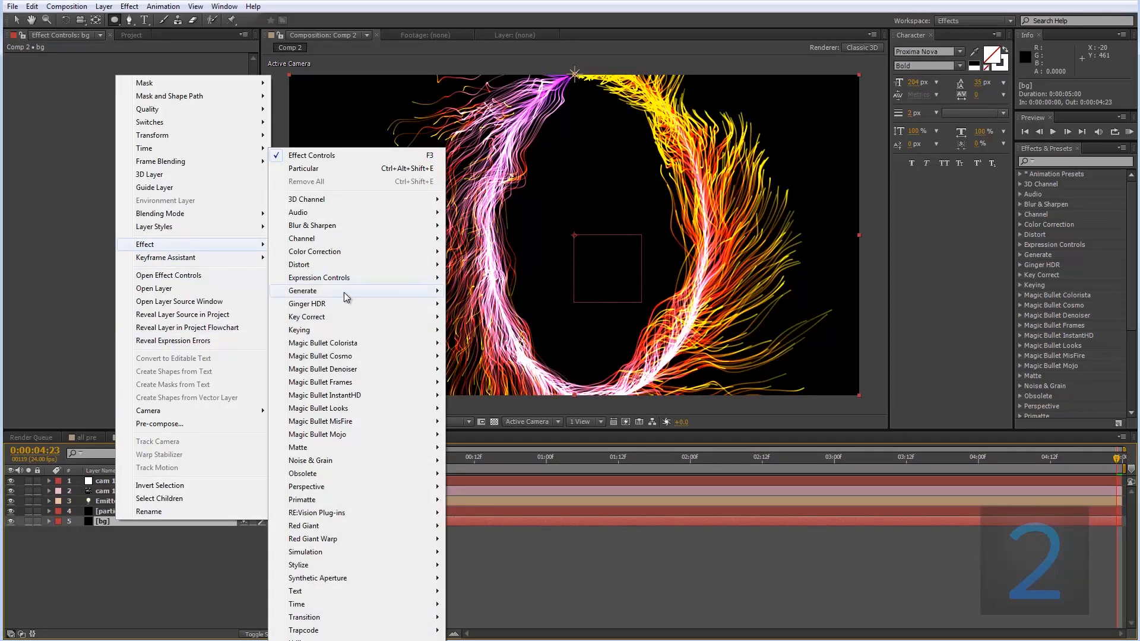
{"action": "mouse_move", "coordinate": [322, 292]}
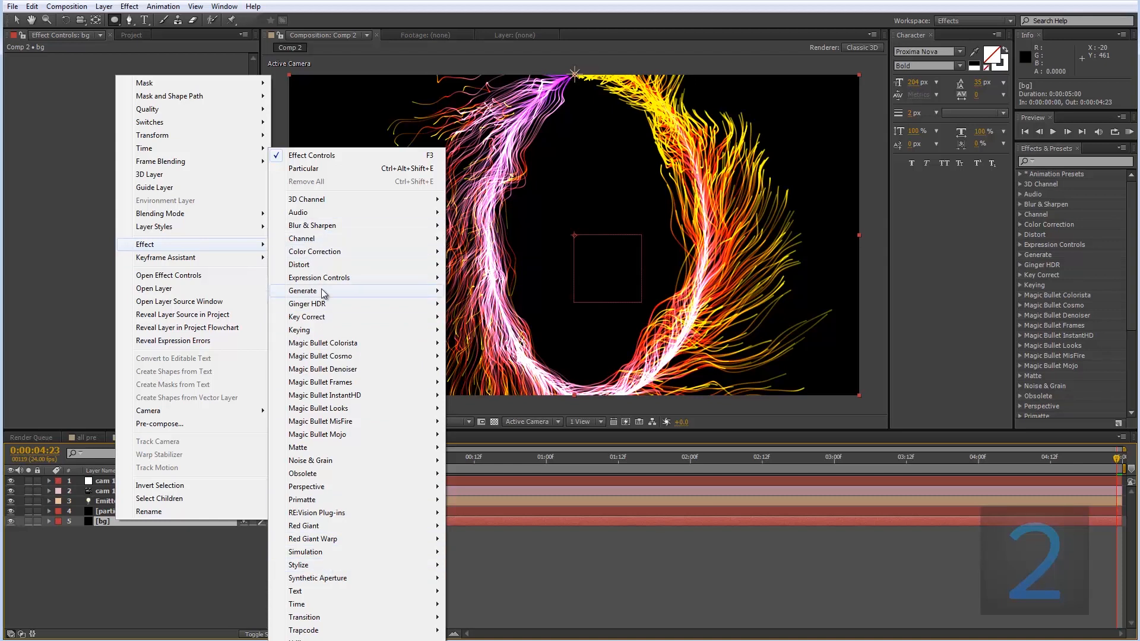
{"action": "mouse_move", "coordinate": [303, 290]}
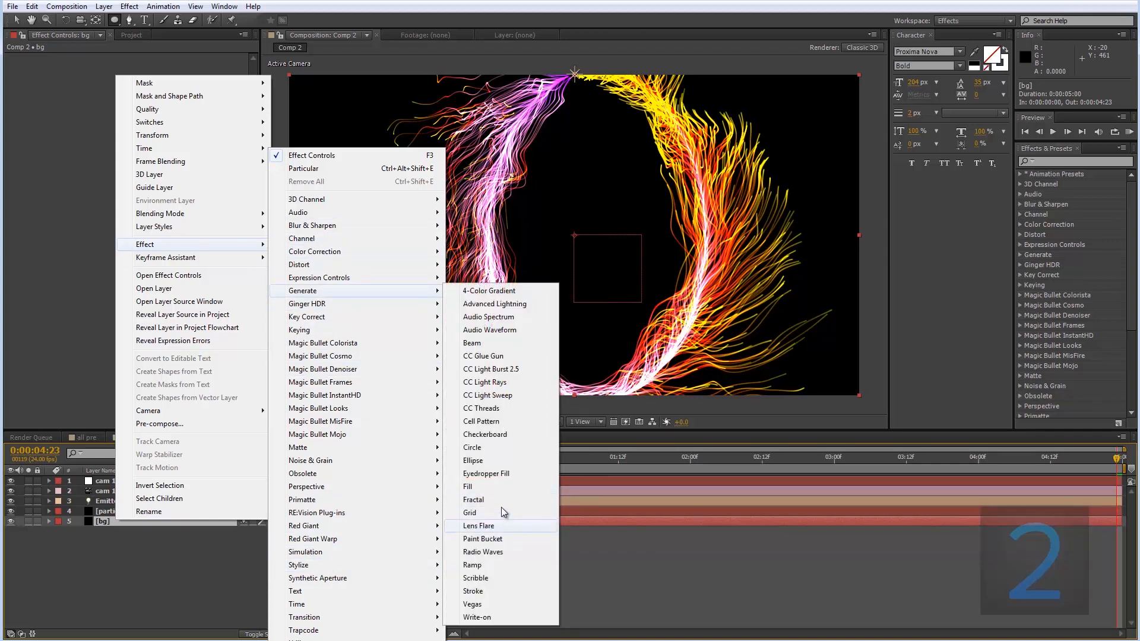
{"action": "mouse_move", "coordinate": [472, 460]}
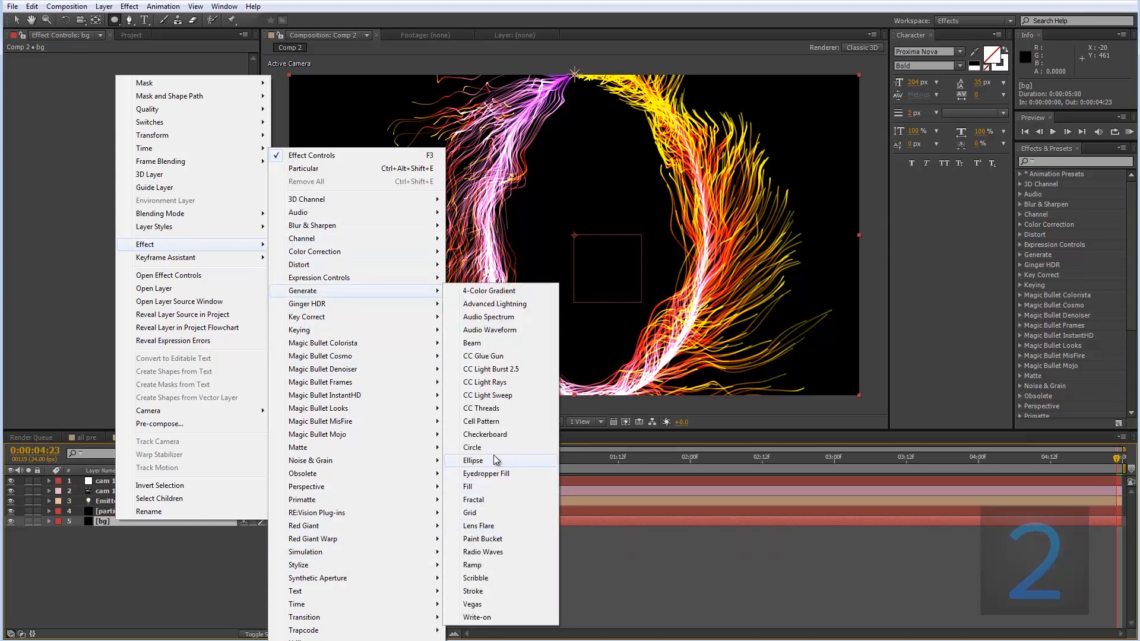
{"action": "left_click", "coordinate": [471, 565]}
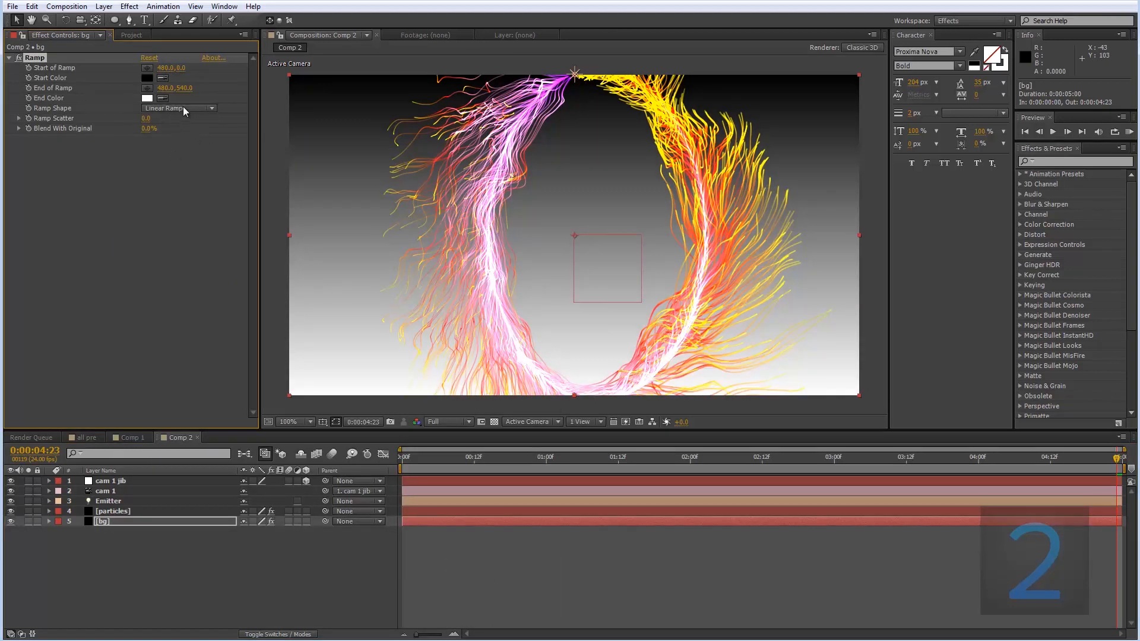
Make the bg Ramp radial, grey to near-black, with End of Ramp below the frame.
{"action": "left_click", "coordinate": [178, 108]}
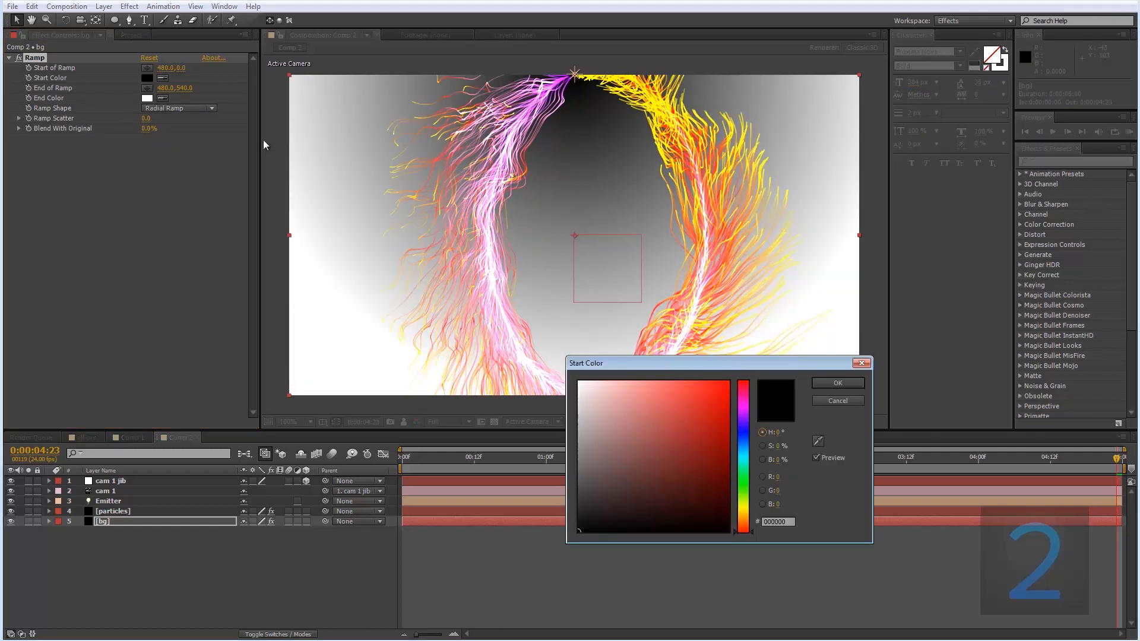
{"action": "left_click", "coordinate": [689, 434]}
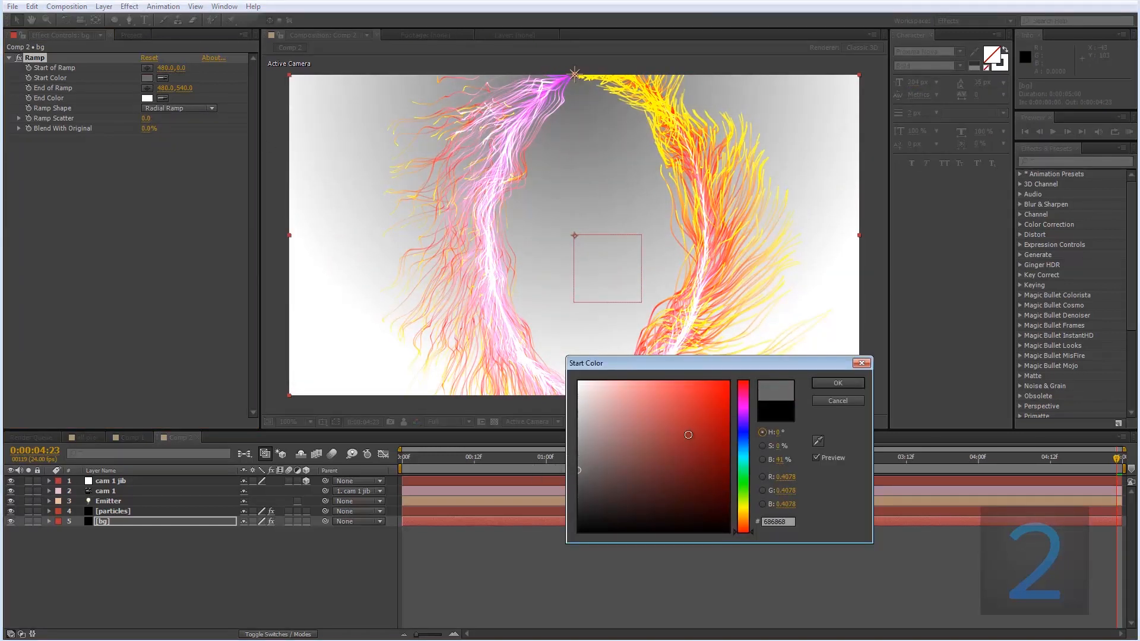
{"action": "left_click", "coordinate": [836, 383]}
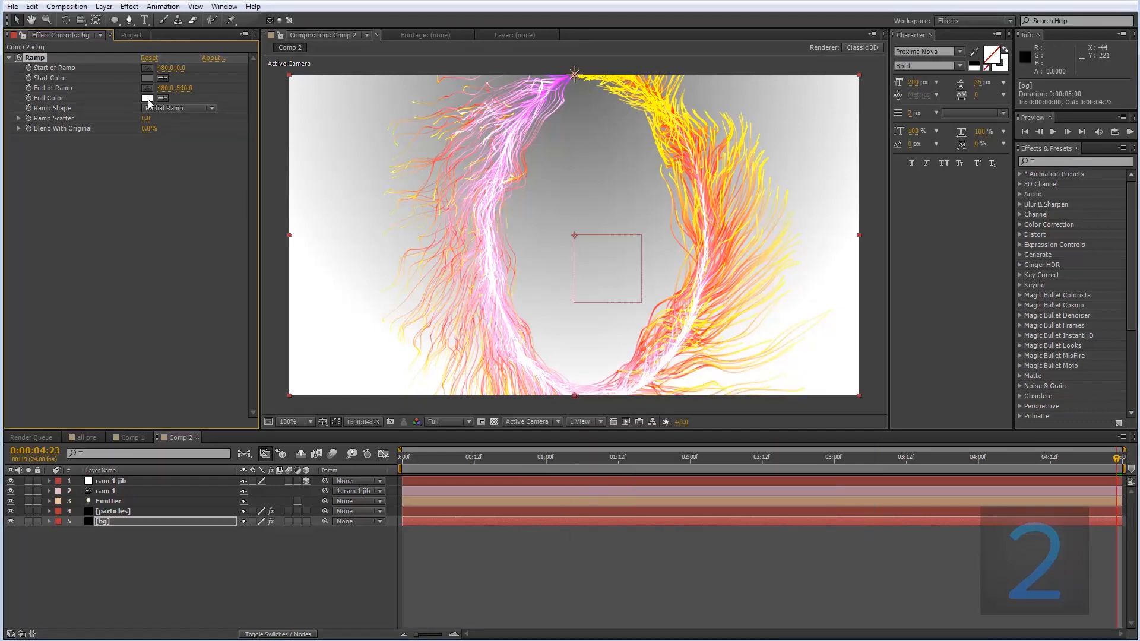
{"action": "left_click", "coordinate": [146, 98]}
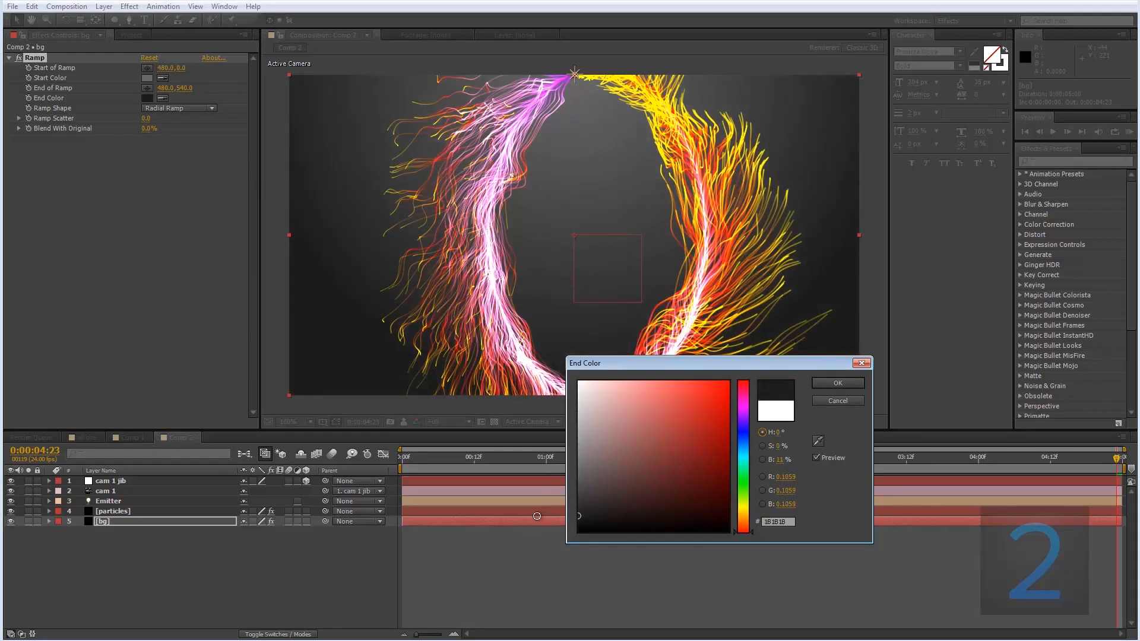
{"action": "left_click", "coordinate": [836, 383]}
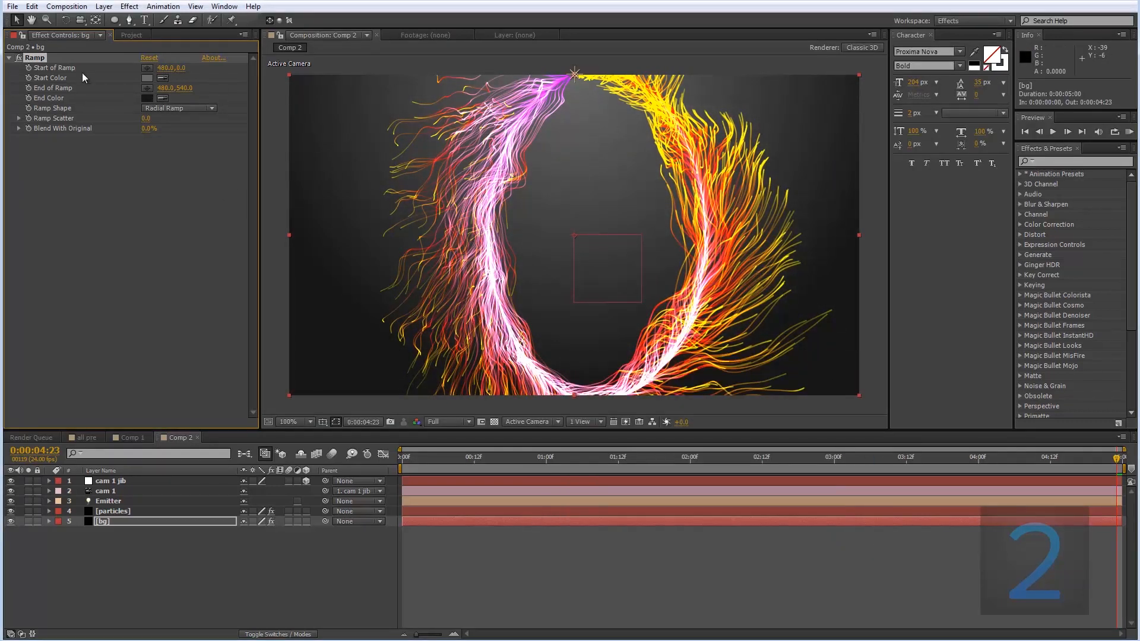
{"action": "left_click", "coordinate": [289, 421]}
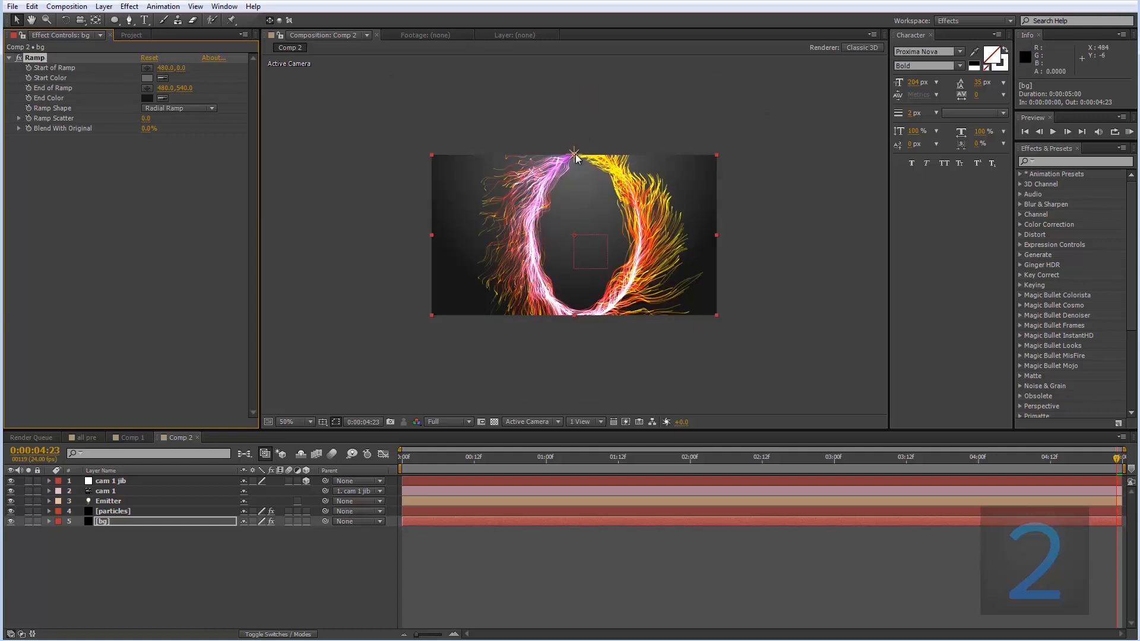
{"action": "left_click_drag", "start_coordinate": [575, 156], "coordinate": [574, 235]}
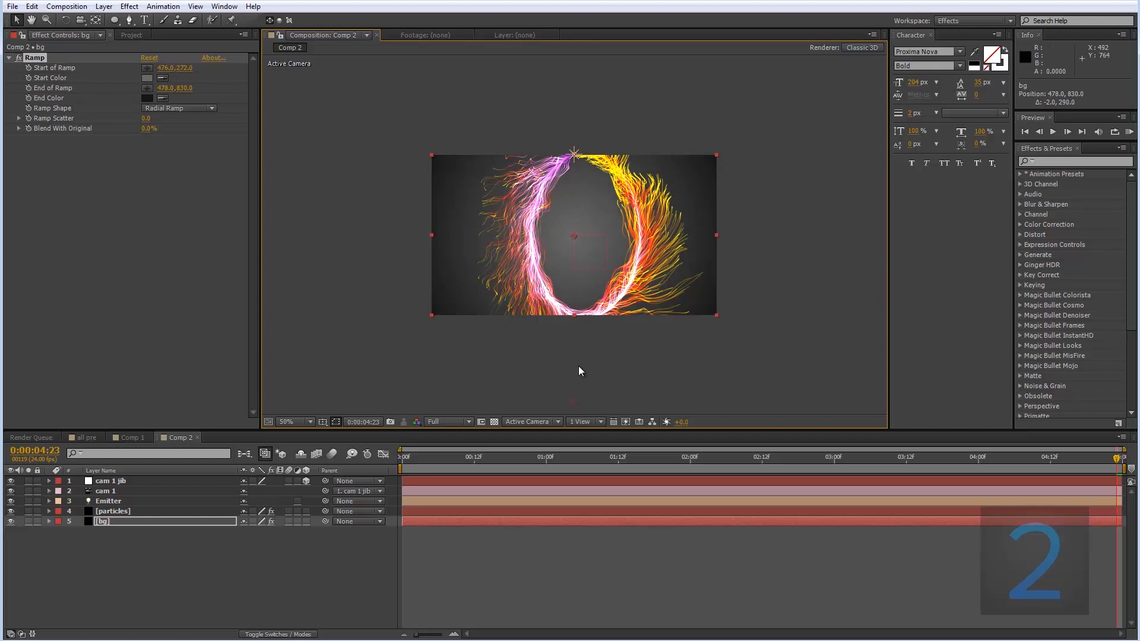
Set the Ramp colours to 454545 start and 0B0B0B end, checking a later frame.
{"action": "left_click", "coordinate": [153, 78]}
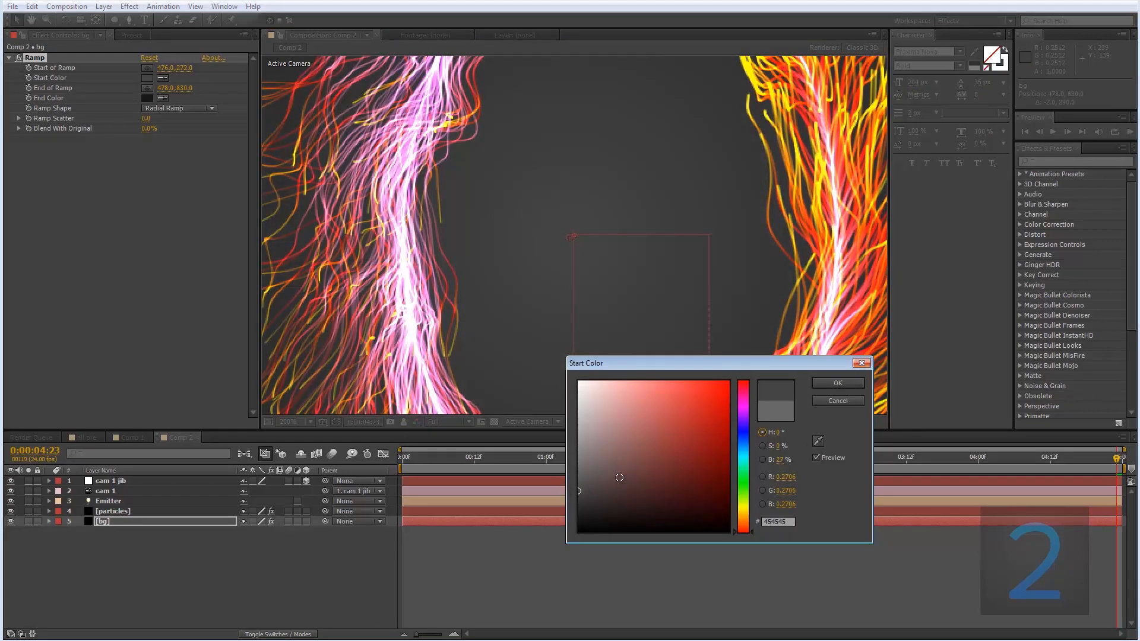
{"action": "left_click", "coordinate": [836, 383]}
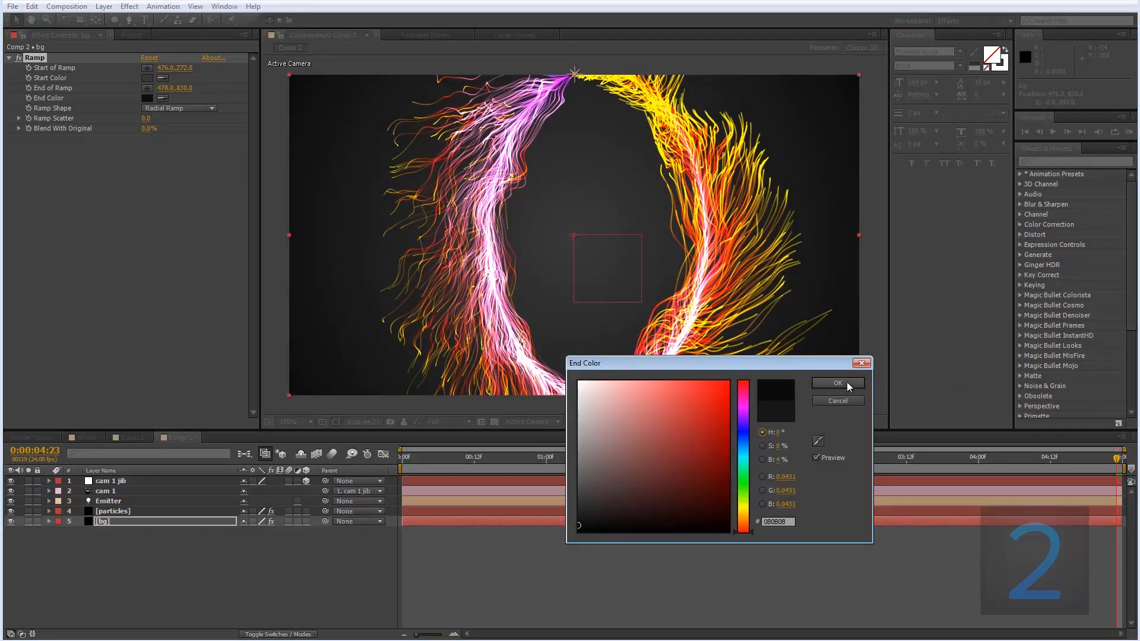
{"action": "left_click", "coordinate": [837, 383]}
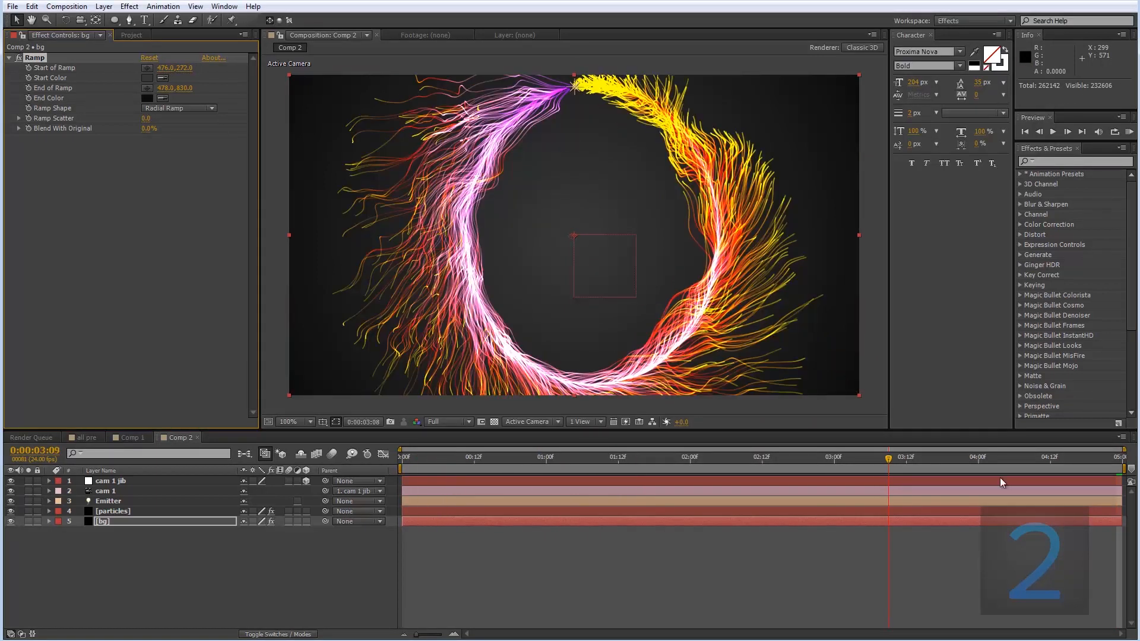
{"action": "left_click", "coordinate": [451, 457]}
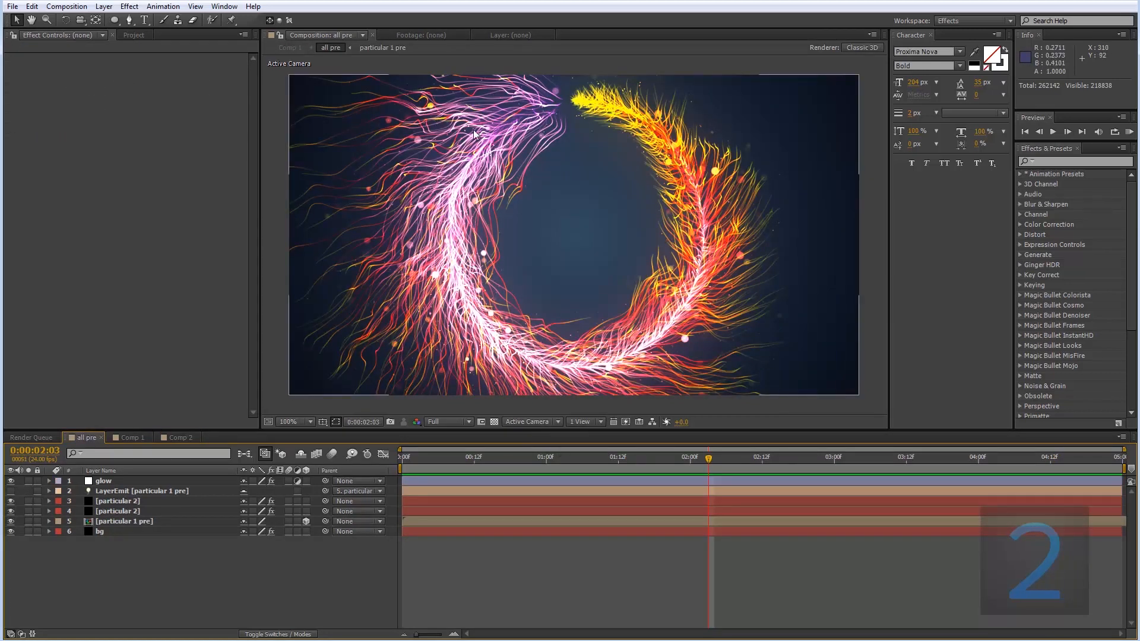
{"action": "mouse_move", "coordinate": [563, 137]}
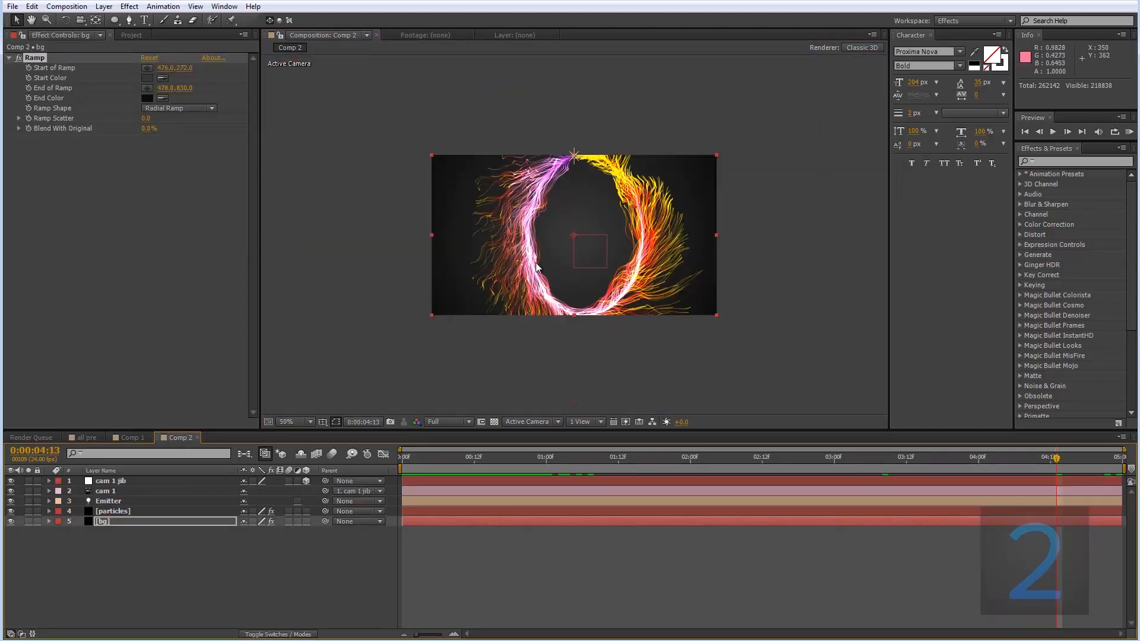
Pre-compose the camera, light and particle layers into 'particles pre', moving all attributes.
{"action": "left_click", "coordinate": [110, 481]}
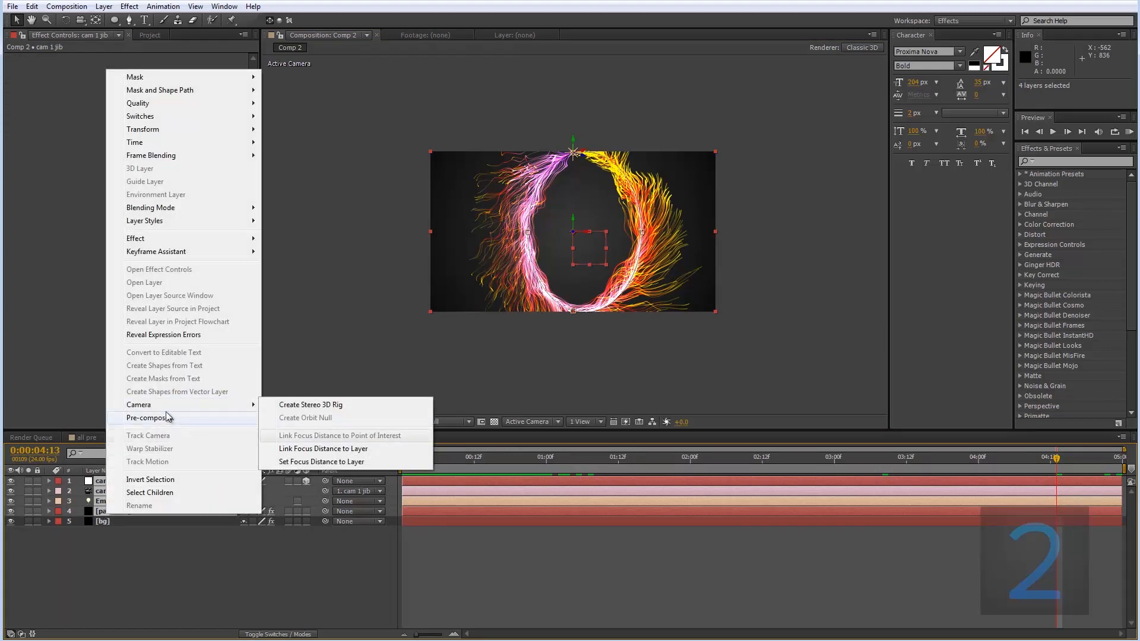
{"action": "left_click", "coordinate": [149, 418]}
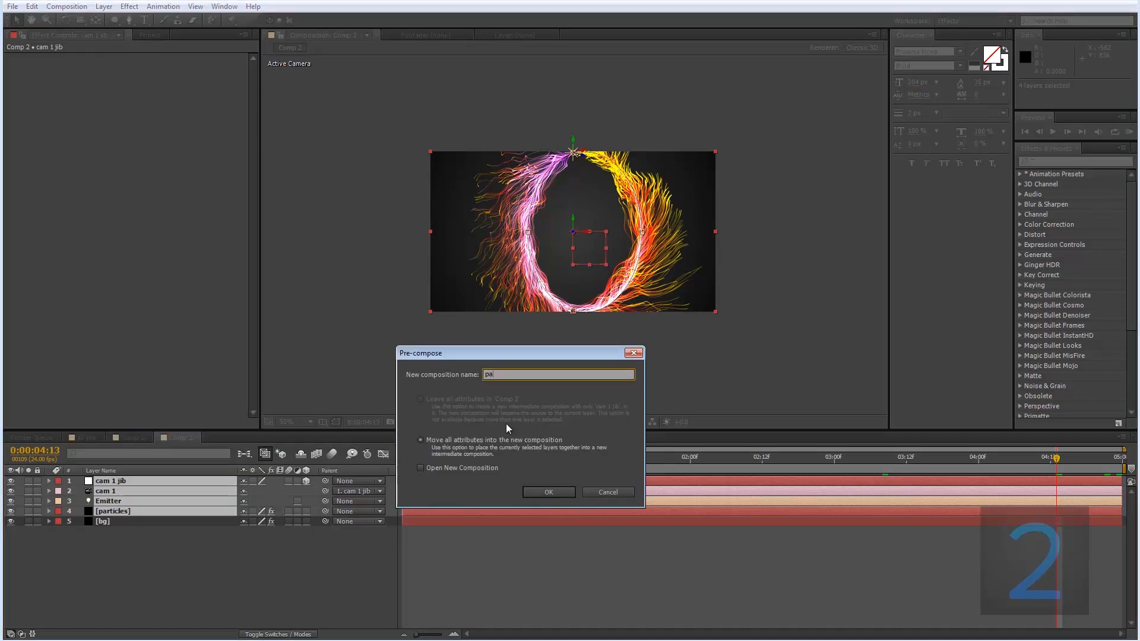
{"action": "type", "text": "particles pre"}
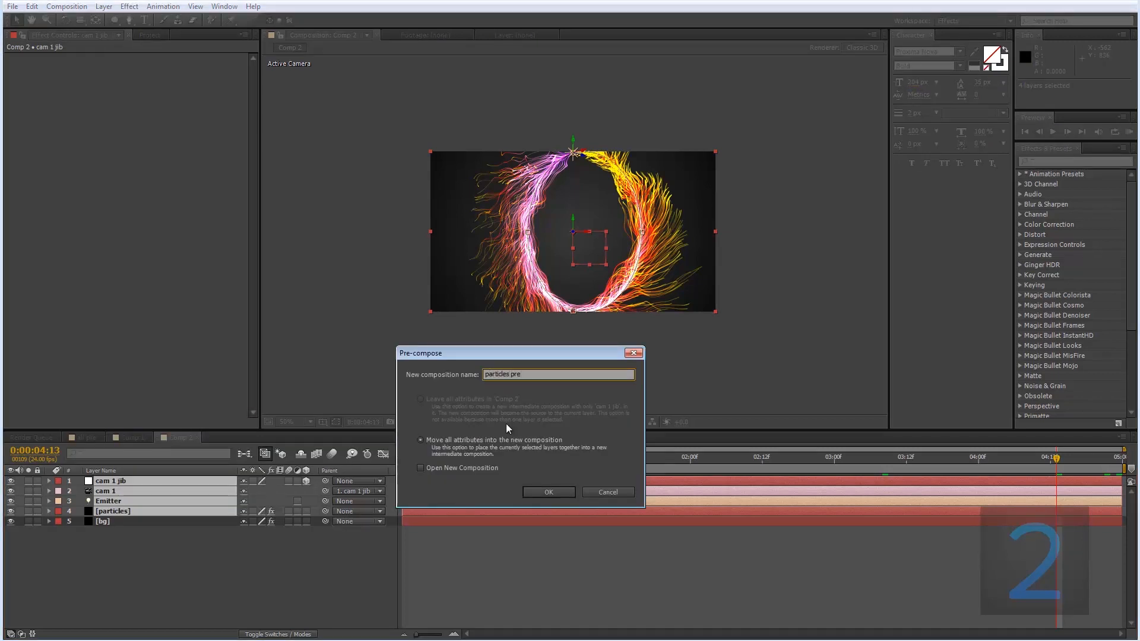
{"action": "left_click", "coordinate": [548, 492]}
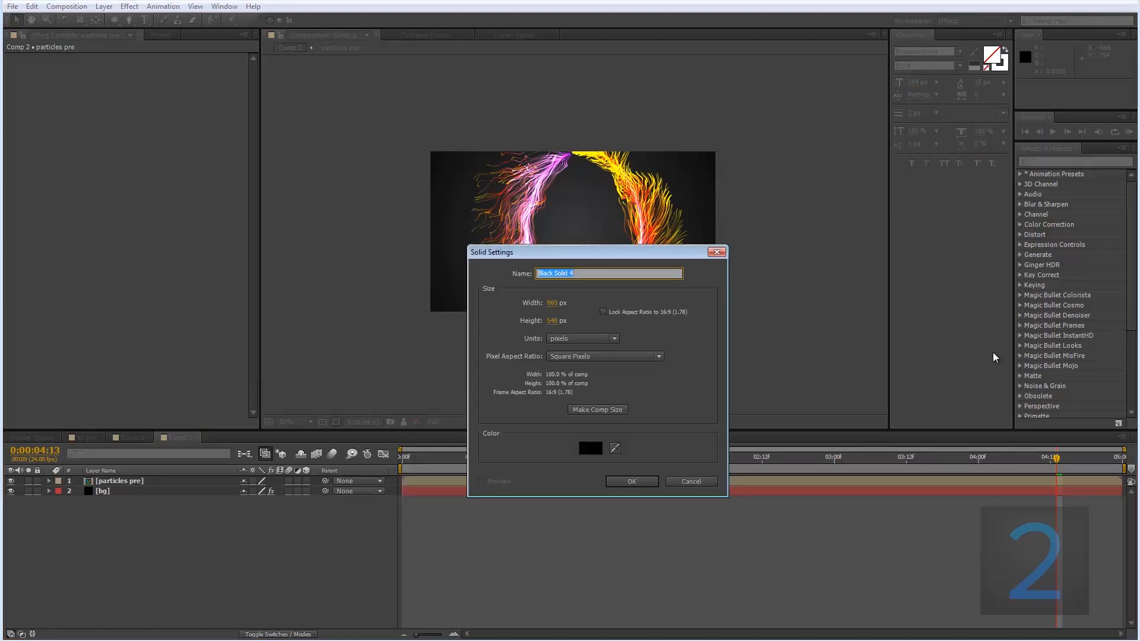
Add a new black solid layer named particle 02.
{"action": "type", "text": "2ndari"}
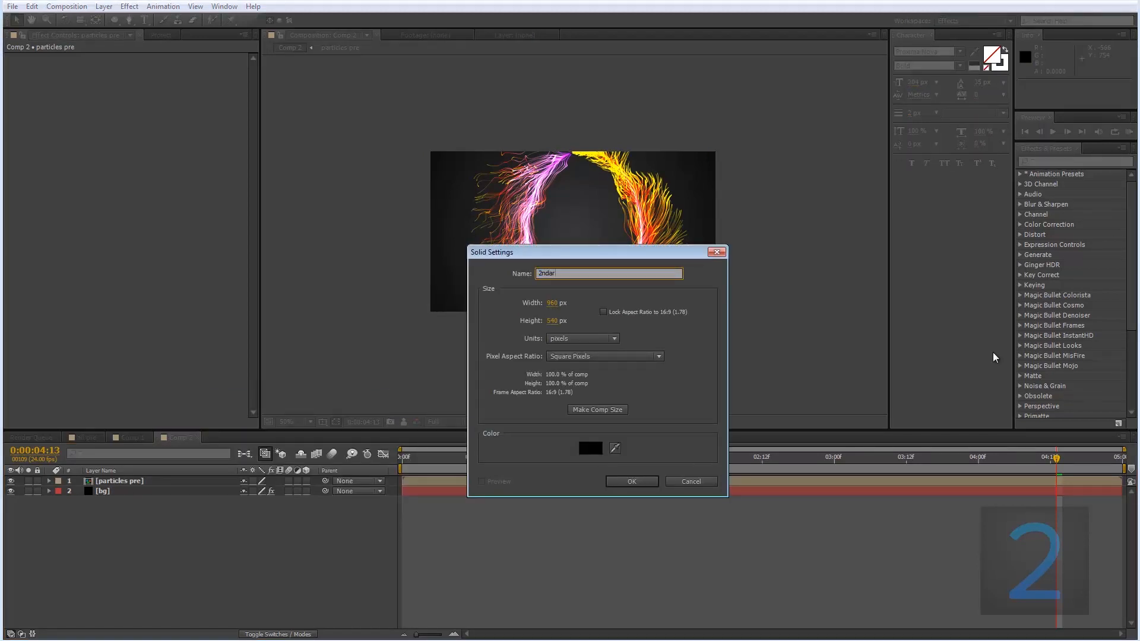
{"action": "type", "text": "2ndary particle"}
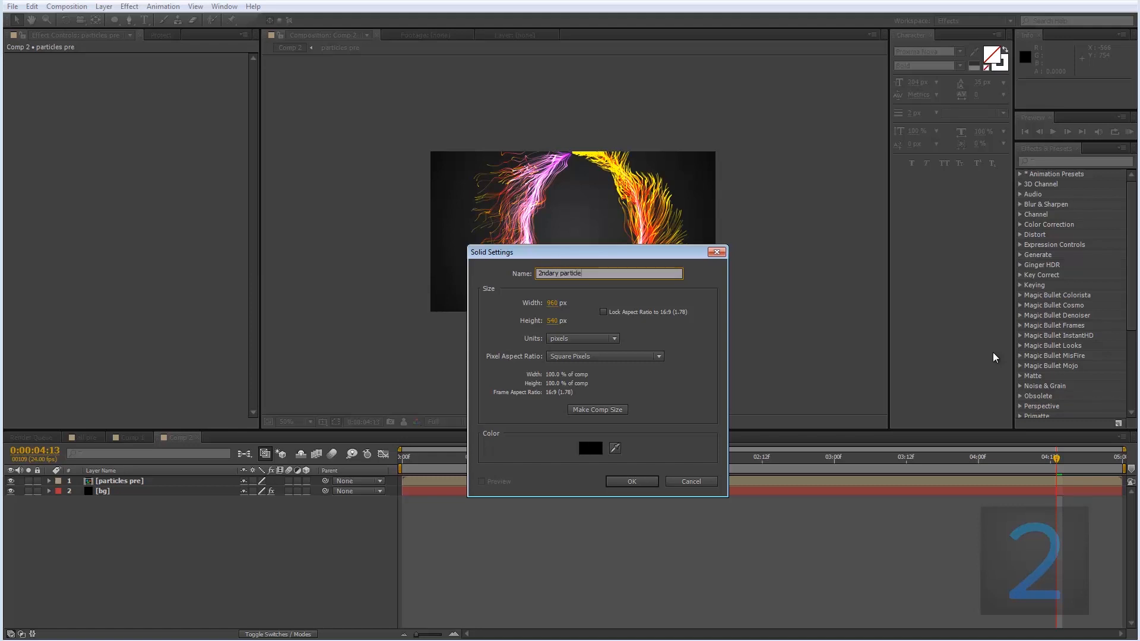
{"action": "type", "text": "partile"}
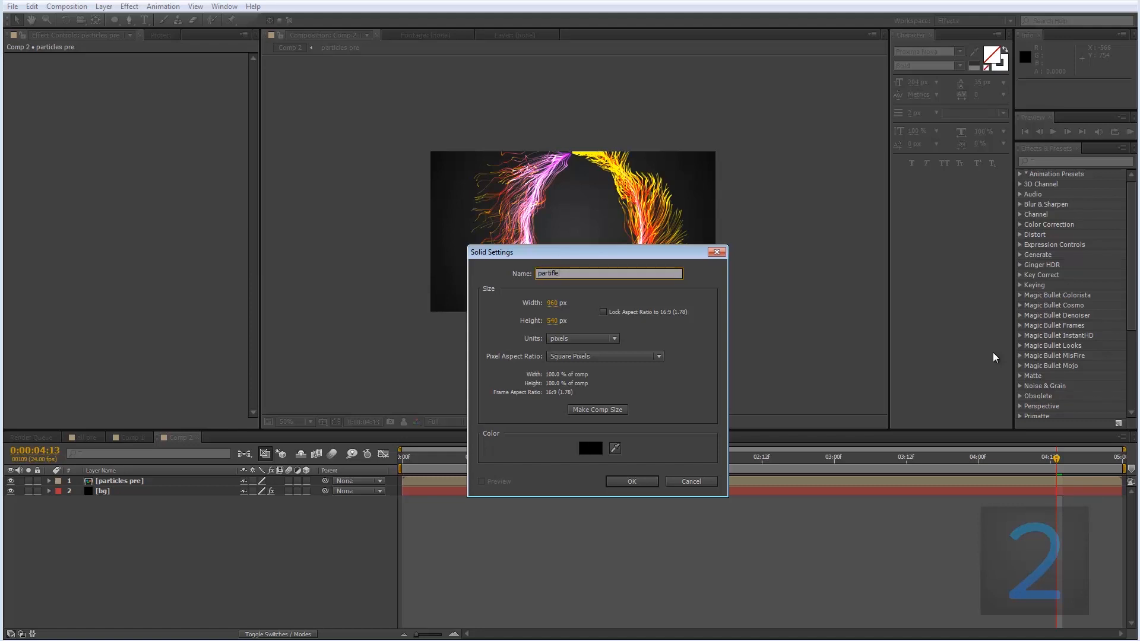
{"action": "left_click", "coordinate": [631, 481]}
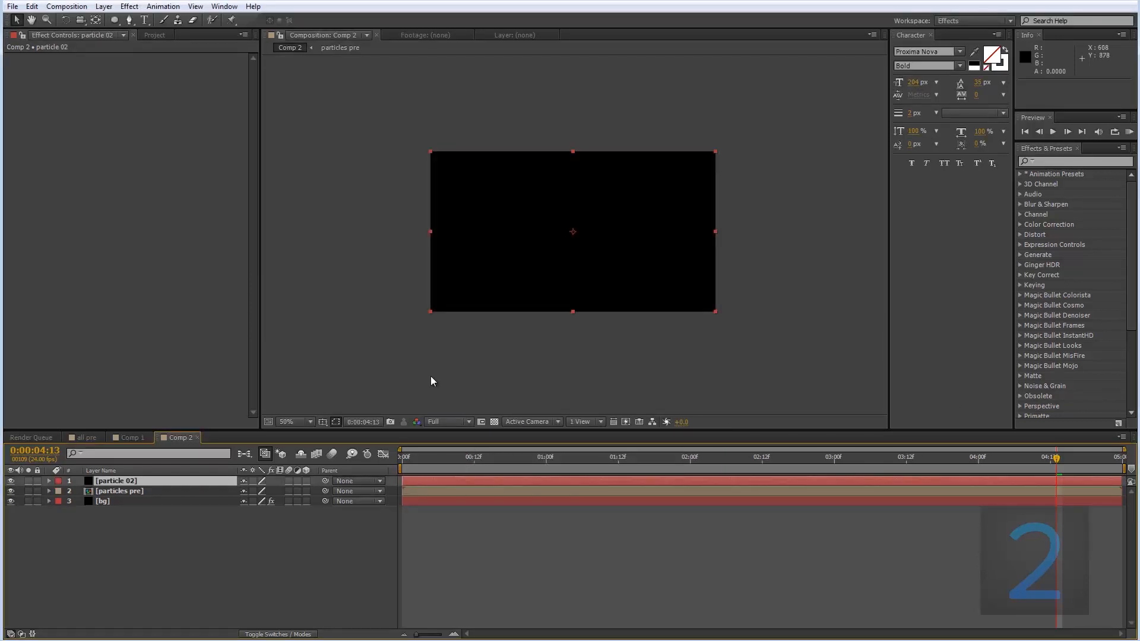
Apply Particular to particle 02 and set its Emitter Type to Layer.
{"action": "right_click", "coordinate": [116, 481]}
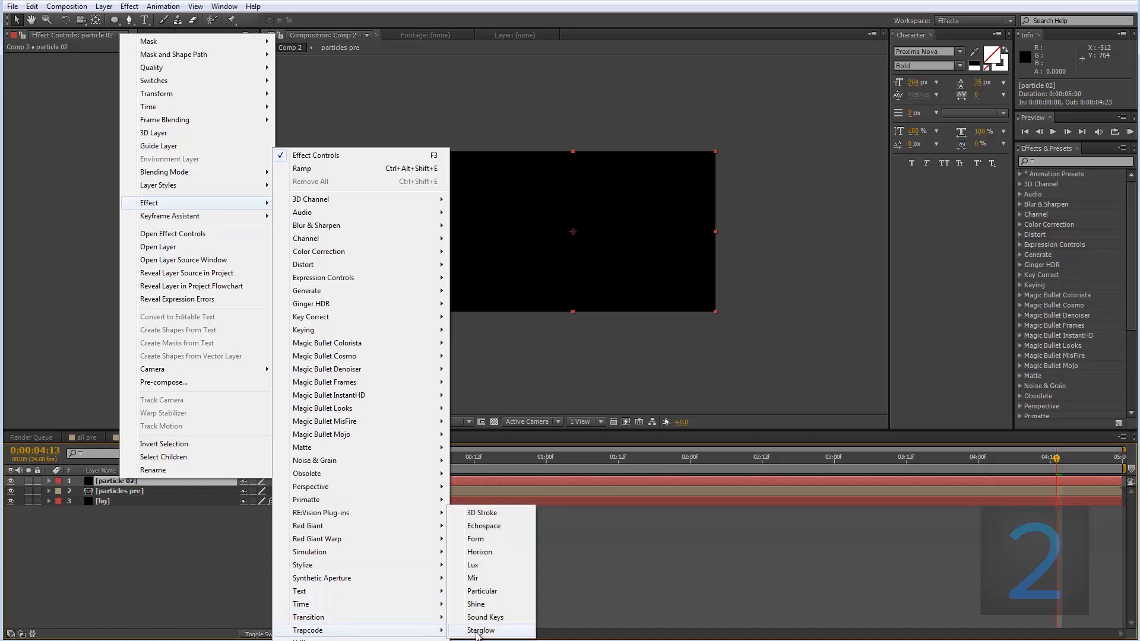
{"action": "left_click", "coordinate": [482, 591]}
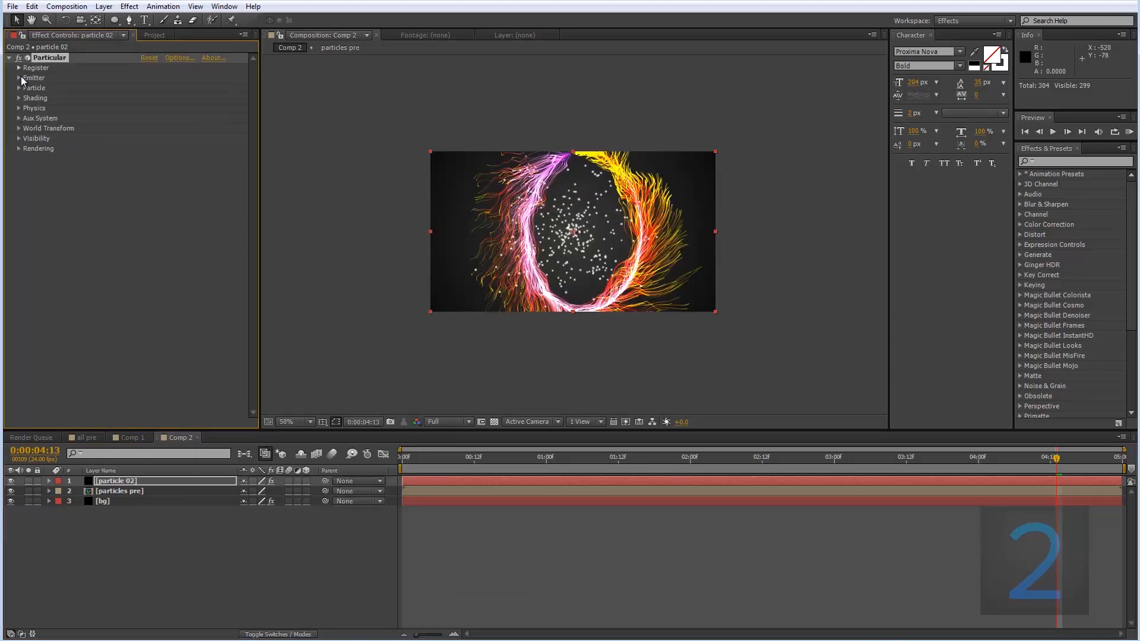
{"action": "left_click", "coordinate": [19, 77]}
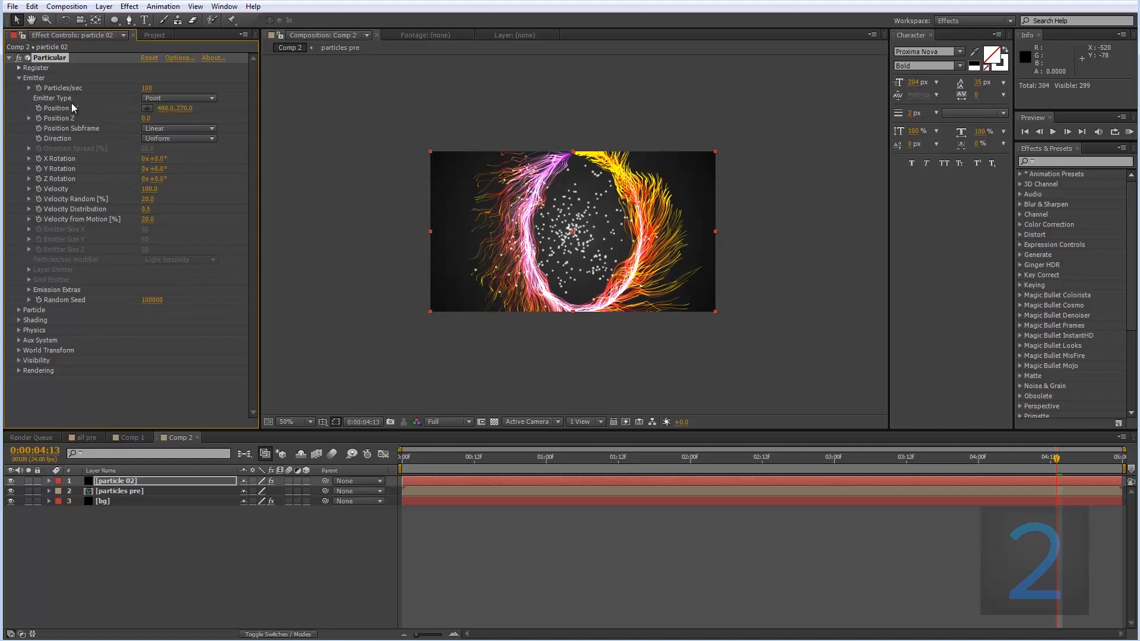
{"action": "left_click", "coordinate": [178, 98]}
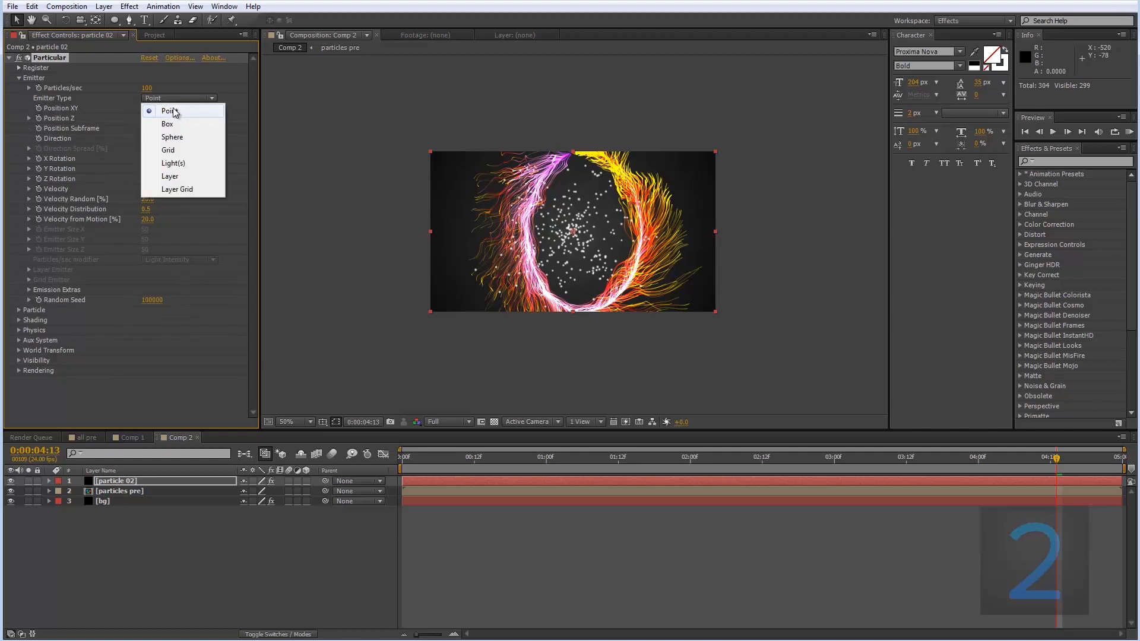
{"action": "mouse_move", "coordinate": [187, 179]}
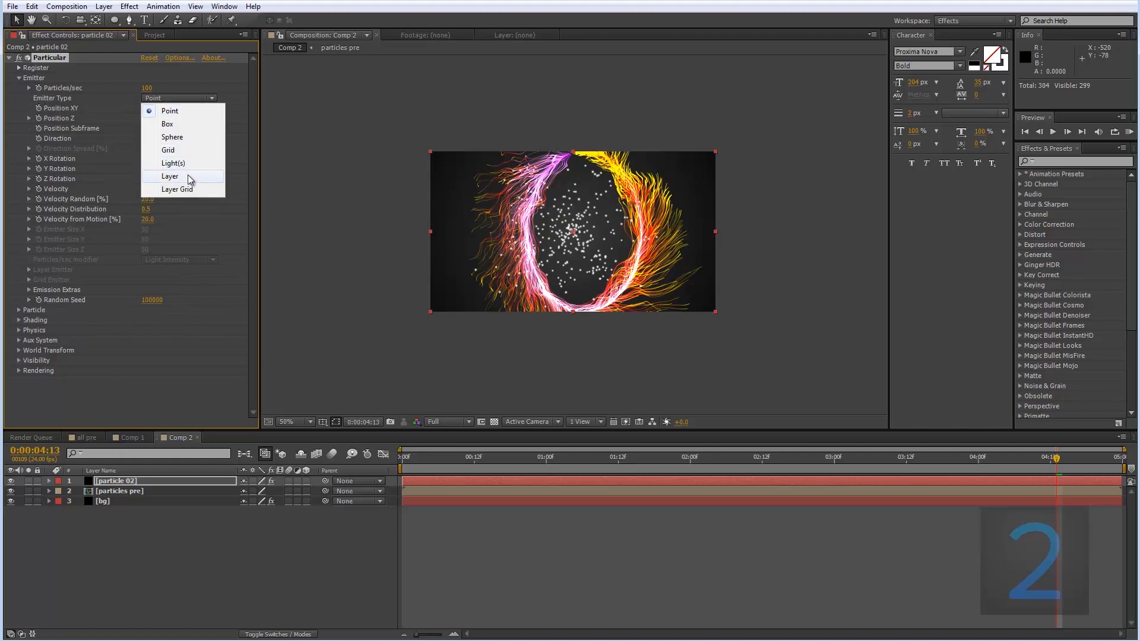
{"action": "left_click", "coordinate": [169, 176]}
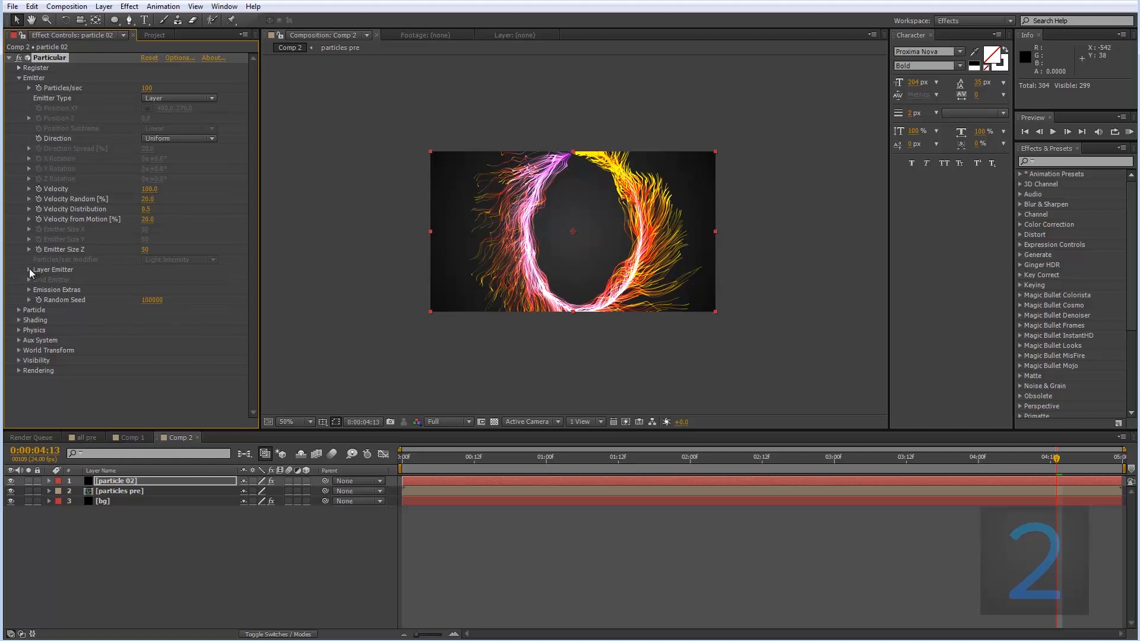
Choose particles pre as the Layer Emitter, making it a 3D layer.
{"action": "left_click", "coordinate": [29, 269]}
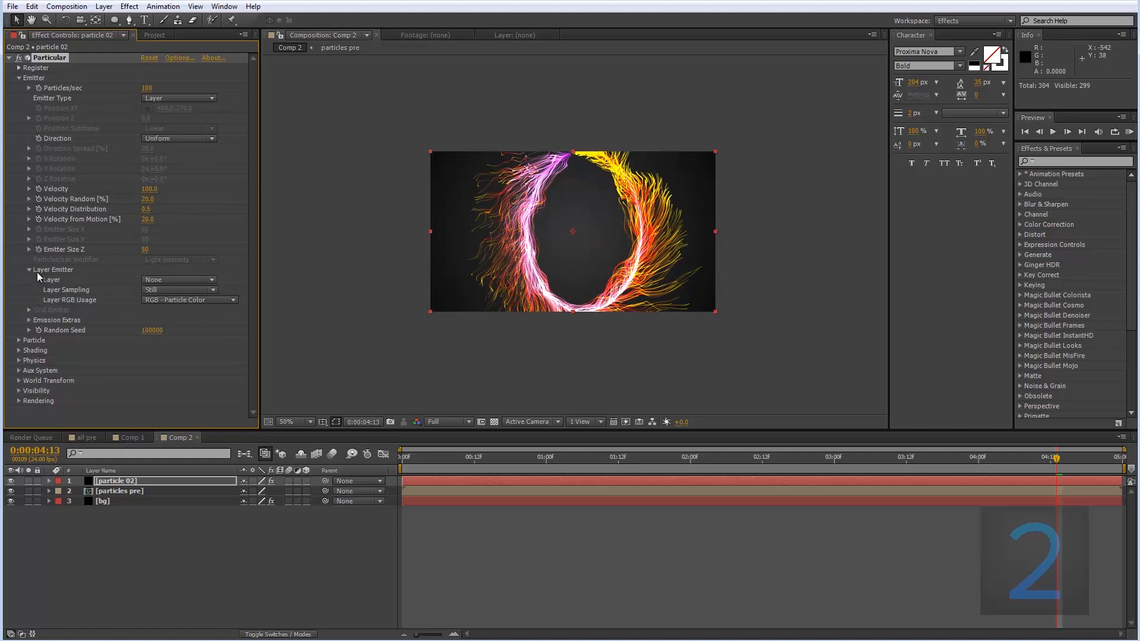
{"action": "left_click", "coordinate": [178, 279]}
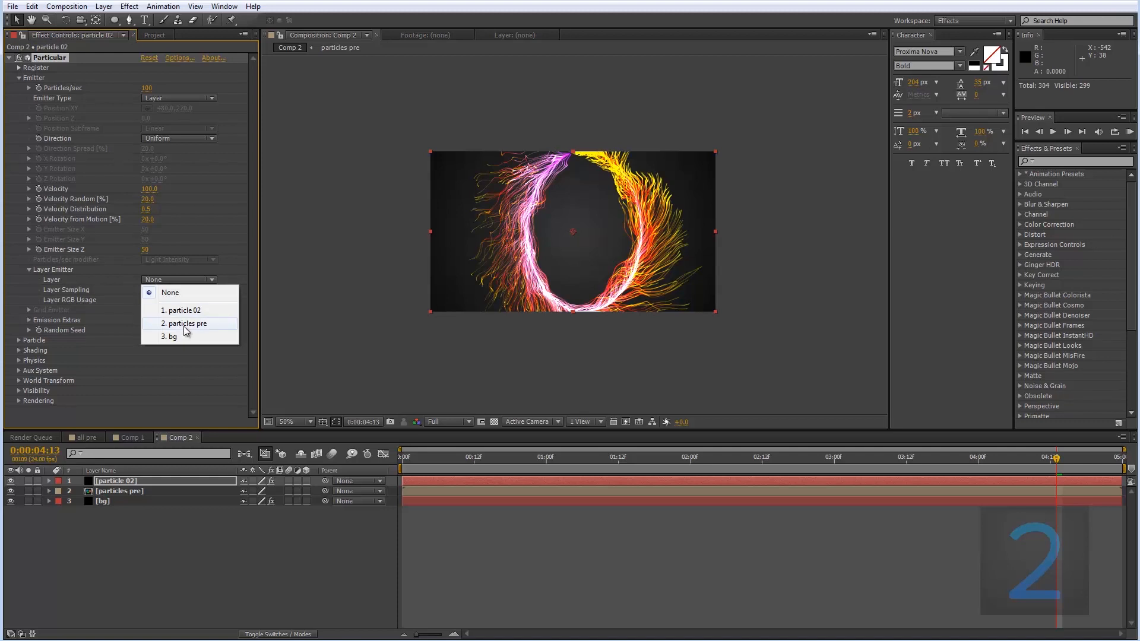
{"action": "mouse_move", "coordinate": [200, 333]}
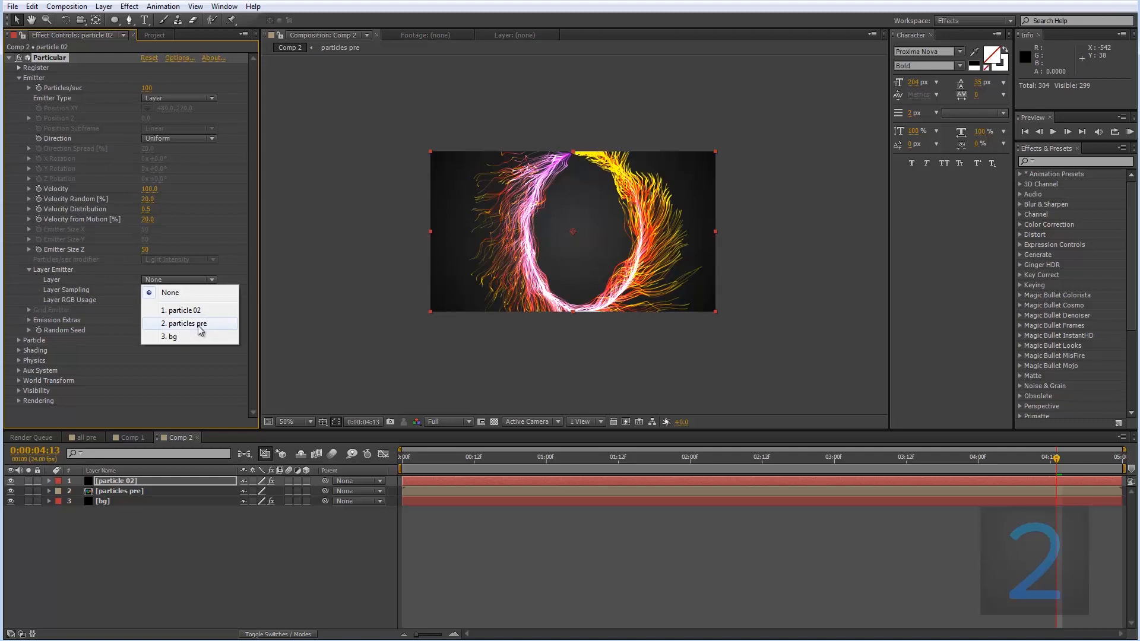
{"action": "mouse_move", "coordinate": [208, 327]}
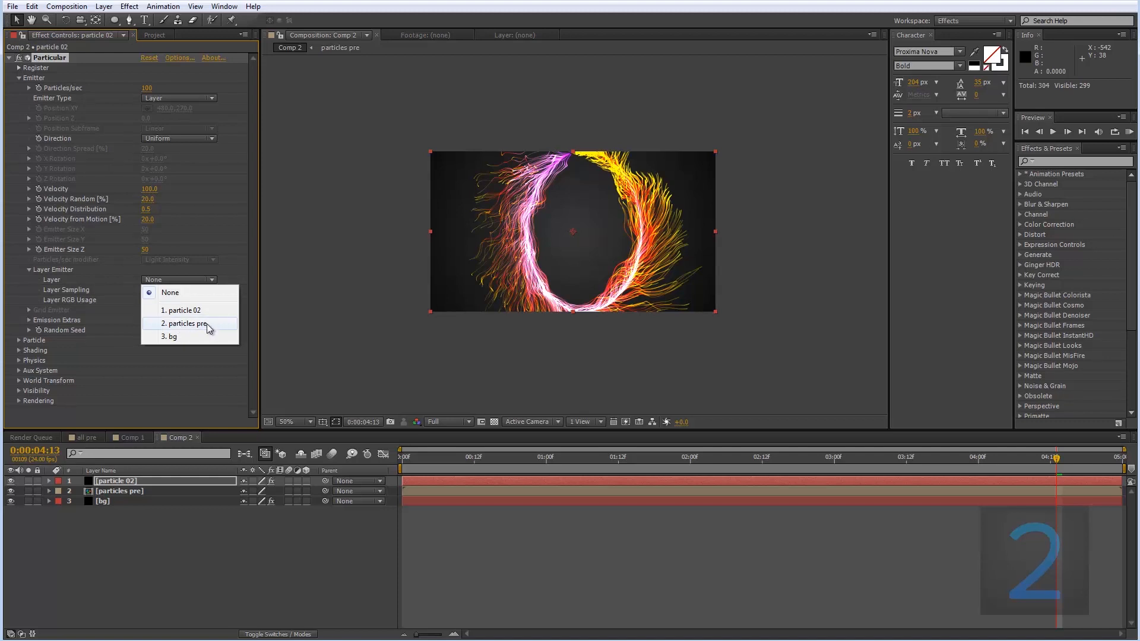
{"action": "left_click", "coordinate": [185, 324]}
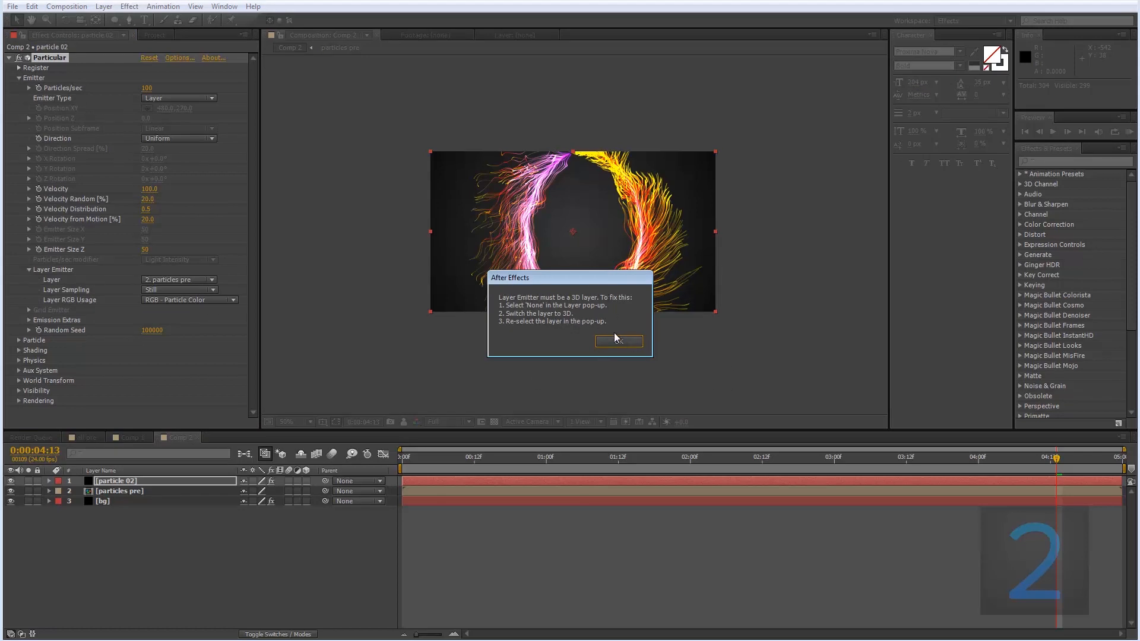
{"action": "left_click", "coordinate": [619, 342]}
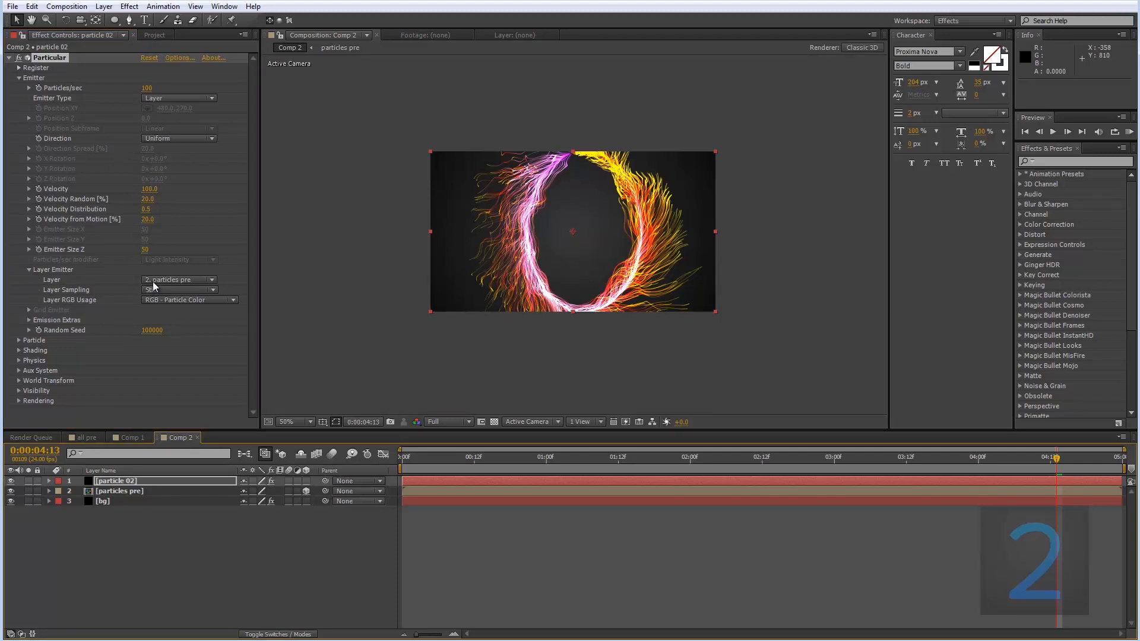
{"action": "left_click", "coordinate": [179, 279]}
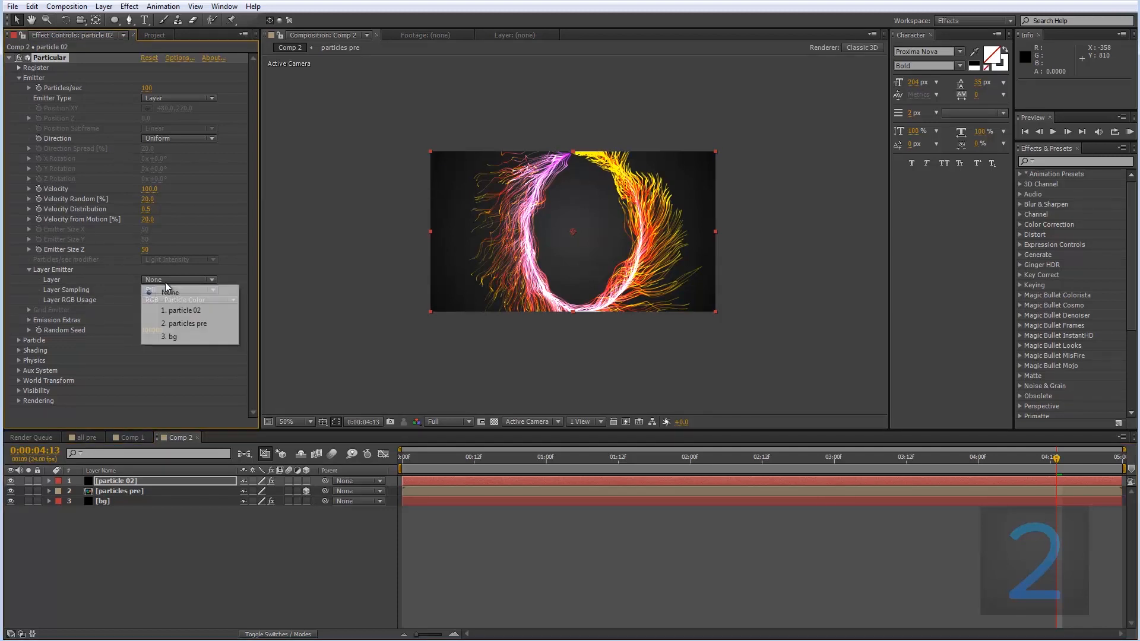
{"action": "left_click", "coordinate": [185, 324]}
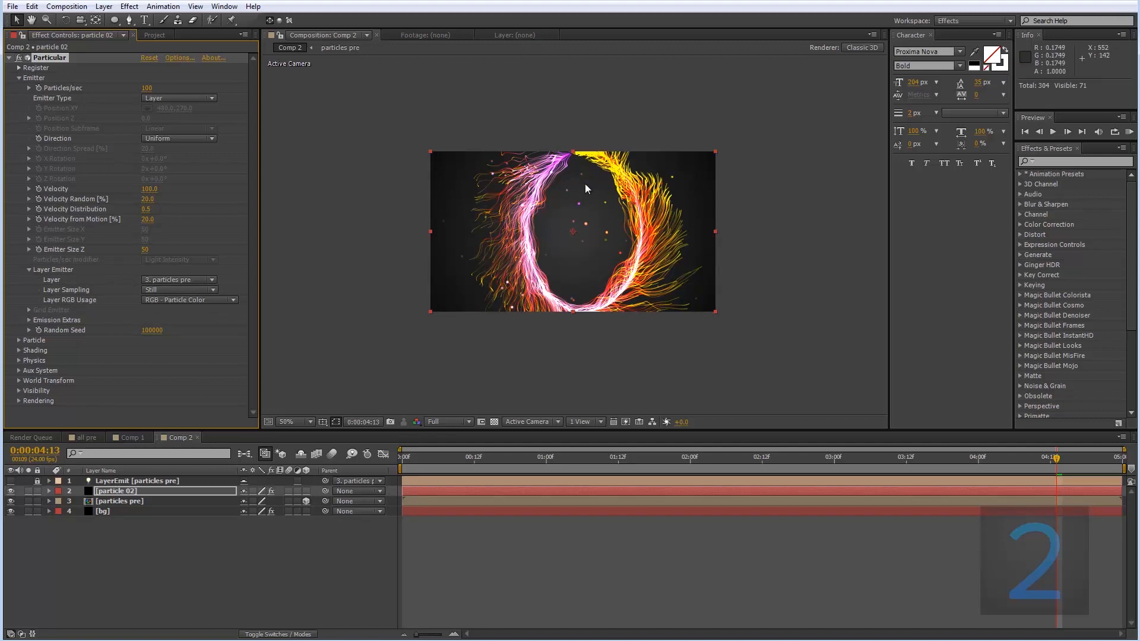
{"action": "left_click", "coordinate": [286, 421]}
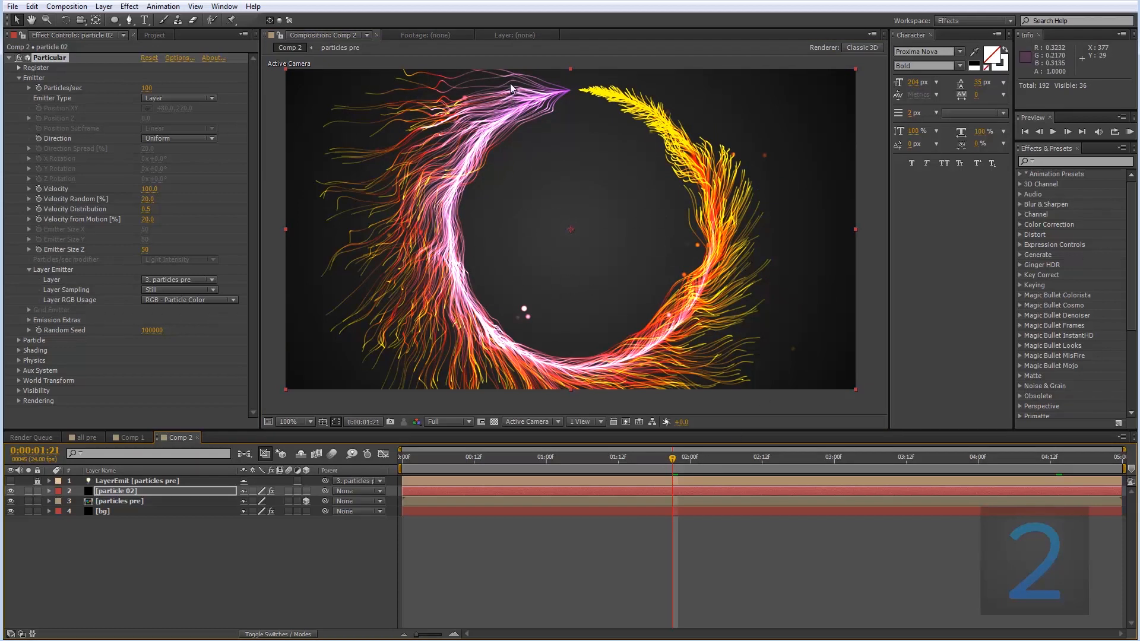
{"action": "mouse_move", "coordinate": [264, 224]}
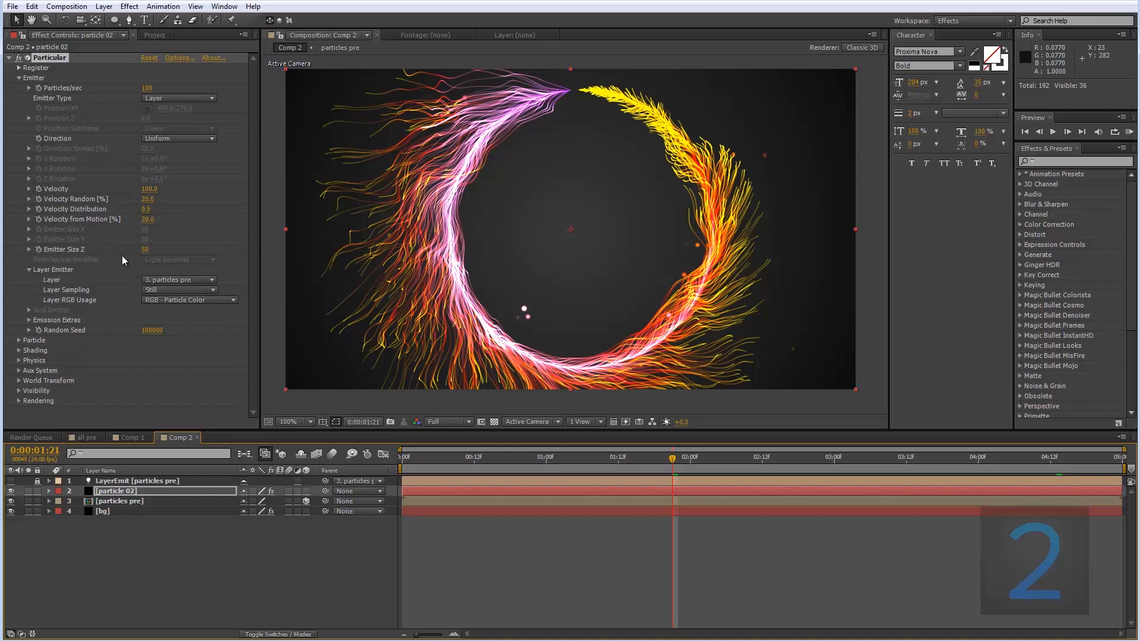
{"action": "mouse_move", "coordinate": [160, 263]}
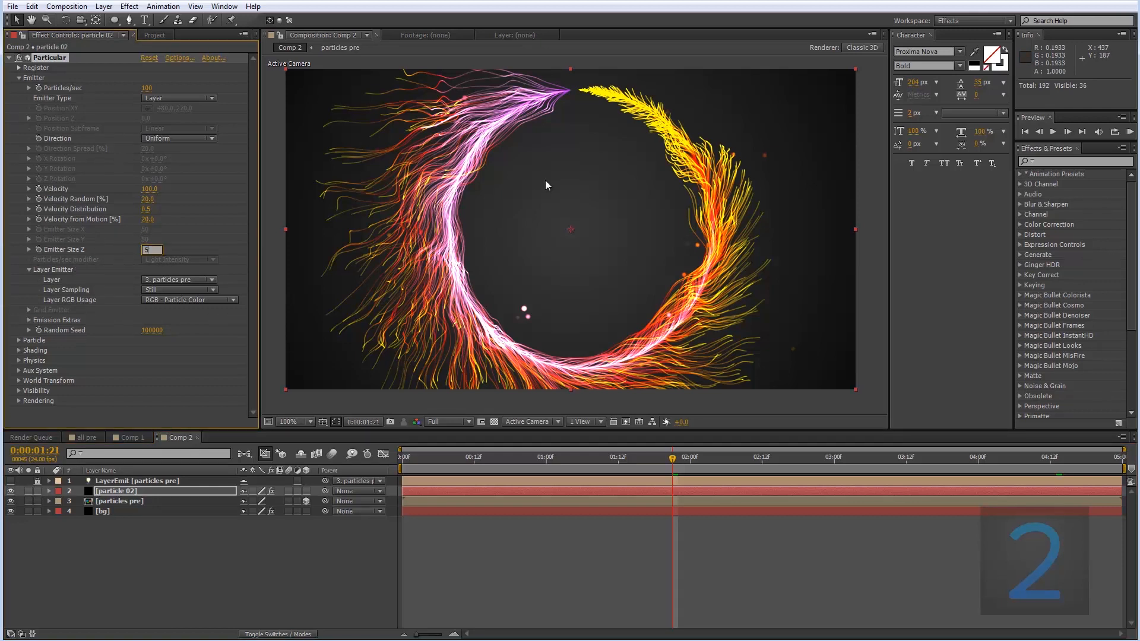
Enter 500 for Emitter Size Z in particle 02's Particular effect.
{"action": "type", "text": "500"}
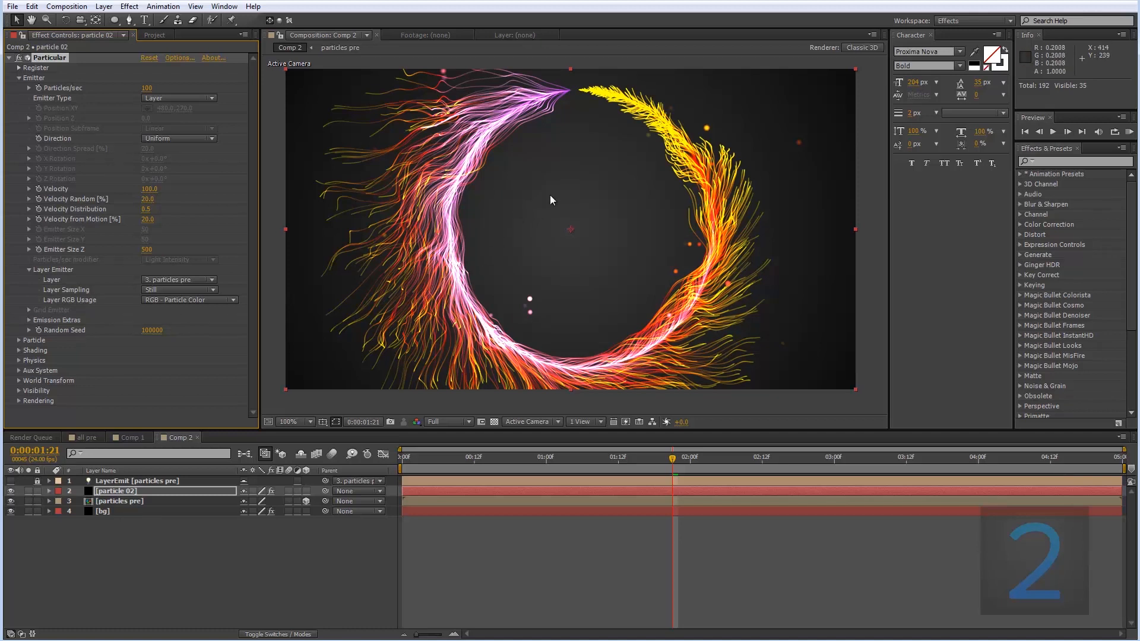
{"action": "mouse_move", "coordinate": [251, 391]}
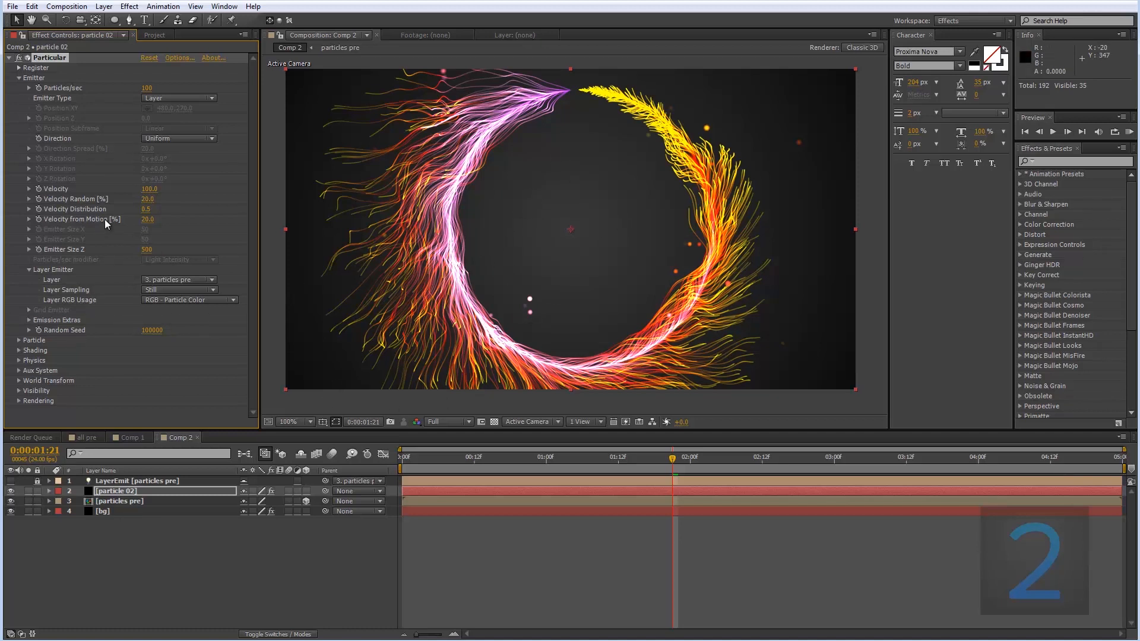
{"action": "mouse_move", "coordinate": [129, 194]}
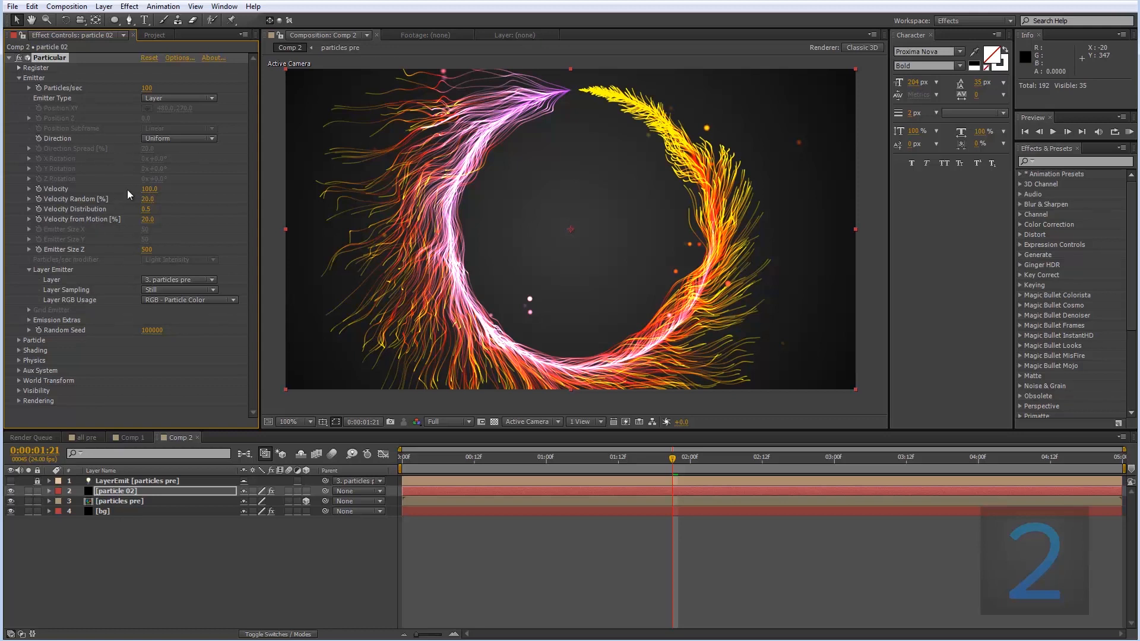
{"action": "mouse_move", "coordinate": [95, 217]}
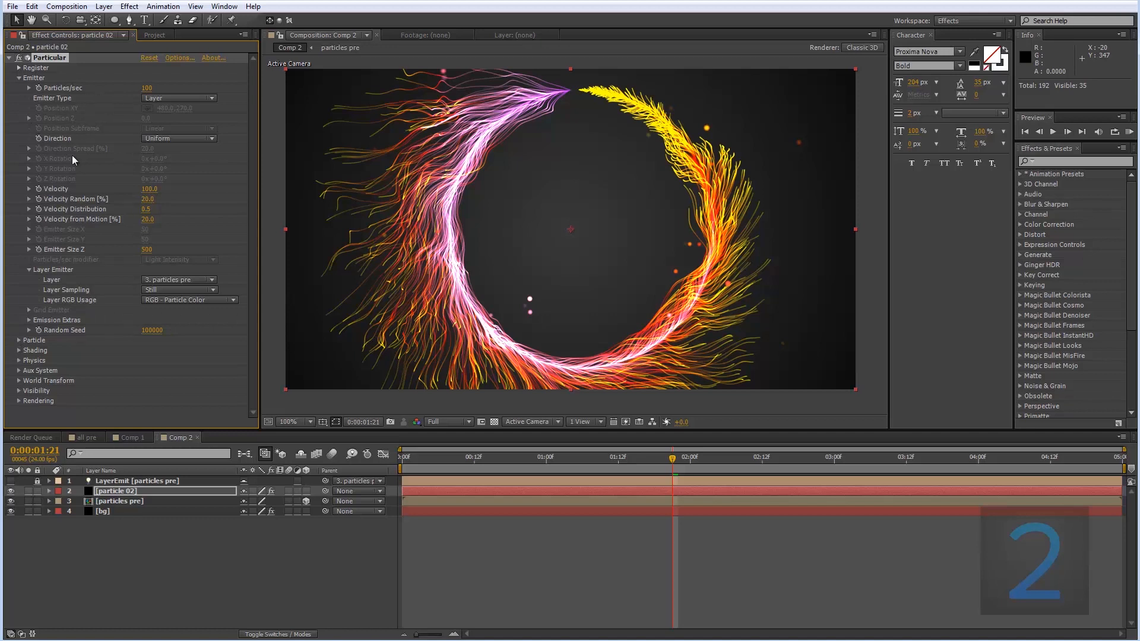
{"action": "left_click", "coordinate": [150, 88]}
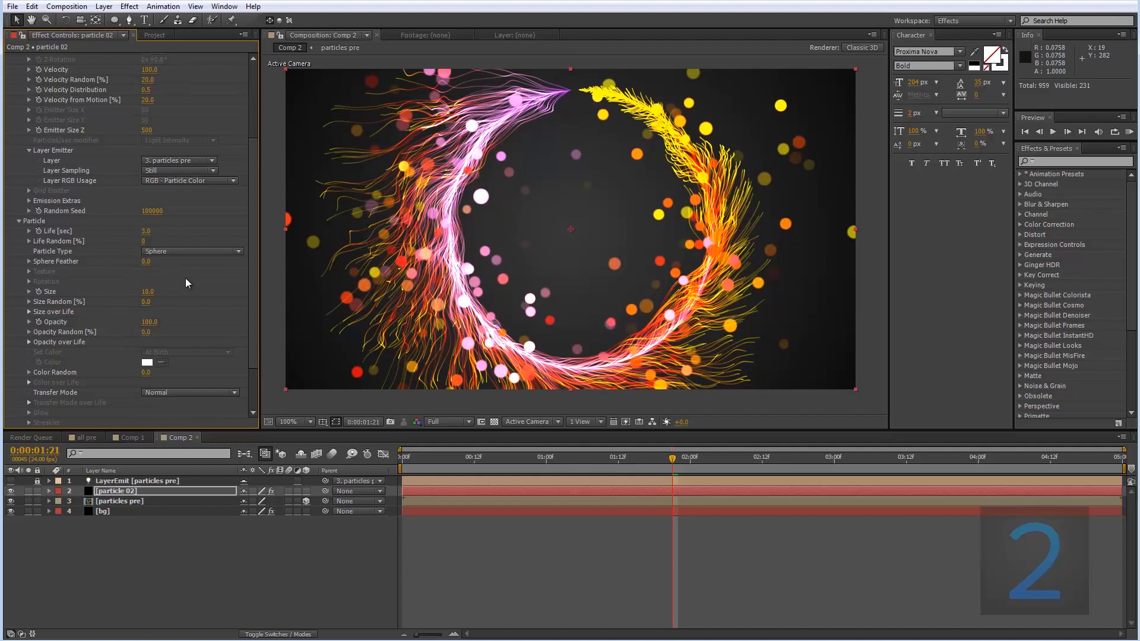
{"action": "mouse_move", "coordinate": [136, 306]}
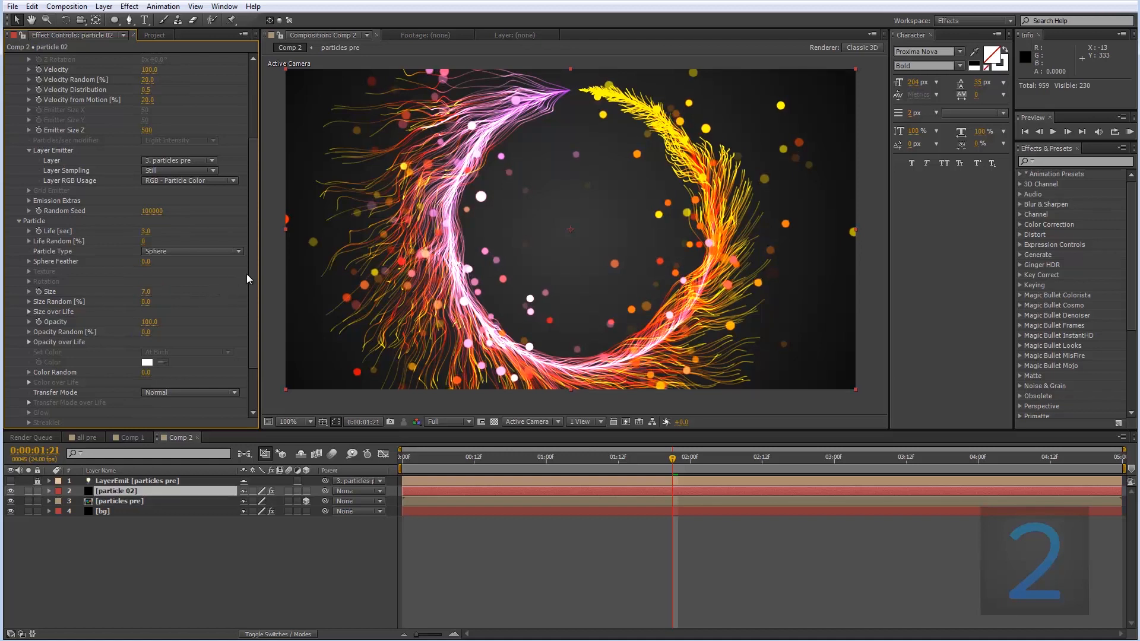
Set particle 02's Particular emission to 200 particles/sec and velocity to 50.
{"action": "left_click", "coordinate": [150, 87]}
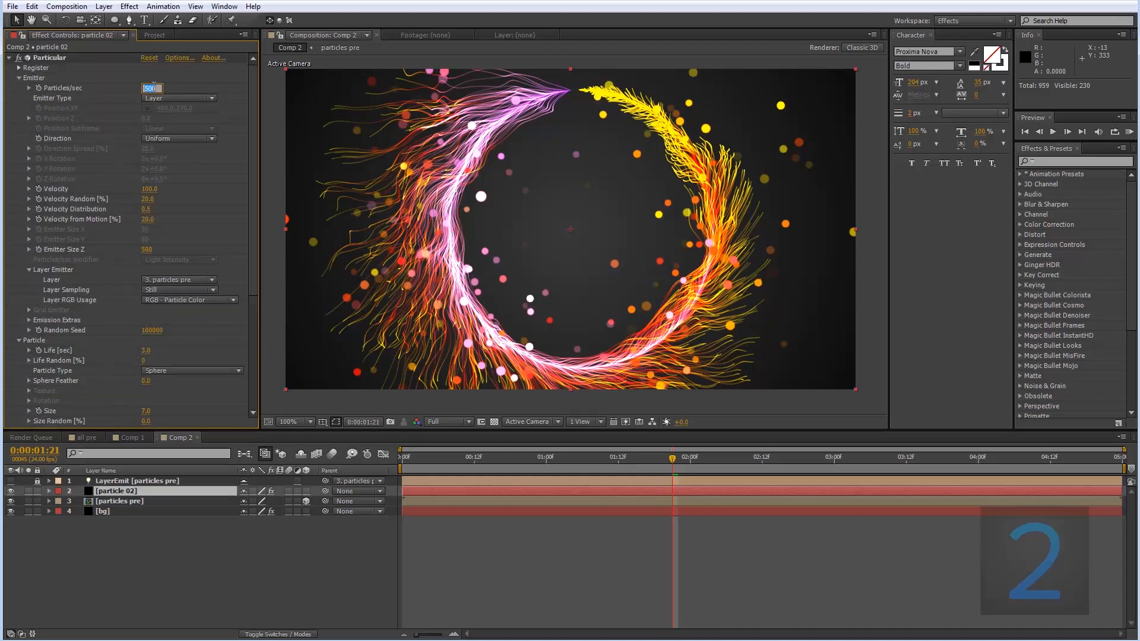
{"action": "type", "text": "250"}
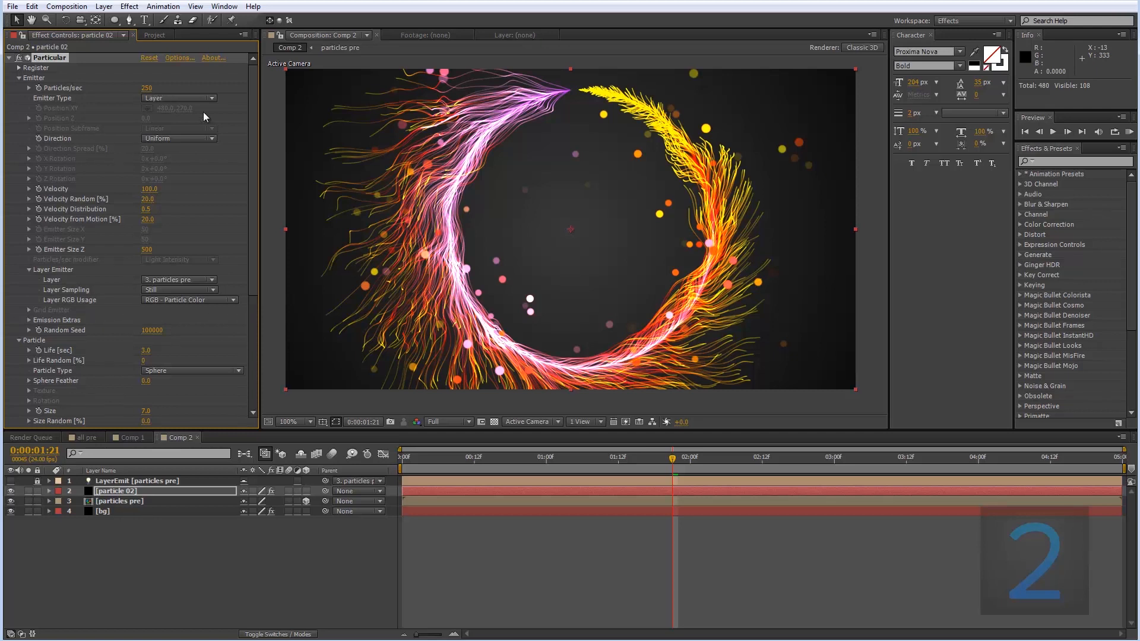
{"action": "left_click", "coordinate": [558, 456]}
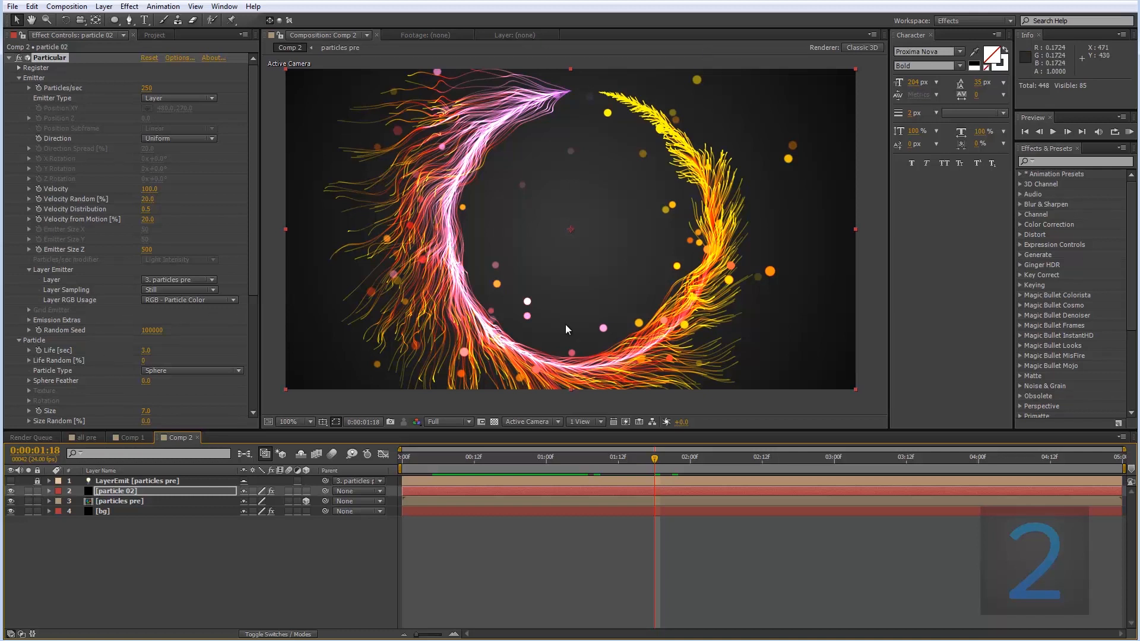
{"action": "mouse_move", "coordinate": [418, 327]}
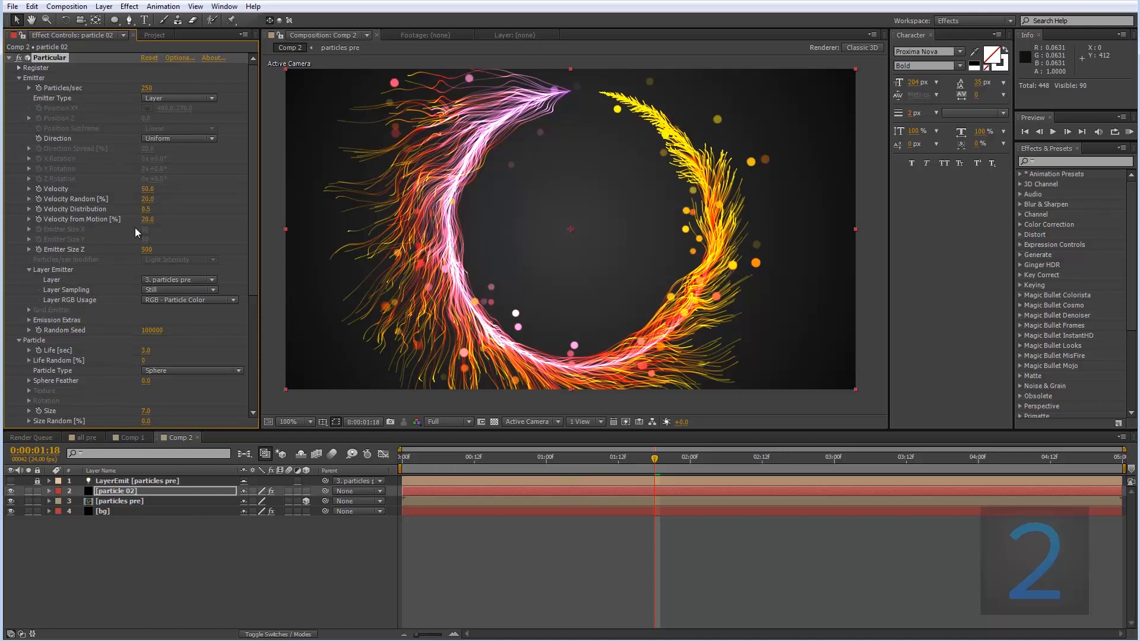
{"action": "left_click", "coordinate": [151, 87]}
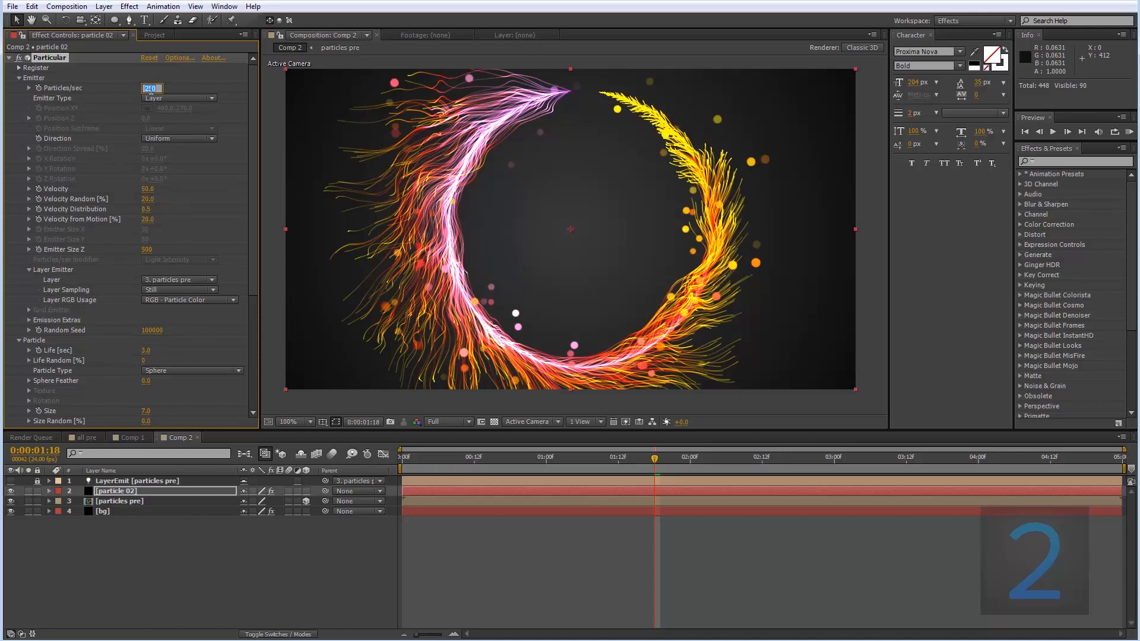
{"action": "type", "text": "250"}
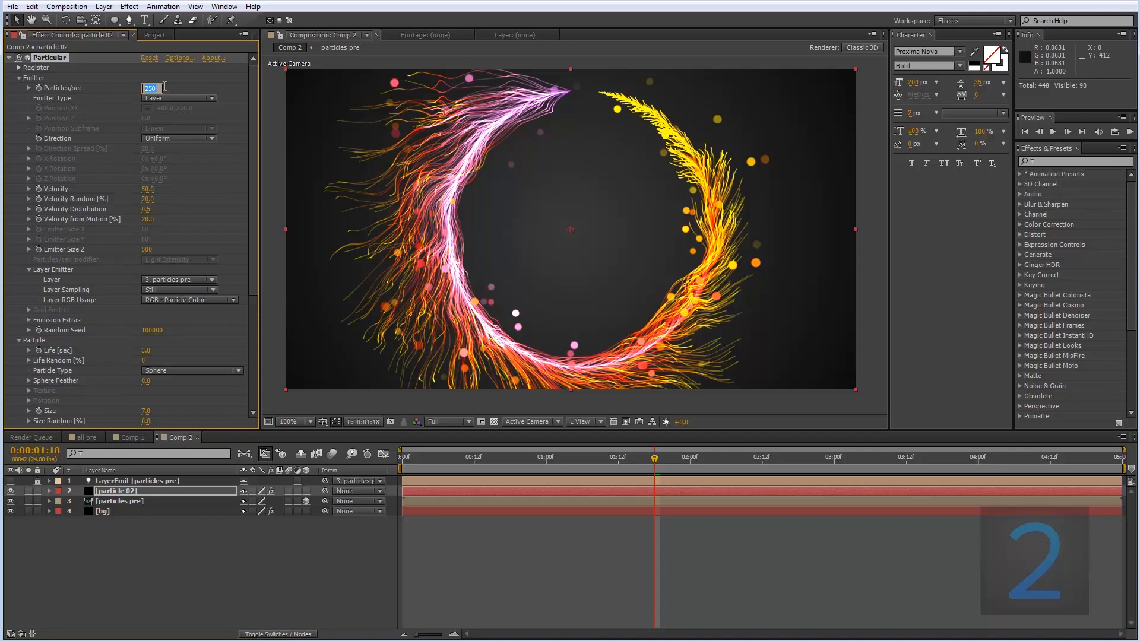
{"action": "type", "text": "200"}
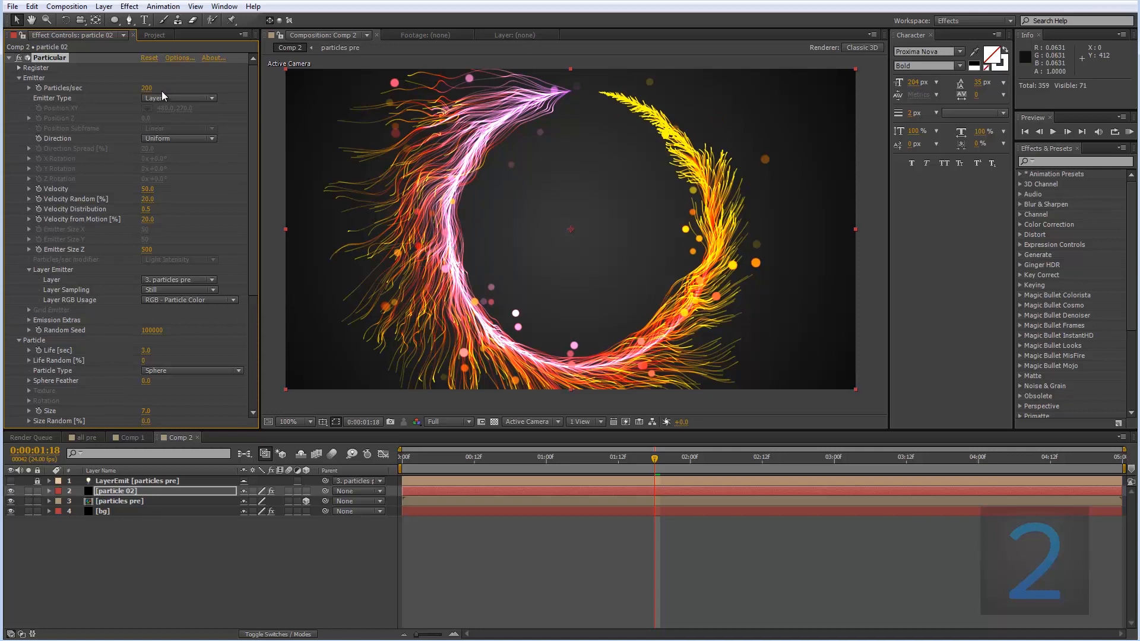
{"action": "scroll", "scroll_direction": "down", "scroll_amount": 3}
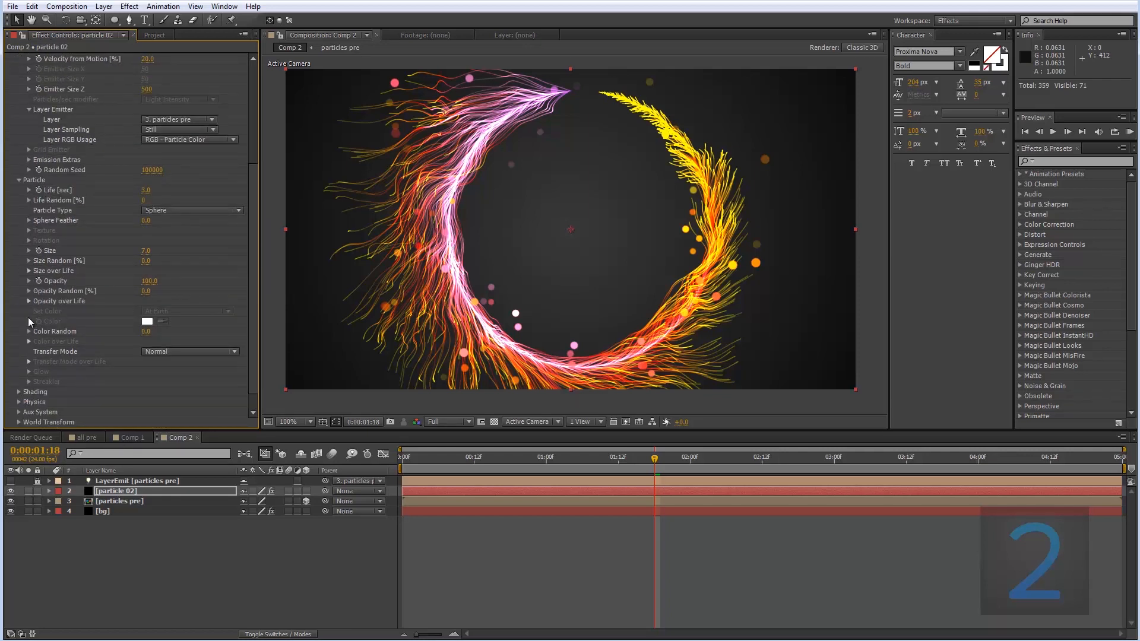
Apply the descending Opacity over Life ramp to particle 02 and select its layer.
{"action": "left_click", "coordinate": [30, 301]}
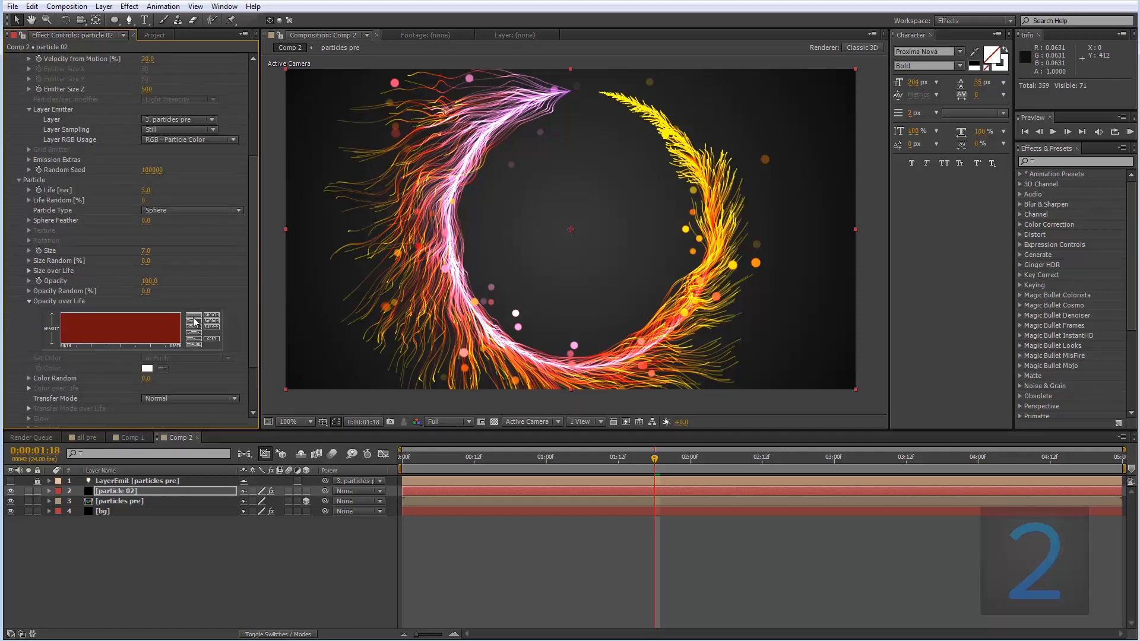
{"action": "mouse_move", "coordinate": [194, 362]}
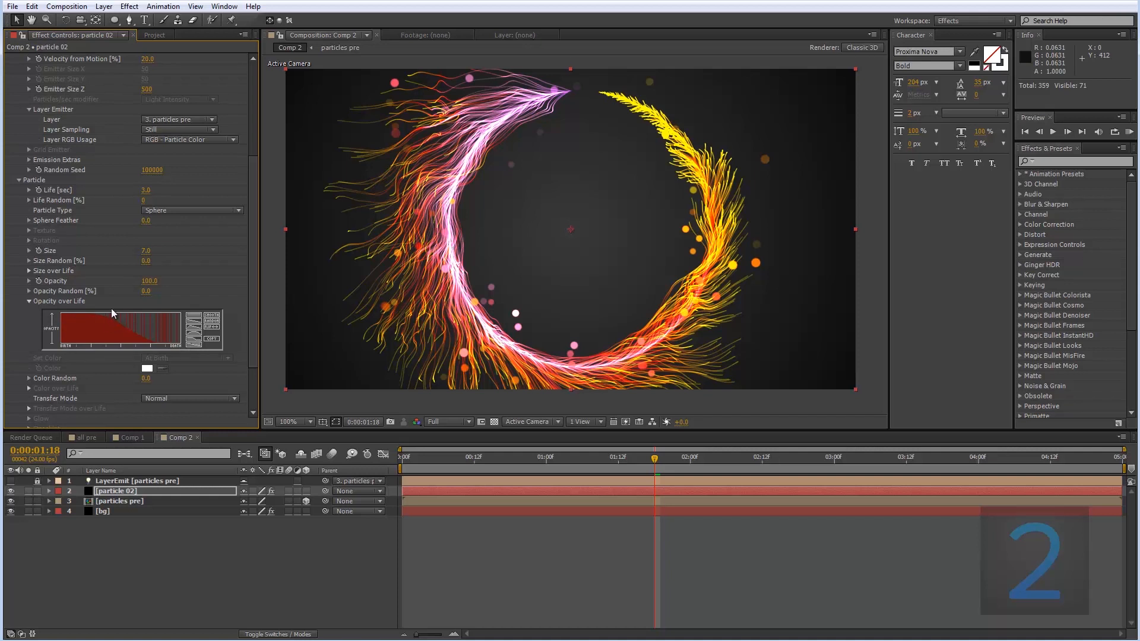
{"action": "mouse_move", "coordinate": [139, 342]}
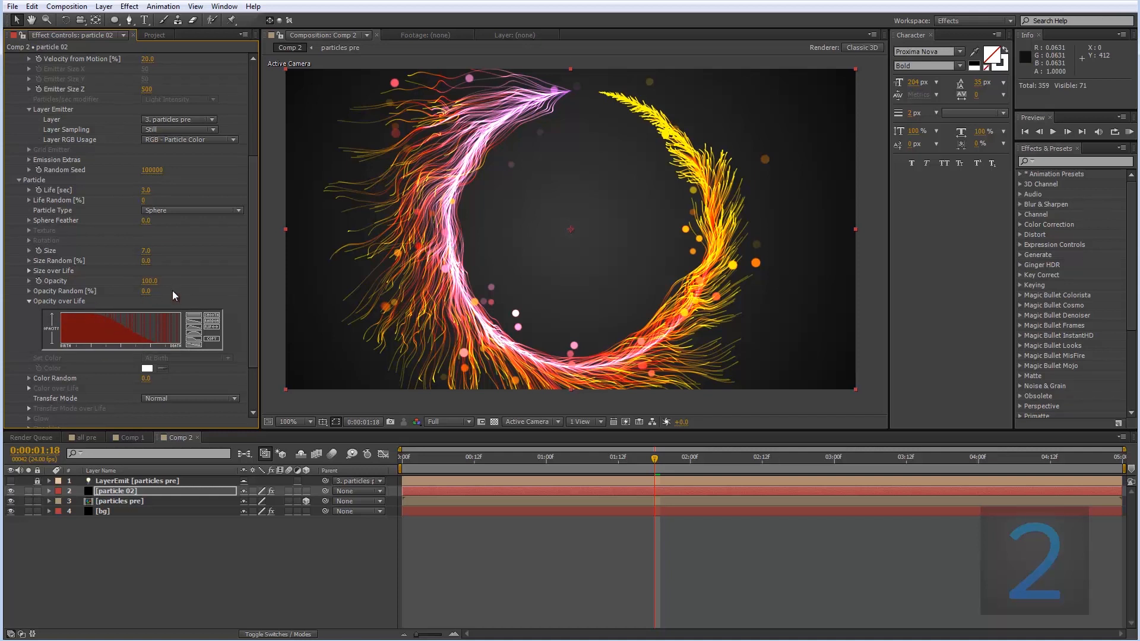
{"action": "mouse_move", "coordinate": [198, 356]}
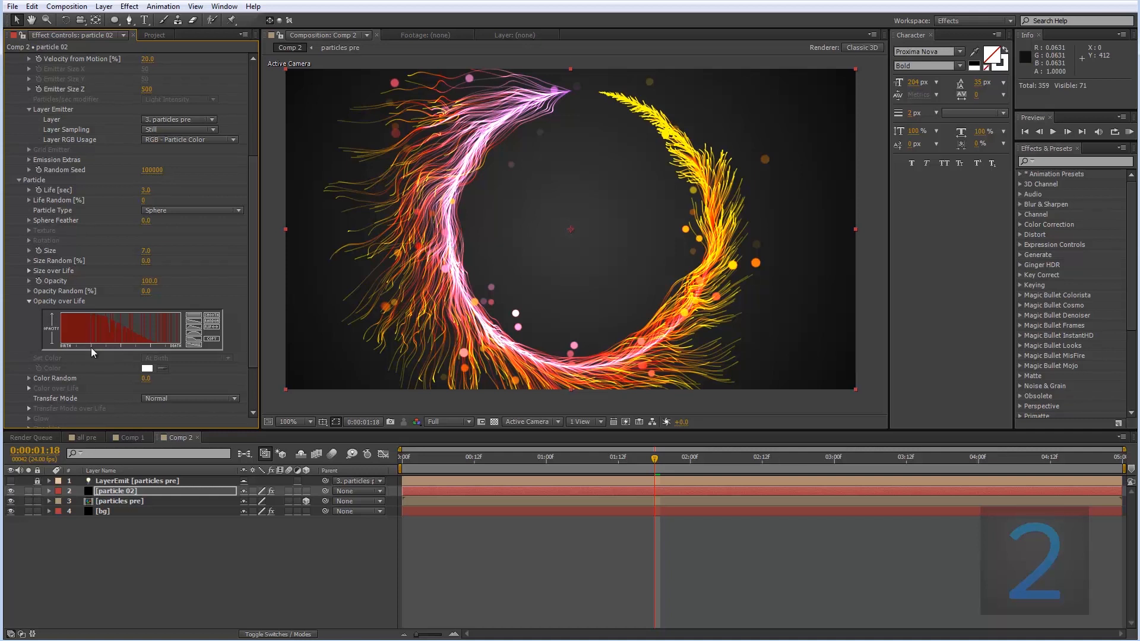
{"action": "mouse_move", "coordinate": [77, 324]}
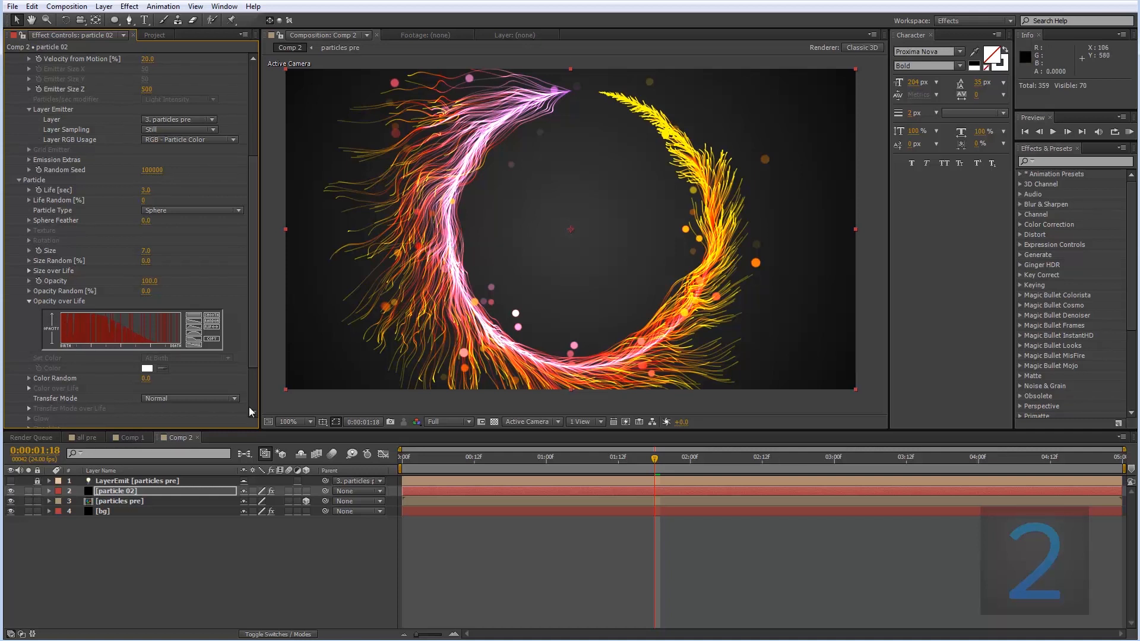
{"action": "mouse_move", "coordinate": [149, 323]}
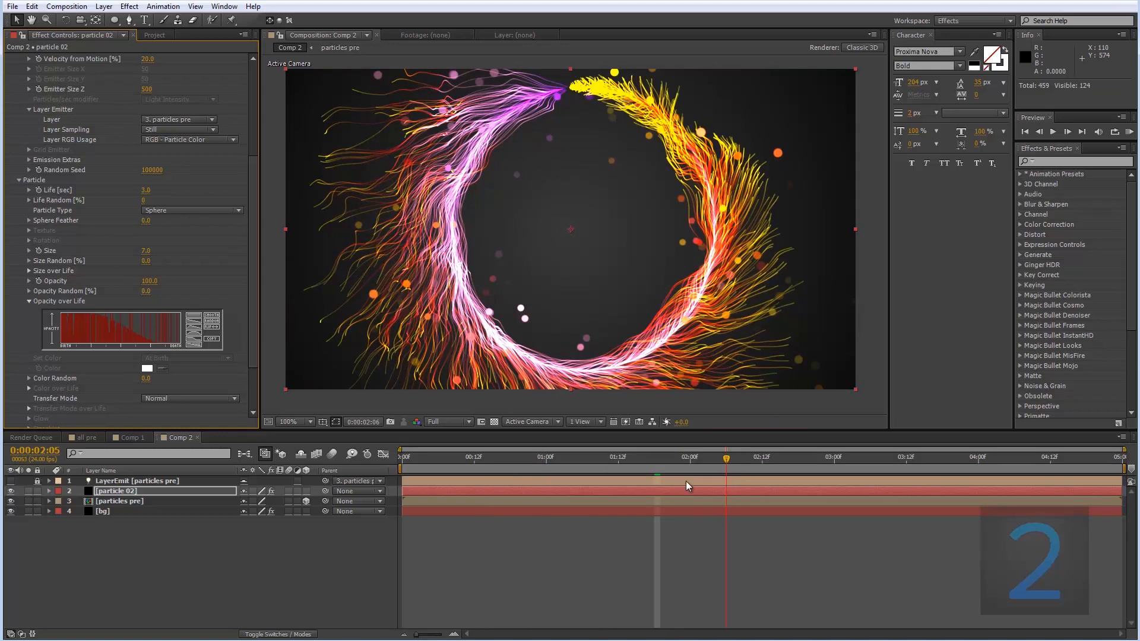
{"action": "left_click", "coordinate": [762, 458]}
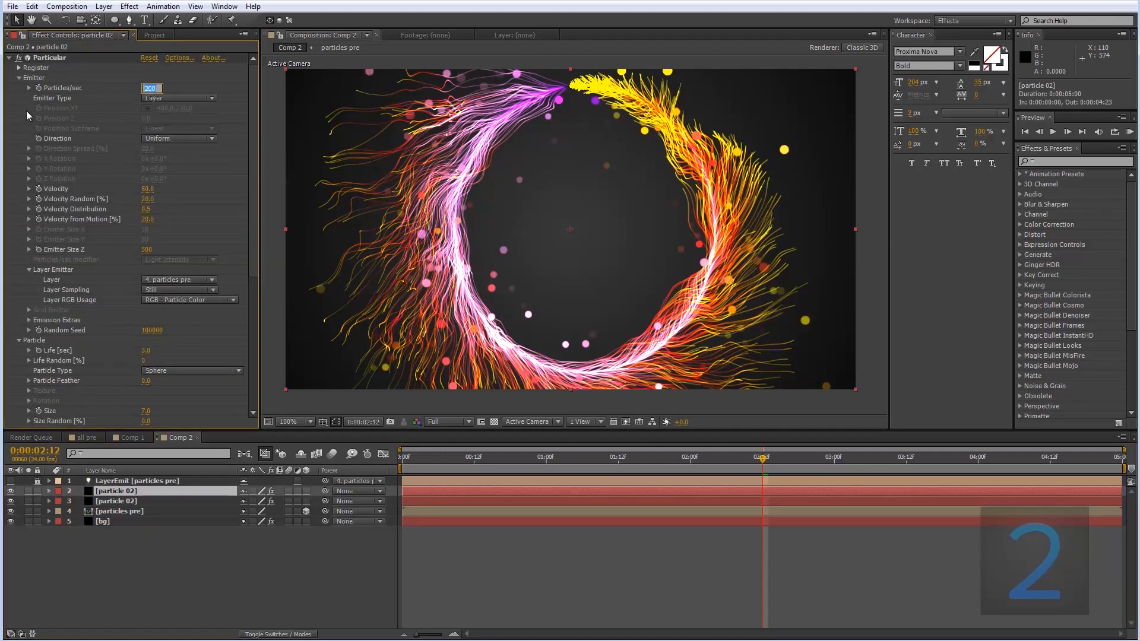
Set the duplicated particle 02 layer to emit 5000 particles per second.
{"action": "type", "text": "5000"}
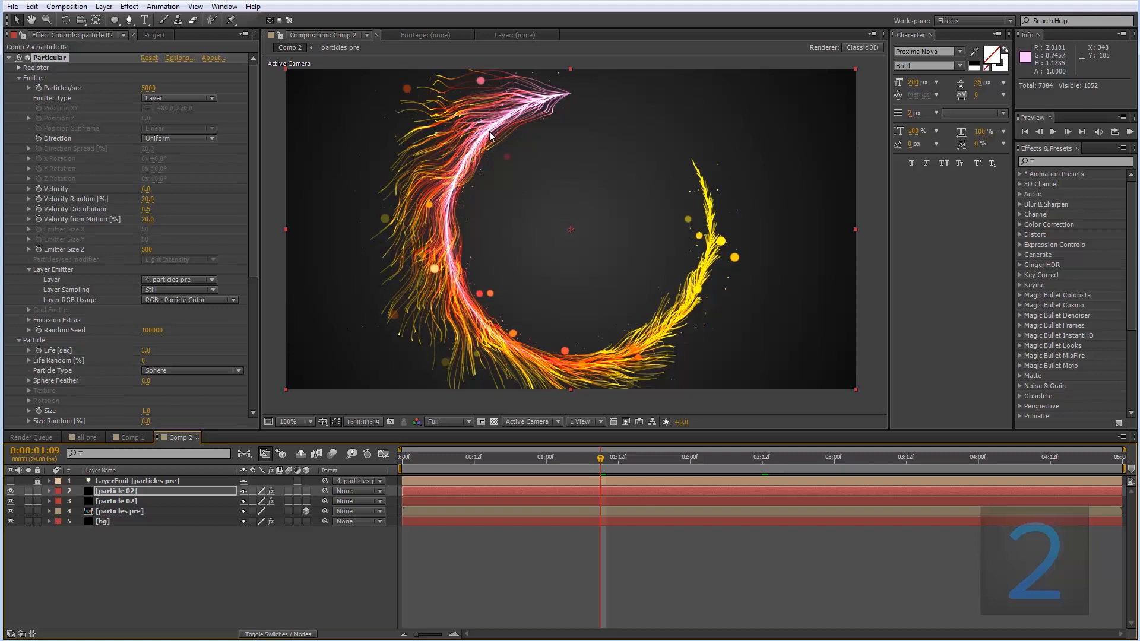
{"action": "mouse_move", "coordinate": [494, 402]}
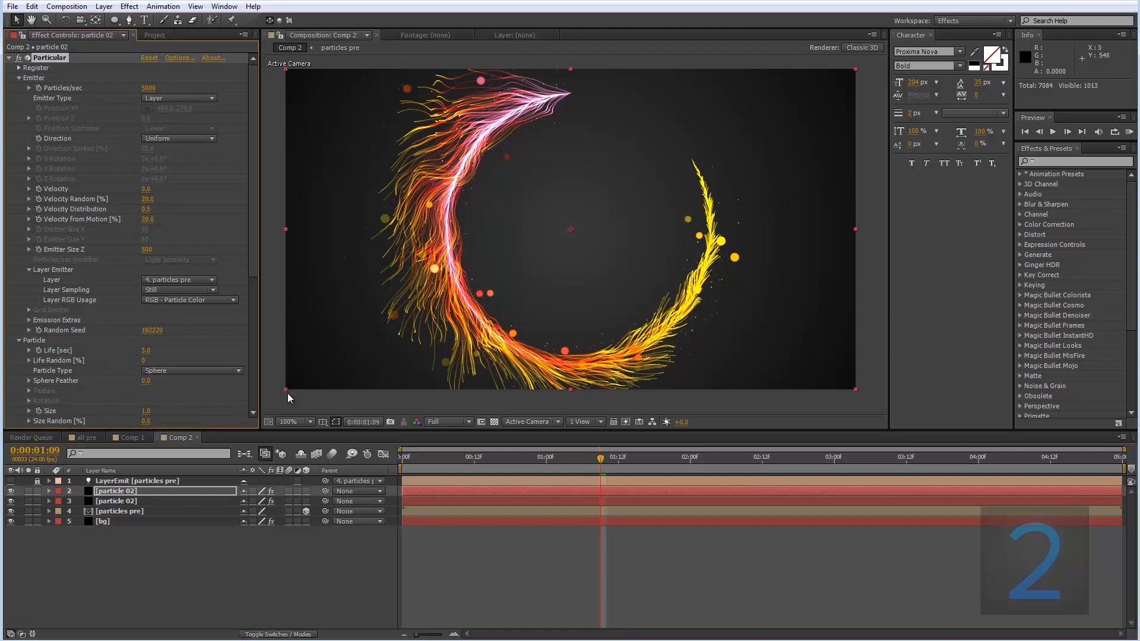
{"action": "mouse_move", "coordinate": [405, 122]}
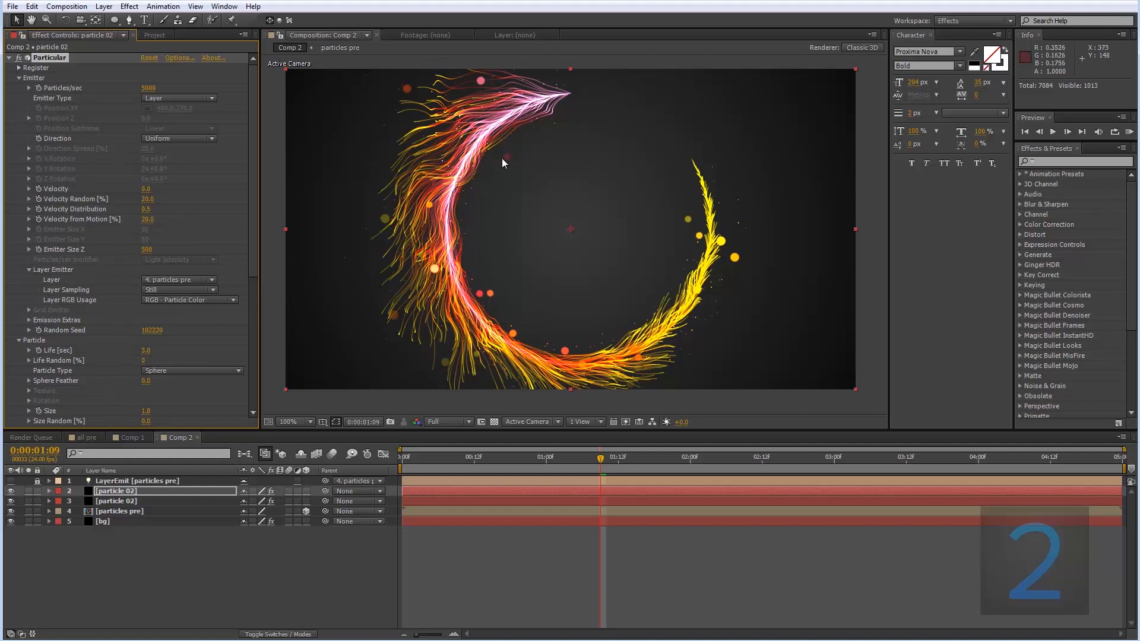
{"action": "mouse_move", "coordinate": [210, 404]}
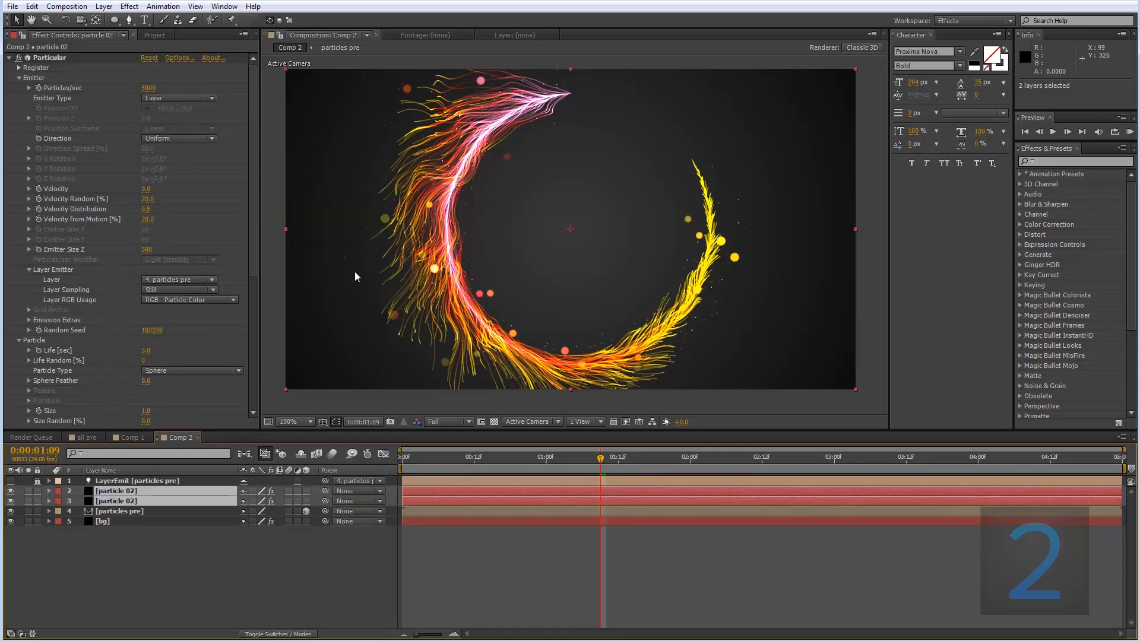
{"action": "mouse_move", "coordinate": [181, 548]}
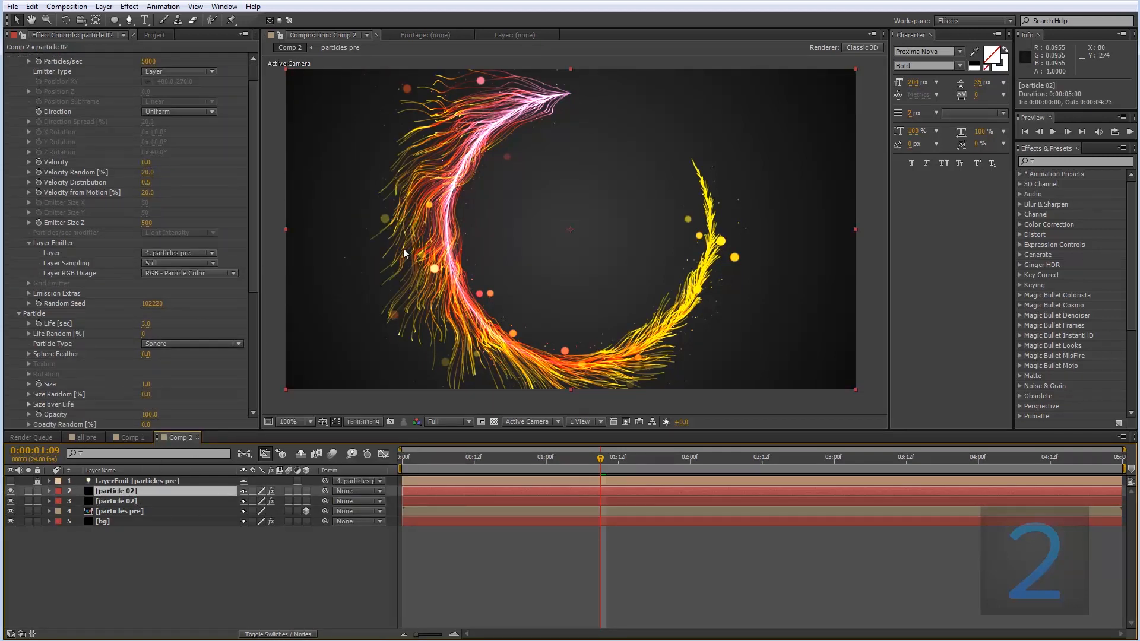
Scrub the timeline and apply a rising Size over Life ramp on the duplicate layer.
{"action": "left_click", "coordinate": [439, 457]}
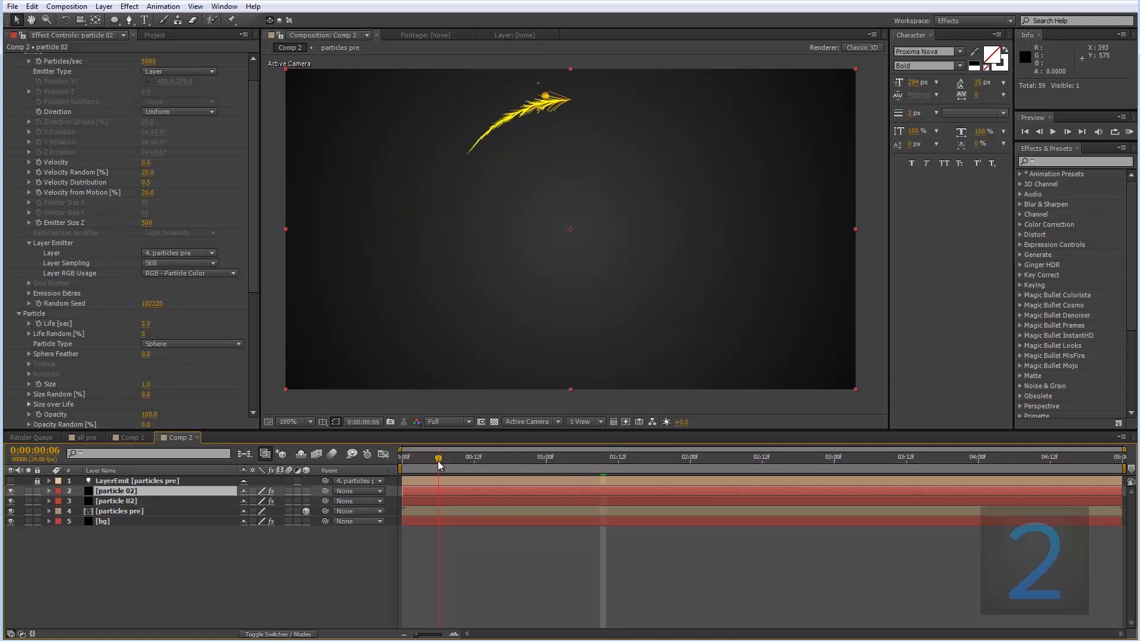
{"action": "left_click_drag", "start_coordinate": [439, 457], "coordinate": [492, 456]}
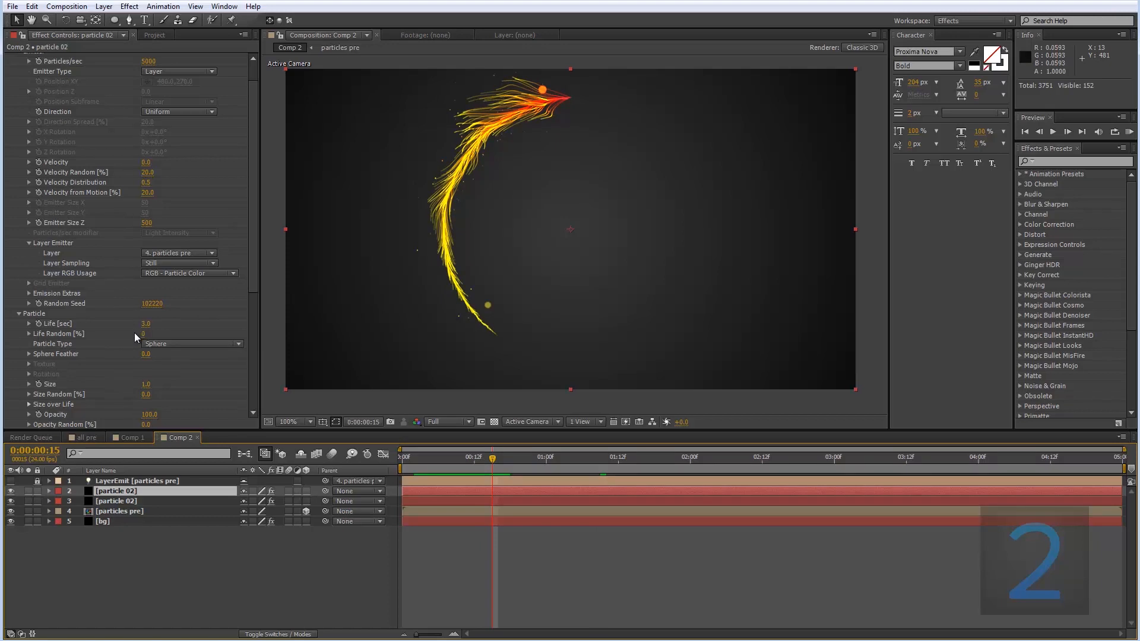
{"action": "scroll", "scroll_direction": "down", "scroll_amount": 3}
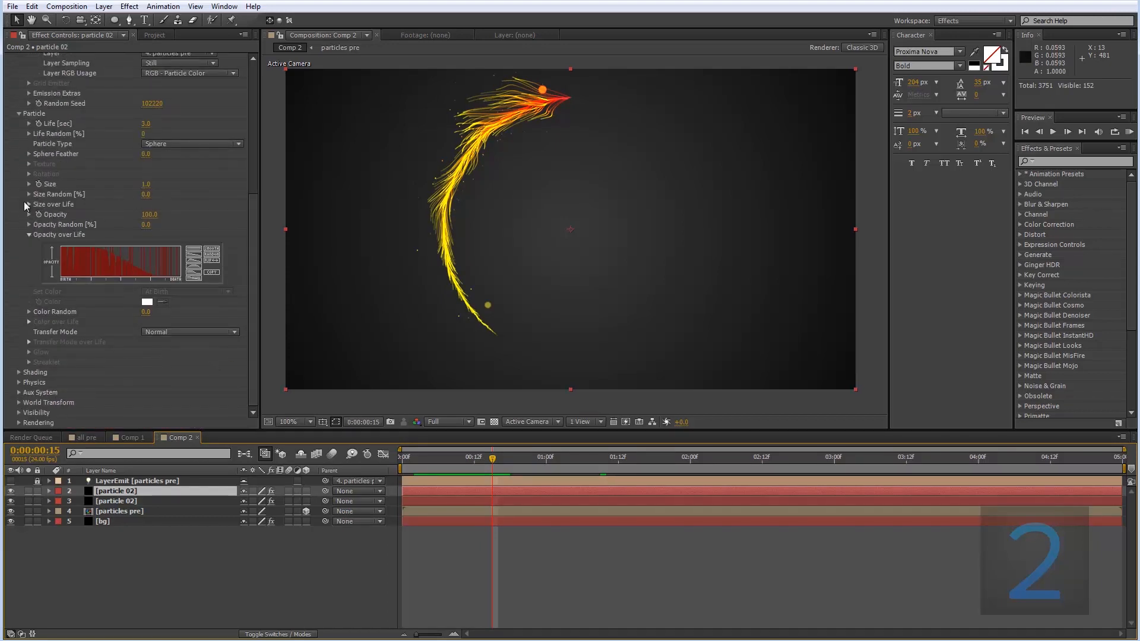
{"action": "left_click", "coordinate": [28, 204]}
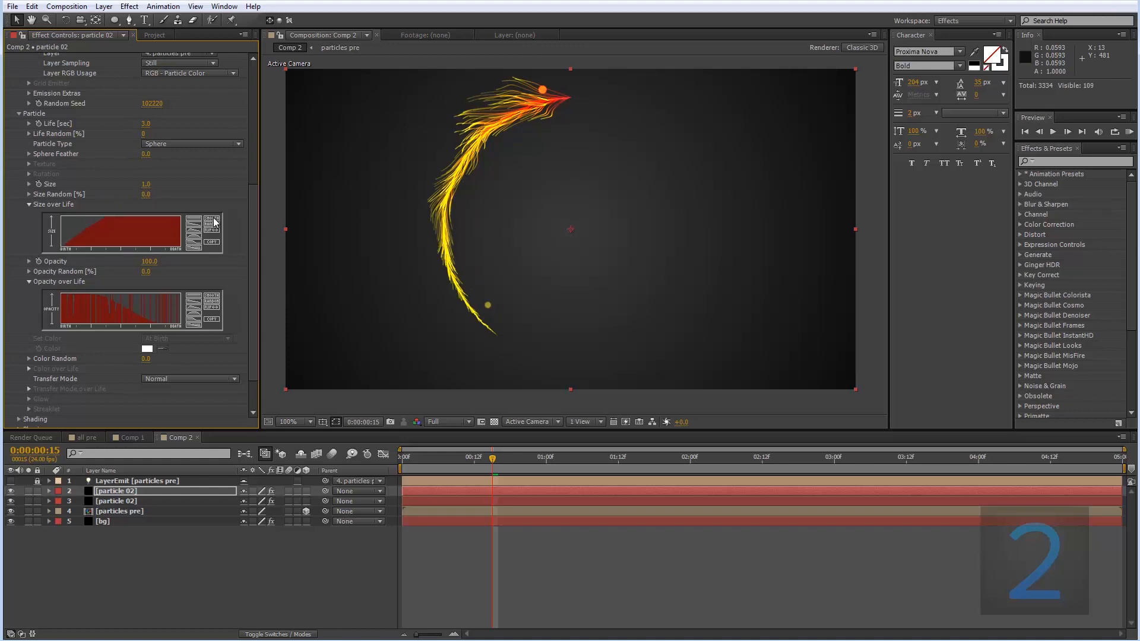
{"action": "mouse_move", "coordinate": [210, 247]}
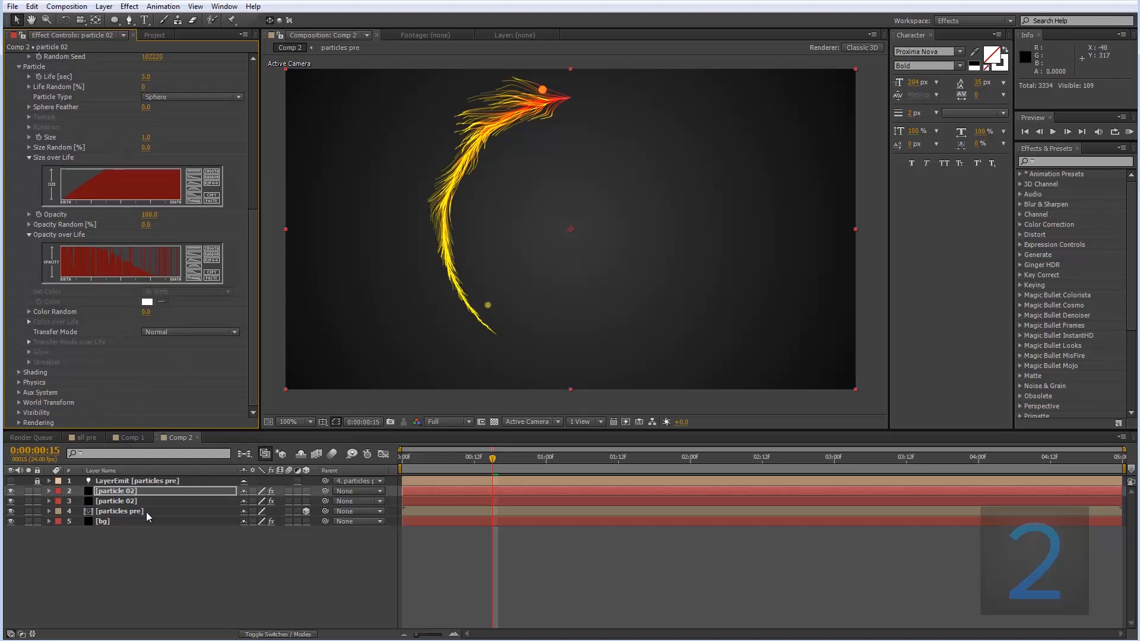
Select the original particle 02 layer, show its Size over Life, and scrub the preview.
{"action": "left_click", "coordinate": [116, 501]}
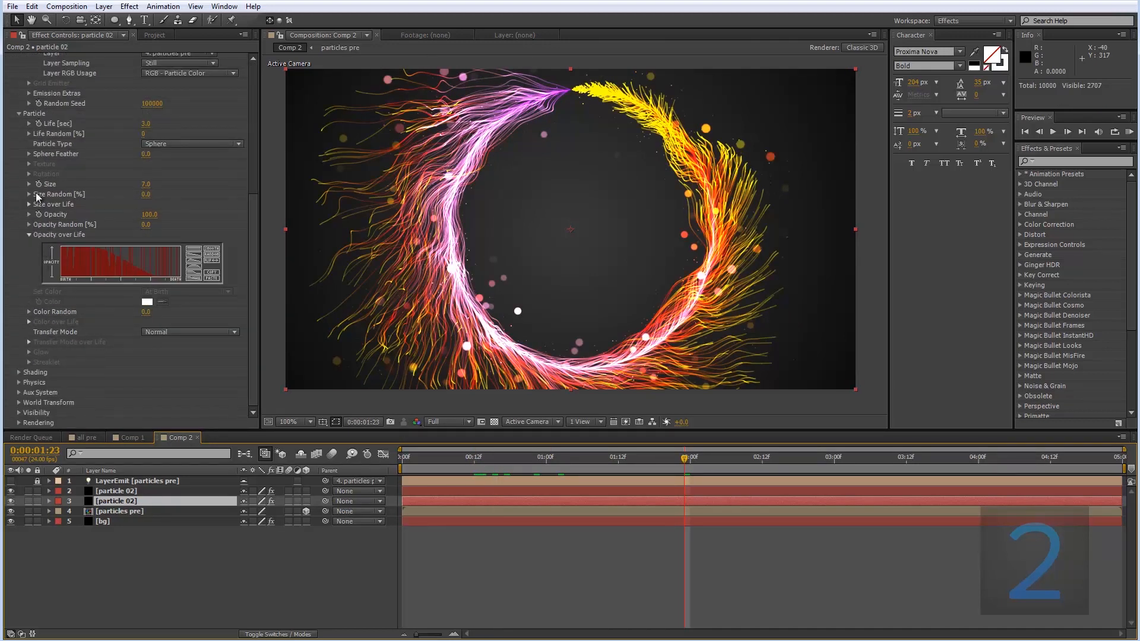
{"action": "left_click", "coordinate": [17, 205]}
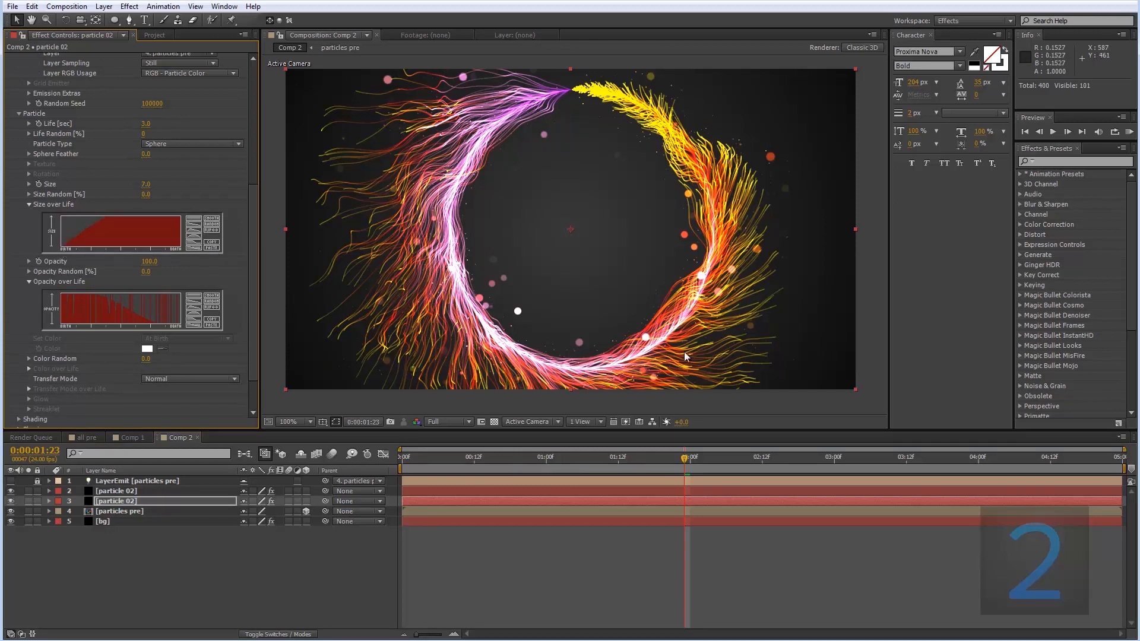
{"action": "left_click", "coordinate": [533, 457]}
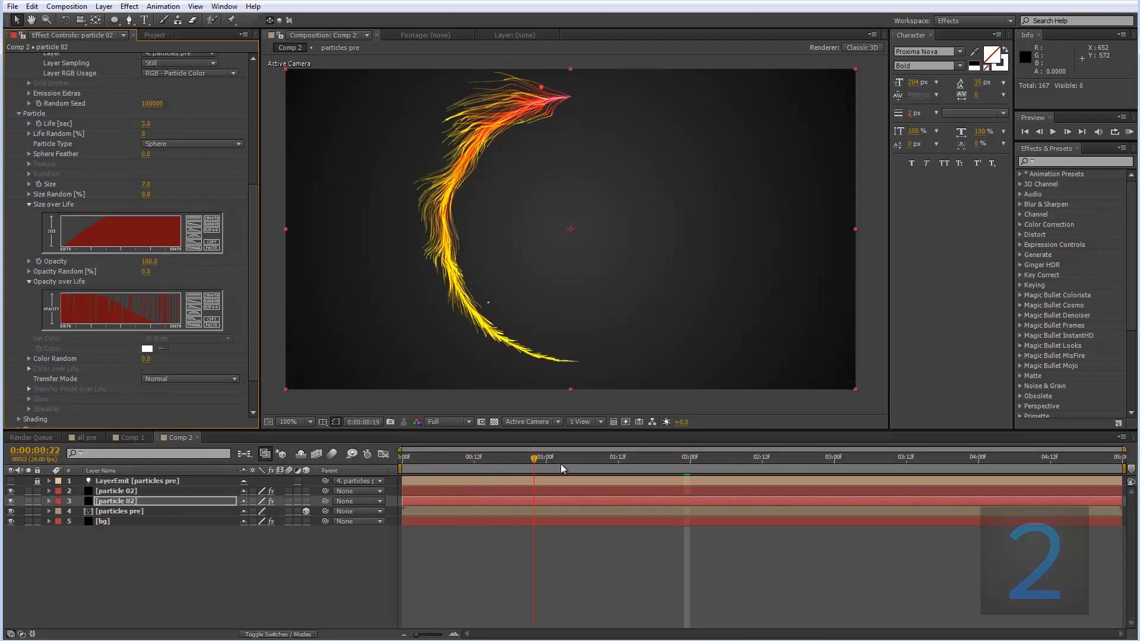
{"action": "left_click", "coordinate": [404, 457]}
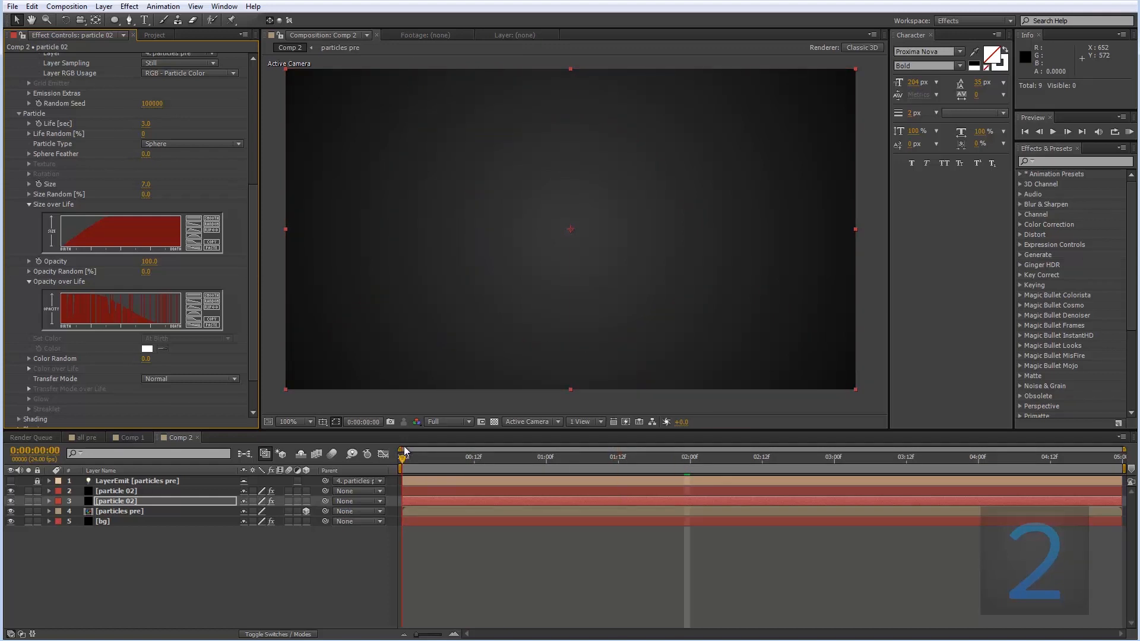
{"action": "left_click", "coordinate": [454, 457]}
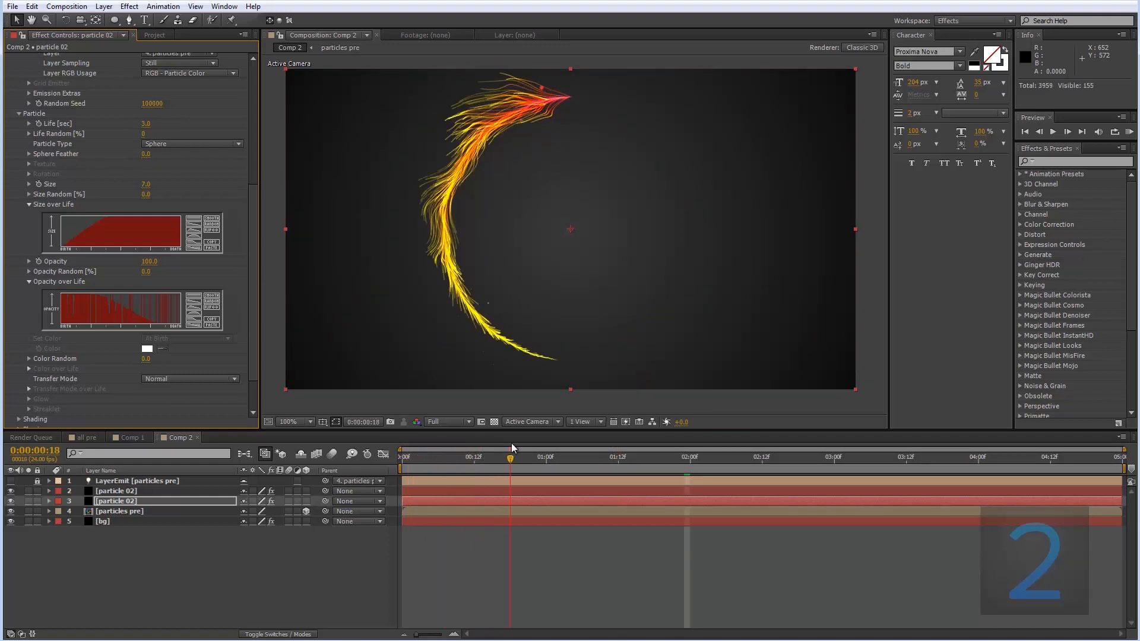
{"action": "left_click", "coordinate": [547, 457]}
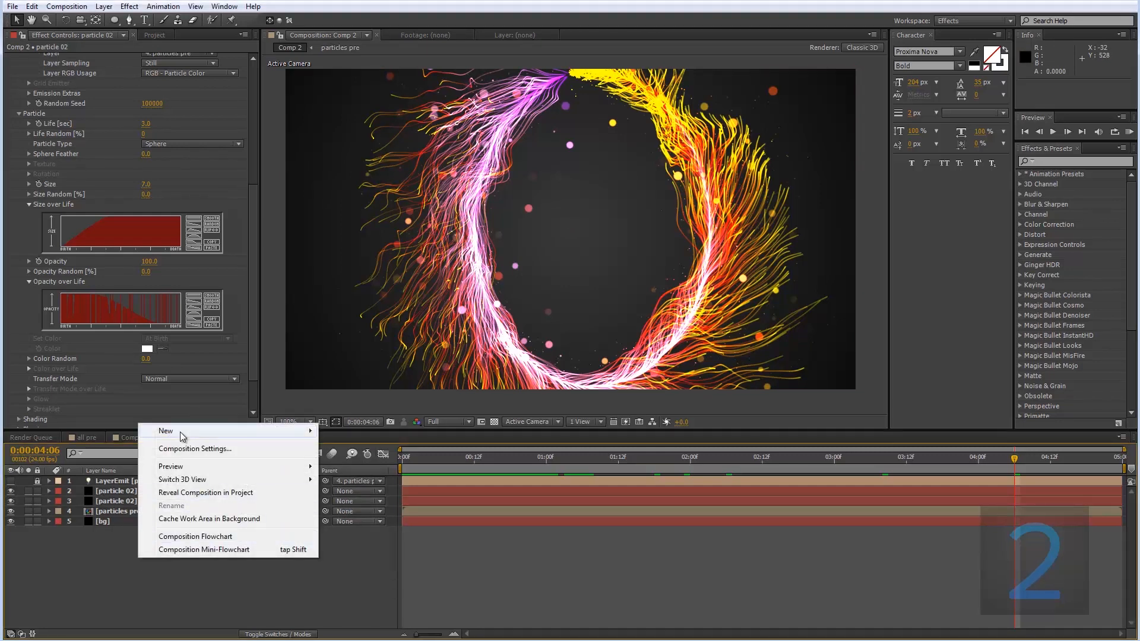
{"action": "mouse_move", "coordinate": [166, 431]}
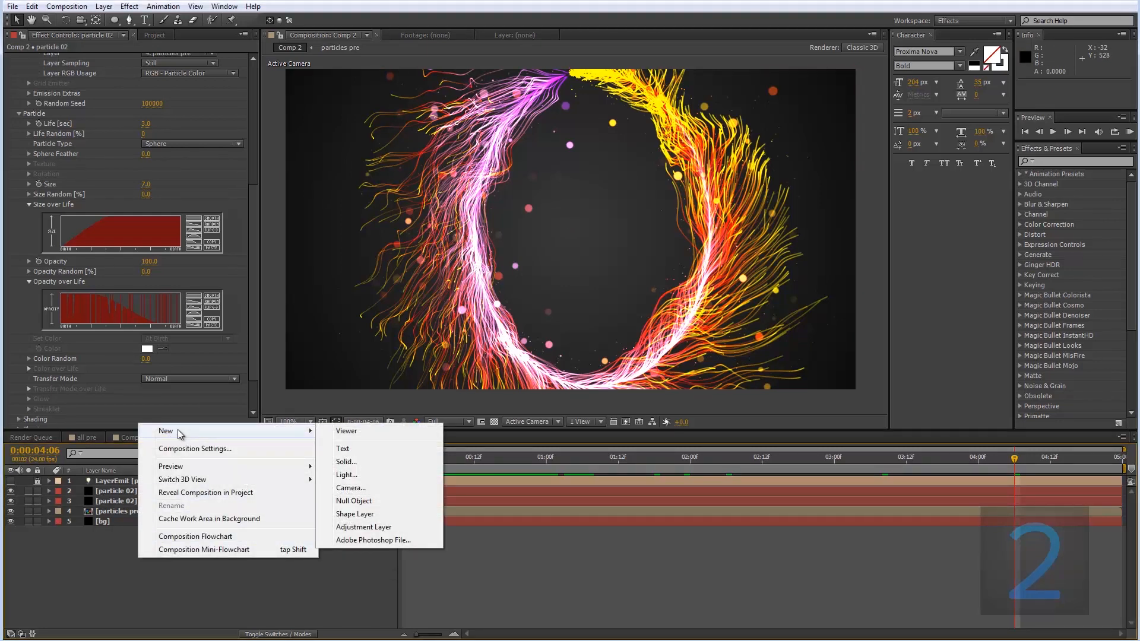
{"action": "mouse_move", "coordinate": [388, 464]}
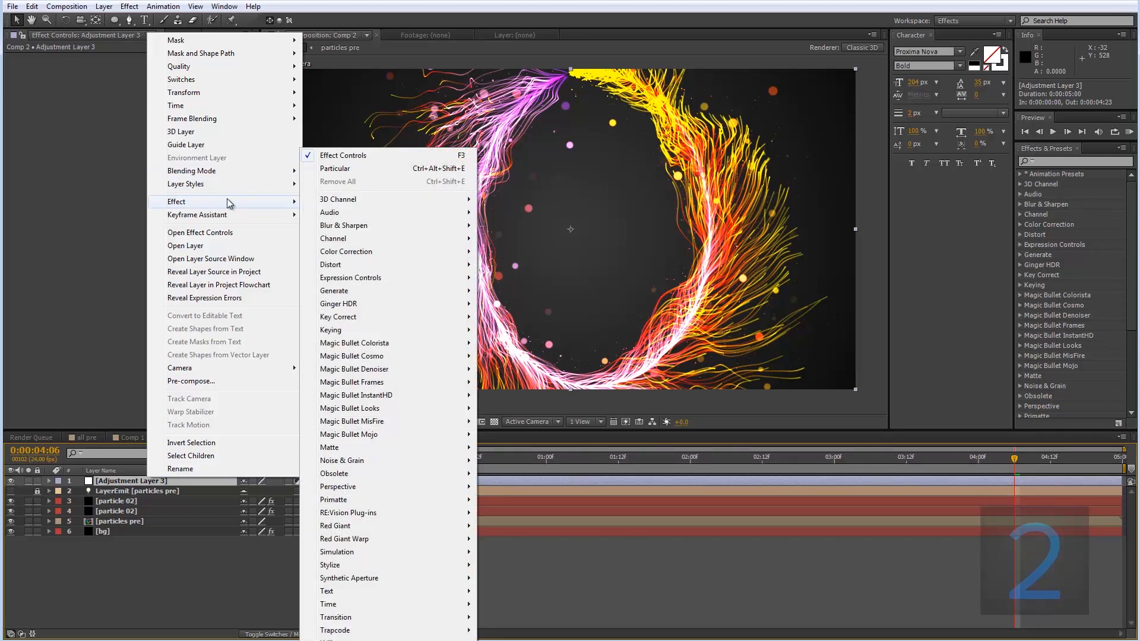
{"action": "mouse_move", "coordinate": [346, 395]}
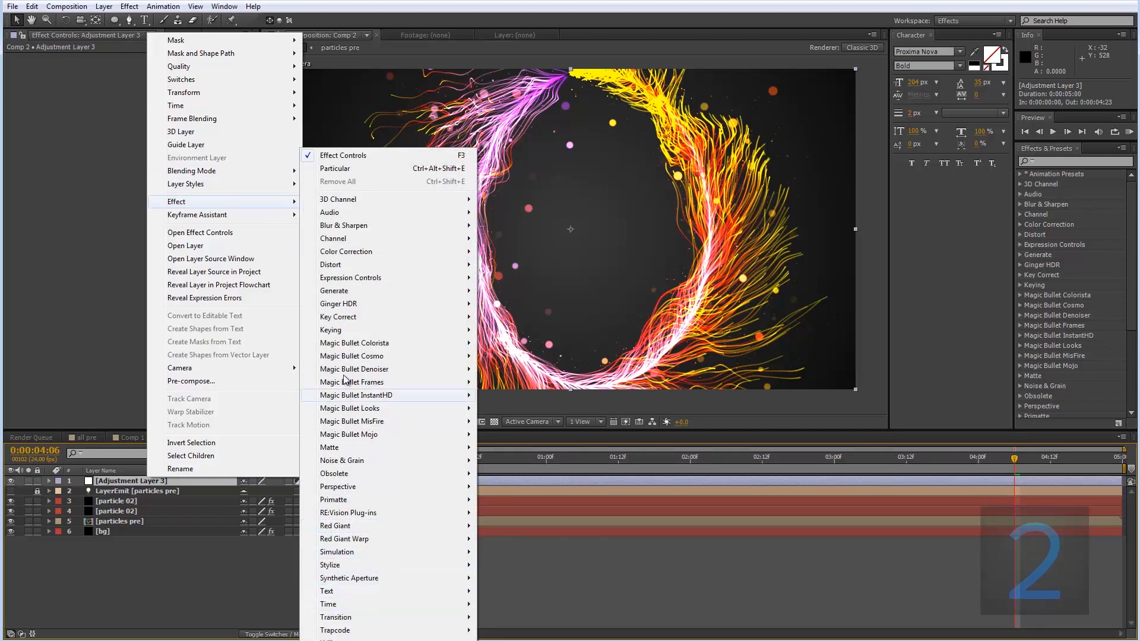
{"action": "mouse_move", "coordinate": [330, 564]}
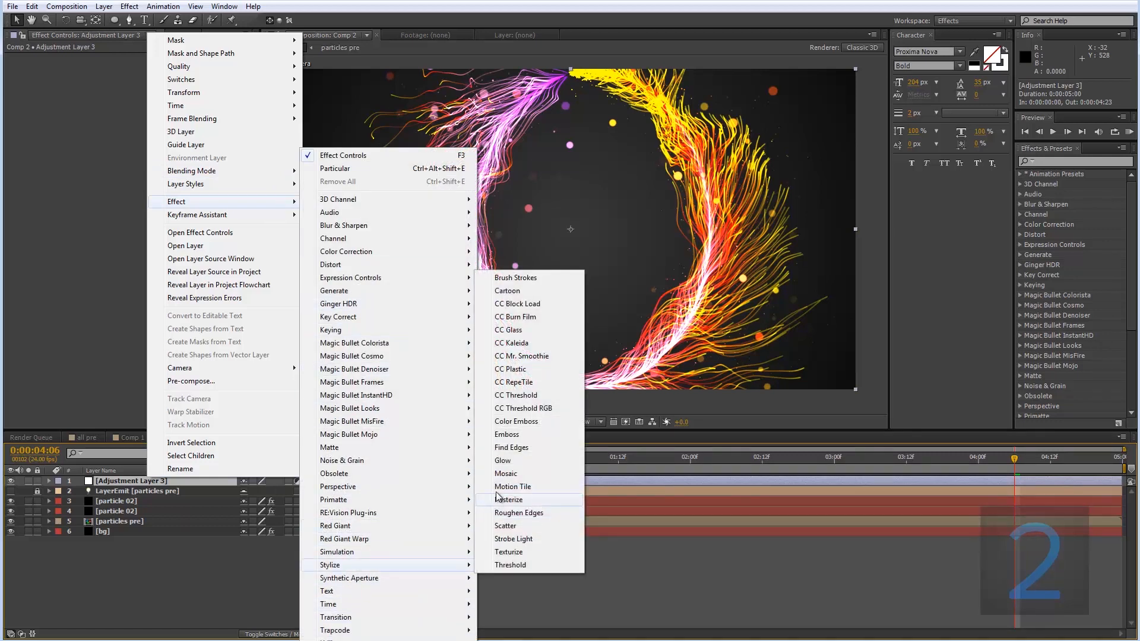
Apply Glow to the new adjustment layer and begin editing the glow radius.
{"action": "left_click", "coordinate": [503, 460]}
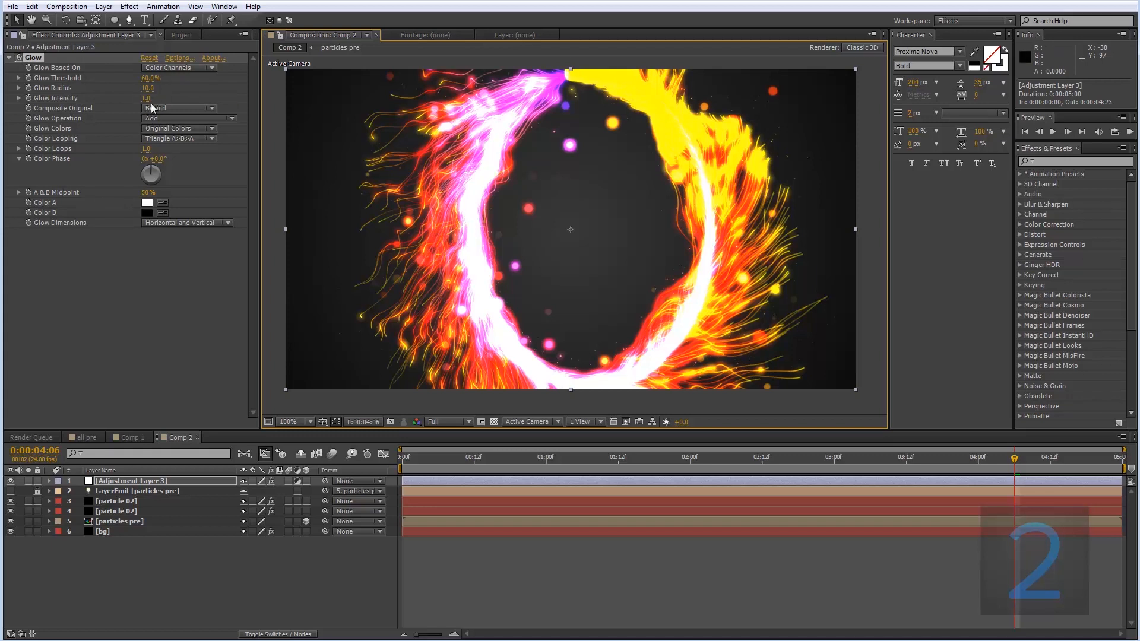
{"action": "left_click", "coordinate": [178, 107]}
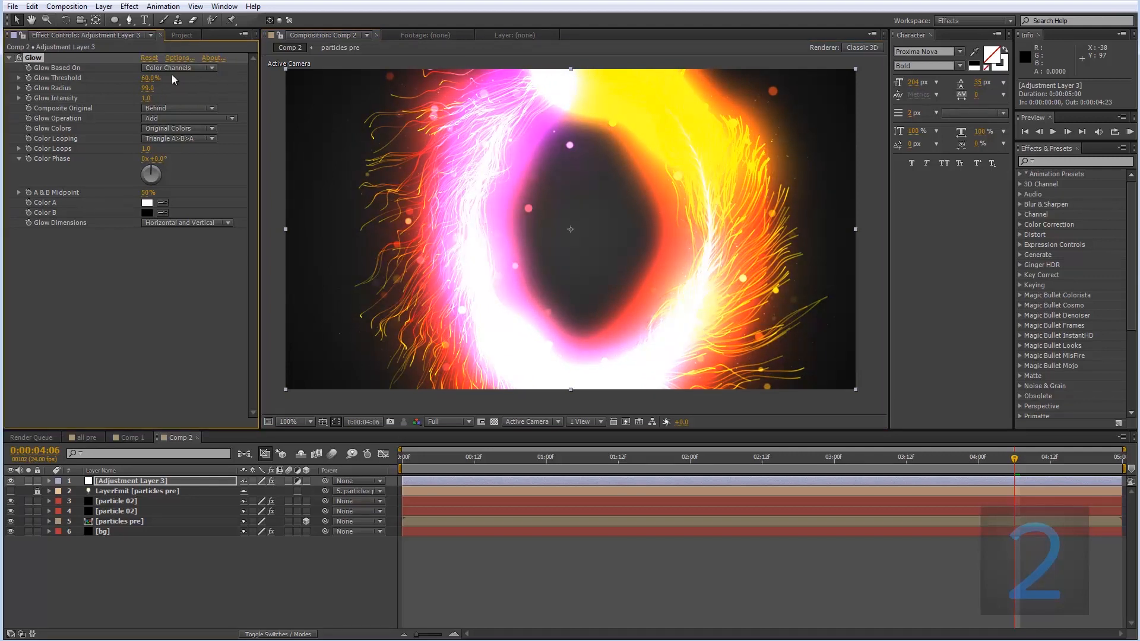
Raise Glow Threshold to 100% and scrub Glow Radius to about 137.
{"action": "left_click_drag", "start_coordinate": [149, 78], "coordinate": [178, 78]}
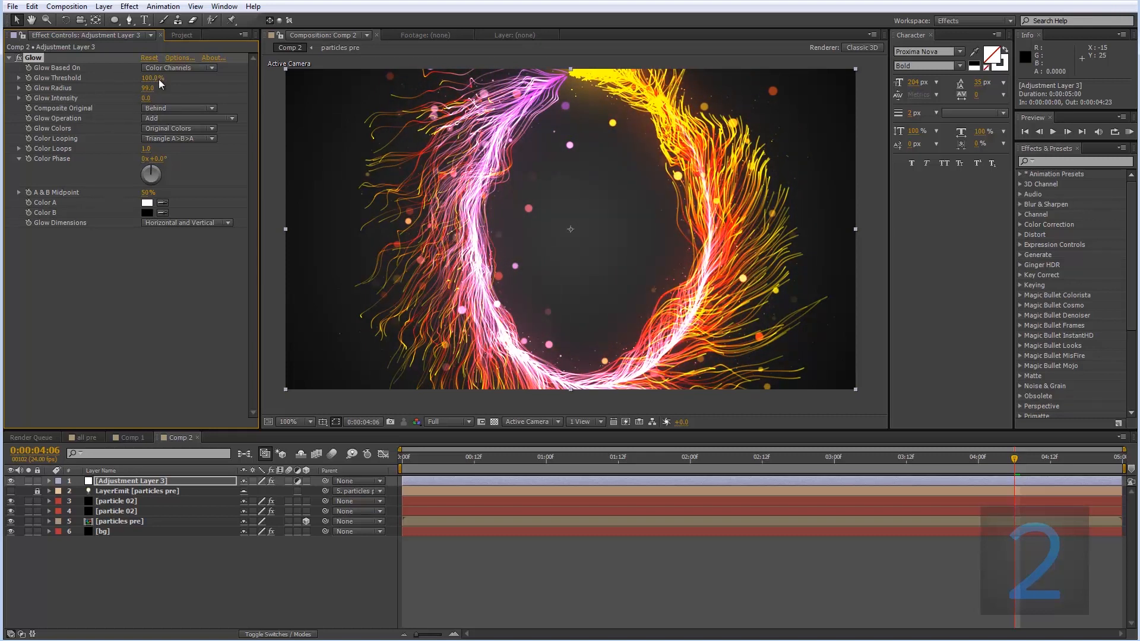
{"action": "left_click_drag", "start_coordinate": [149, 88], "coordinate": [175, 87]}
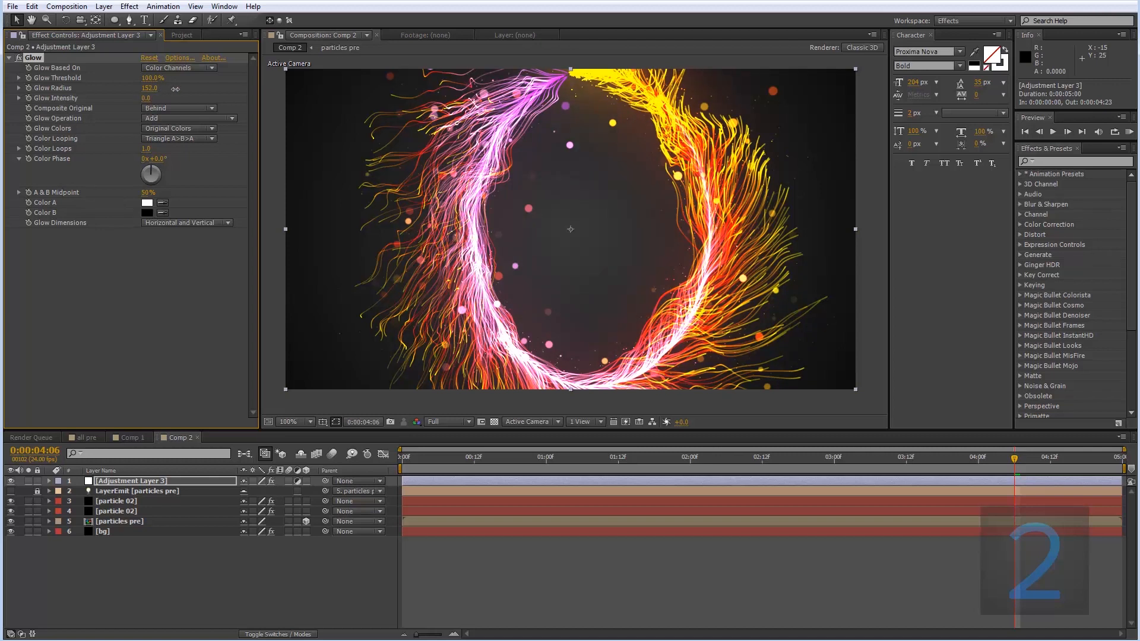
{"action": "left_click_drag", "start_coordinate": [149, 88], "coordinate": [139, 88]}
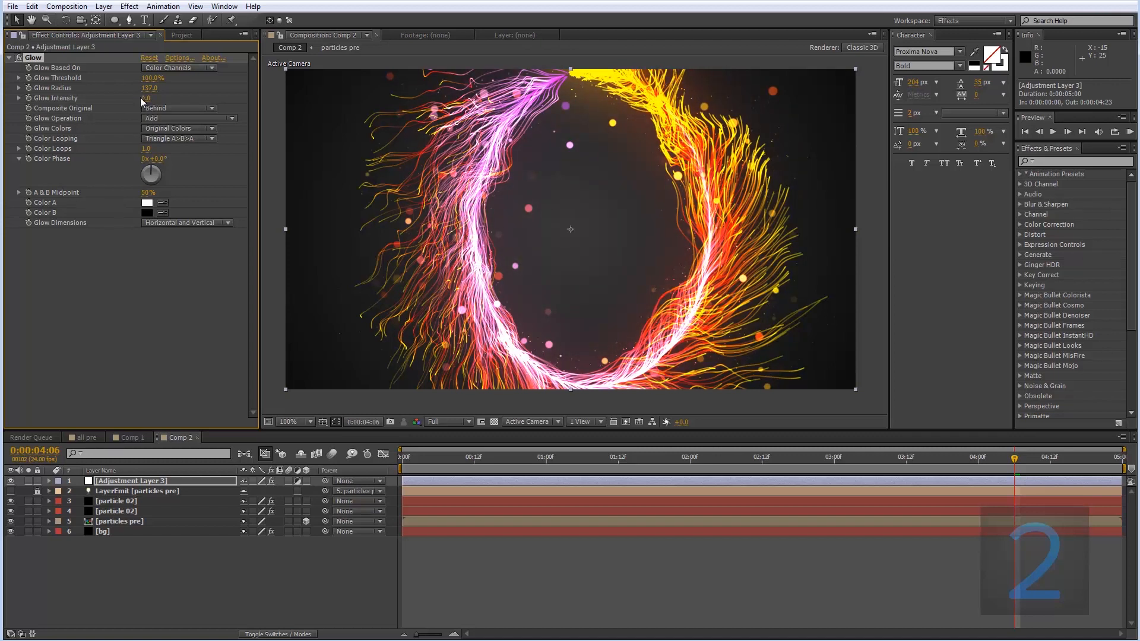
{"action": "right_click", "coordinate": [178, 437]}
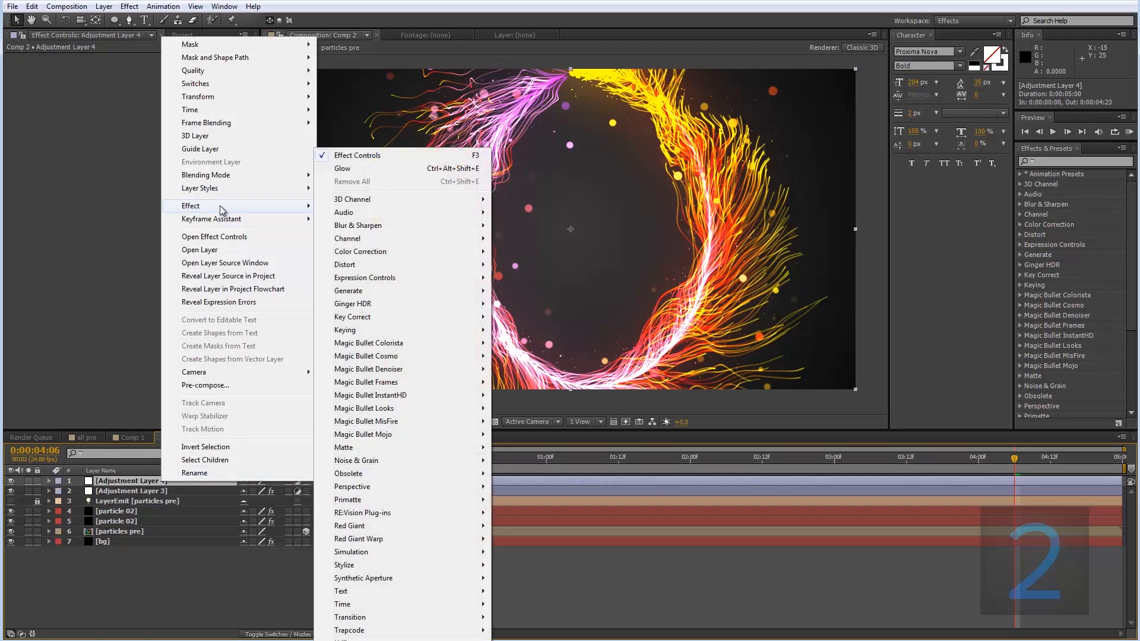
{"action": "mouse_move", "coordinate": [360, 251]}
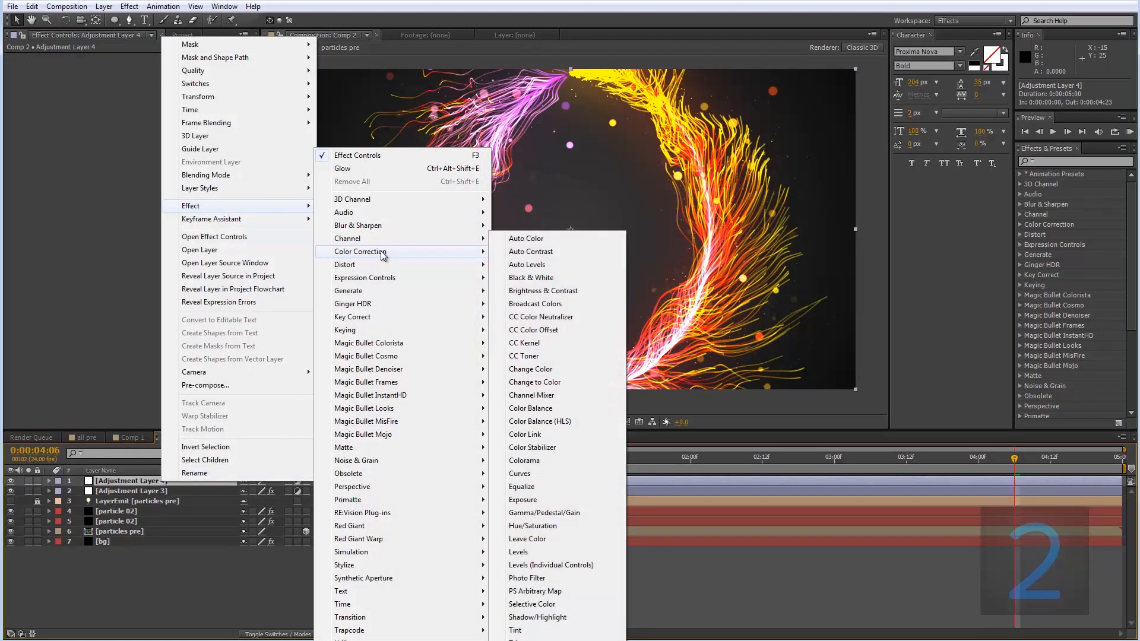
Apply Curves to the second adjustment layer and bend the Red channel into an S-curve.
{"action": "left_click", "coordinate": [520, 473]}
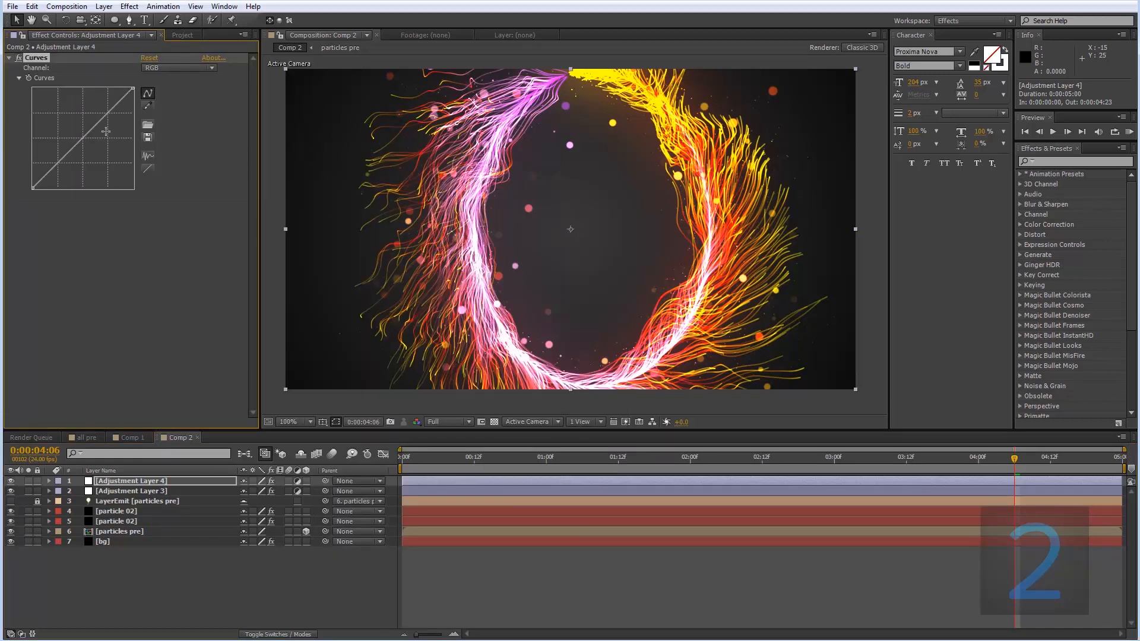
{"action": "left_click", "coordinate": [177, 68]}
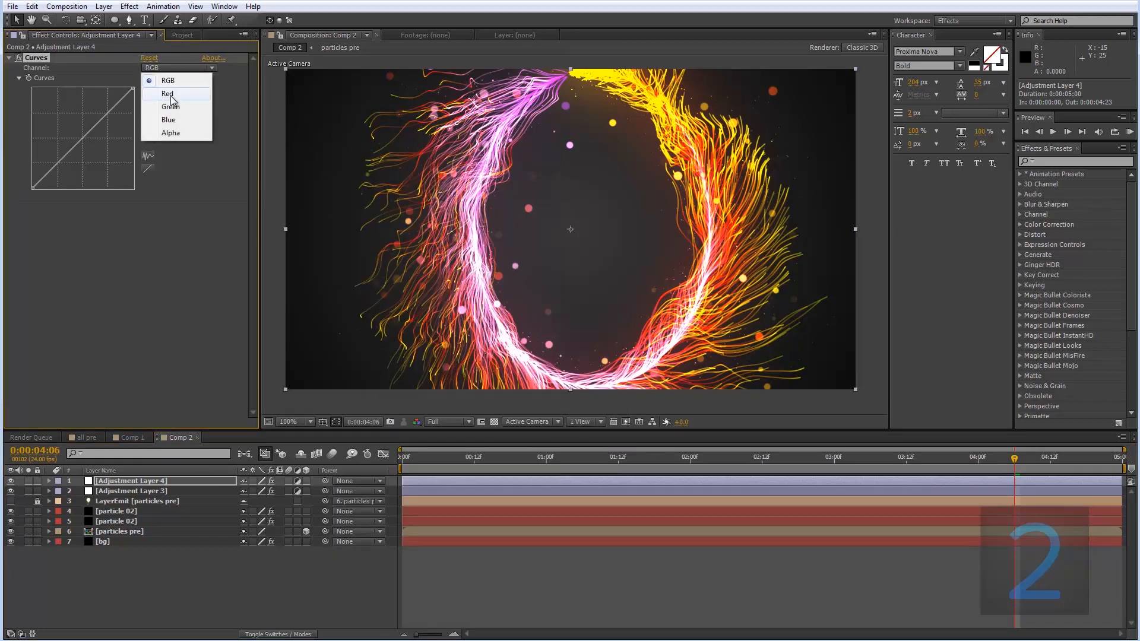
{"action": "left_click", "coordinate": [168, 93]}
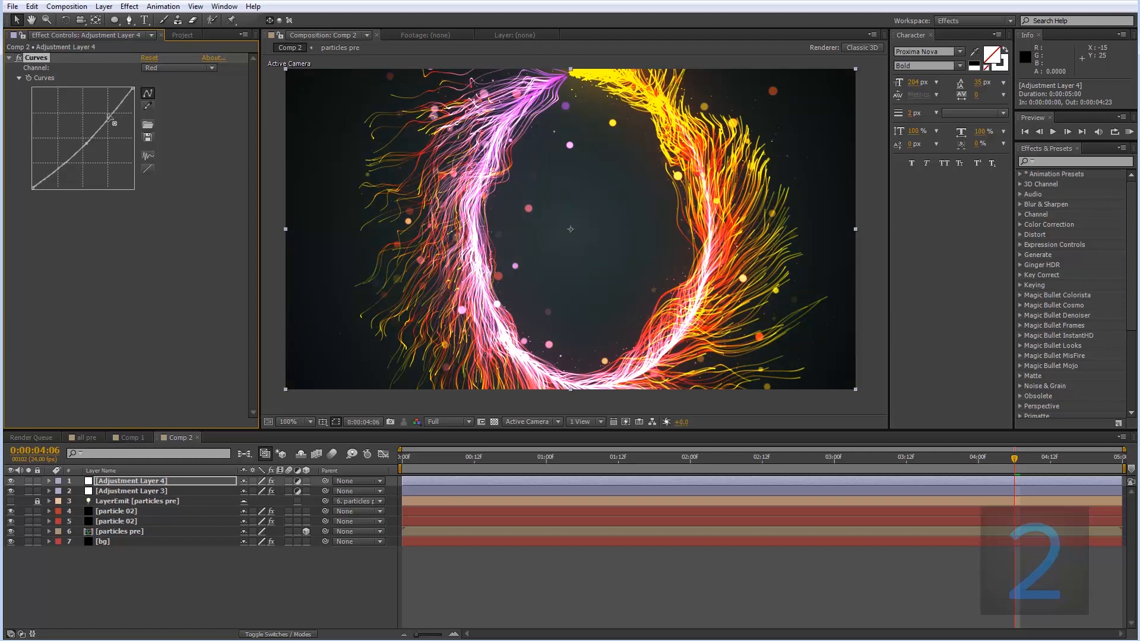
{"action": "left_click_drag", "start_coordinate": [114, 102], "coordinate": [94, 116]}
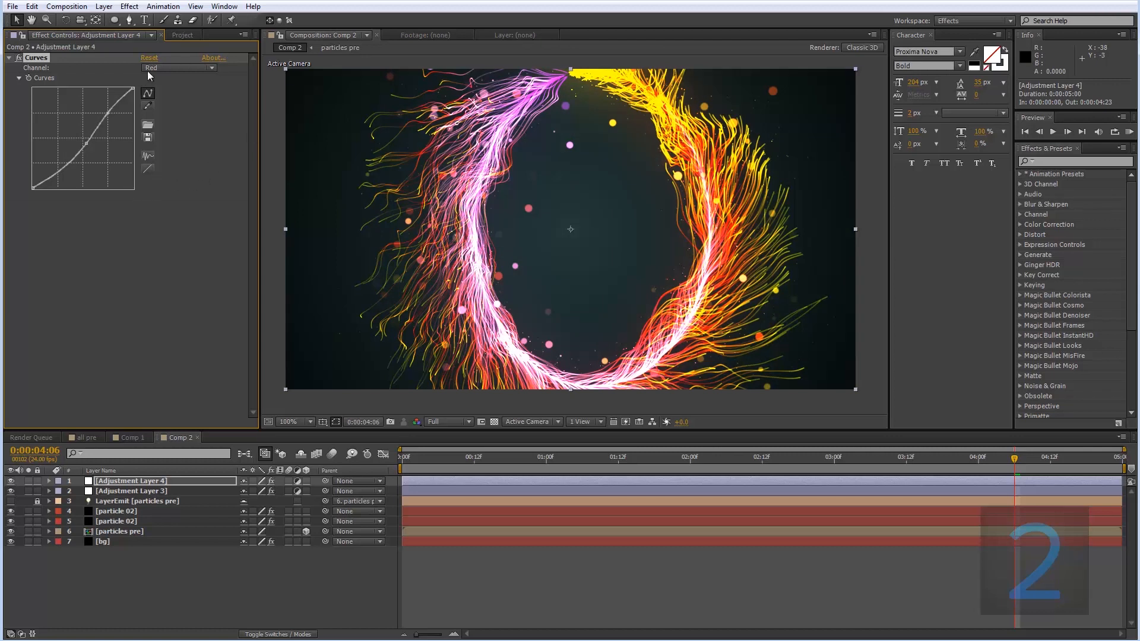
Reshape the Green and Blue curves for a blue tint, then review the channels.
{"action": "left_click", "coordinate": [178, 68]}
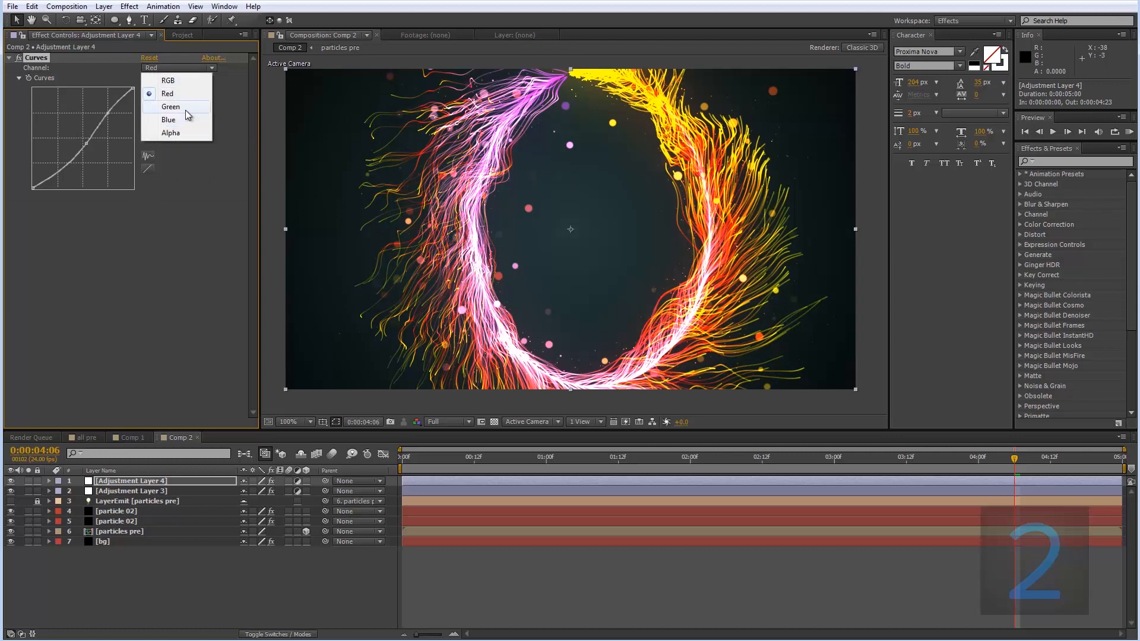
{"action": "left_click", "coordinate": [170, 107]}
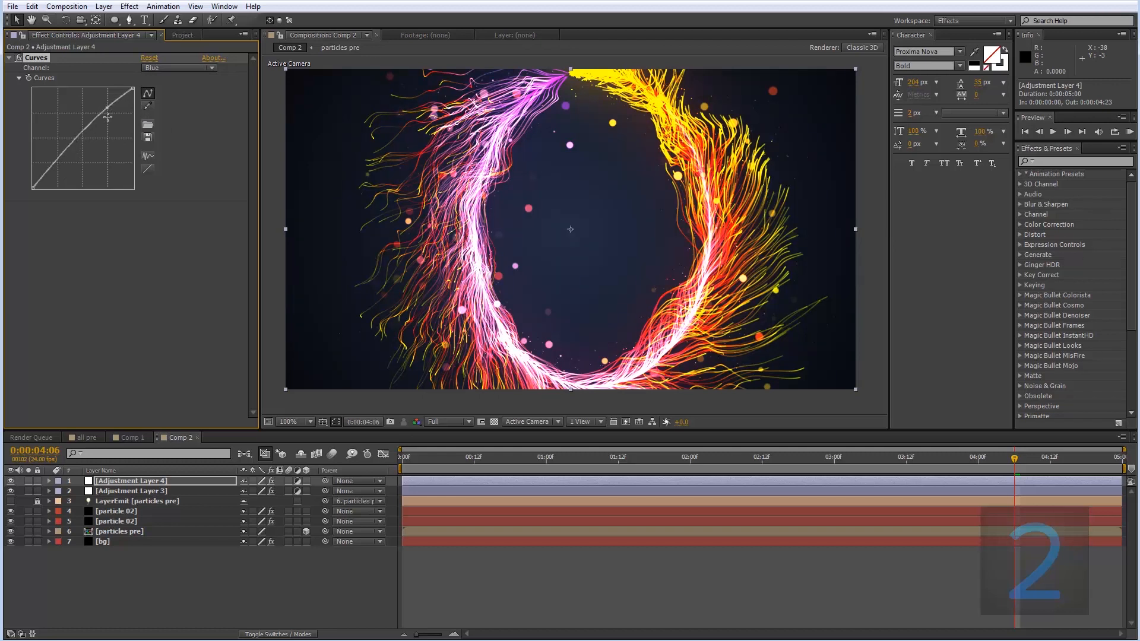
{"action": "left_click_drag", "start_coordinate": [109, 117], "coordinate": [57, 158]}
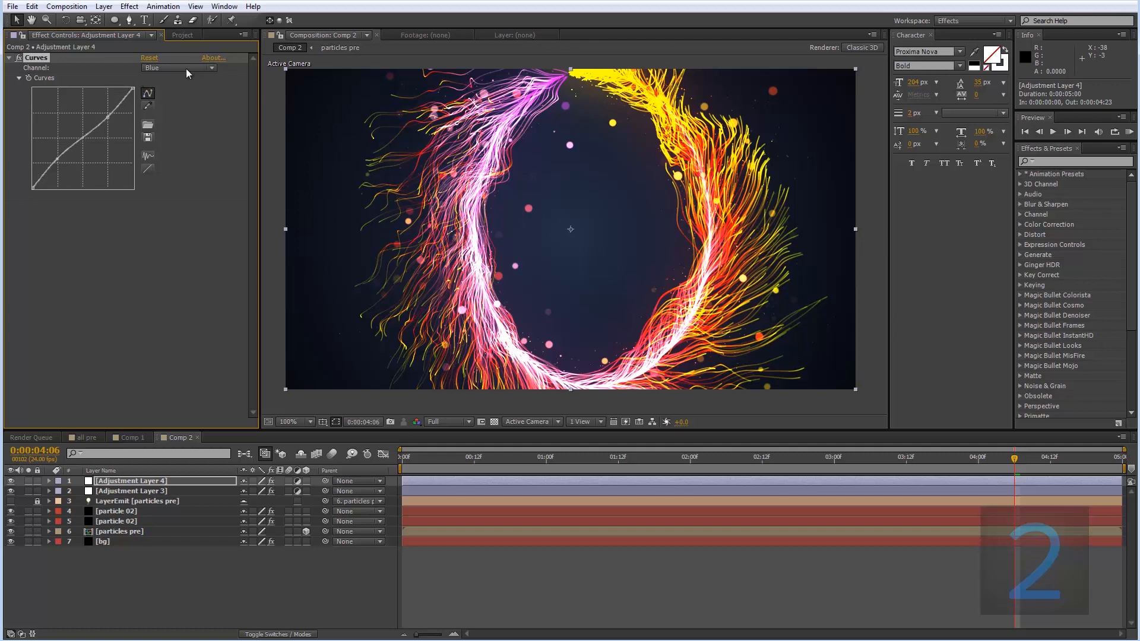
{"action": "left_click", "coordinate": [178, 68]}
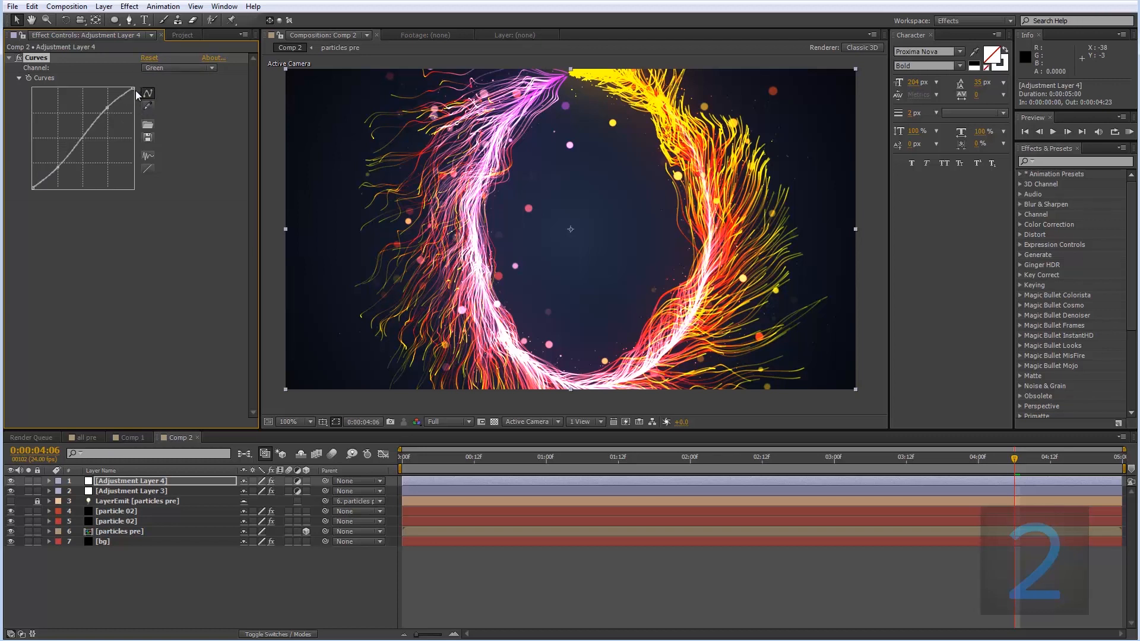
{"action": "left_click", "coordinate": [178, 68]}
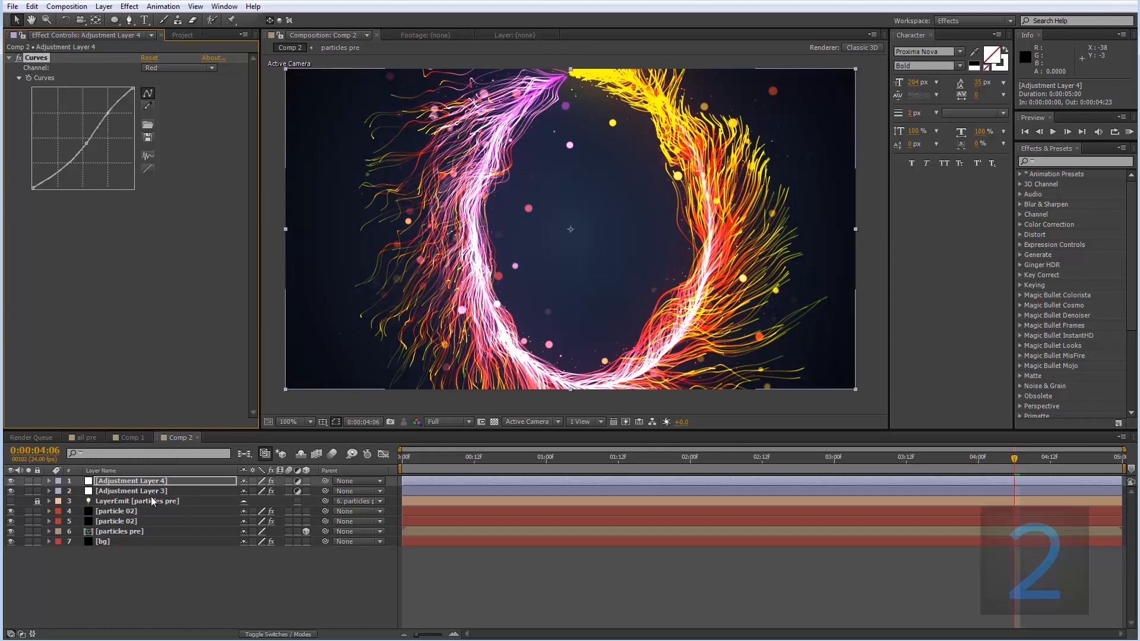
{"action": "mouse_move", "coordinate": [133, 492]}
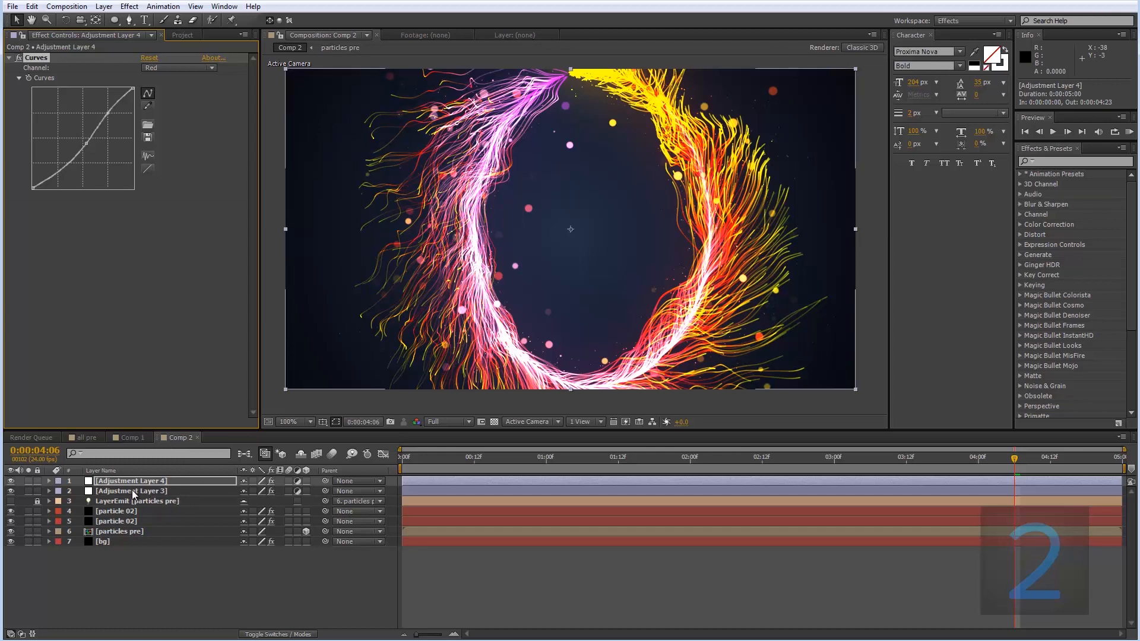
{"action": "left_click", "coordinate": [130, 491]}
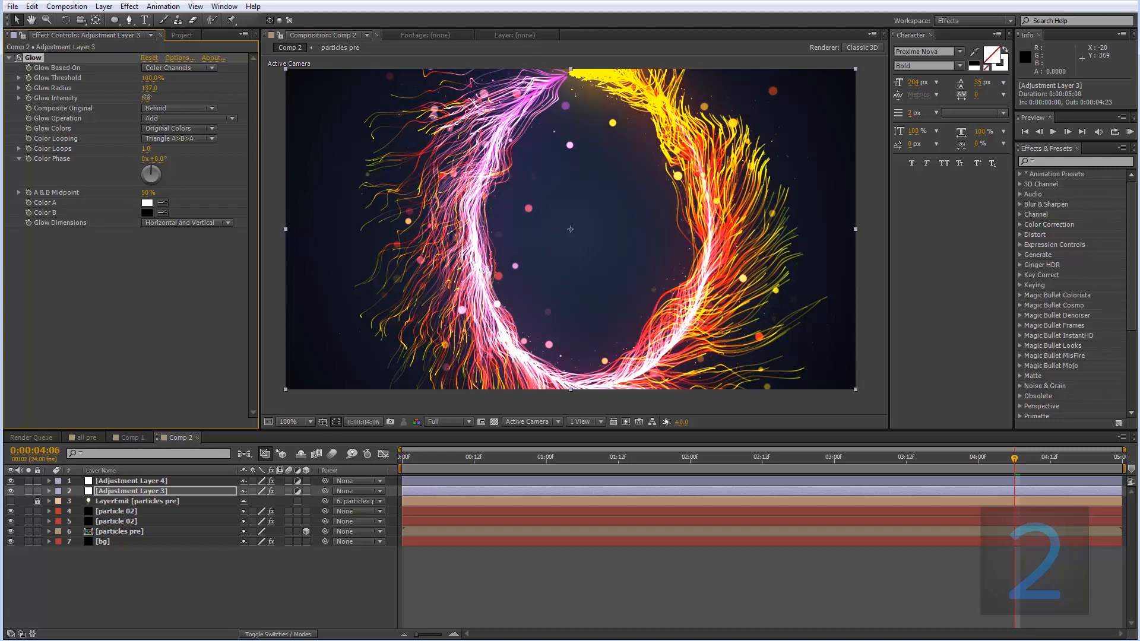
Widen the glow radius to 185 and play a RAM preview.
{"action": "left_click_drag", "start_coordinate": [149, 88], "coordinate": [172, 88]}
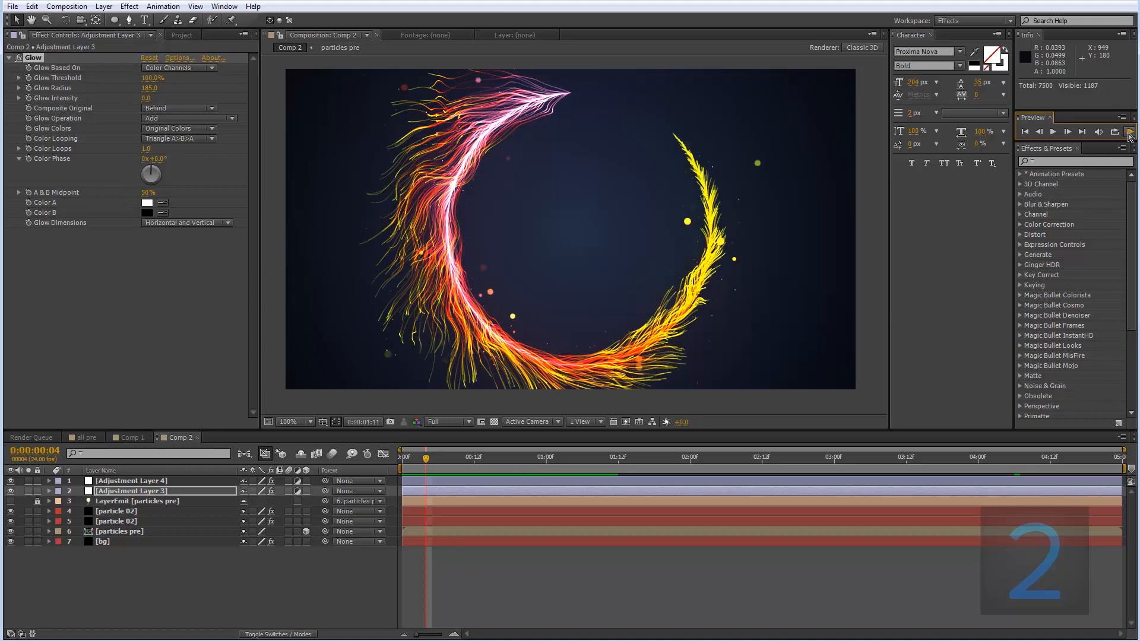
{"action": "left_click", "coordinate": [1052, 132]}
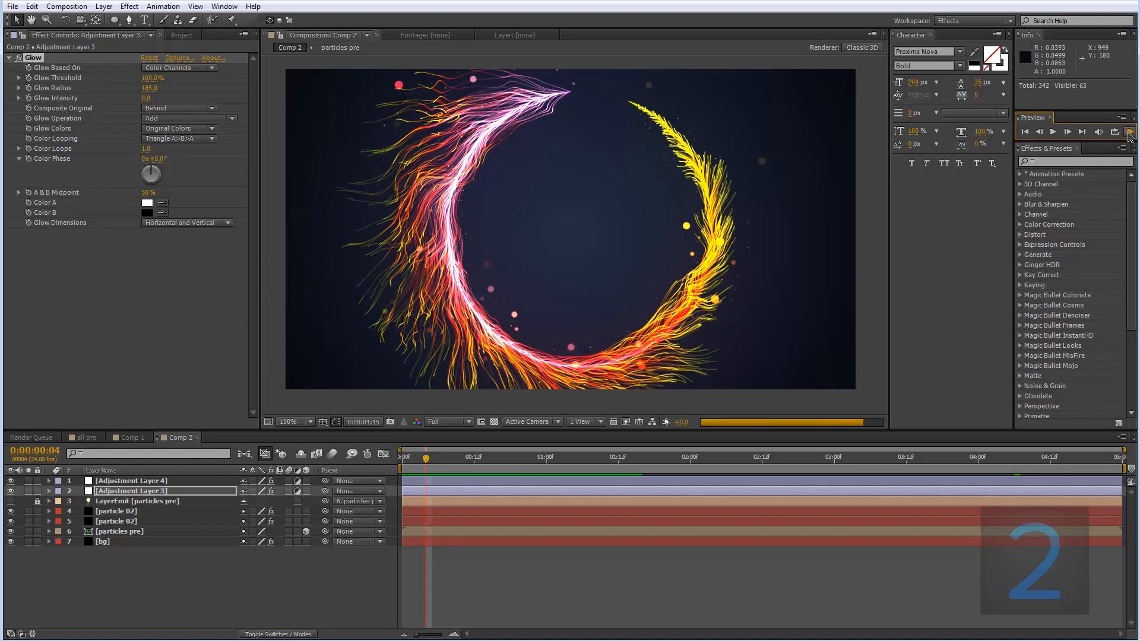